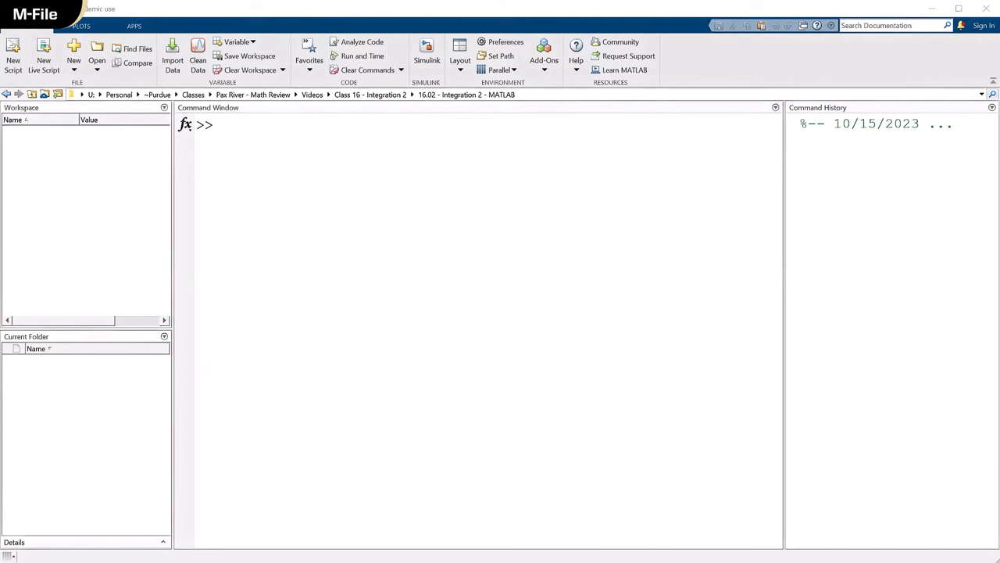
Enter 'edit box_int' in the Command Window to request a new box_int script
{"action": "left_click", "coordinate": [293, 133]}
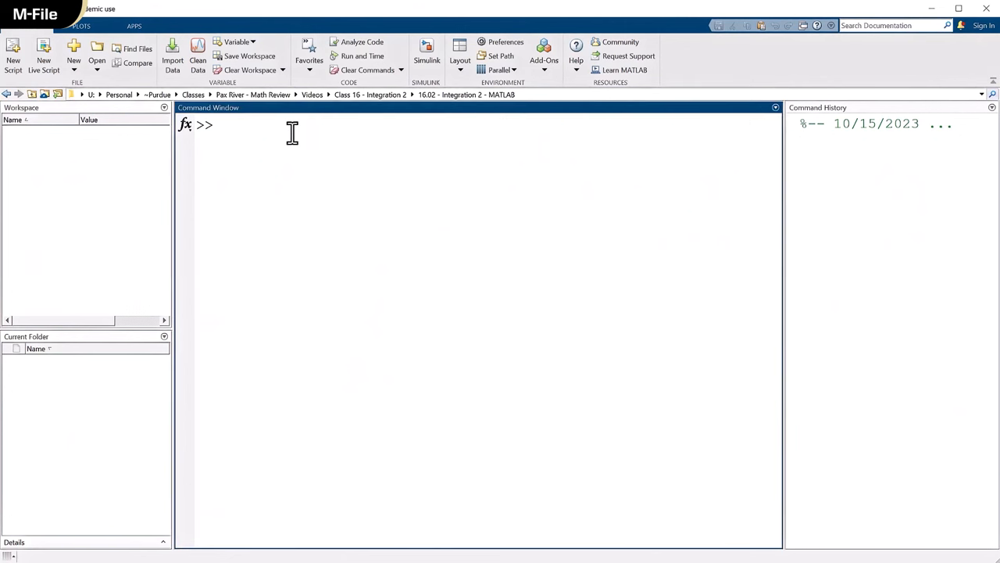
{"action": "type", "text": "edit box_int"}
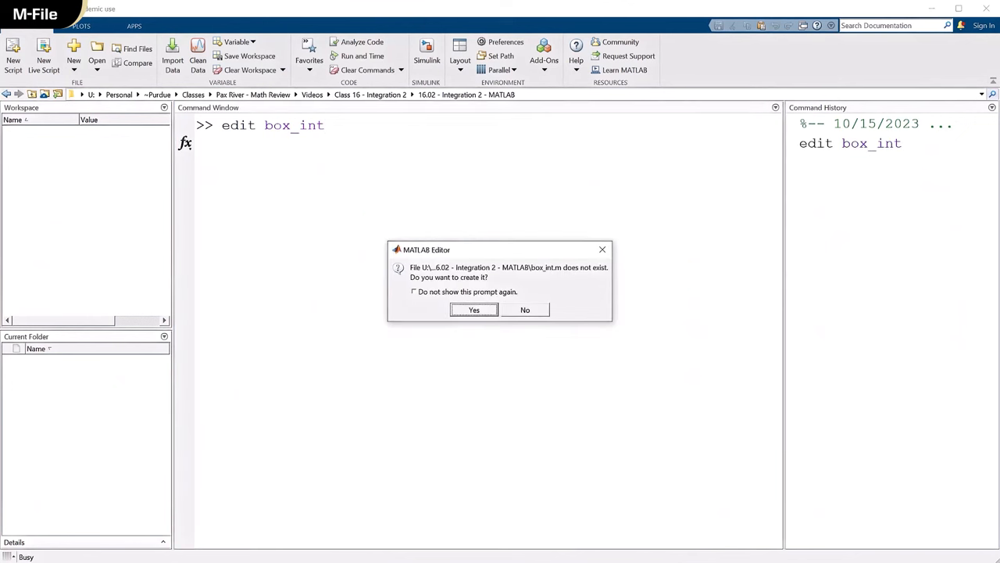
Create box_int.m with a 'function box_int' header followed by clc
{"action": "left_click", "coordinate": [474, 309]}
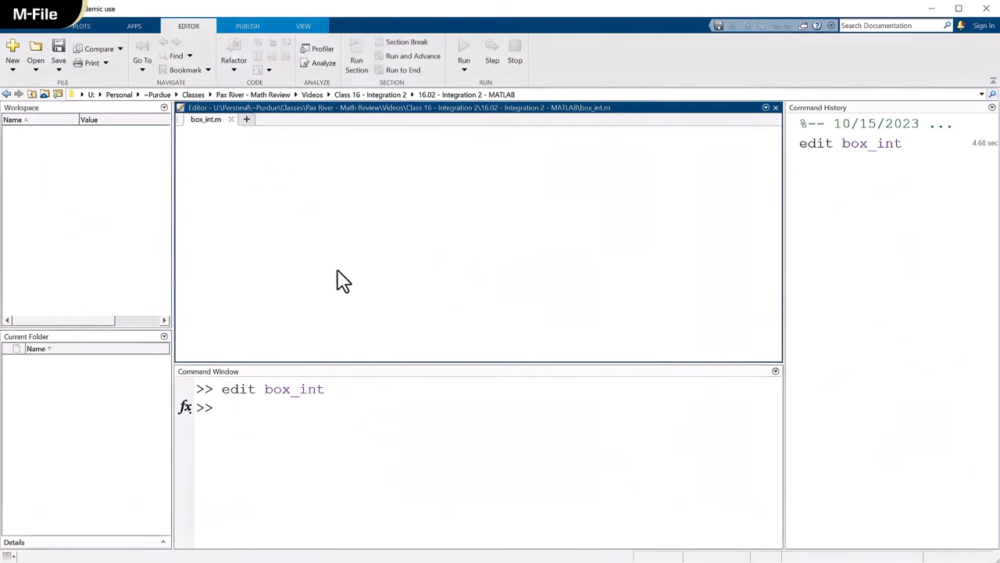
{"action": "type", "text": "func"}
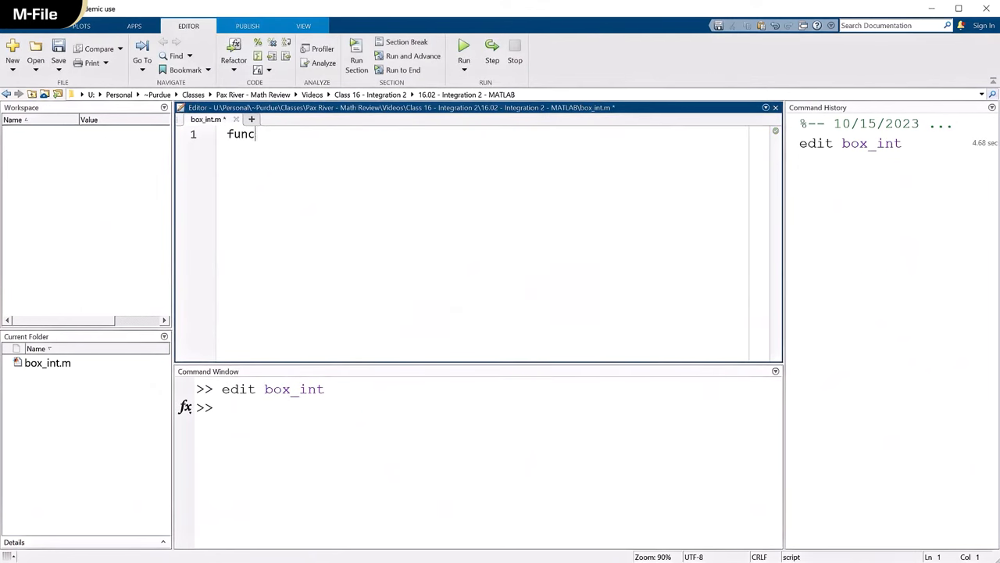
{"action": "type", "text": "tion"}
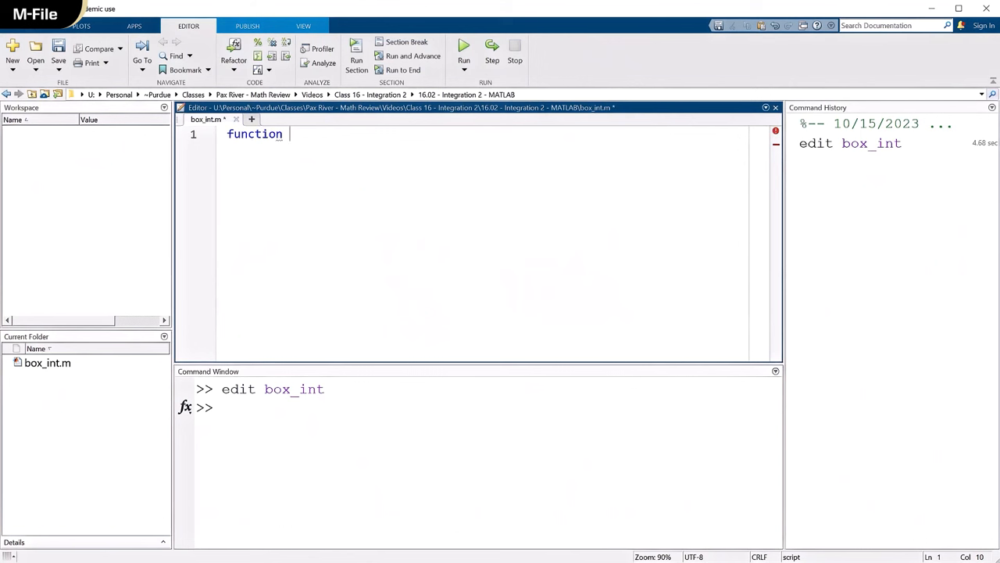
{"action": "type", "text": "box_"}
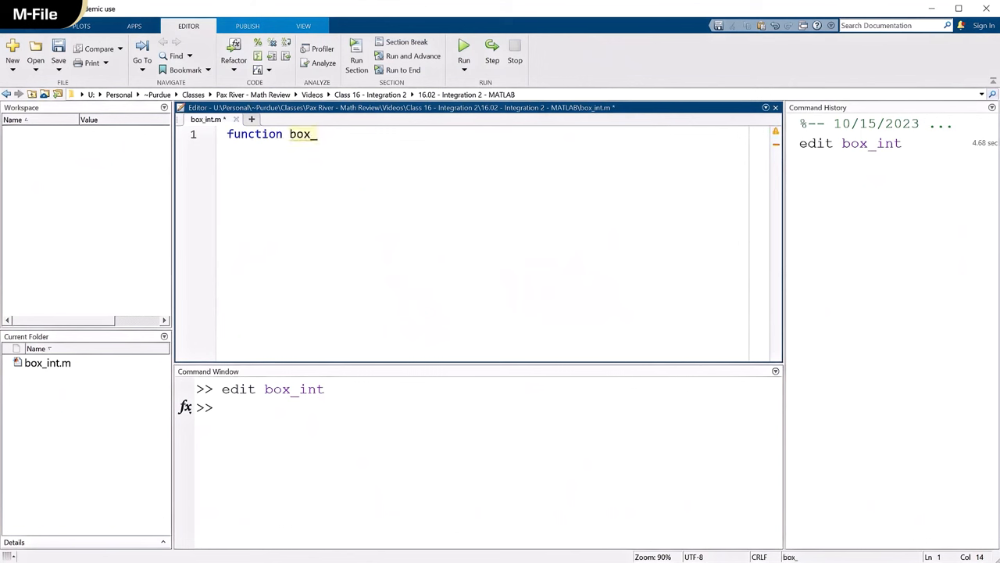
{"action": "type", "text": "int"}
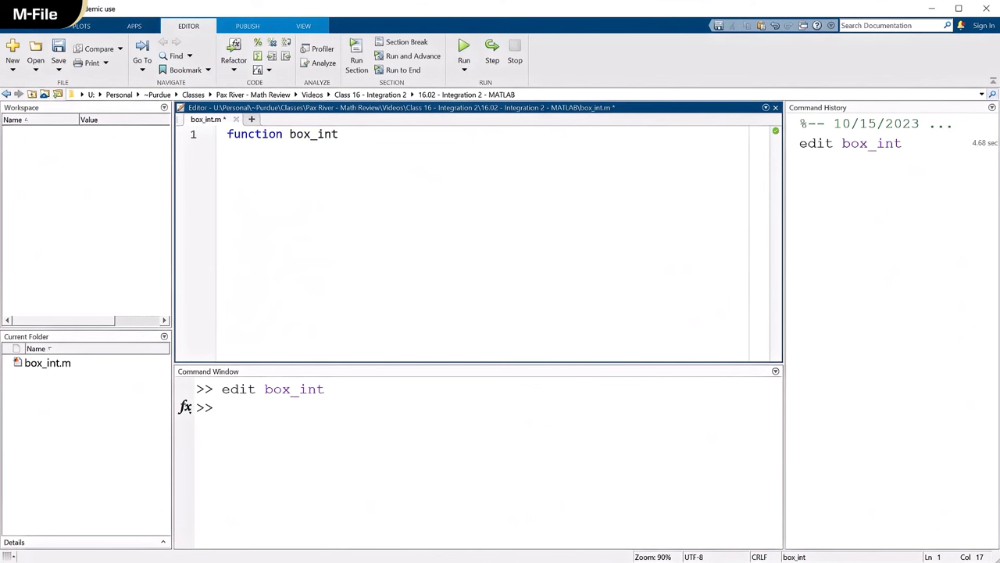
{"action": "key", "text": "enter"}
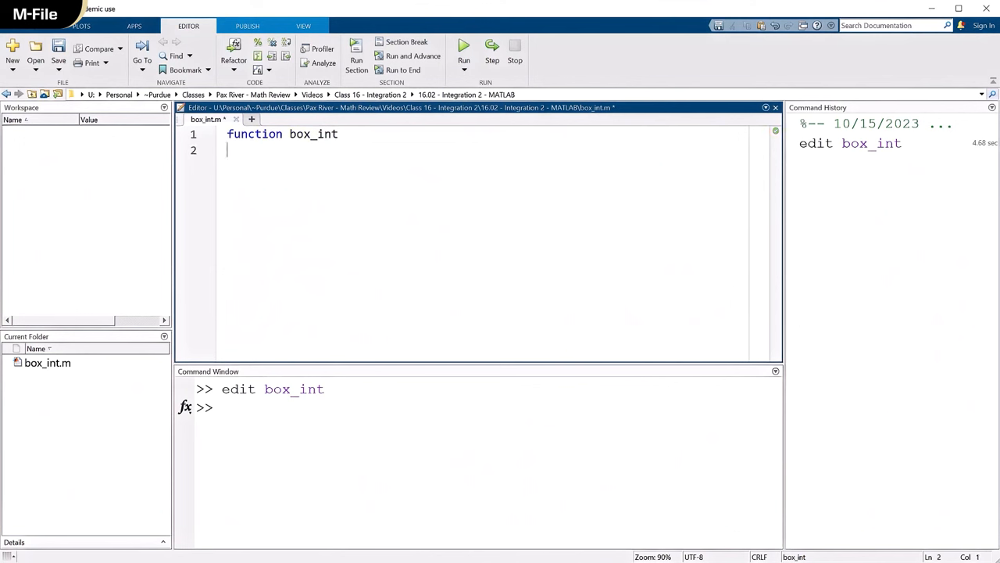
{"action": "type", "text": "clc"}
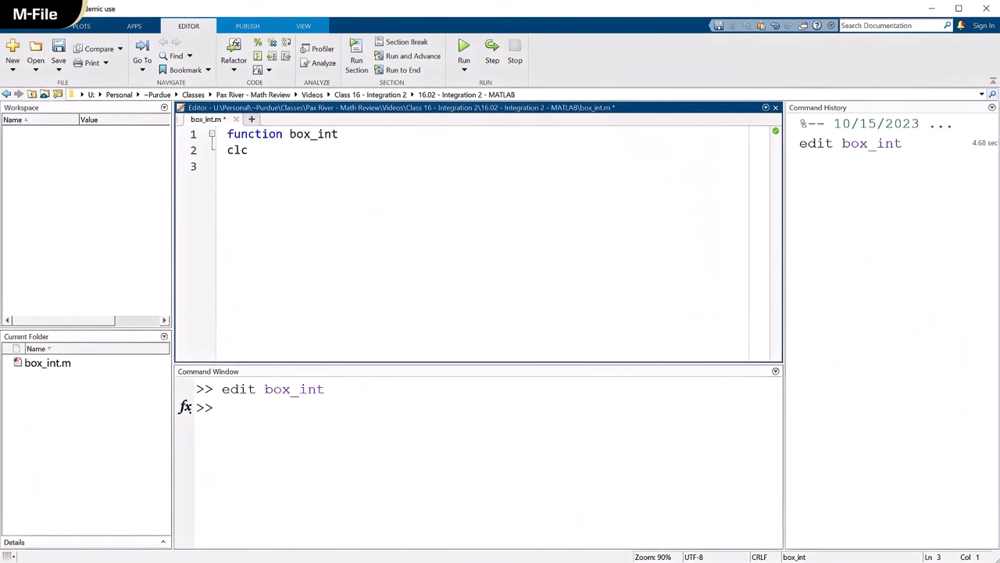
Define the anonymous integrand f=@(x) x*sin(x)/(x^2+1);
{"action": "type", "text": "f"}
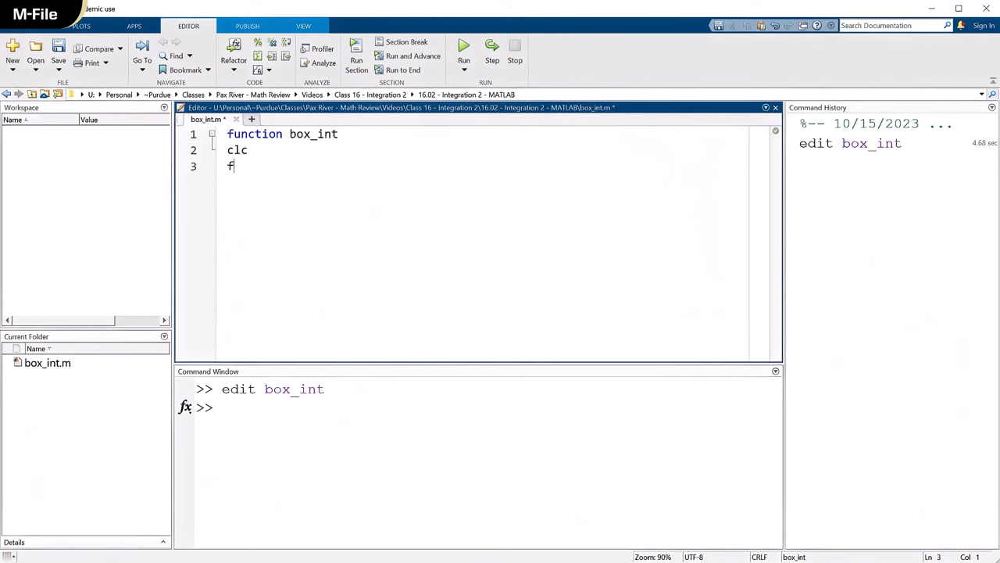
{"action": "type", "text": "=@(x)"}
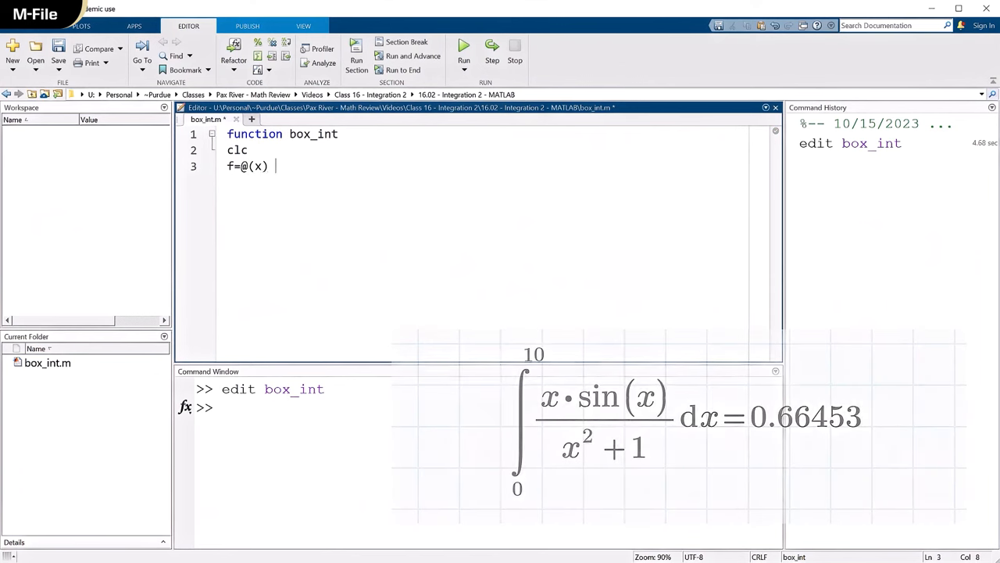
{"action": "type", "text": "x*"}
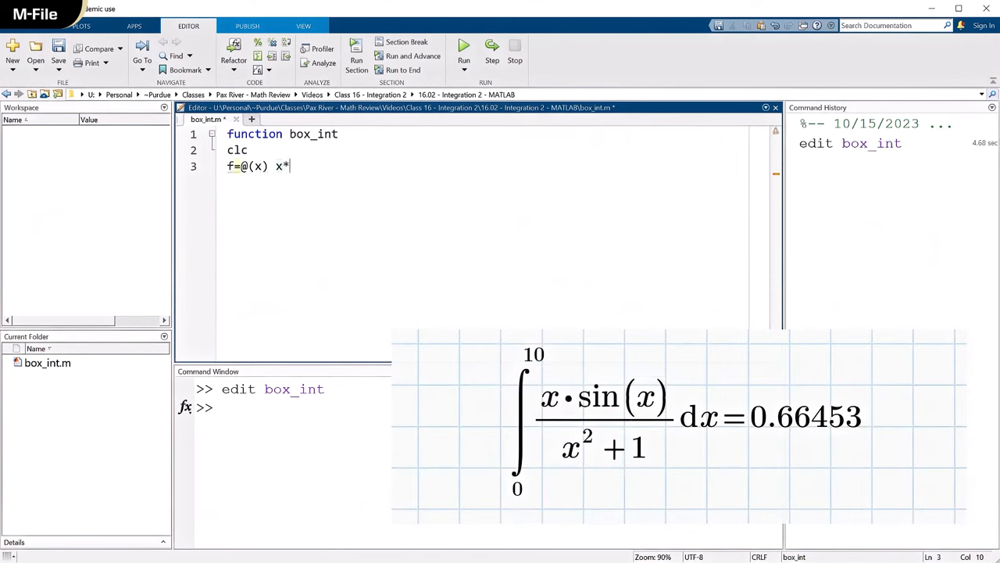
{"action": "type", "text": "sin(x)"}
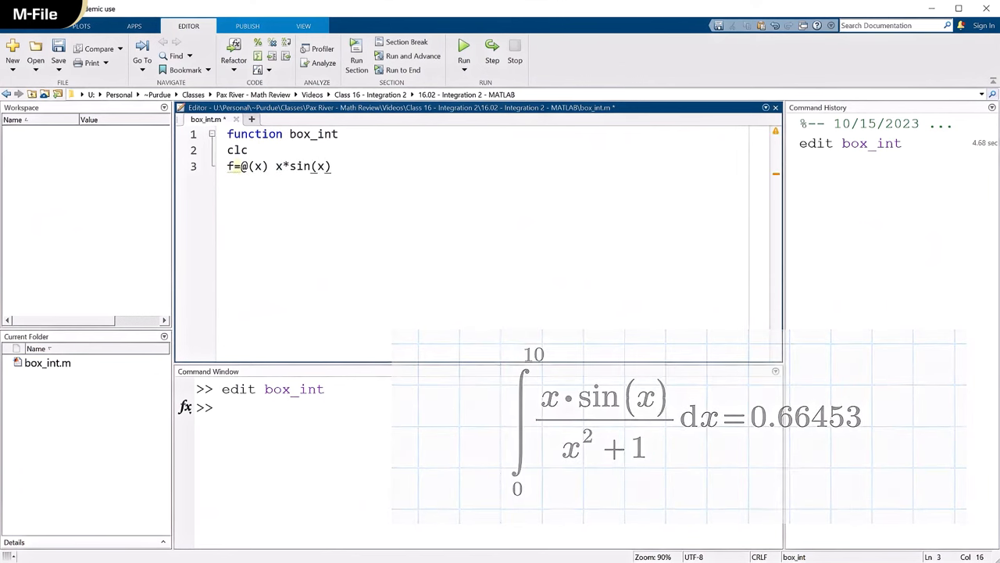
{"action": "type", "text": "/(x)"}
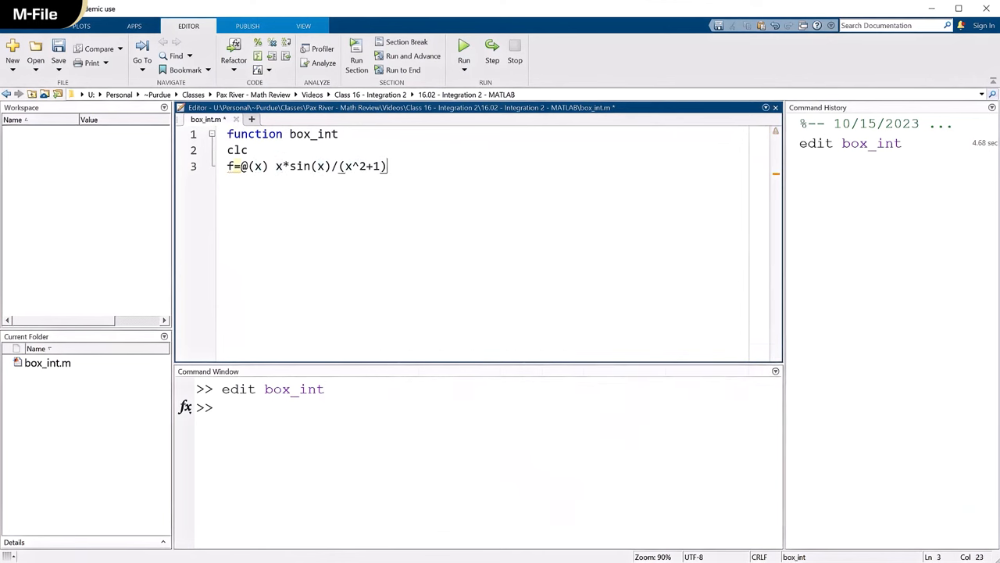
{"action": "type", "text": ";"}
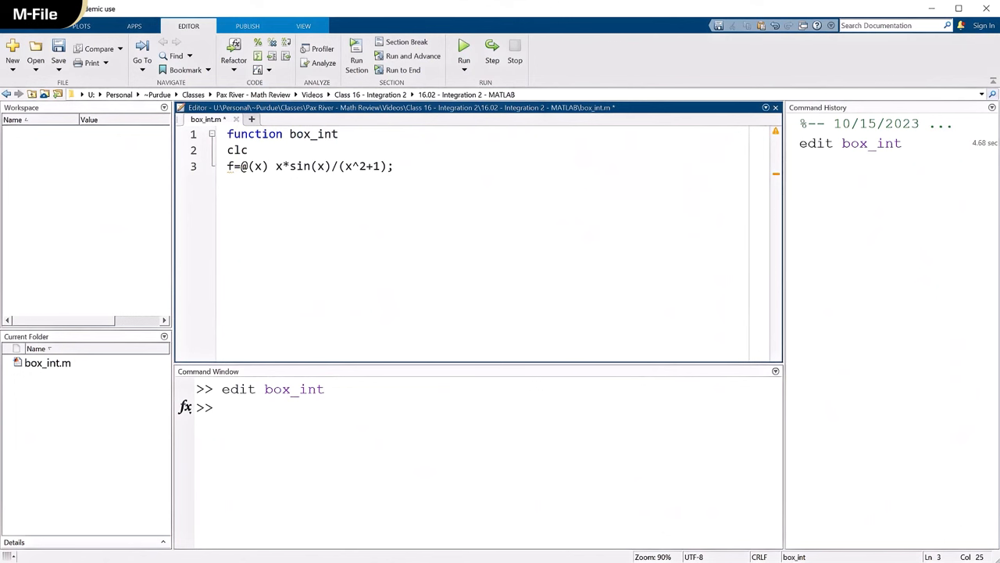
{"action": "left_click", "coordinate": [395, 166]}
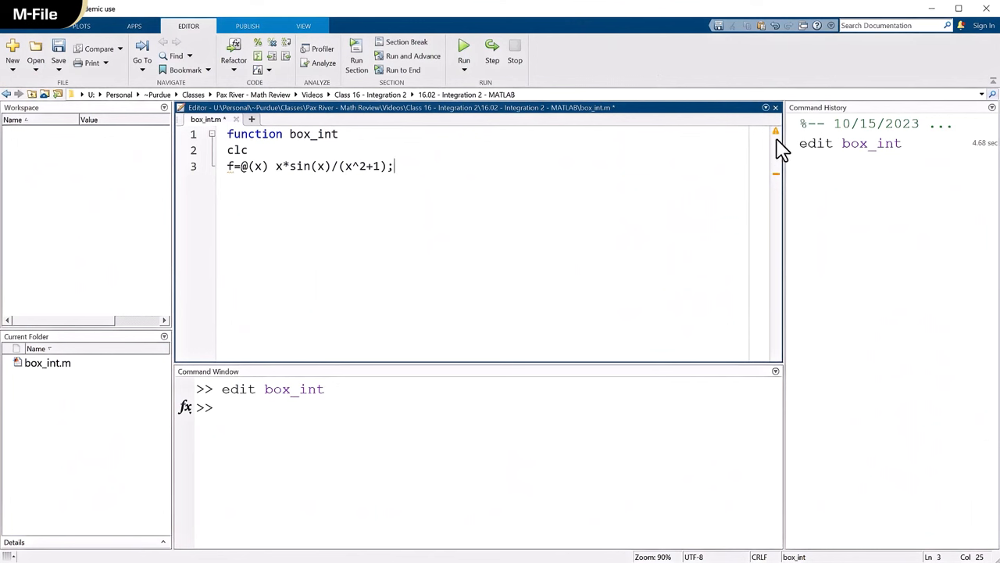
{"action": "mouse_move", "coordinate": [776, 135]}
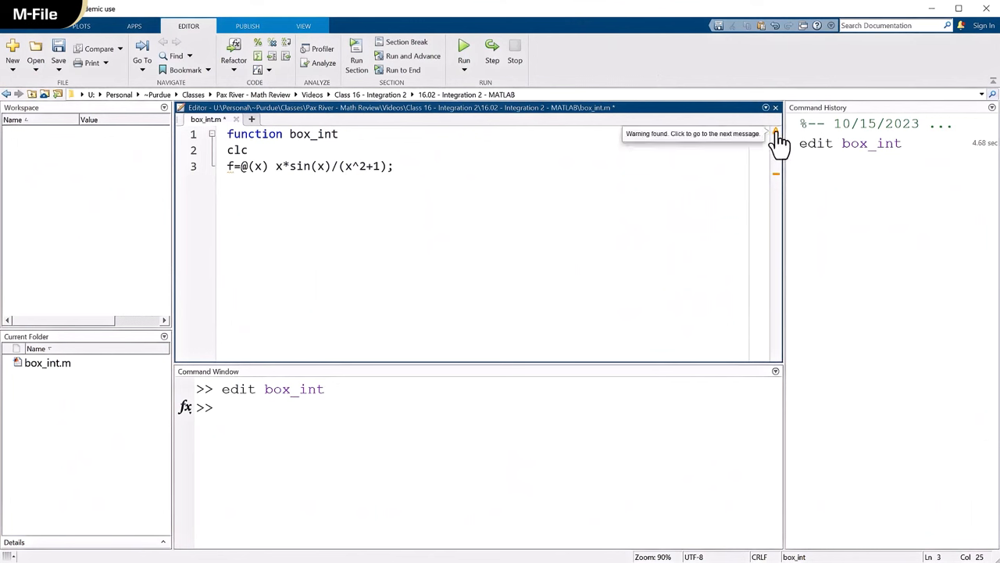
{"action": "mouse_move", "coordinate": [782, 184]}
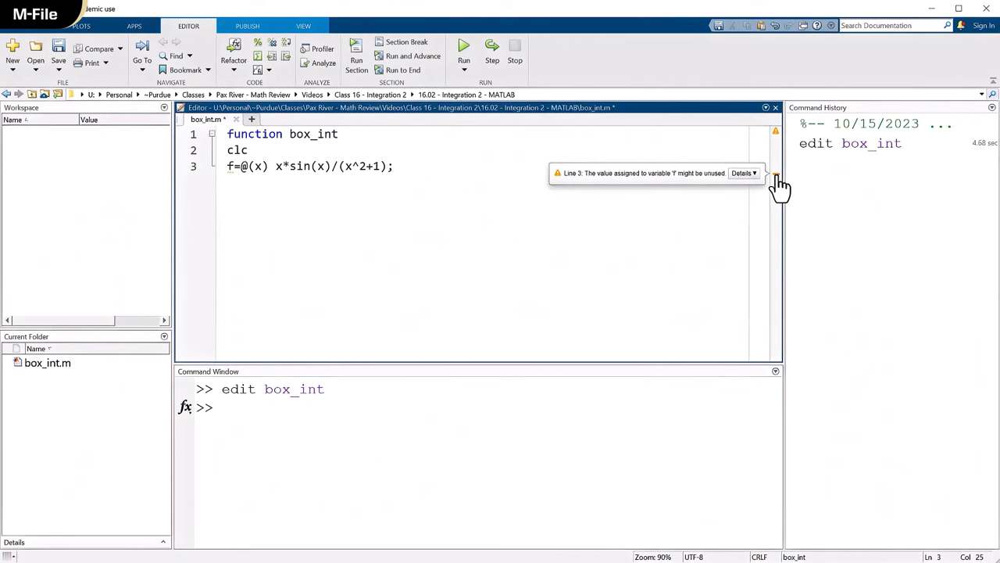
{"action": "left_click", "coordinate": [395, 165]}
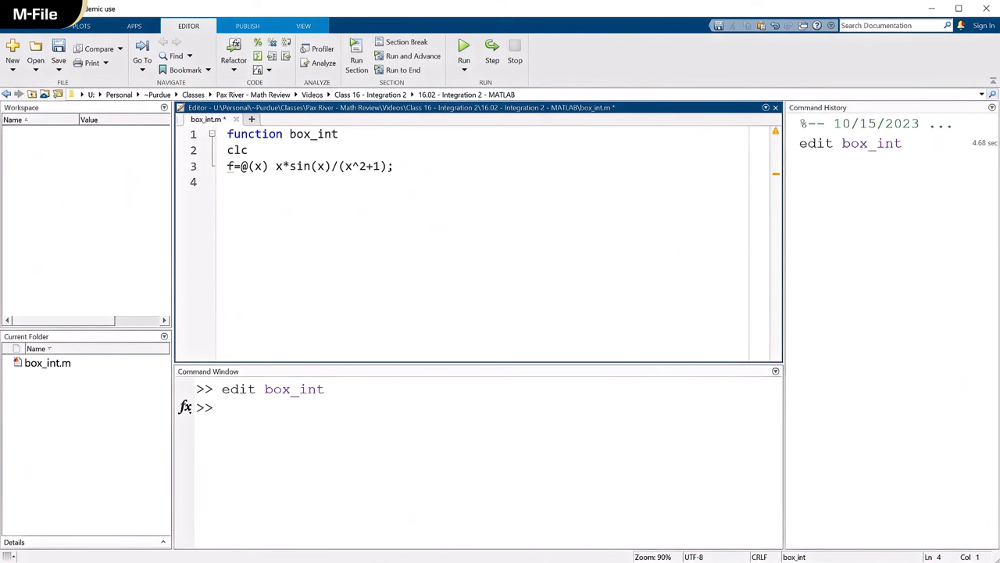
Set x_final=10 and N=100 in box_int
{"action": "type", "text": "xlabel"}
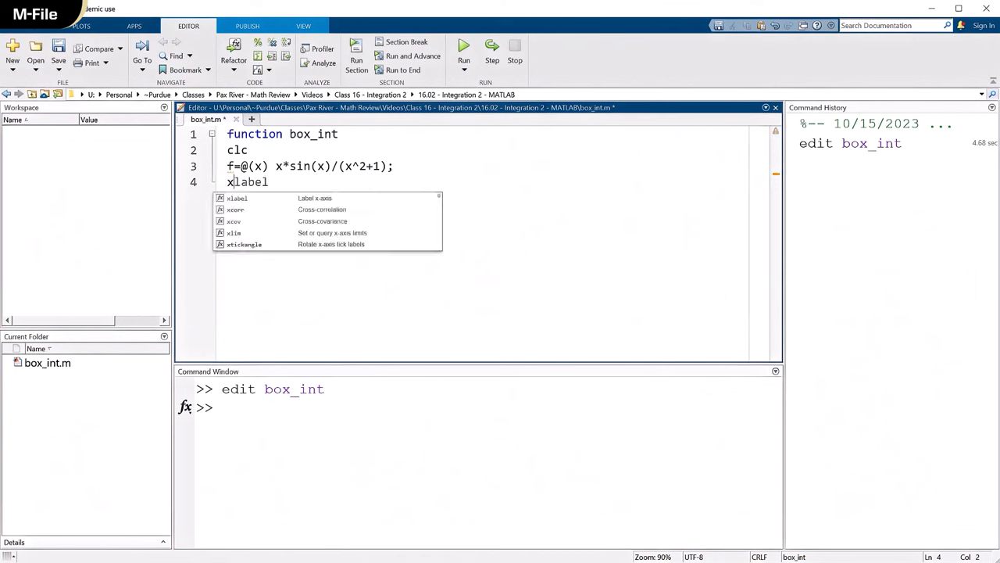
{"action": "type", "text": "_final="}
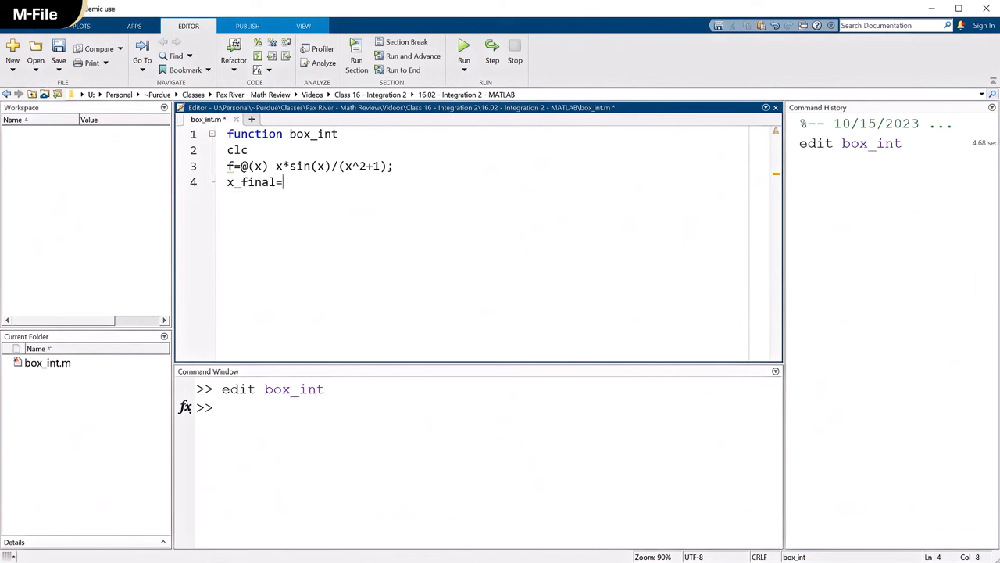
{"action": "type", "text": "10;"}
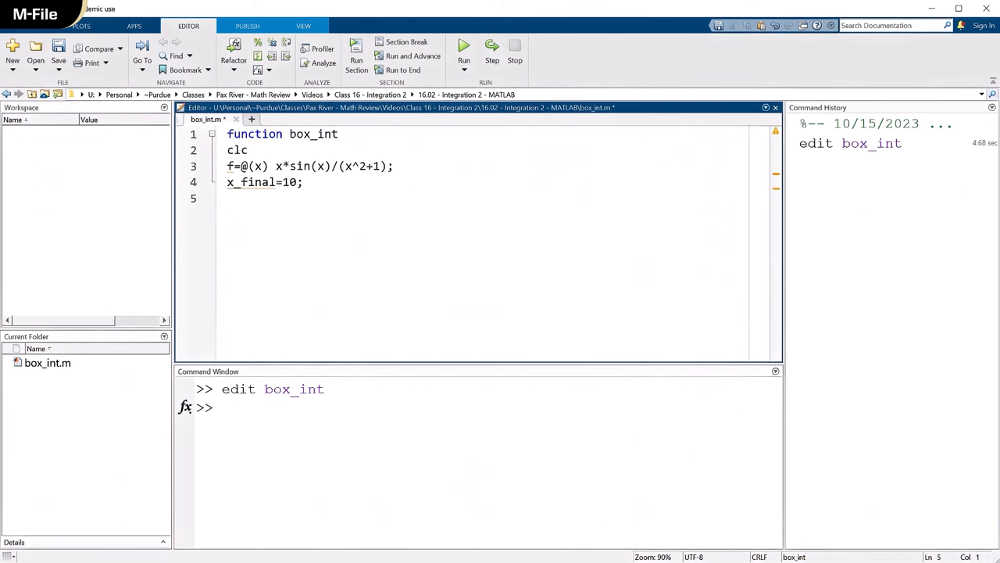
{"action": "type", "text": "N=100"}
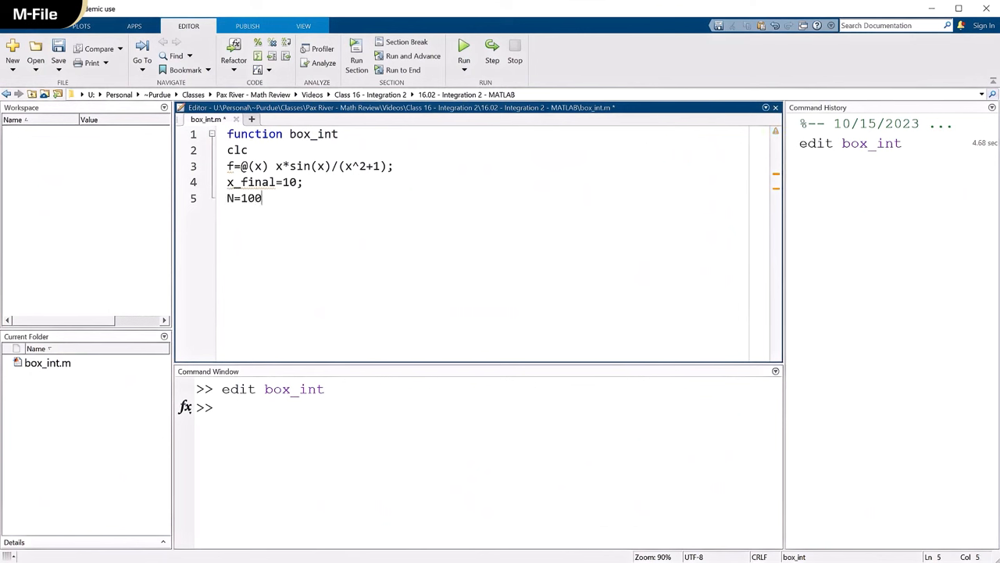
{"action": "type", "text": ";"}
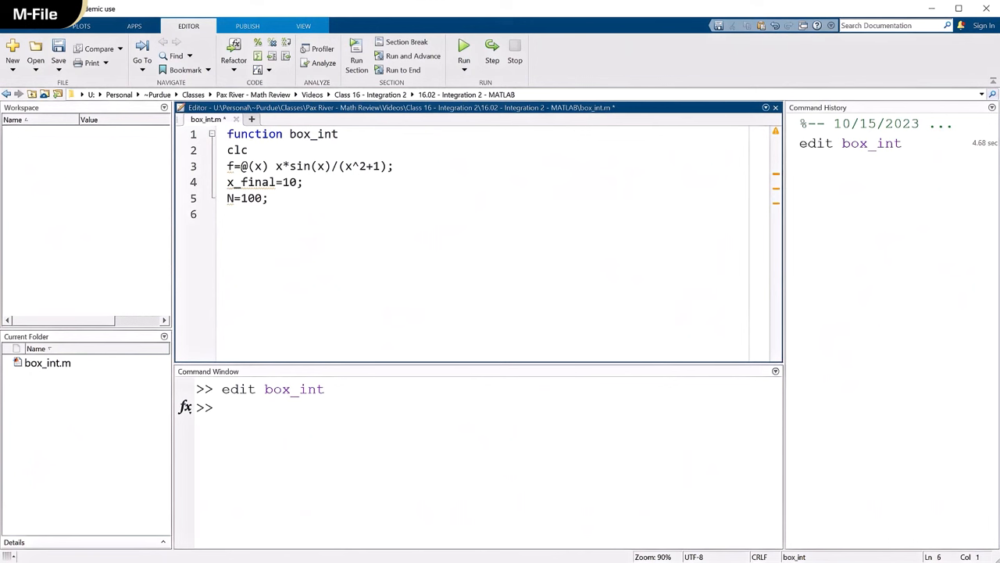
Add dx=x_final/N and A=0, and begin a for loop
{"action": "type", "text": "dx="}
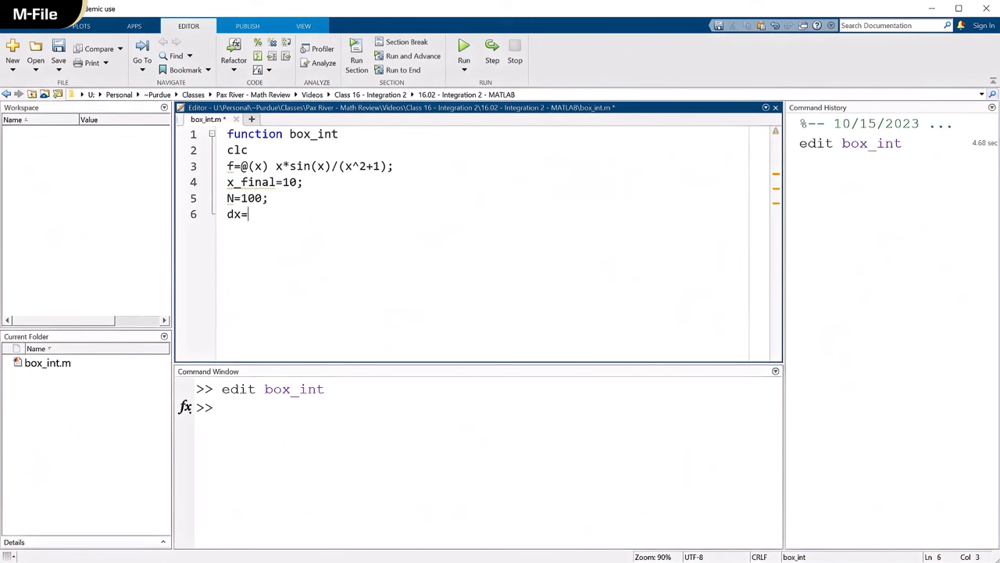
{"action": "type", "text": "x"}
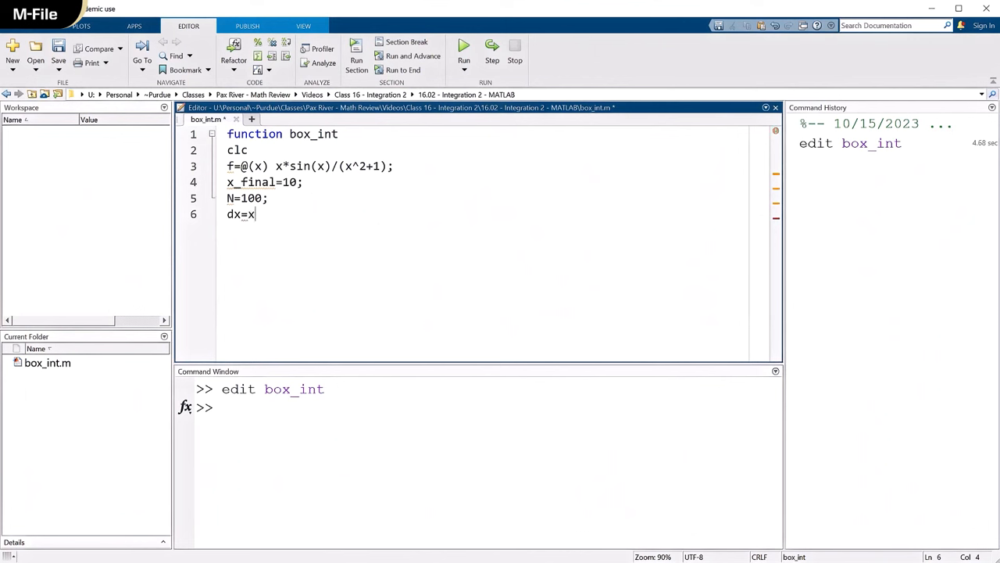
{"action": "type", "text": "_final"}
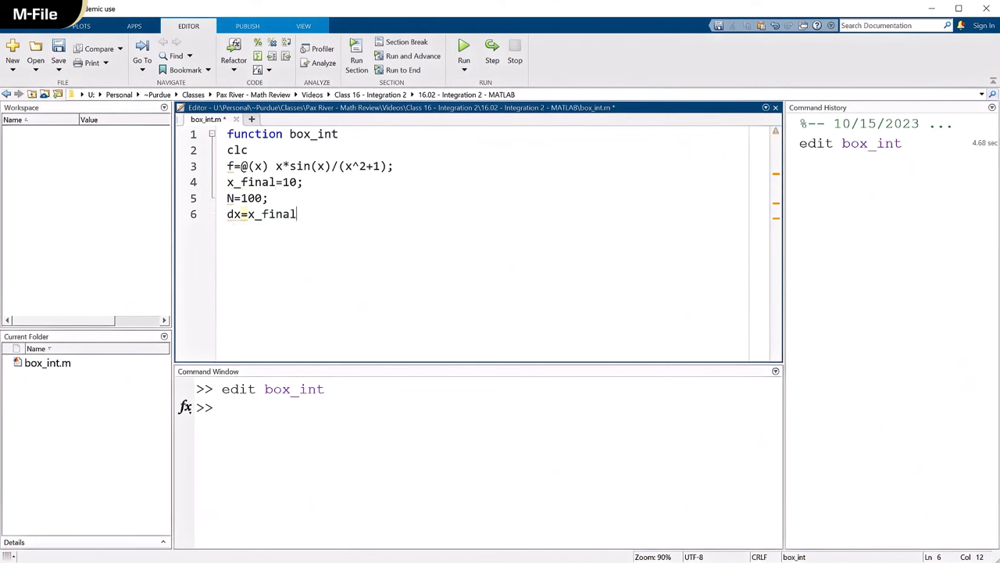
{"action": "type", "text": "/N;"}
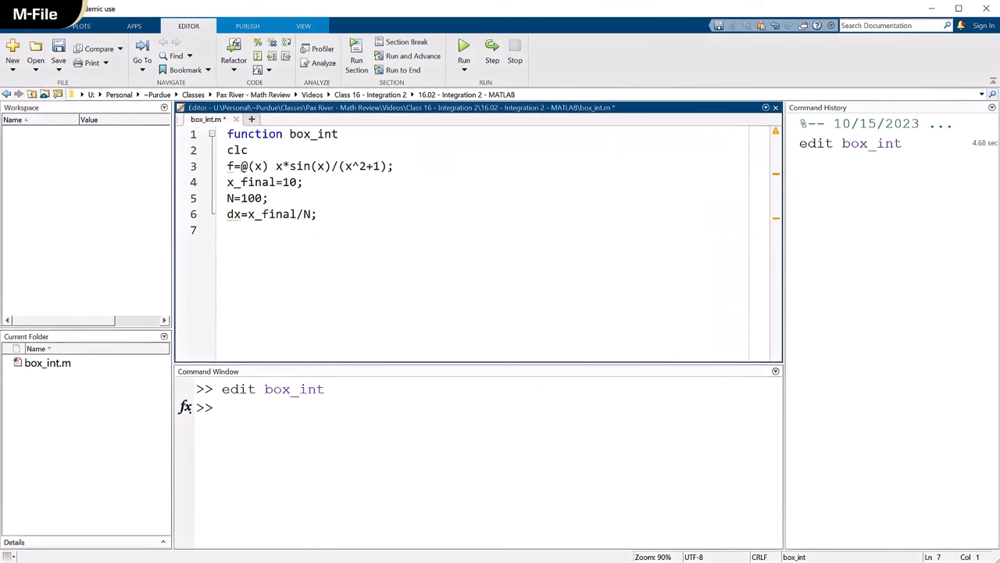
{"action": "type", "text": "A=0;"}
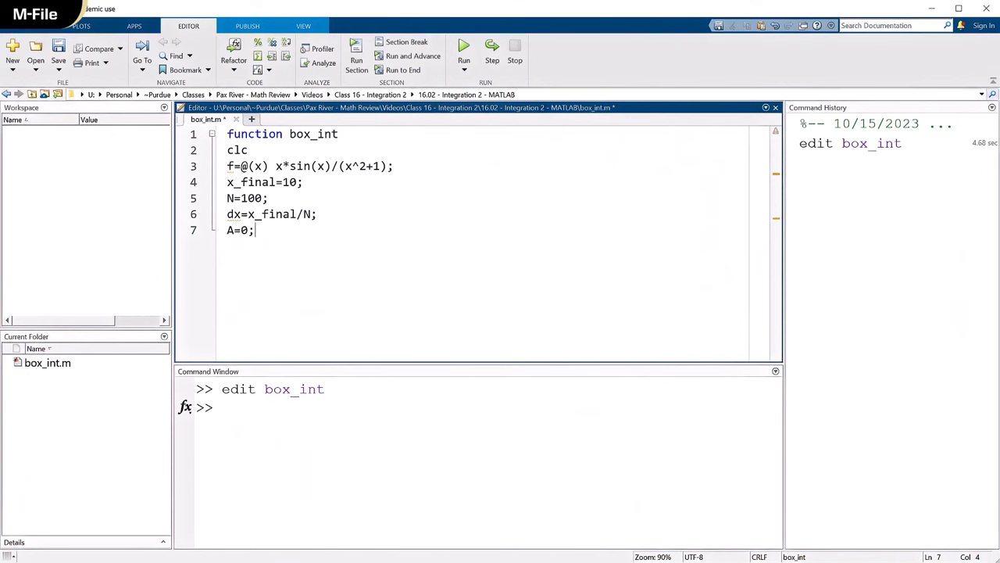
{"action": "type", "text": "for j"}
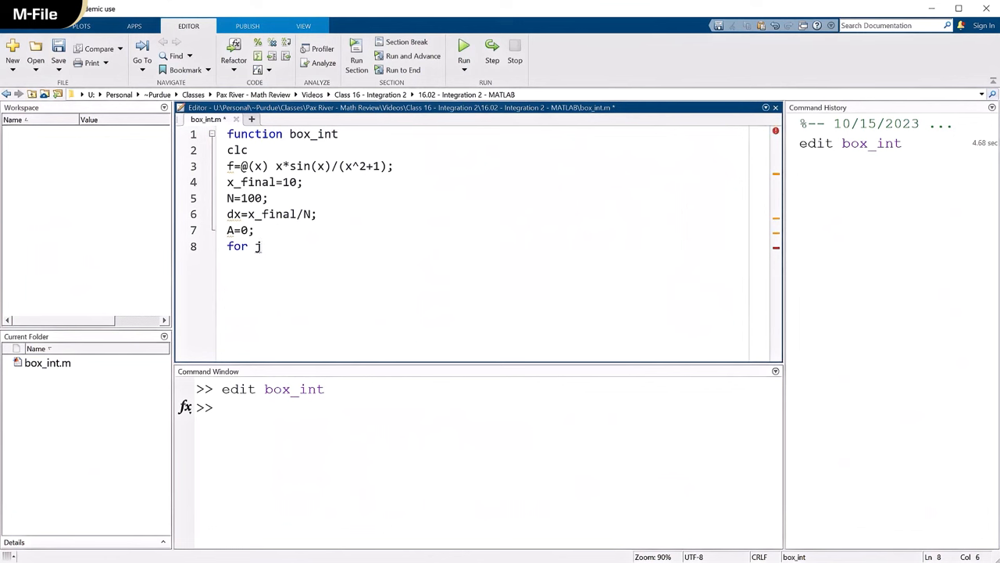
Write the j=1:N loop body: x=dx*(j-1) and A=A+f(x)*dx
{"action": "type", "text": "=1:N"}
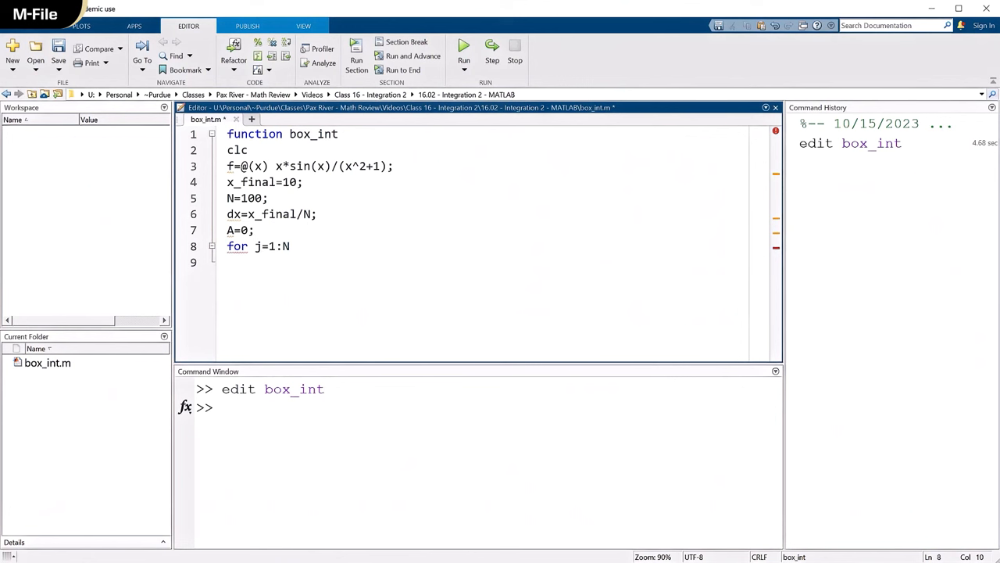
{"action": "type", "text": "x="}
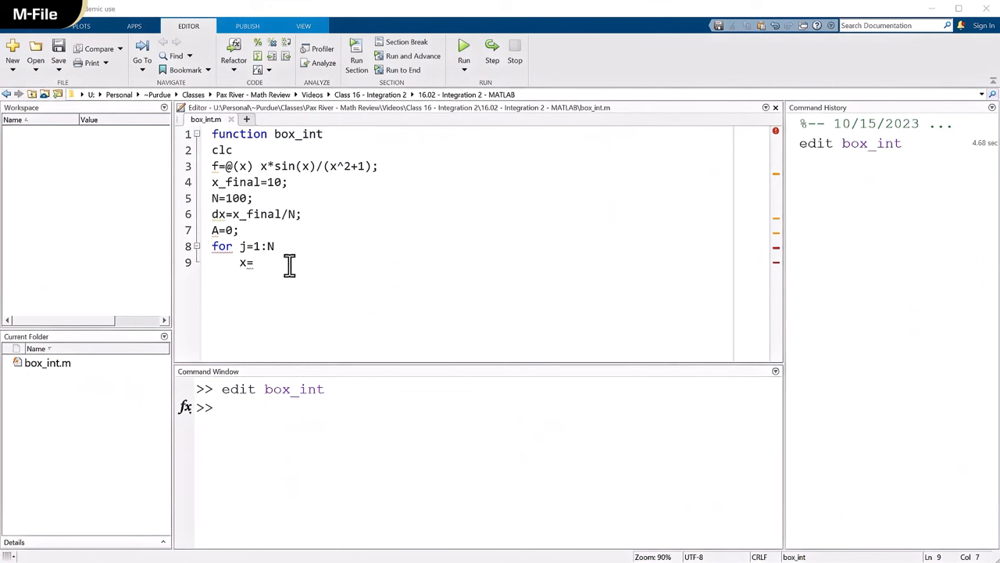
{"action": "type", "text": "dx*(j-1"}
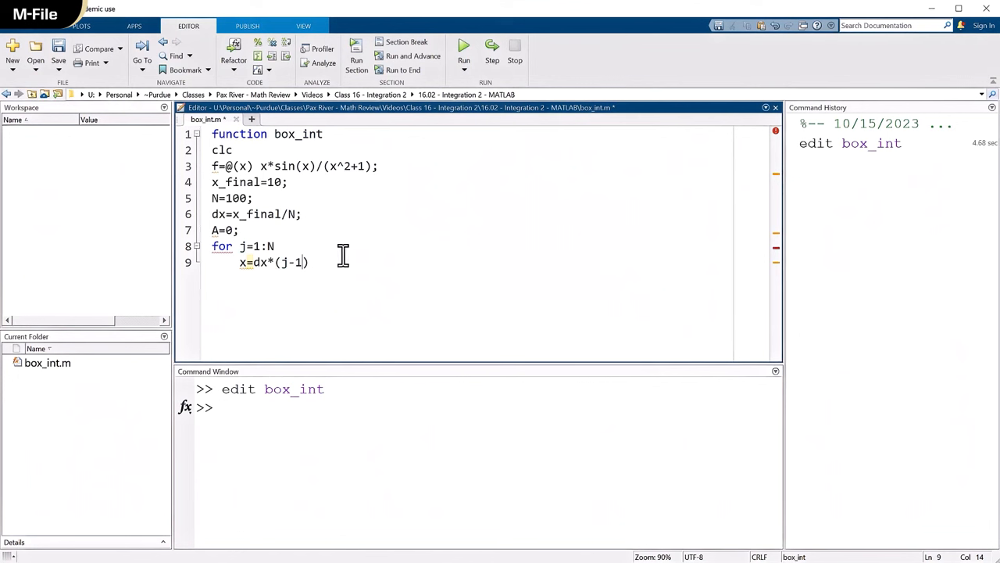
{"action": "mouse_move", "coordinate": [365, 252]}
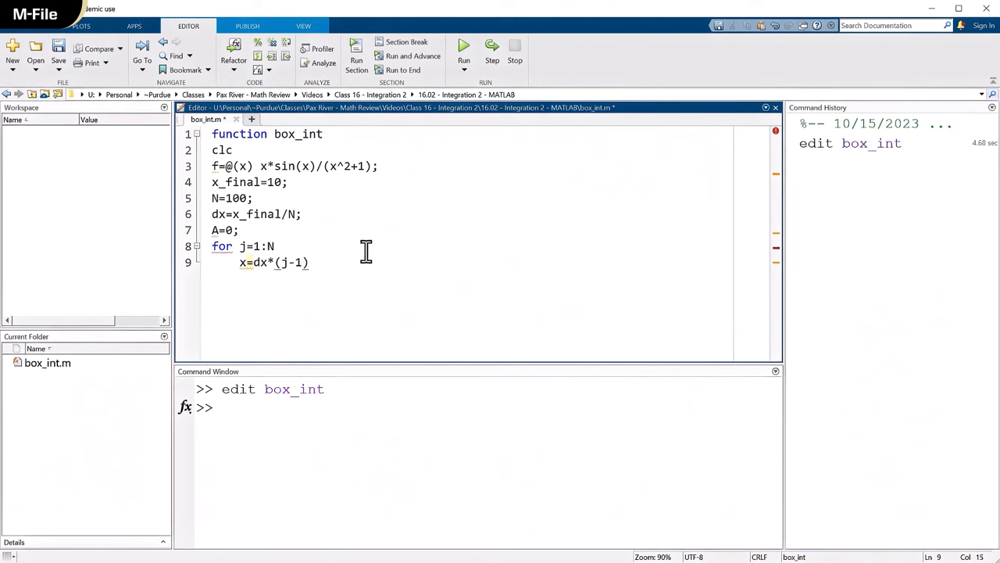
{"action": "type", "text": ";"}
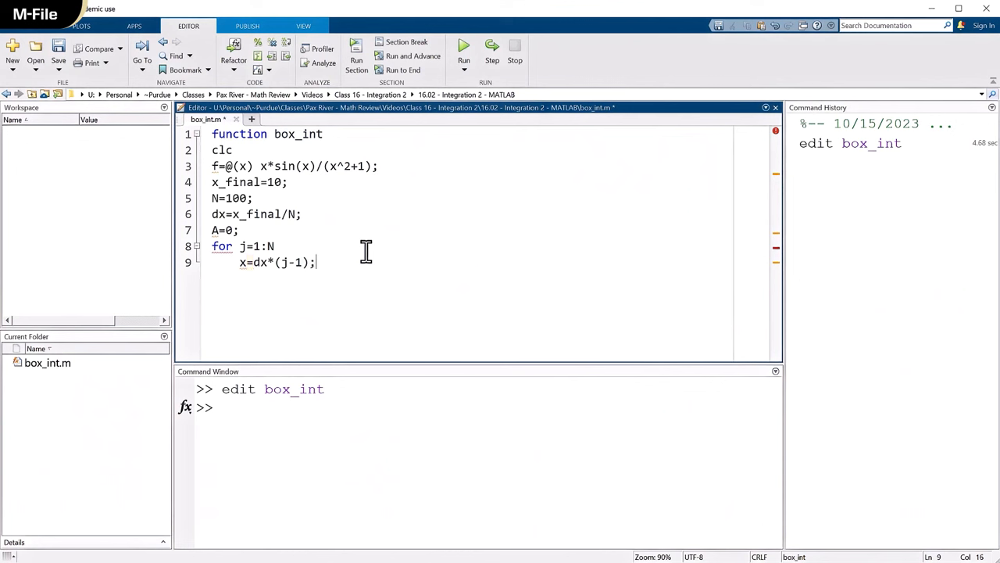
{"action": "key", "text": "enter"}
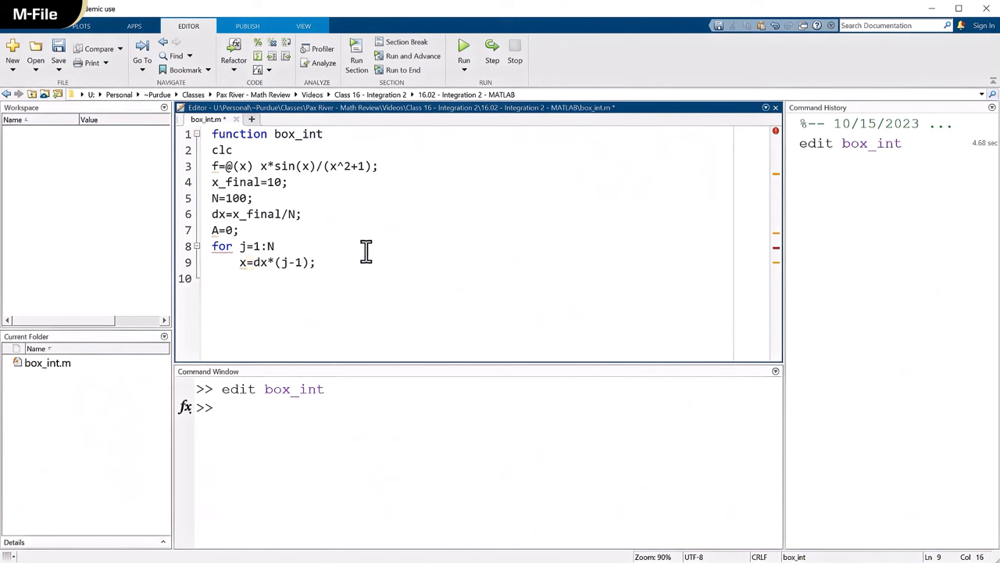
{"action": "type", "text": "A=A"}
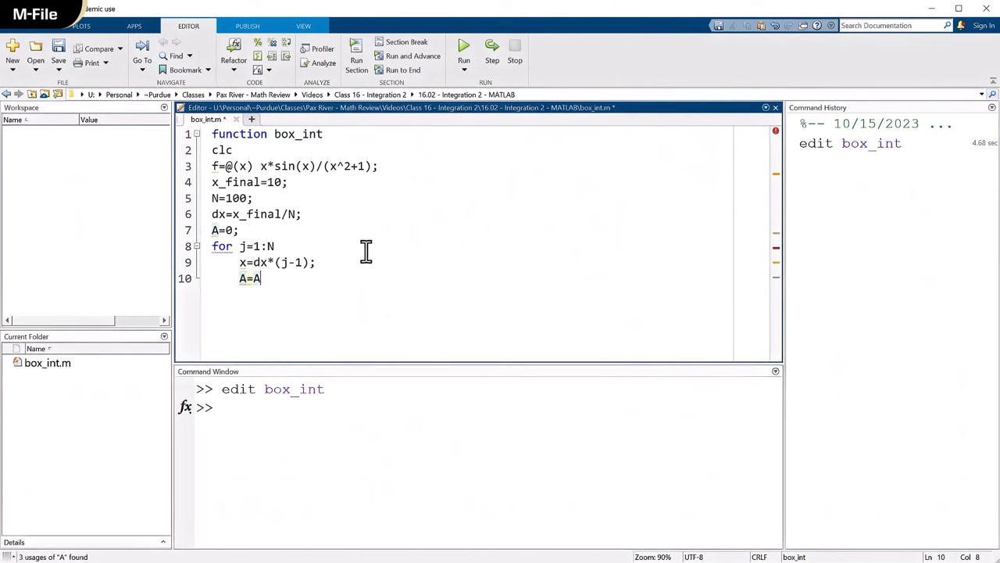
{"action": "type", "text": "+"}
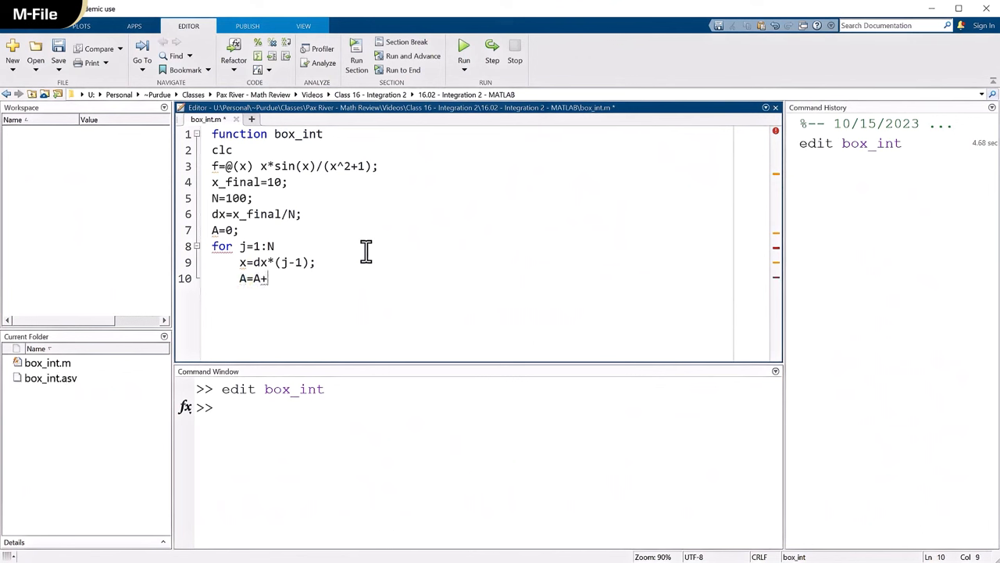
{"action": "type", "text": "f()"}
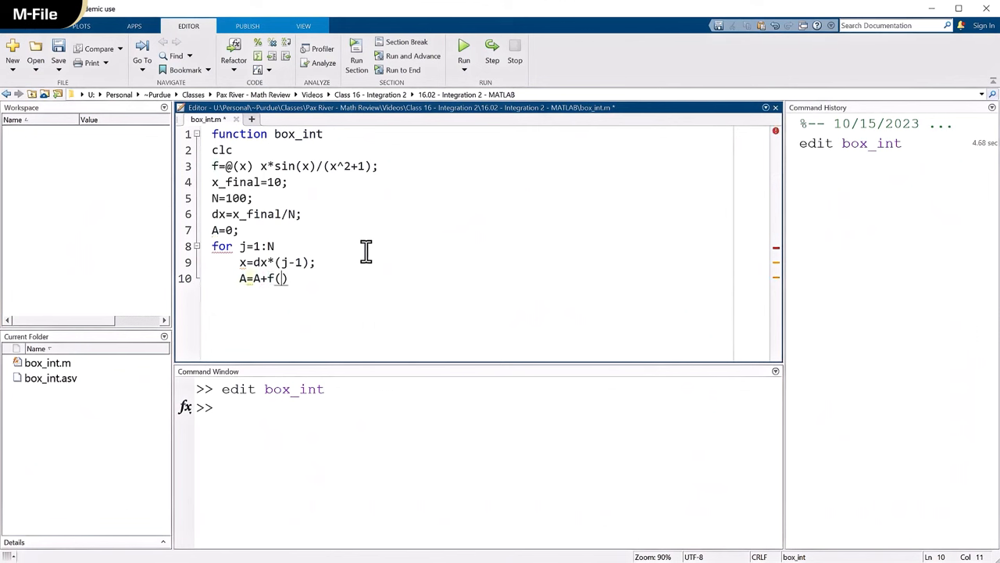
{"action": "type", "text": "x"}
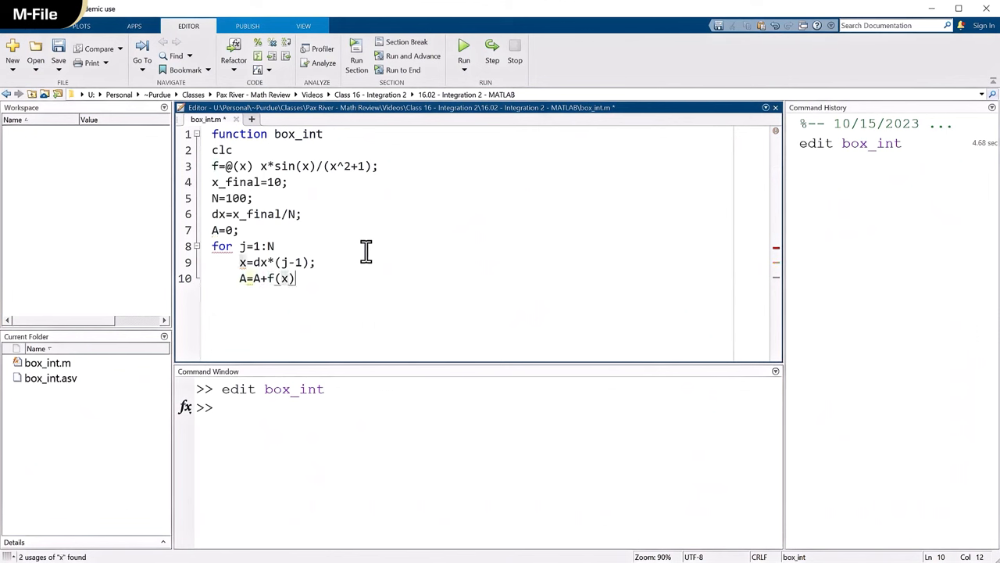
{"action": "type", "text": "*dx"}
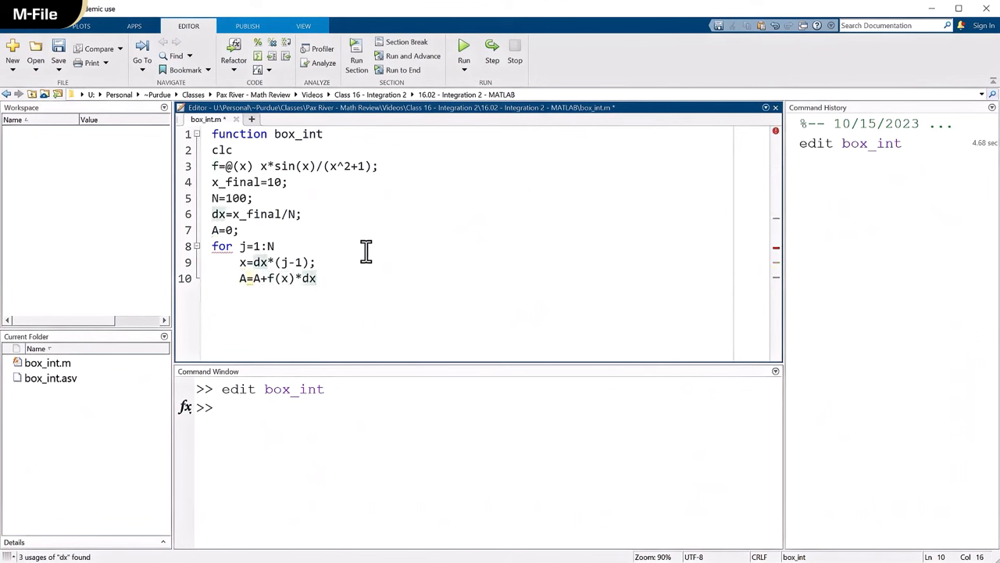
{"action": "type", "text": ";"}
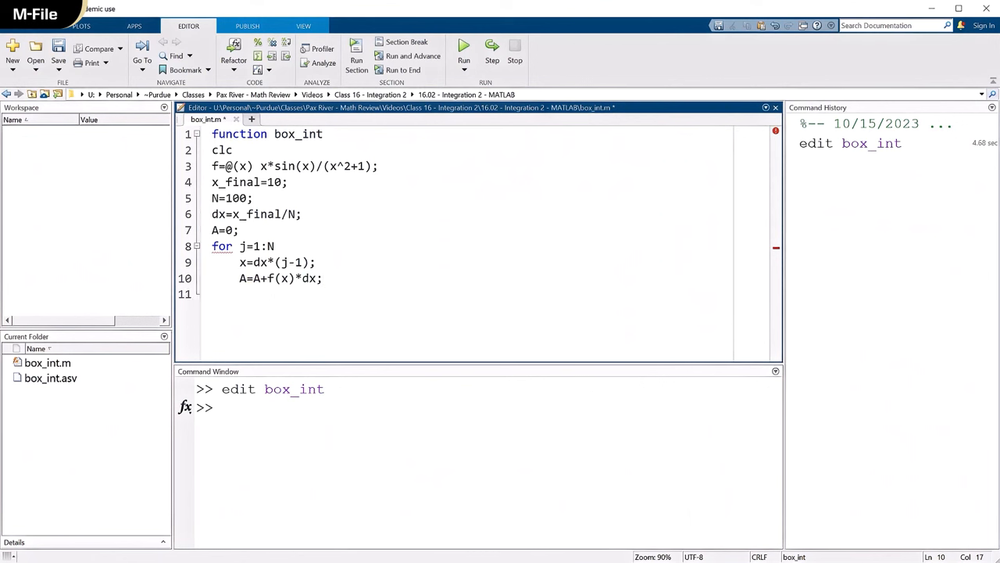
Close the loop, display 'Area = ' with num2str(A), and add return
{"action": "type", "text": "end"}
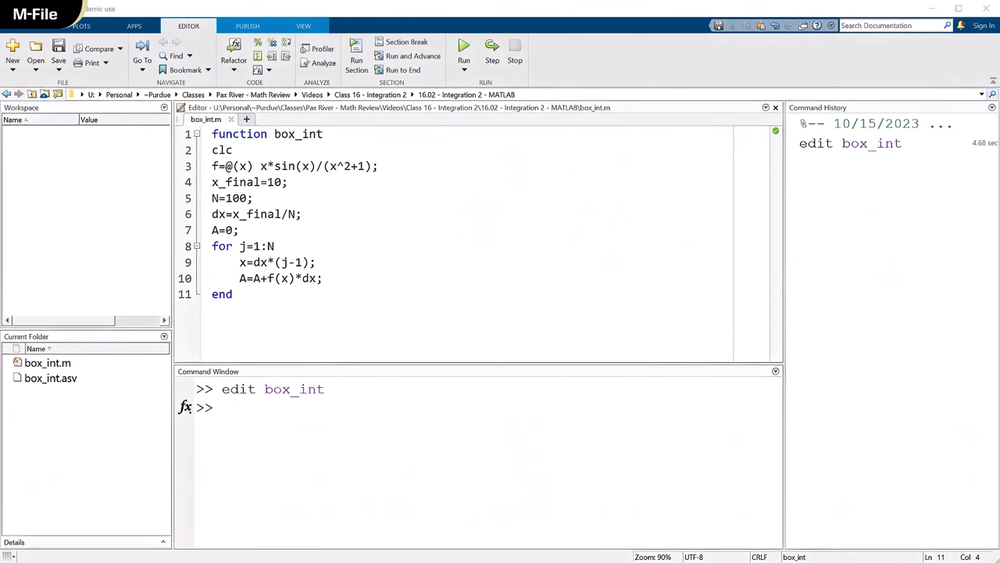
{"action": "mouse_move", "coordinate": [244, 322]}
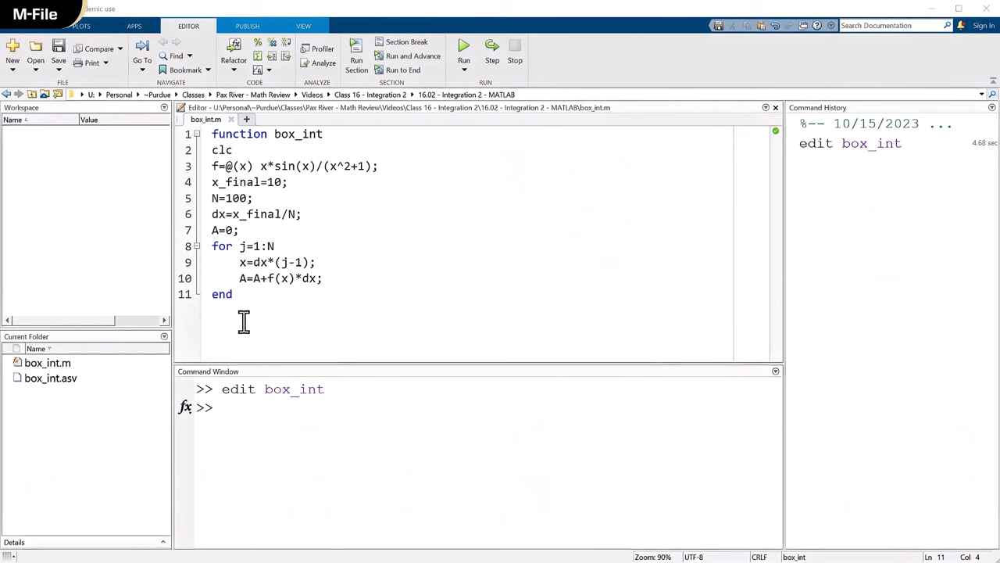
{"action": "key", "text": "enter"}
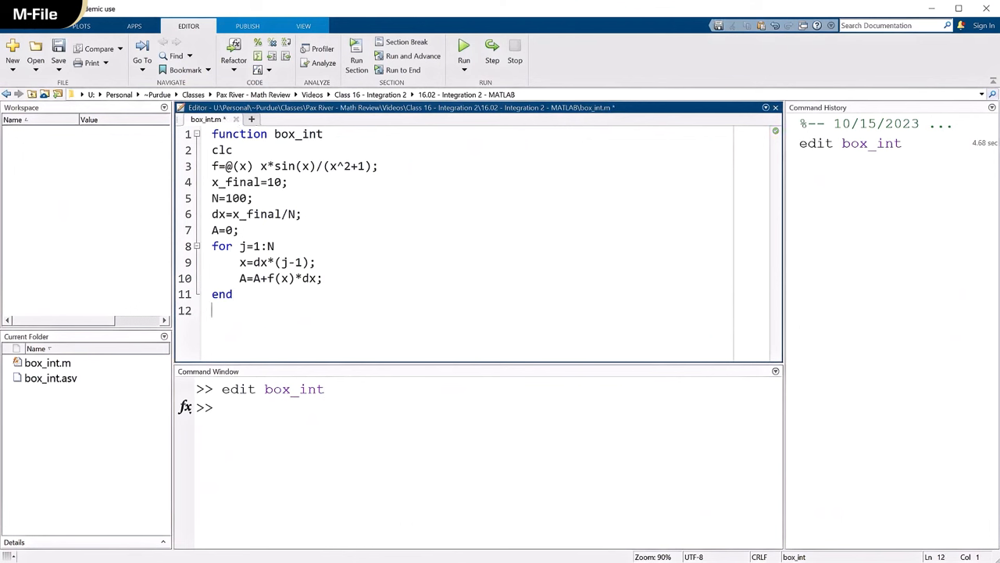
{"action": "type", "text": "disp("}
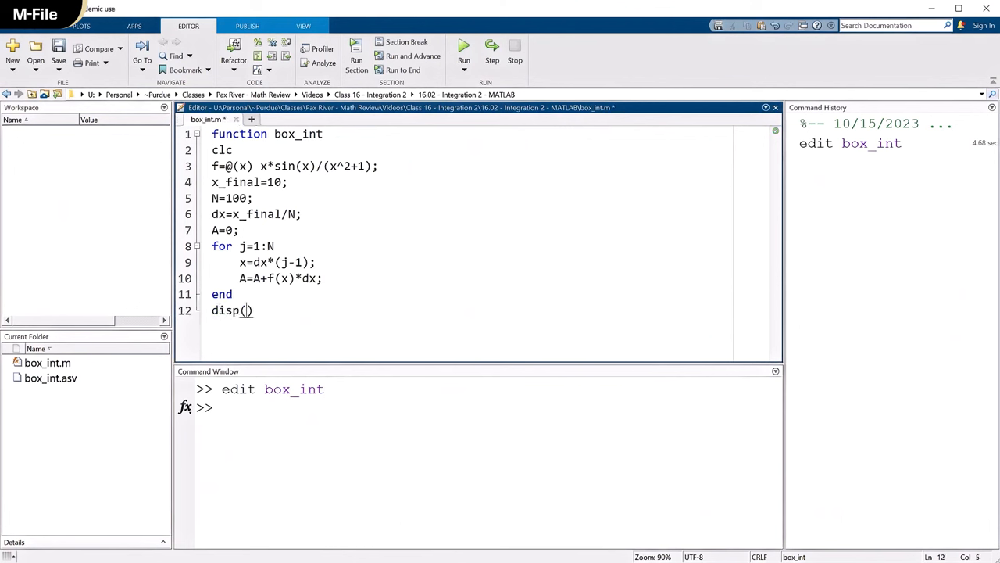
{"action": "type", "text": "A"}
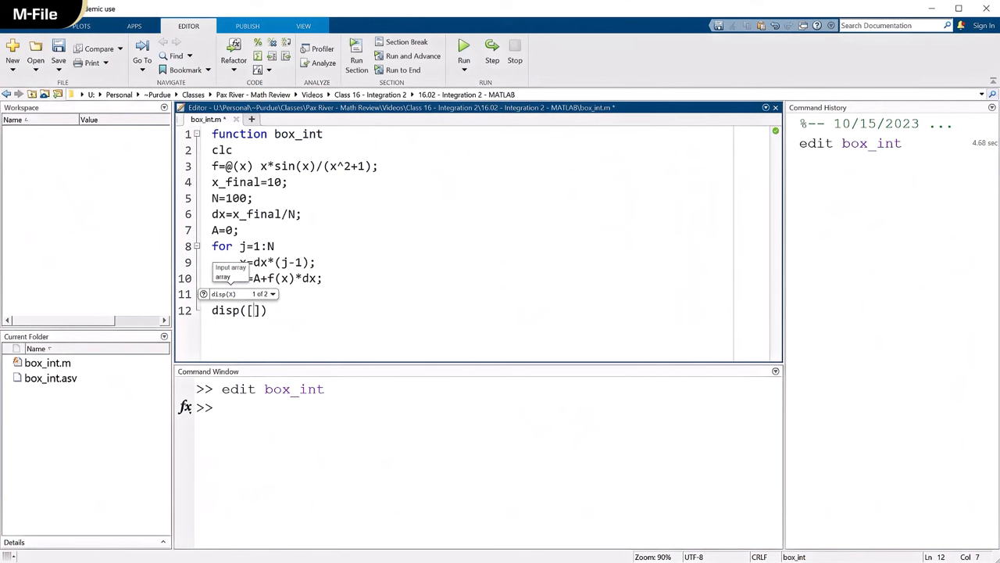
{"action": "type", "text": "'Area'"}
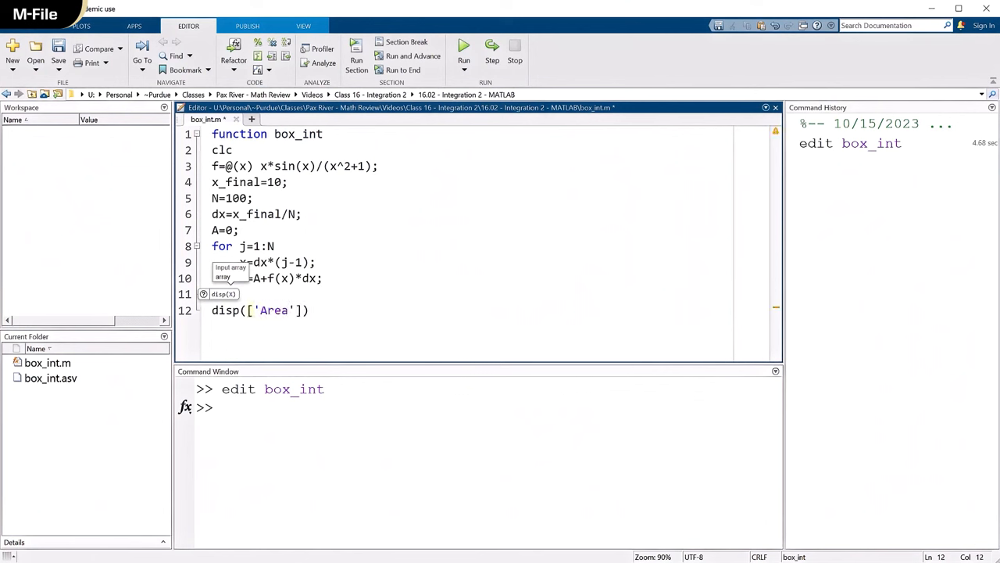
{"action": "type", "text": "="}
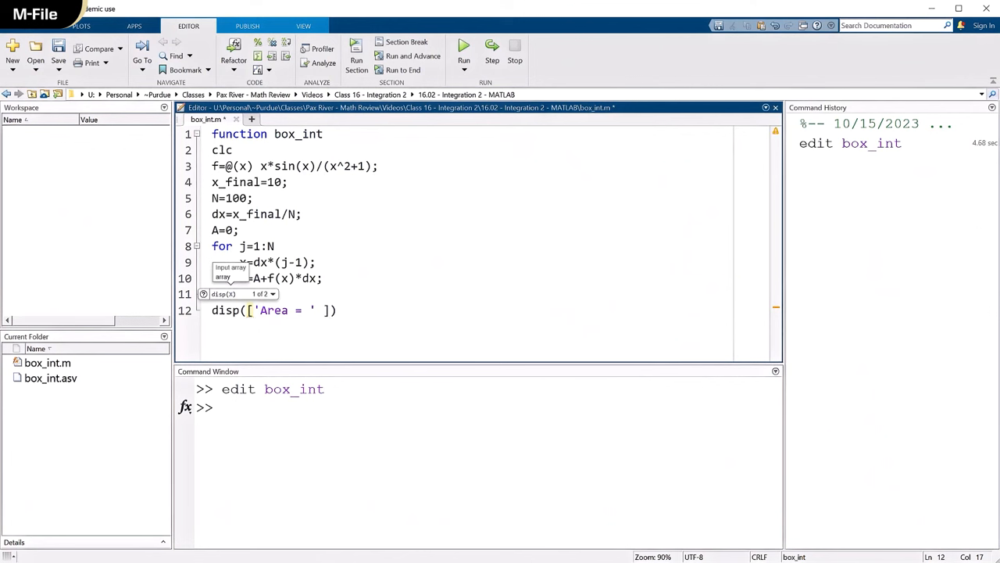
{"action": "mouse_move", "coordinate": [277, 326]}
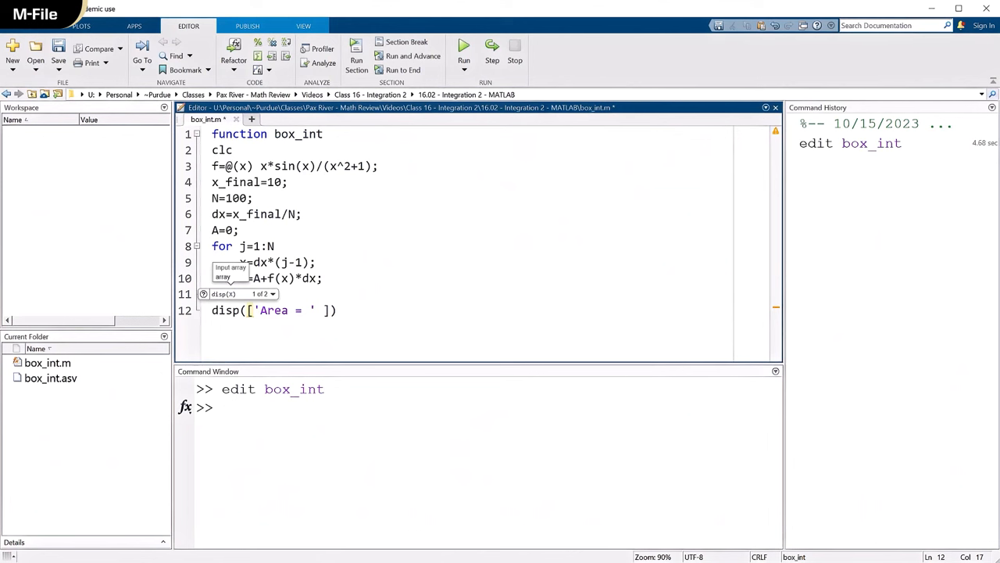
{"action": "type", "text": "num2str(A"}
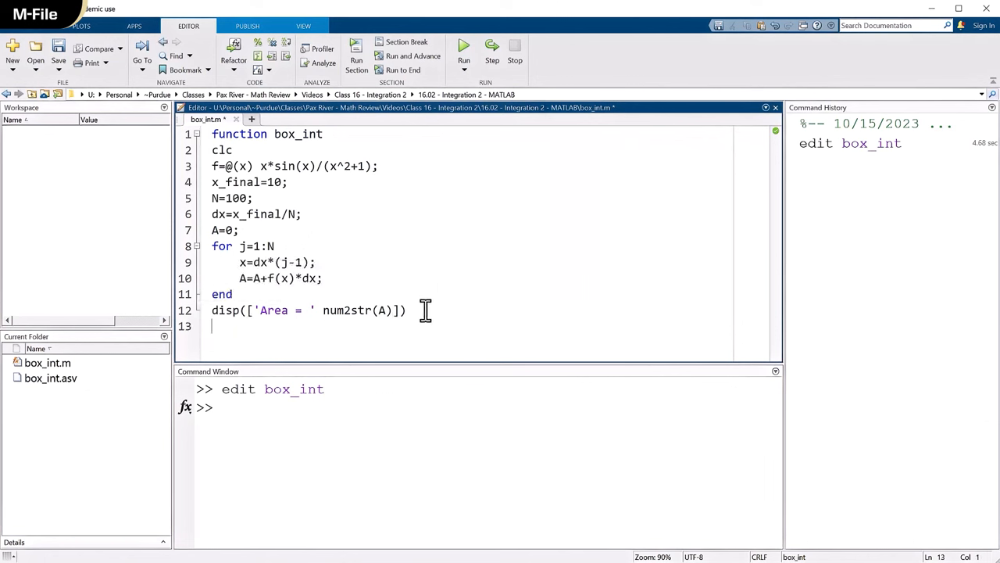
{"action": "type", "text": "return"}
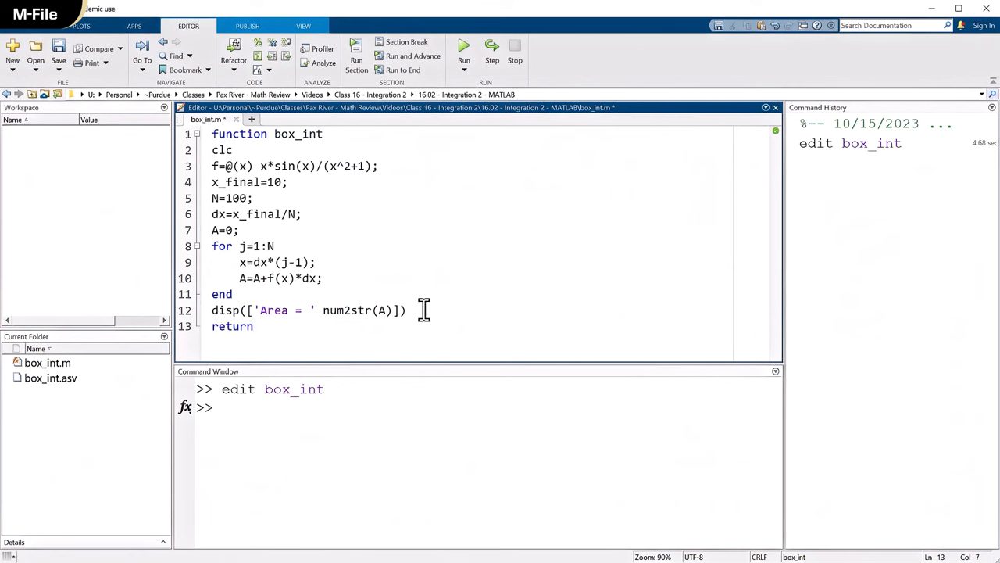
Run box_int, rerunning with N raised to 1000, 10000 and 100000 (Area 0.66453)
{"action": "left_click", "coordinate": [464, 48]}
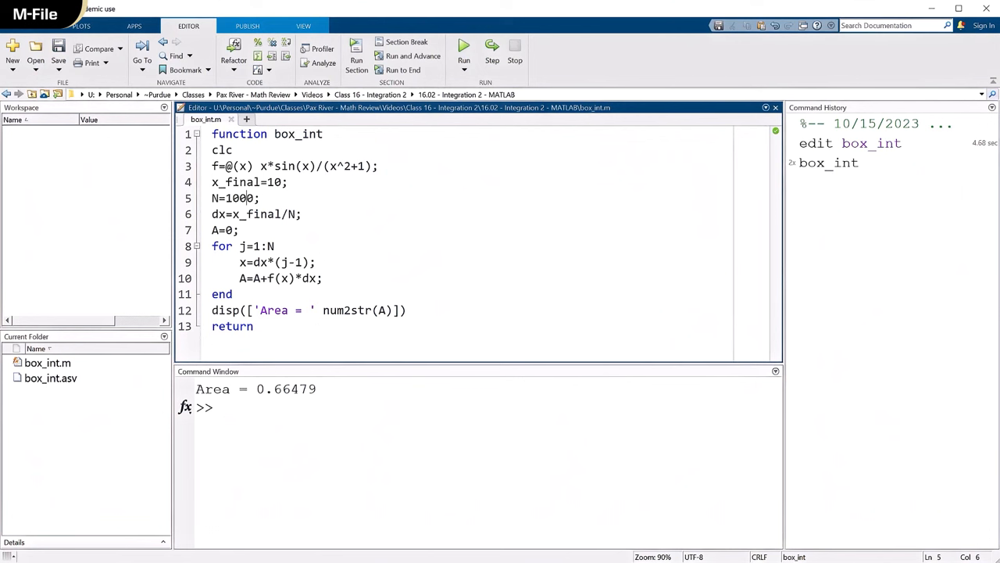
{"action": "type", "text": "0"}
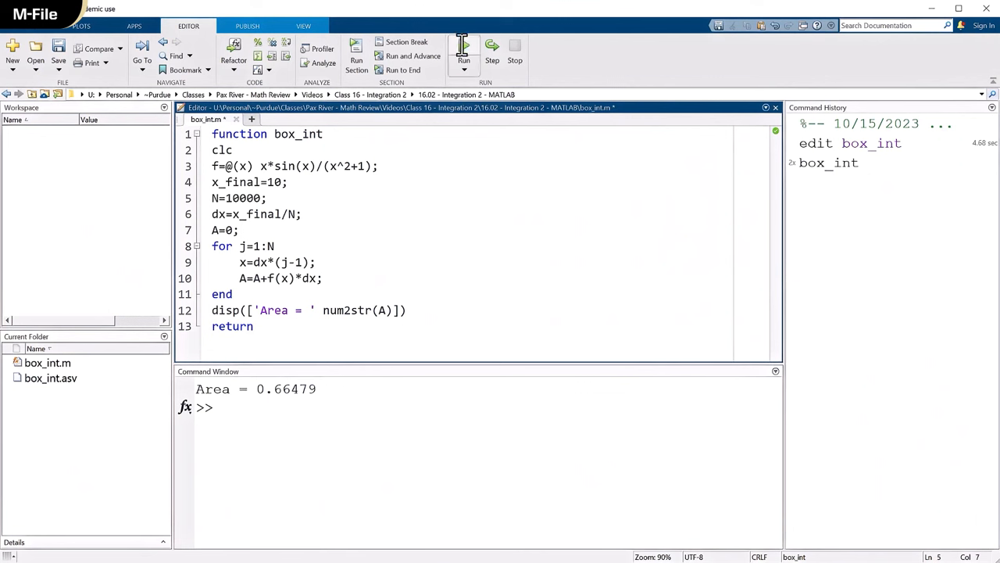
{"action": "left_click", "coordinate": [463, 49]}
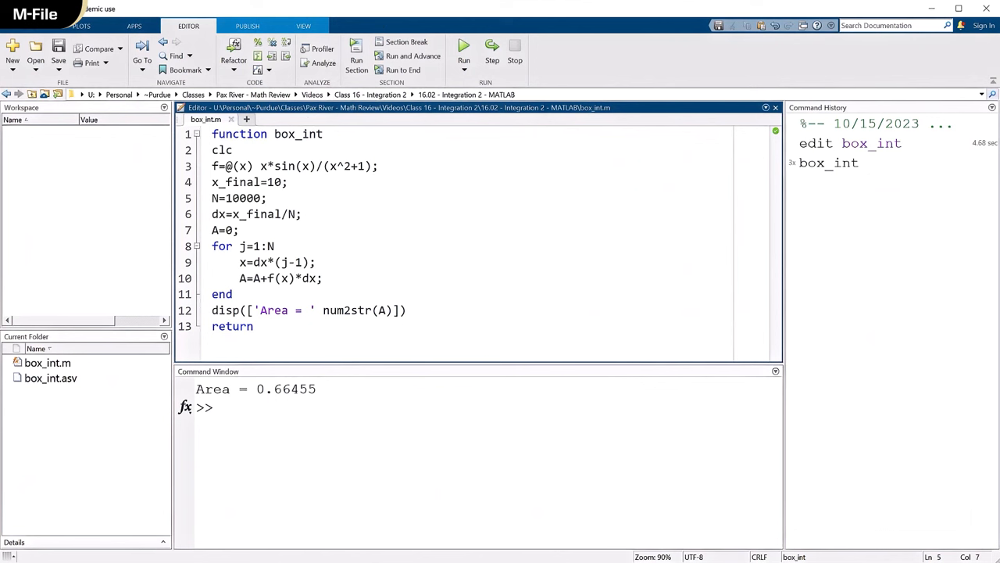
{"action": "type", "text": "0"}
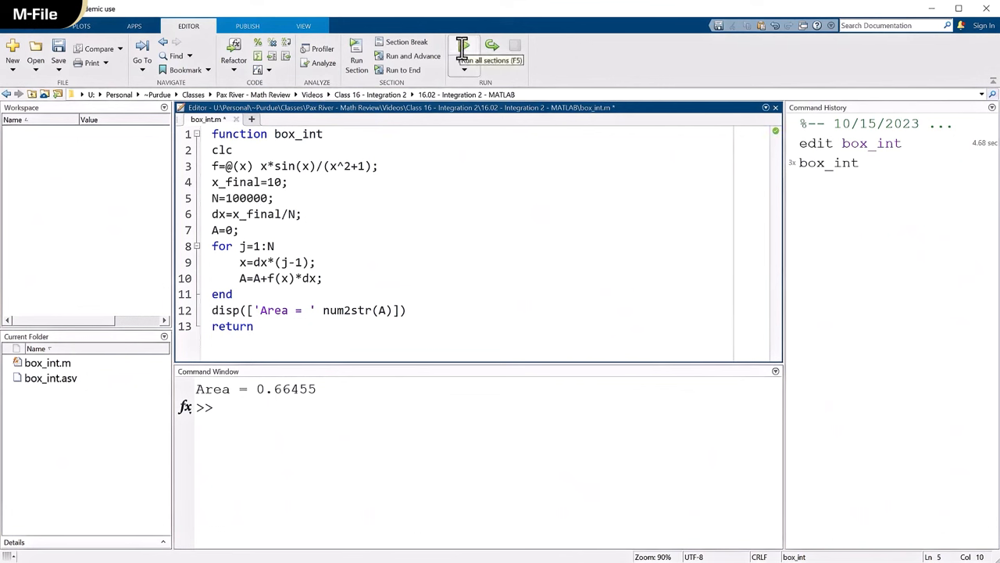
{"action": "left_click", "coordinate": [463, 51]}
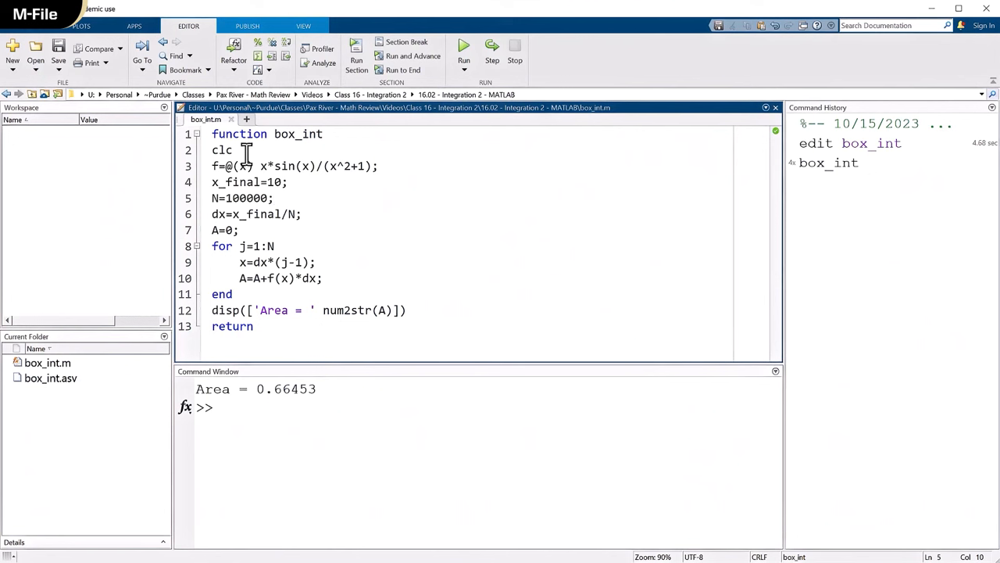
Add tic/toc and run at N=100000 and N=1000000, timing 0.0116 s and 0.0469 s
{"action": "type", "text": "t"}
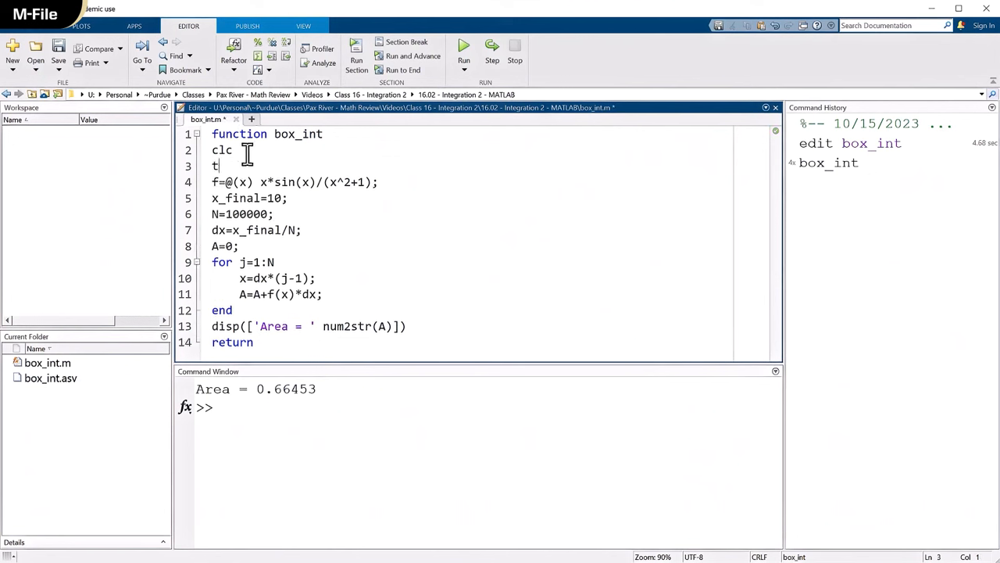
{"action": "type", "text": "ic"}
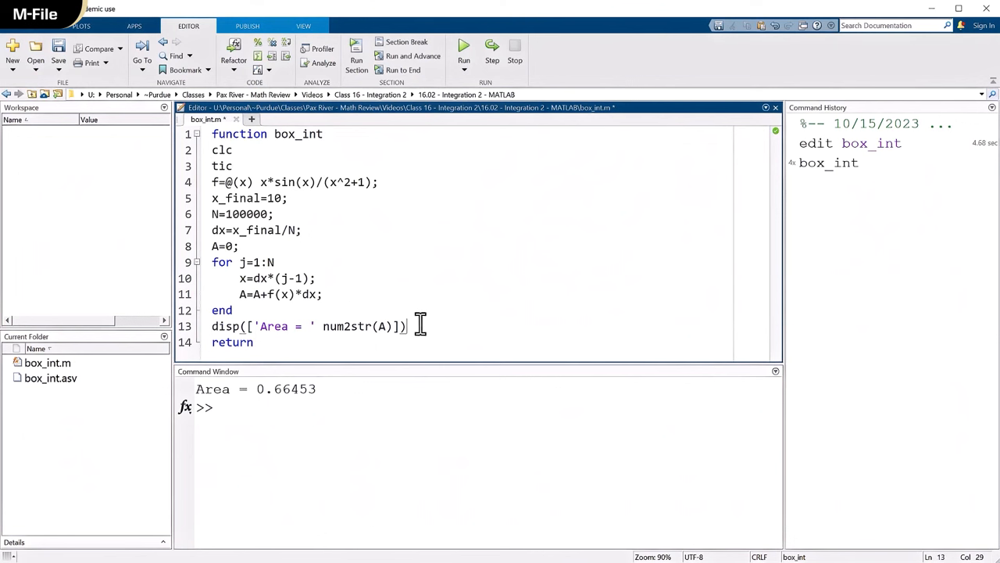
{"action": "type", "text": "toc"}
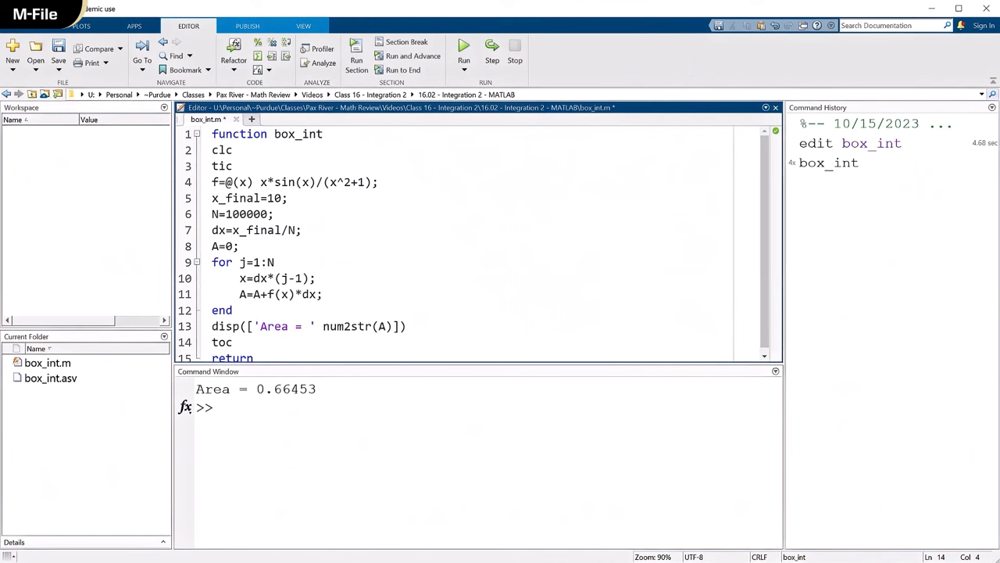
{"action": "left_click", "coordinate": [233, 342]}
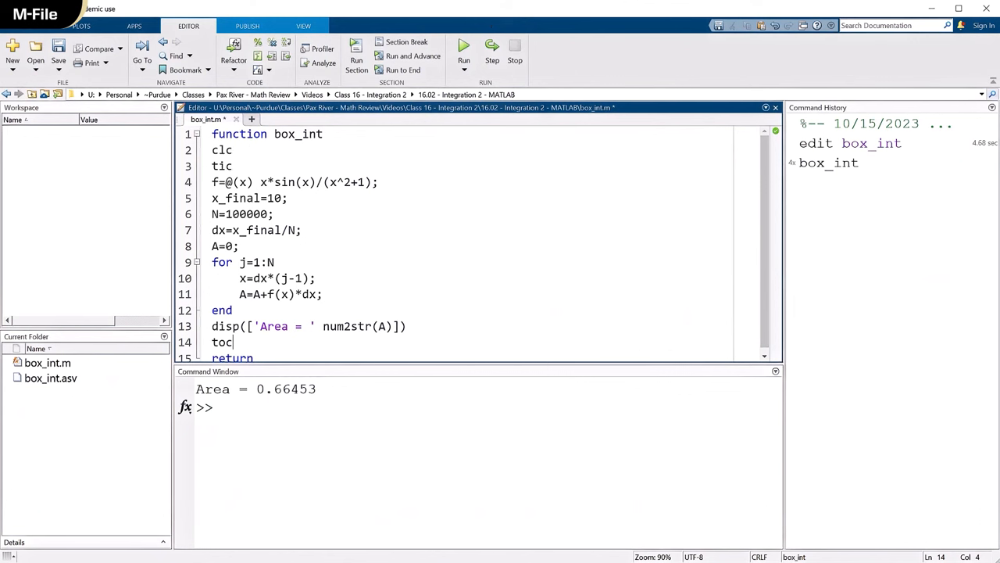
{"action": "mouse_move", "coordinate": [512, 78]}
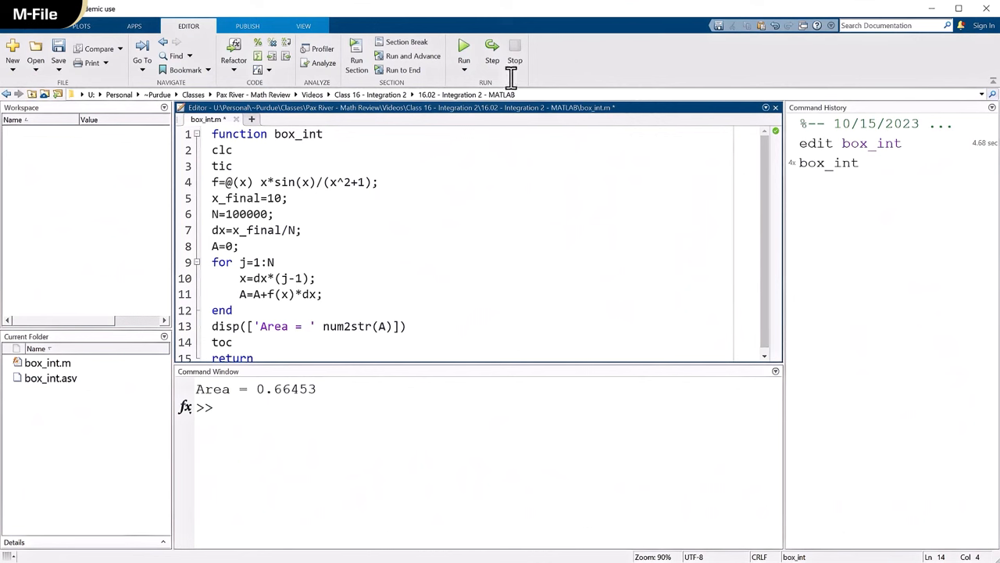
{"action": "mouse_move", "coordinate": [463, 46]}
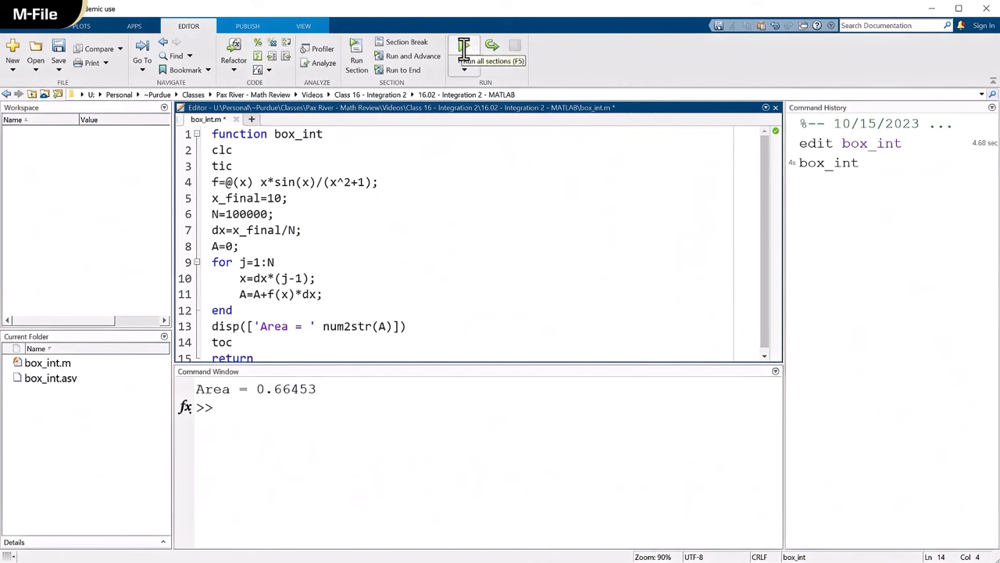
{"action": "left_click", "coordinate": [464, 50]}
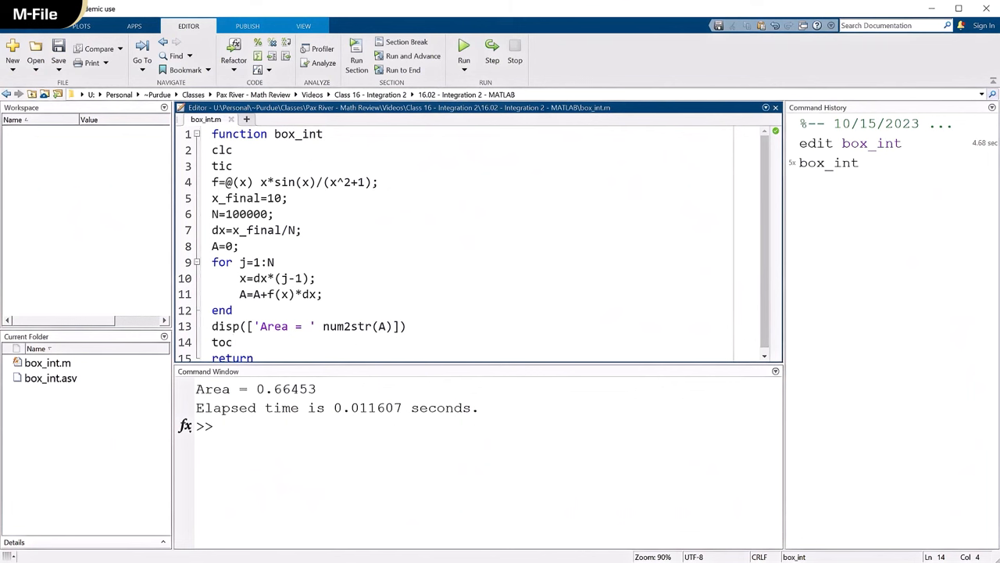
{"action": "left_click", "coordinate": [232, 341]}
{"action": "type", "text": "0"}
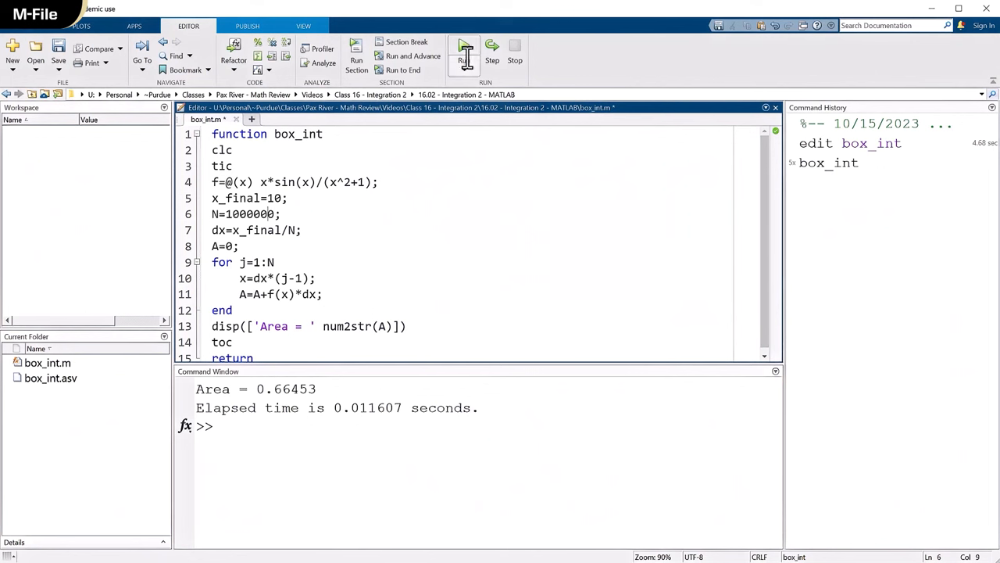
{"action": "mouse_move", "coordinate": [465, 55]}
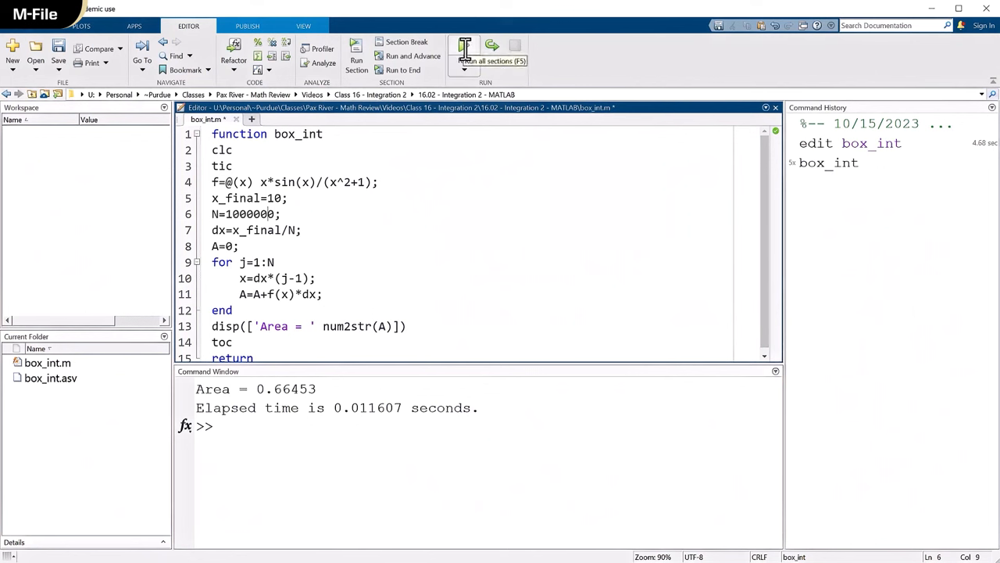
{"action": "left_click", "coordinate": [464, 48]}
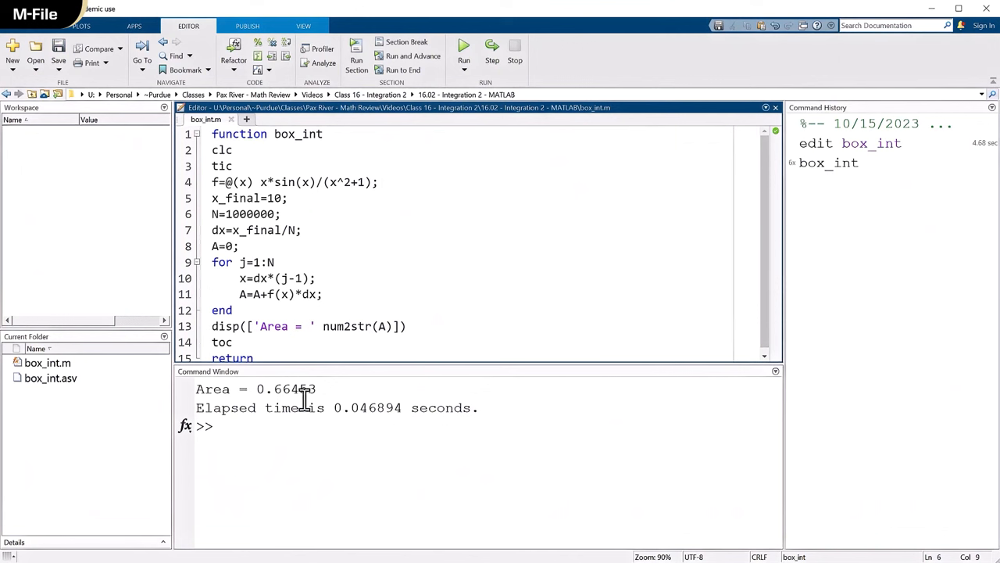
{"action": "mouse_move", "coordinate": [313, 400]}
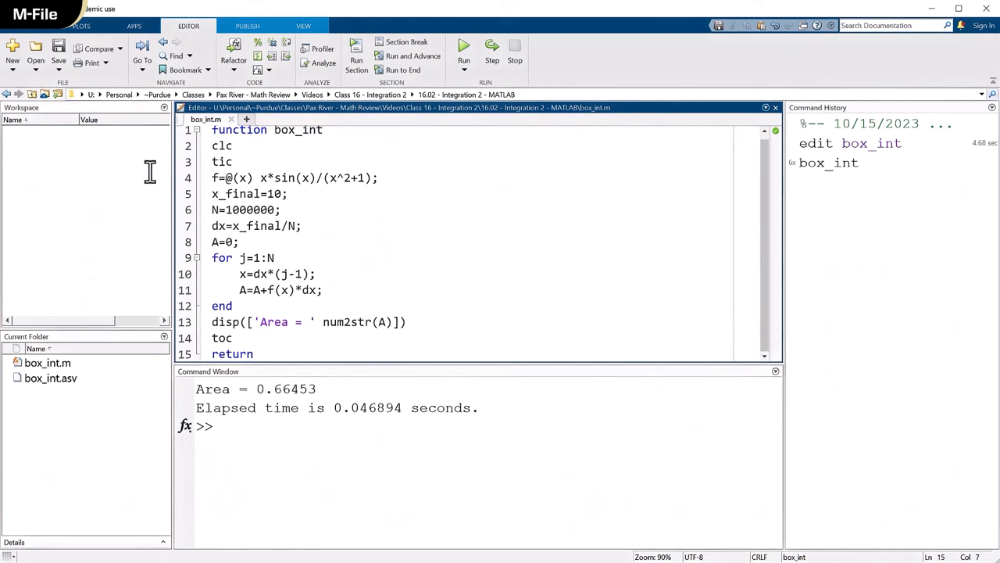
{"action": "mouse_move", "coordinate": [430, 178]}
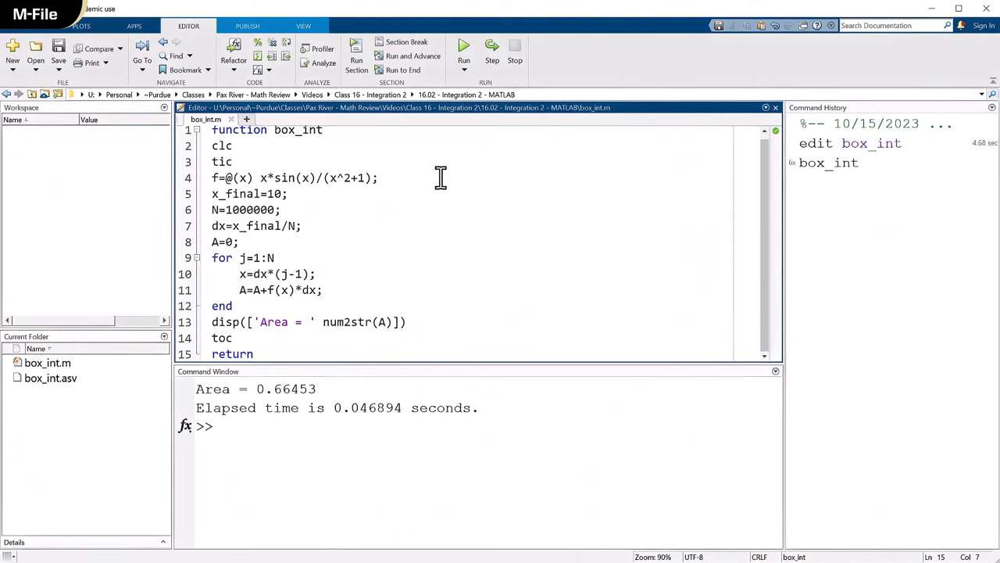
{"action": "left_click", "coordinate": [254, 354]}
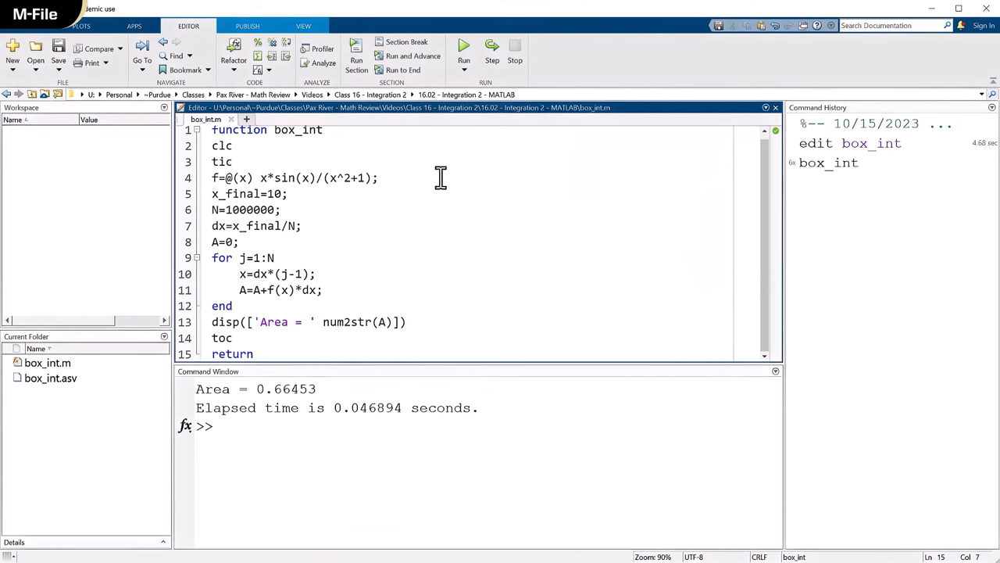
{"action": "left_click", "coordinate": [253, 353]}
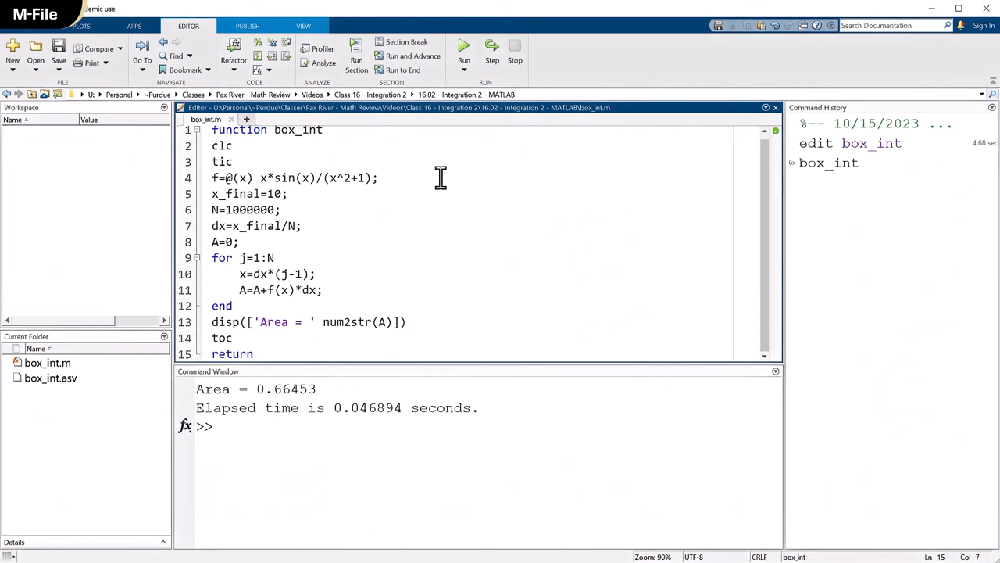
{"action": "left_click", "coordinate": [253, 353]}
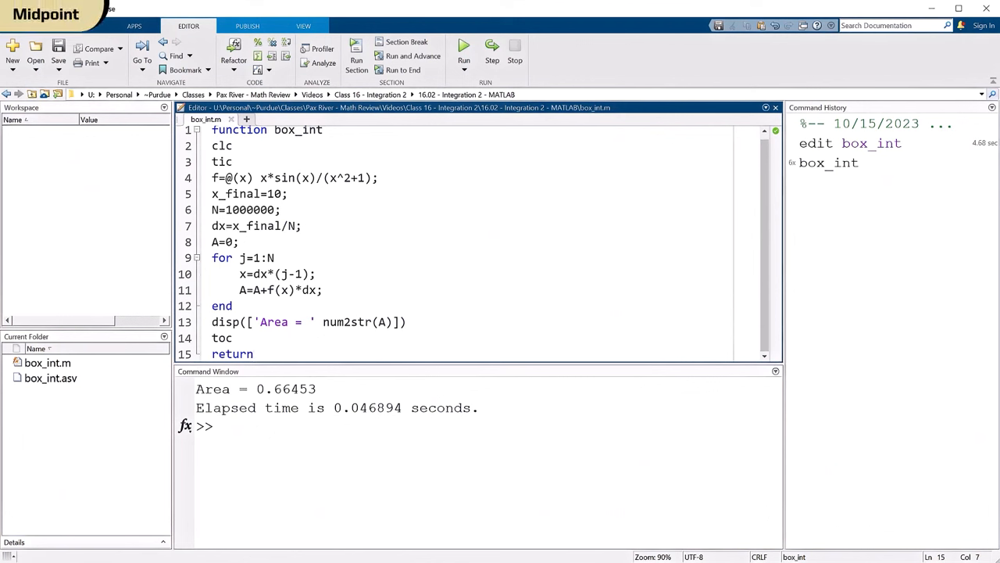
{"action": "left_click", "coordinate": [253, 353]}
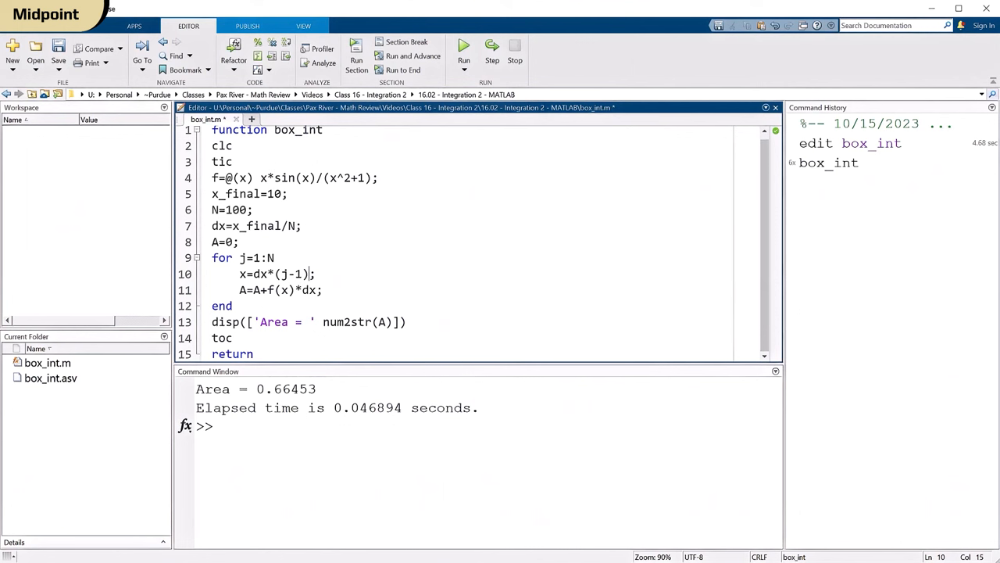
Use midpoints x=dx*(j-1)+dx/2 and run with N=100 and N=200 (areas 0.66456, 0.66453)
{"action": "type", "text": "+dx/"}
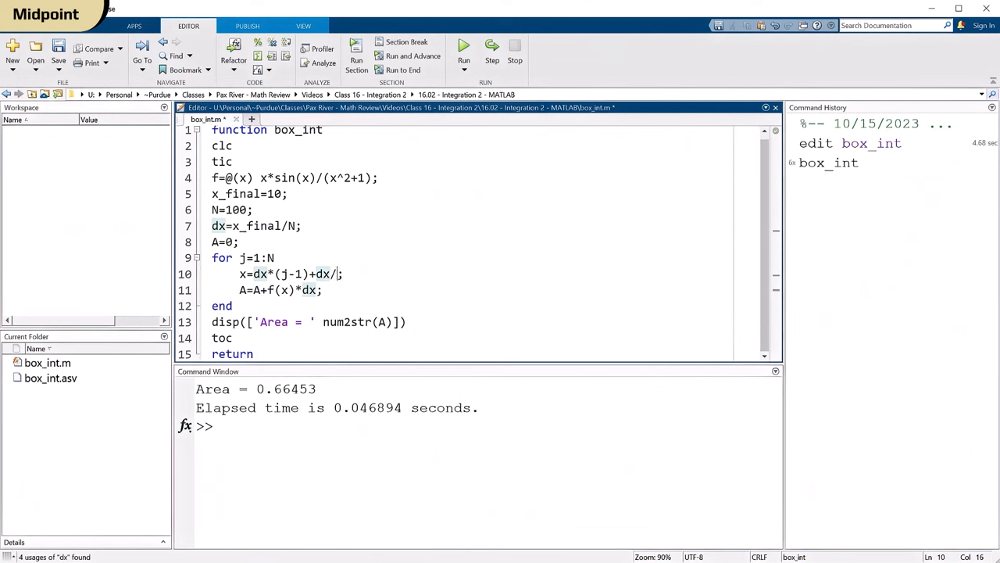
{"action": "type", "text": "2"}
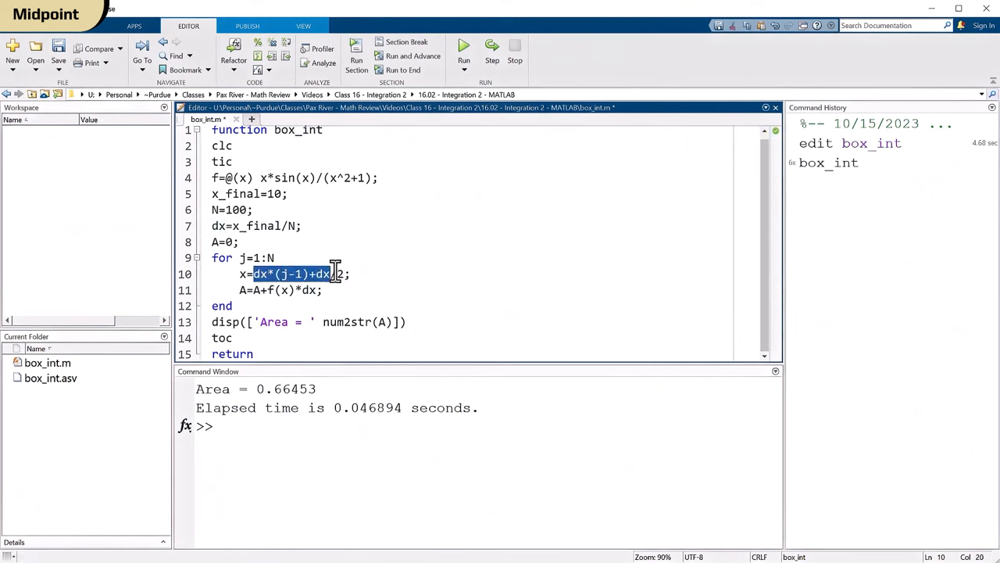
{"action": "left_click", "coordinate": [371, 273]}
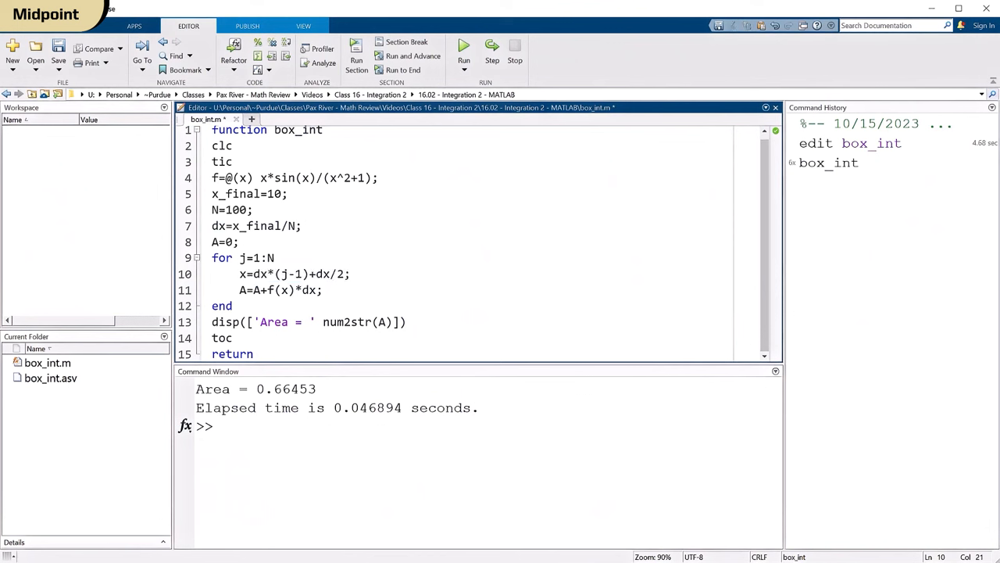
{"action": "left_click", "coordinate": [464, 47]}
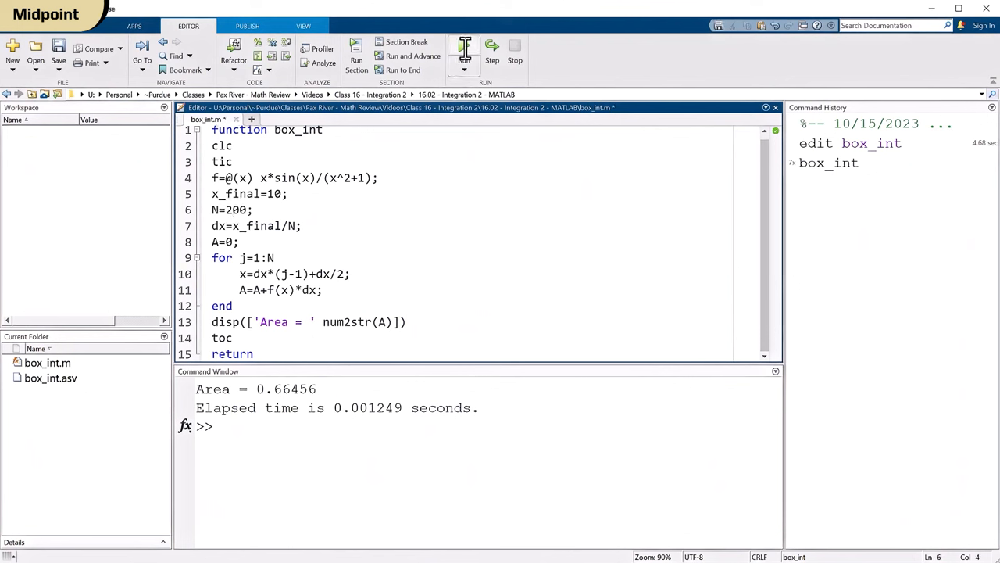
{"action": "mouse_move", "coordinate": [465, 47]}
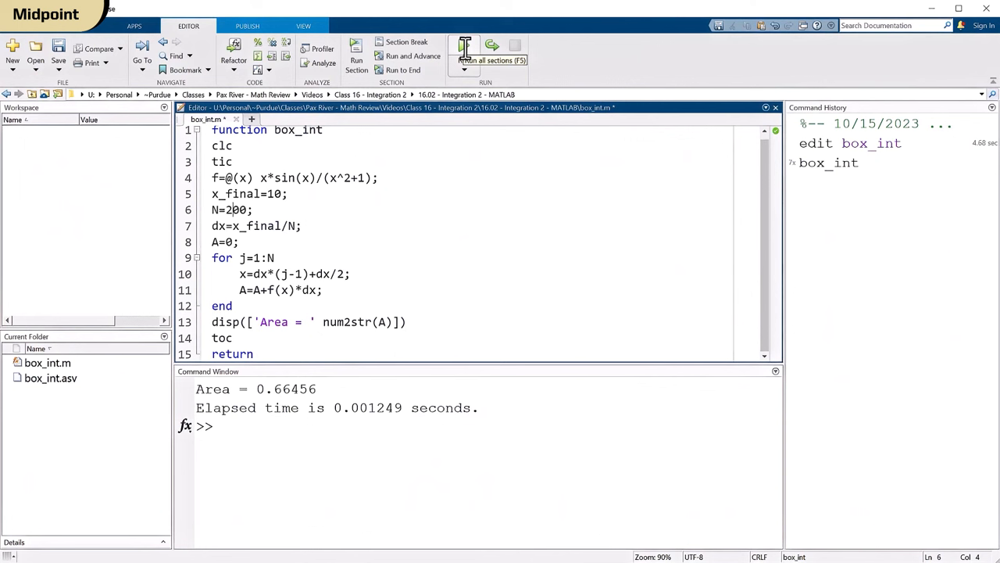
{"action": "left_click", "coordinate": [465, 48]}
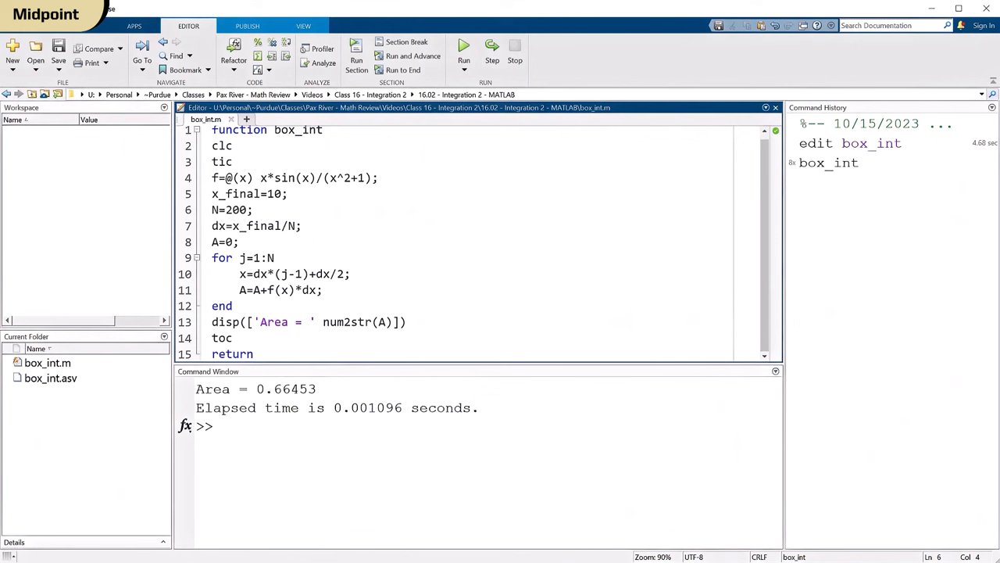
{"action": "mouse_move", "coordinate": [375, 422]}
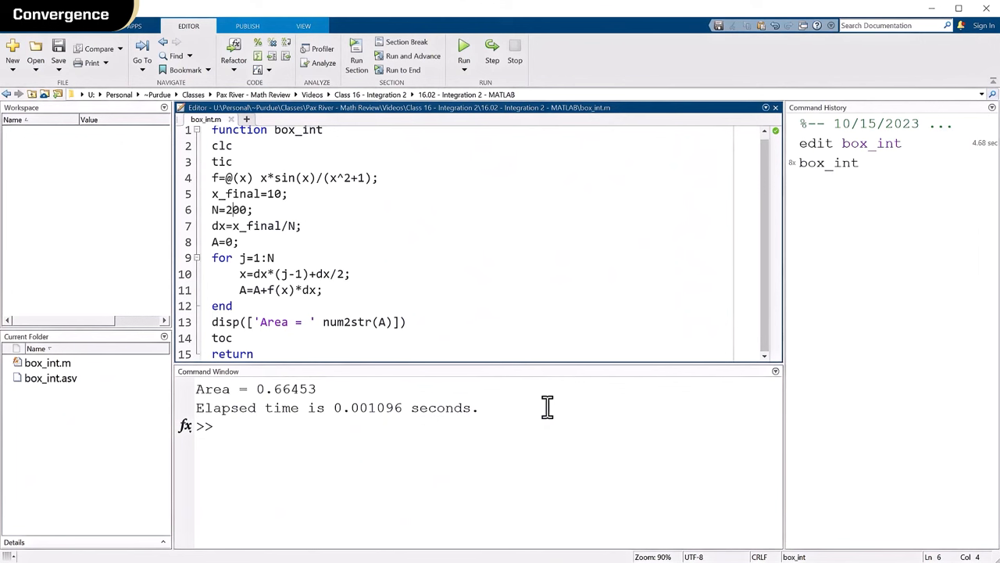
Enlarge the editor, comment out N=200, and tag the x line '% Midpoint'
{"action": "left_click_drag", "start_coordinate": [512, 363], "coordinate": [512, 422]}
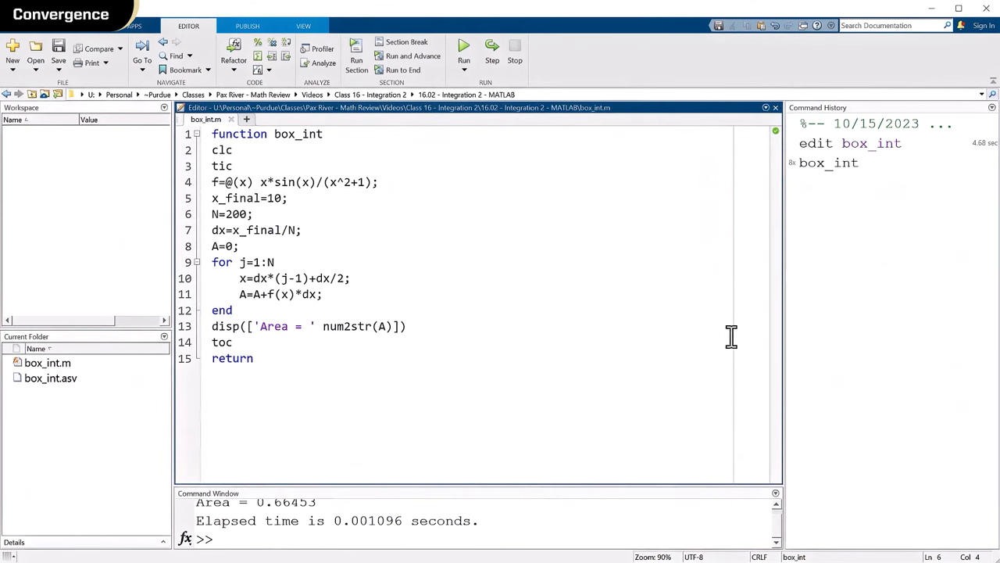
{"action": "mouse_move", "coordinate": [844, 313]}
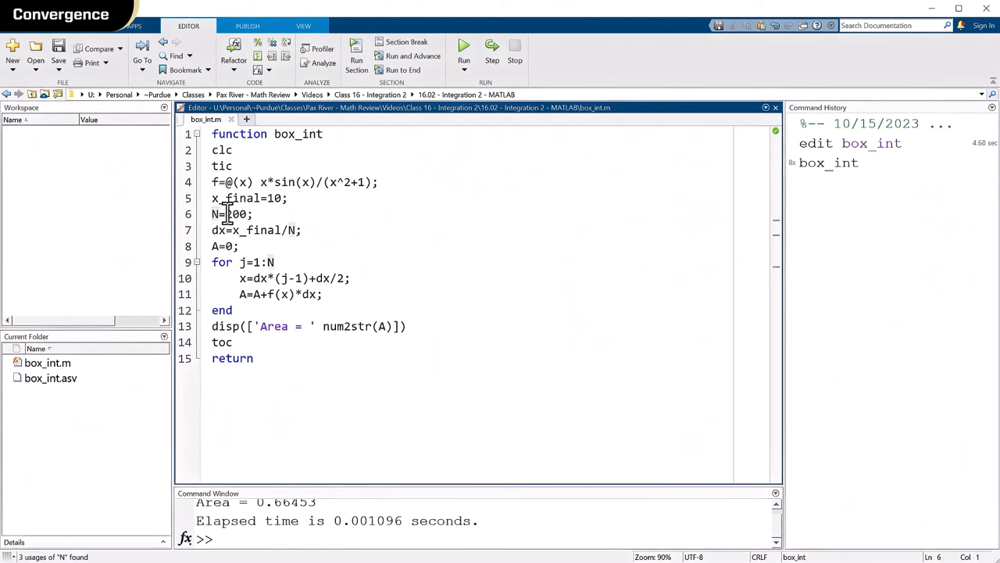
{"action": "type", "text": "%"}
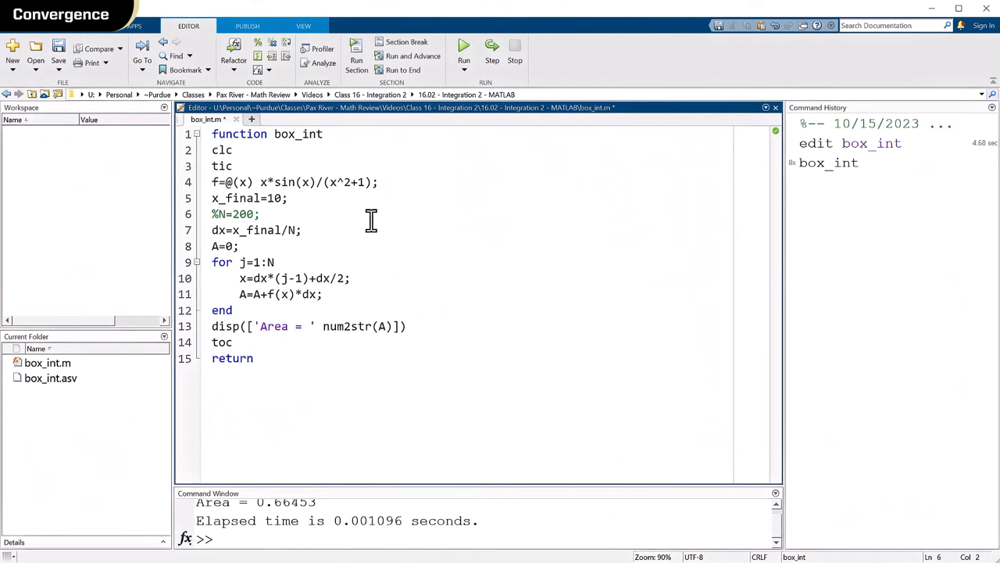
{"action": "left_click", "coordinate": [382, 278]}
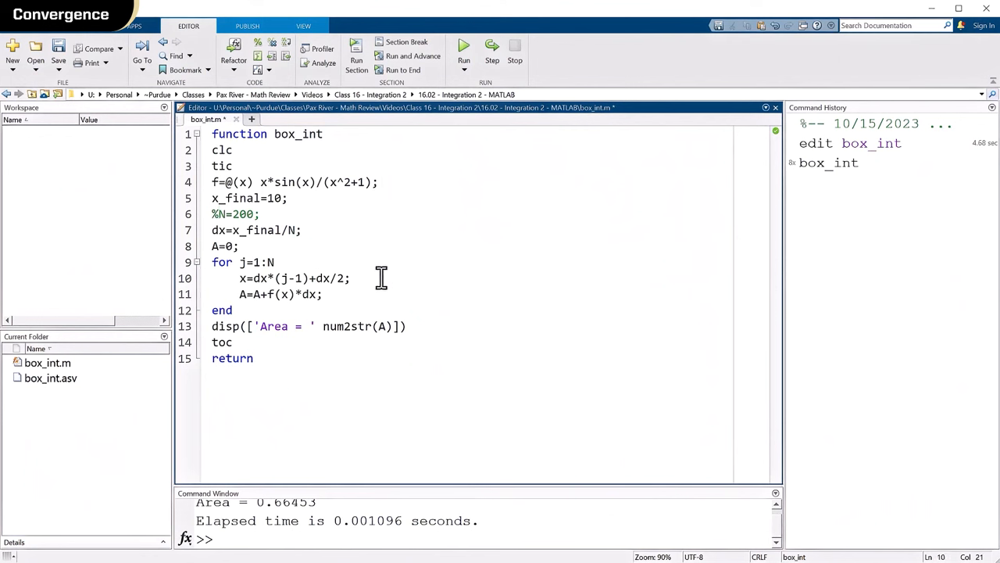
{"action": "type", "text": "% Midpoint"}
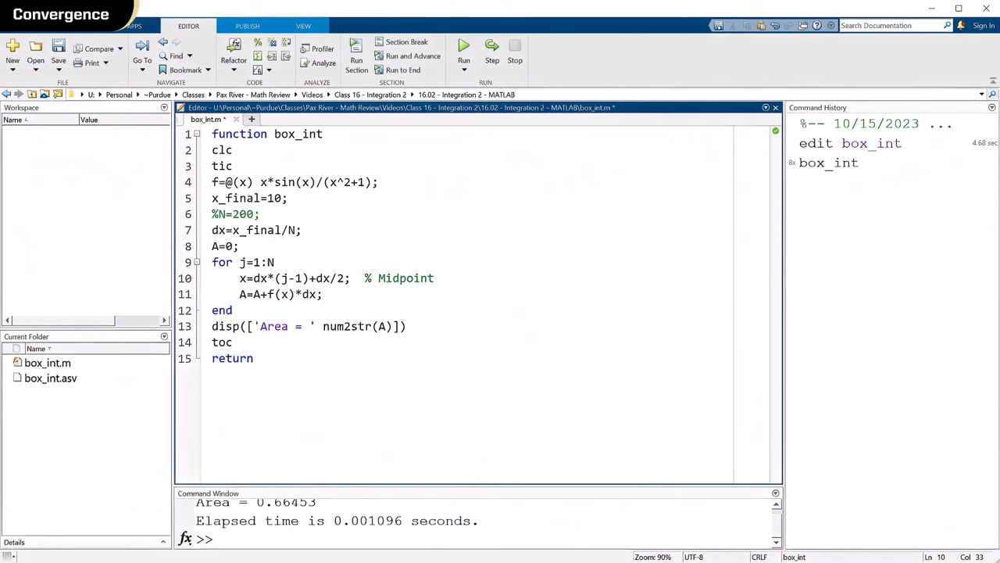
{"action": "left_click", "coordinate": [434, 278]}
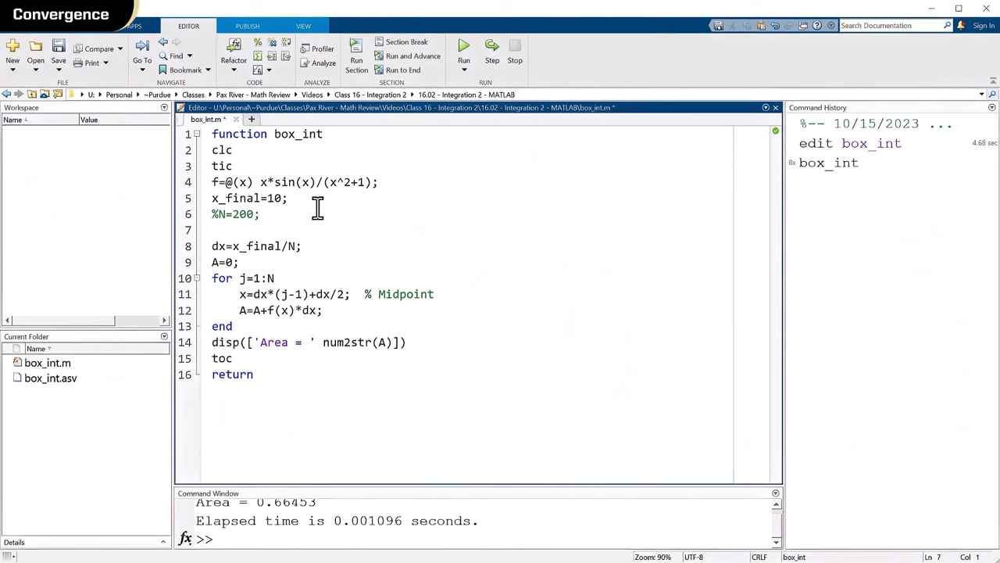
Add an outer 'for i=1:10' loop whose first line sets N=i*10
{"action": "type", "text": "for i"}
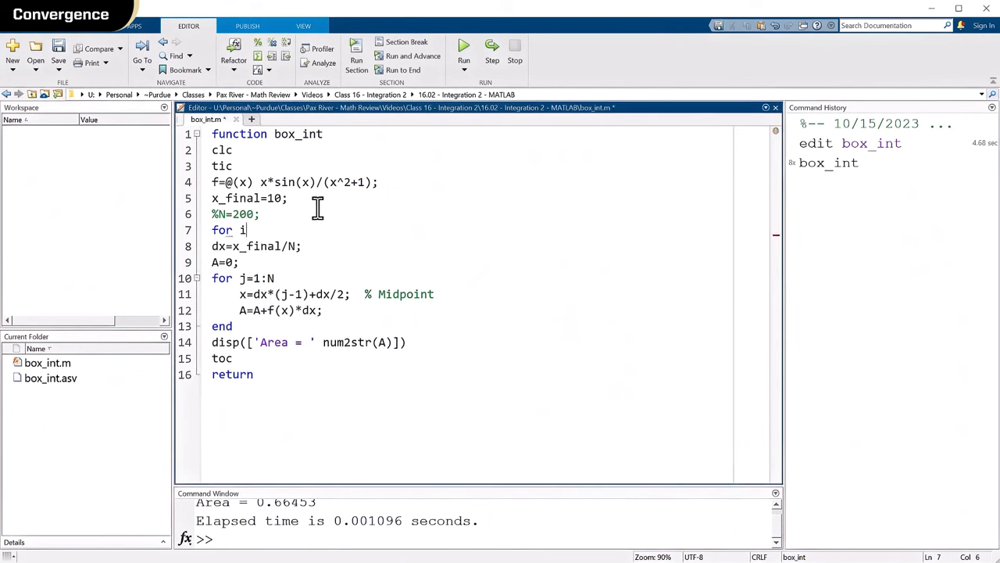
{"action": "type", "text": "=1:10"}
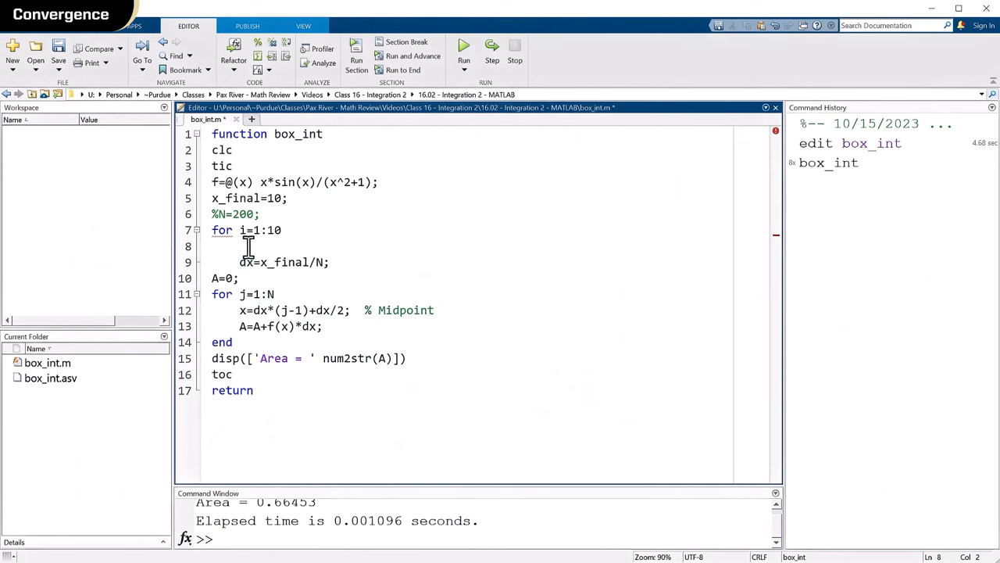
{"action": "left_click", "coordinate": [257, 229]}
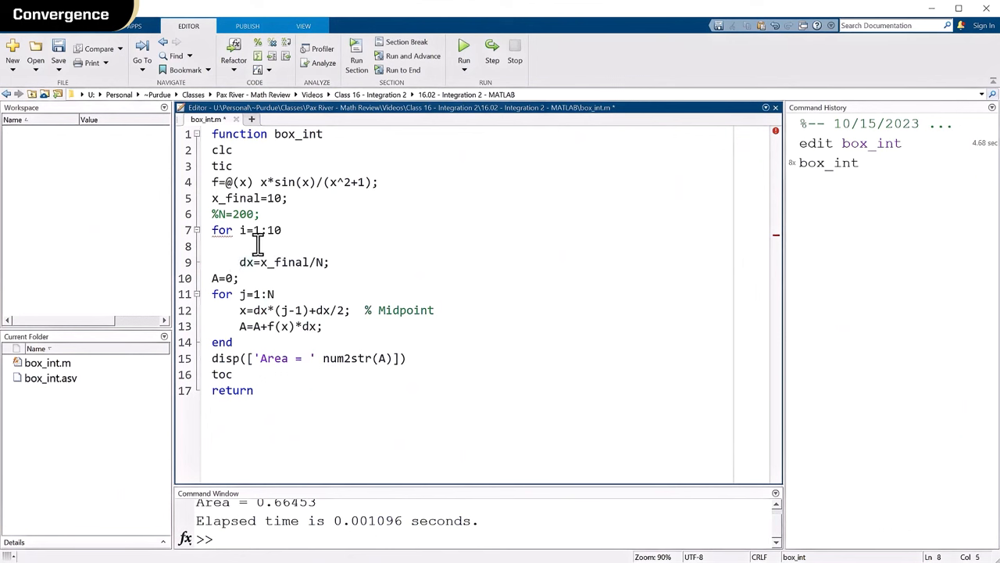
{"action": "type", "text": "N-i*"}
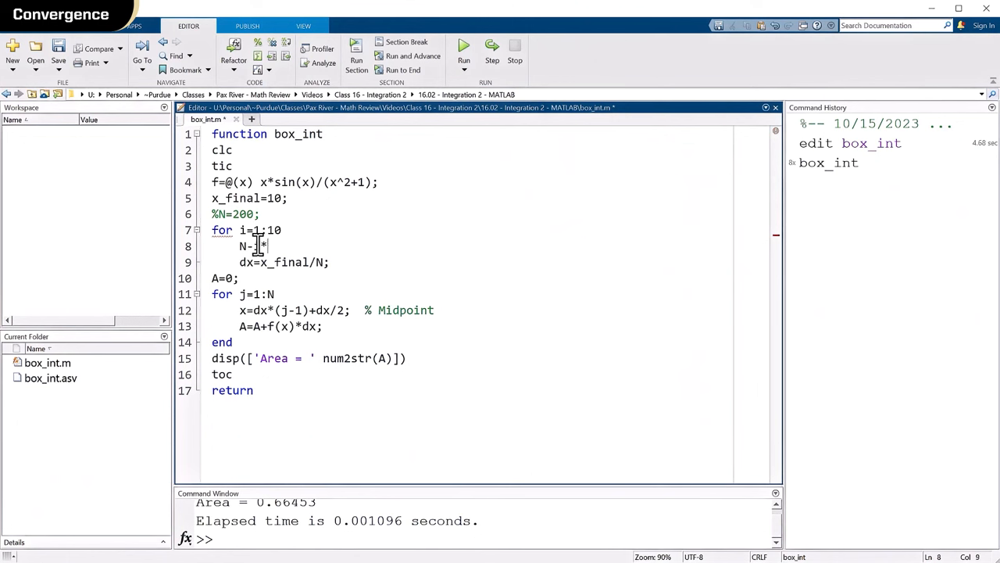
{"action": "type", "text": "10"}
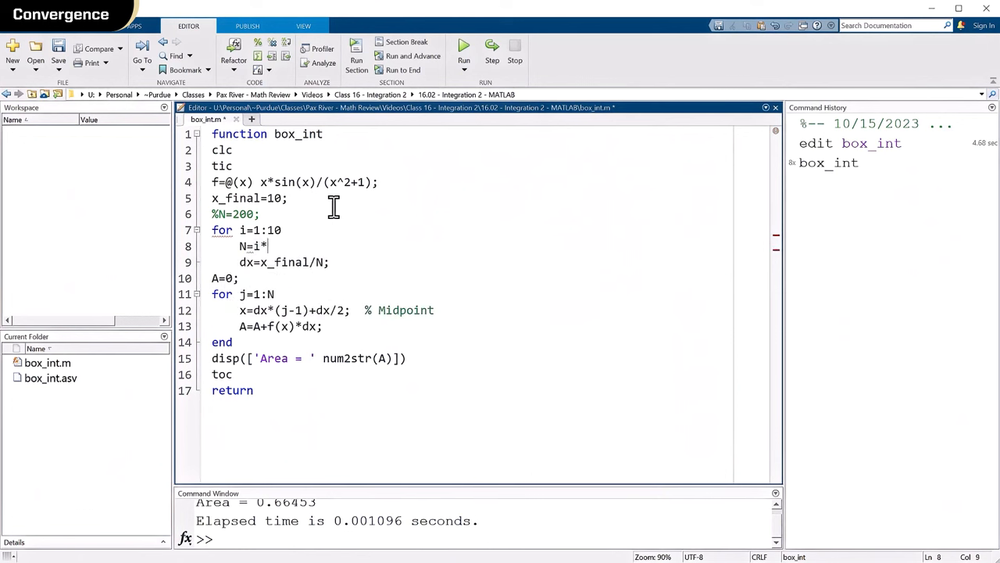
{"action": "type", "text": "10;"}
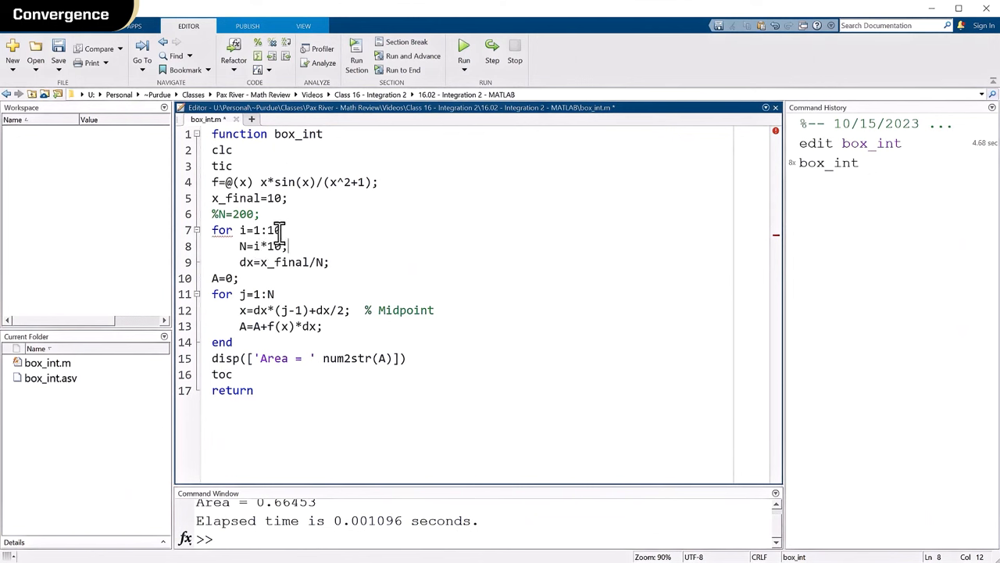
{"action": "mouse_move", "coordinate": [447, 201]}
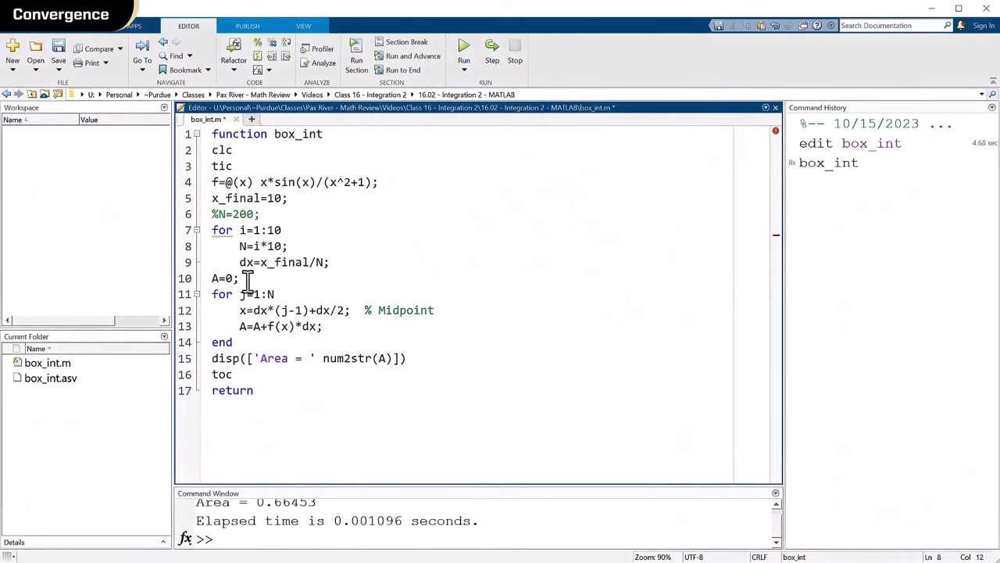
{"action": "left_click", "coordinate": [216, 278]}
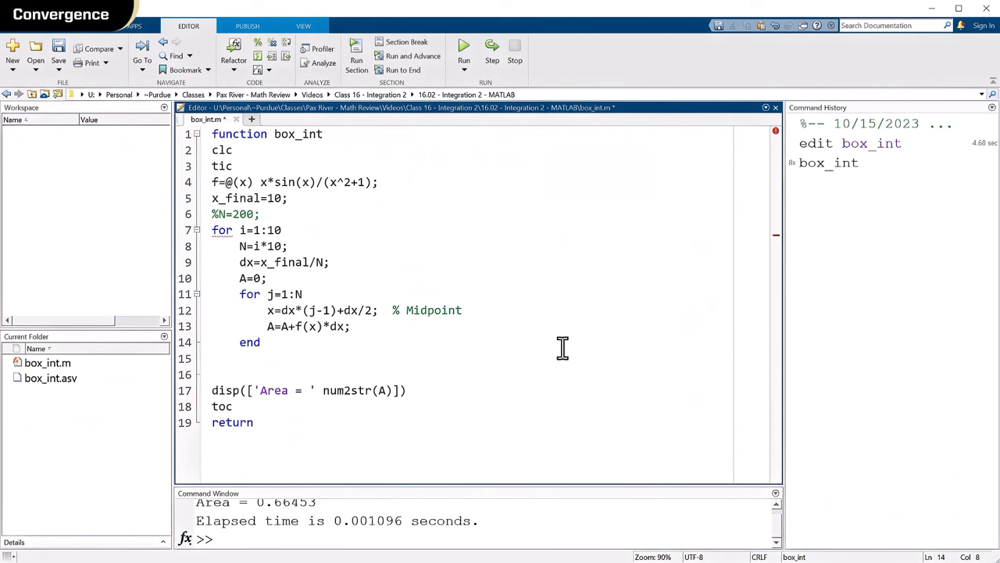
Place an indented blank line after the inner loop's end, ahead of disp
{"action": "left_click", "coordinate": [212, 358]}
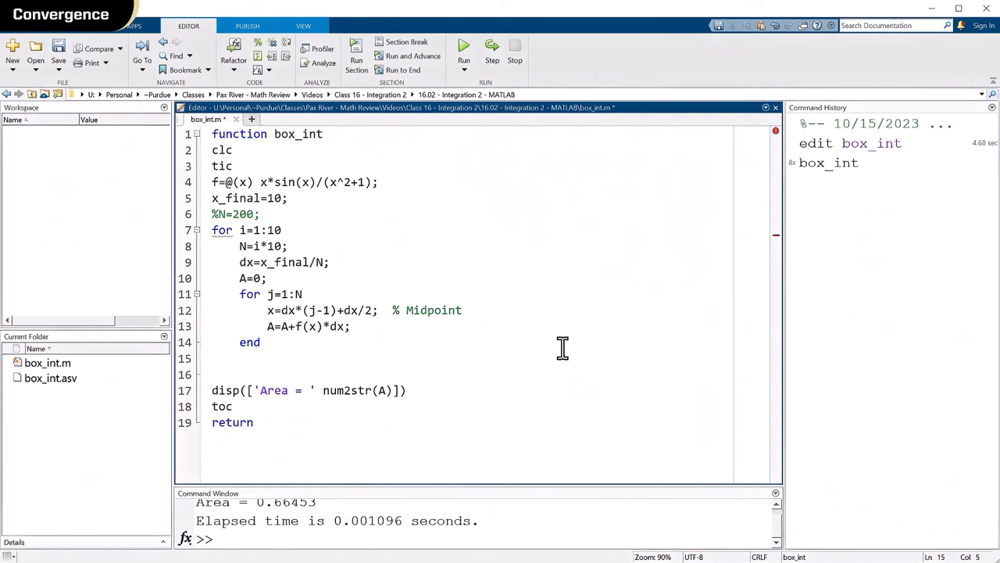
{"action": "left_click", "coordinate": [242, 358]}
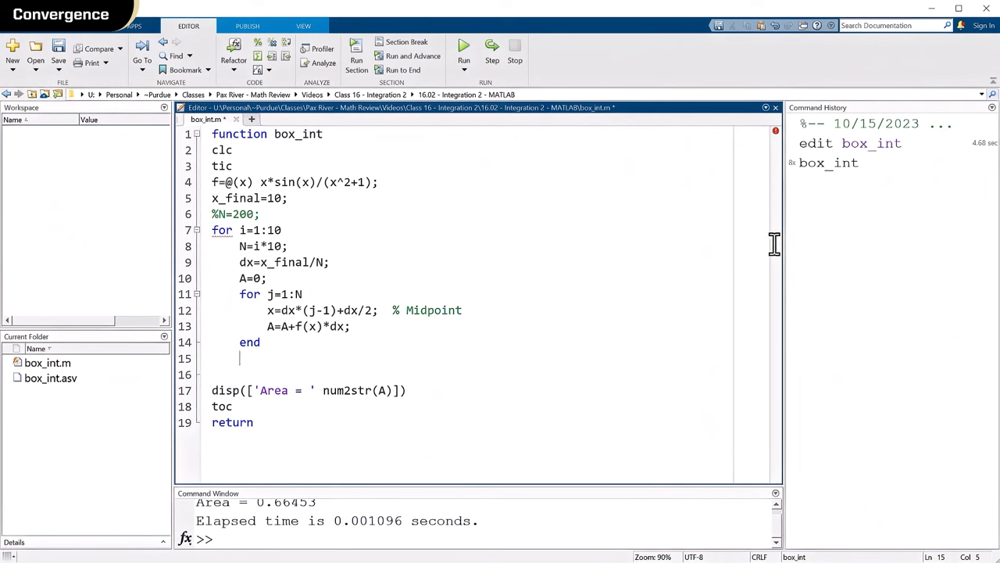
{"action": "mouse_move", "coordinate": [775, 238]}
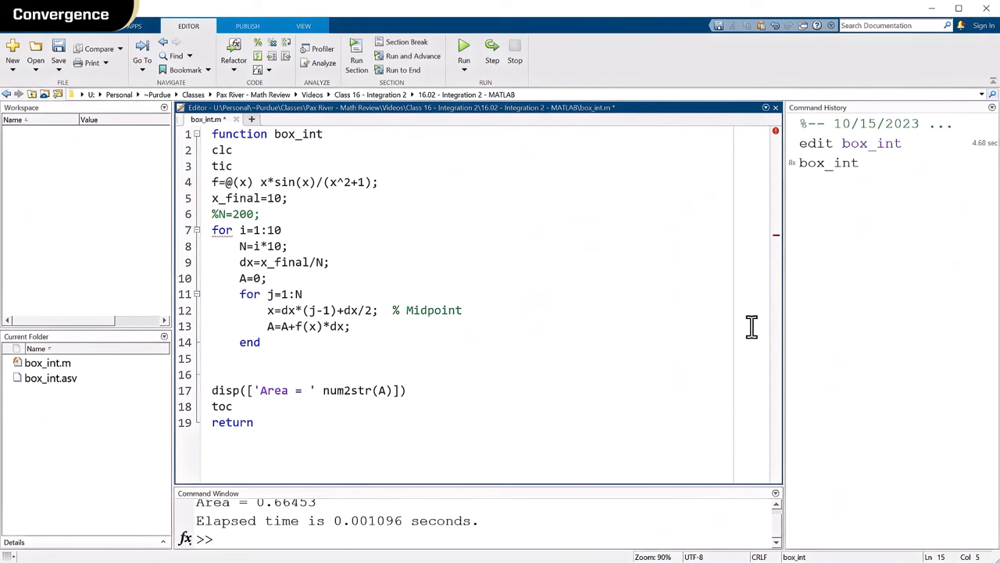
Store each iteration's area with area(i)=A; on a new line
{"action": "type", "text": "AREA"}
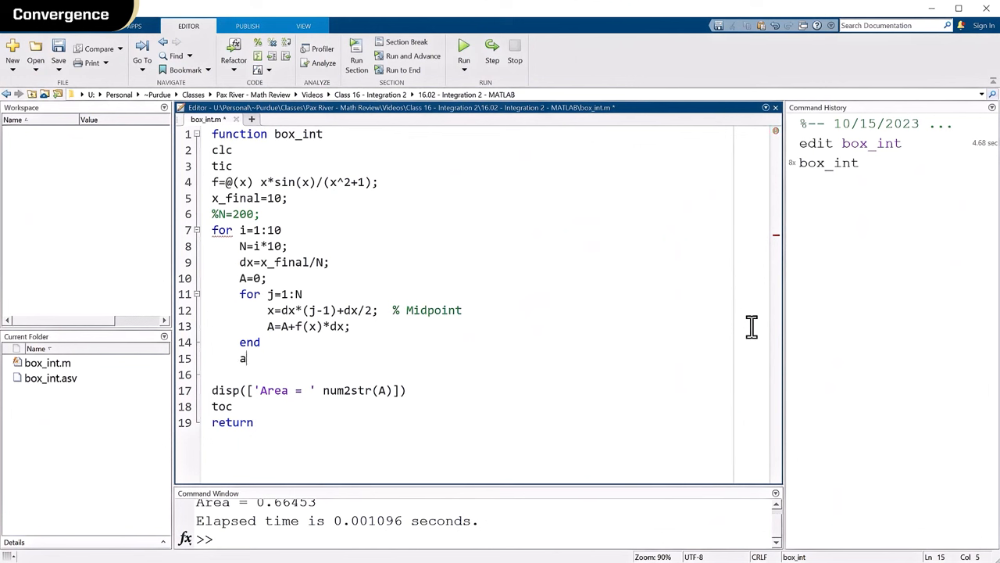
{"action": "type", "text": "rea(i)"}
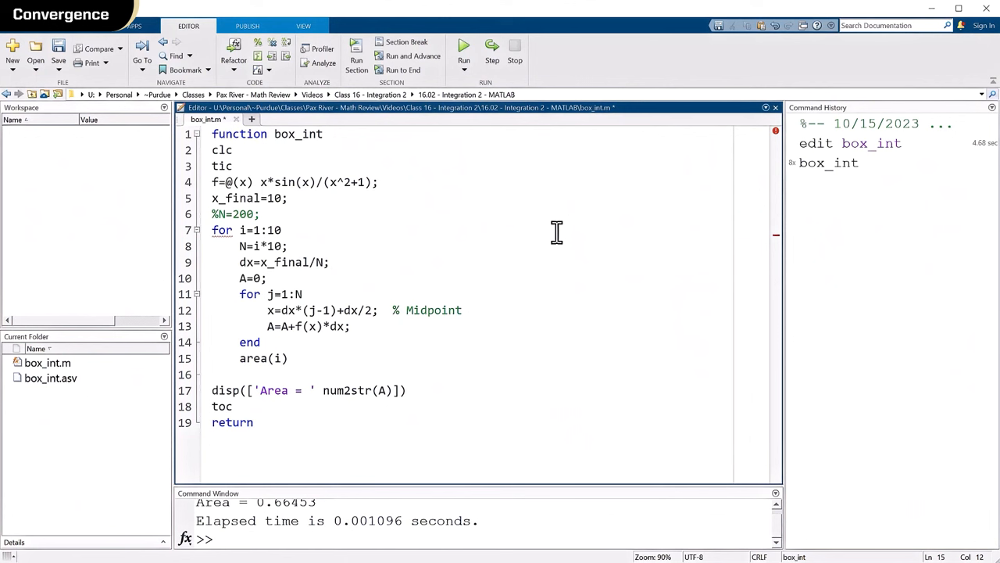
{"action": "type", "text": "="}
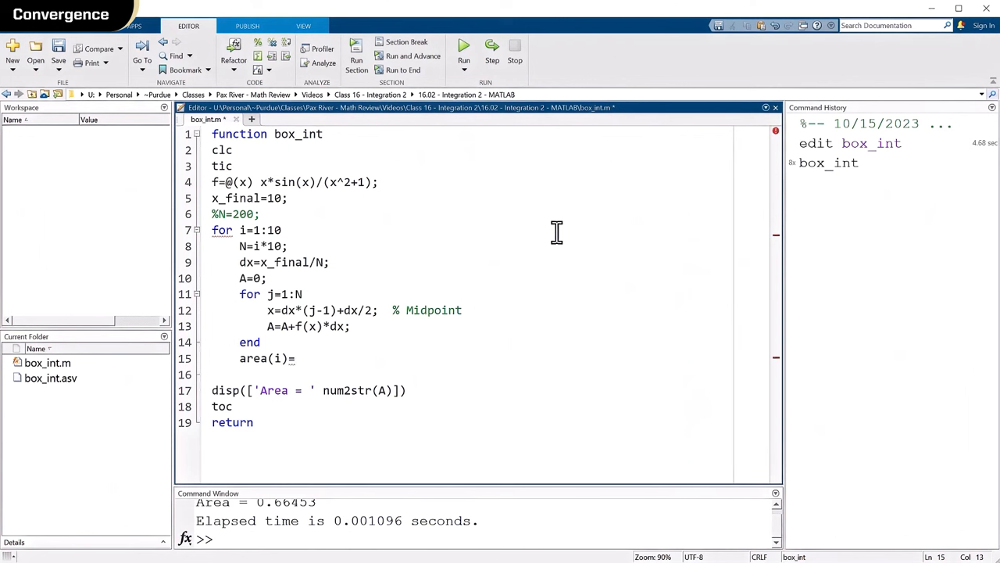
{"action": "type", "text": "A"}
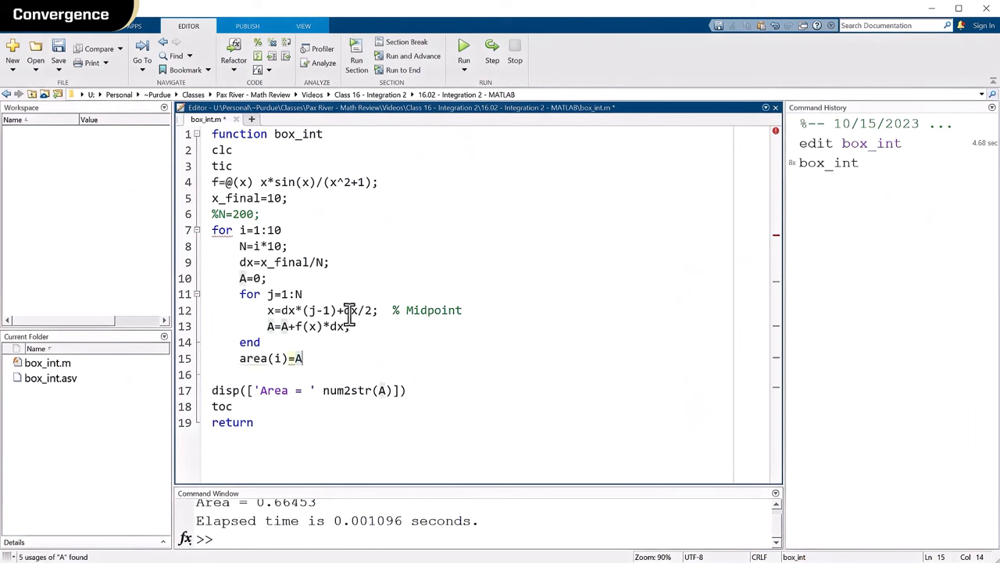
{"action": "type", "text": ";"}
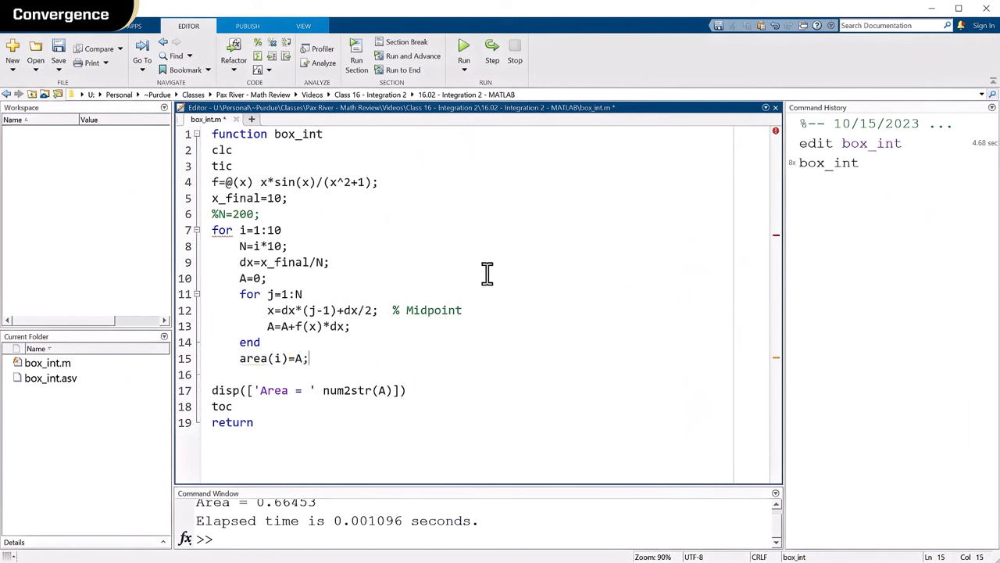
{"action": "key", "text": "enter"}
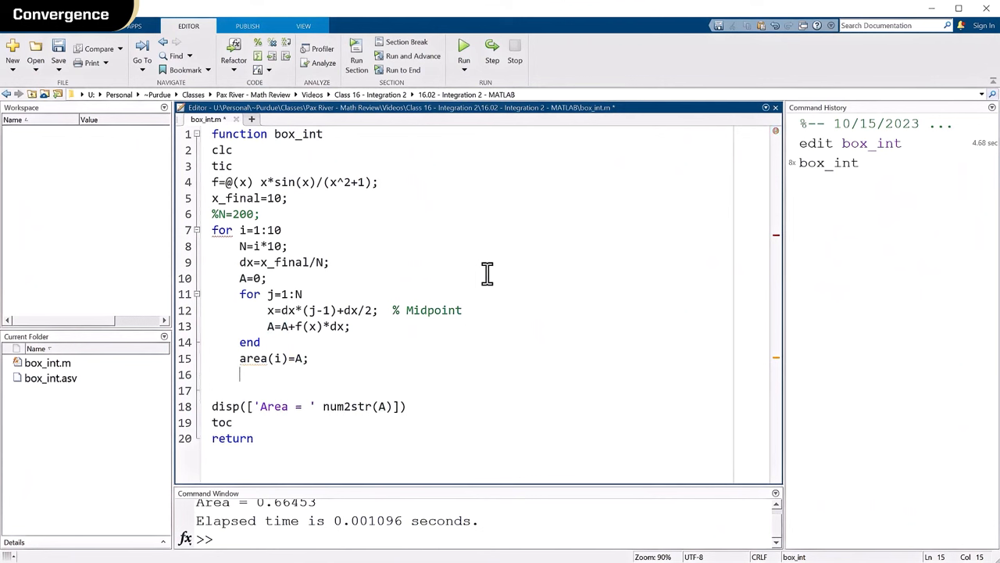
Store the subinterval count as n(i)=N and close the outer loop with end
{"action": "type", "text": "n"}
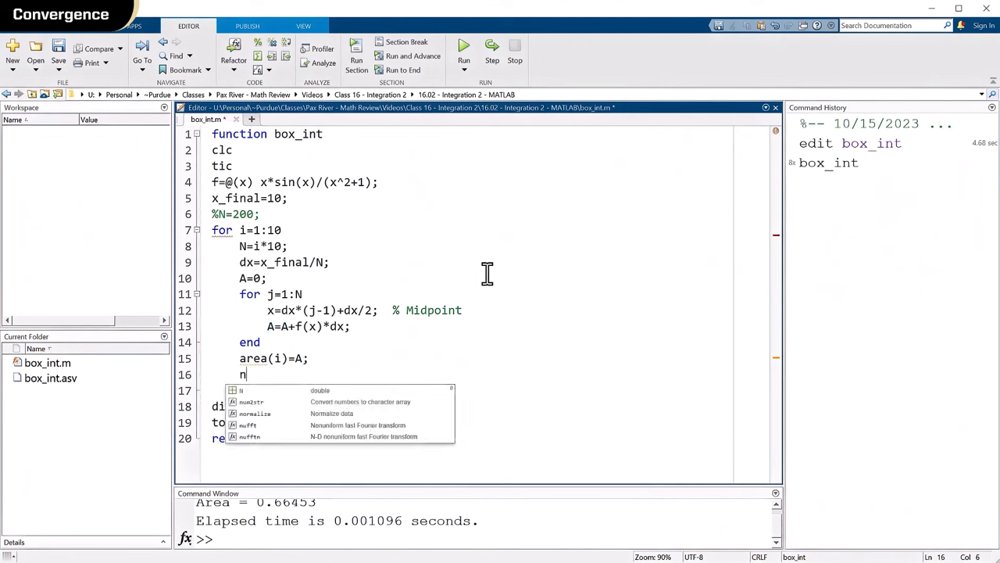
{"action": "type", "text": "(i)"}
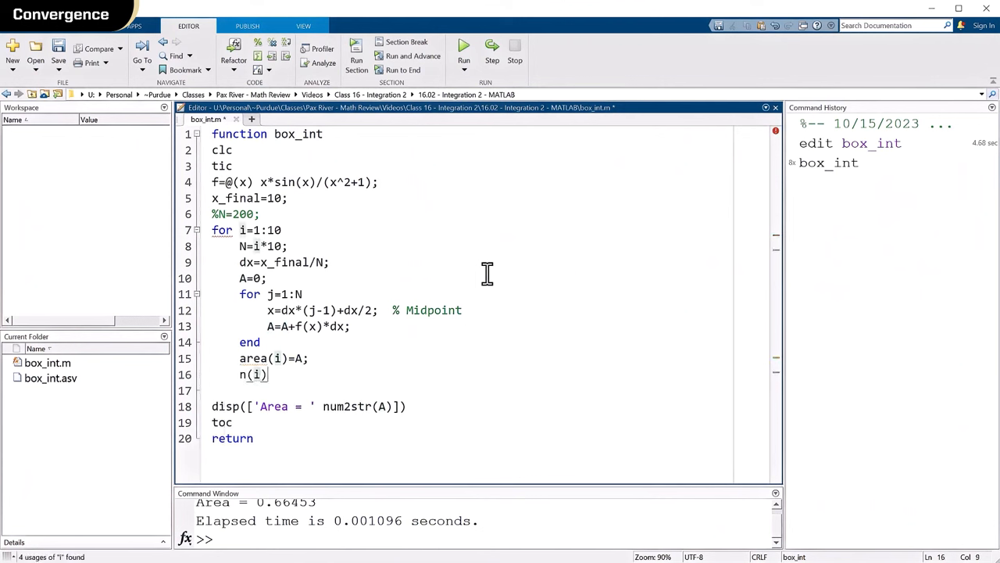
{"action": "type", "text": "="}
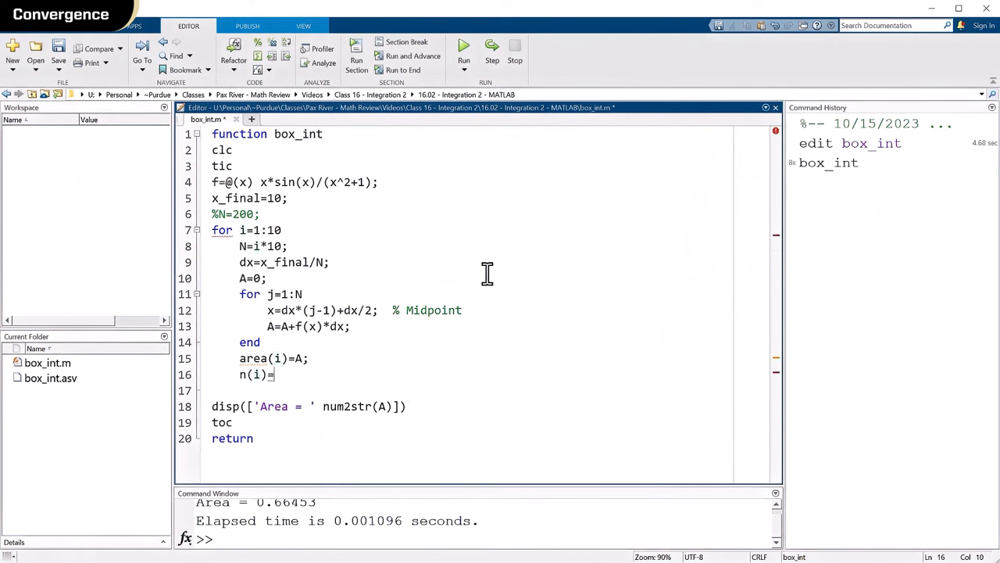
{"action": "type", "text": "N;"}
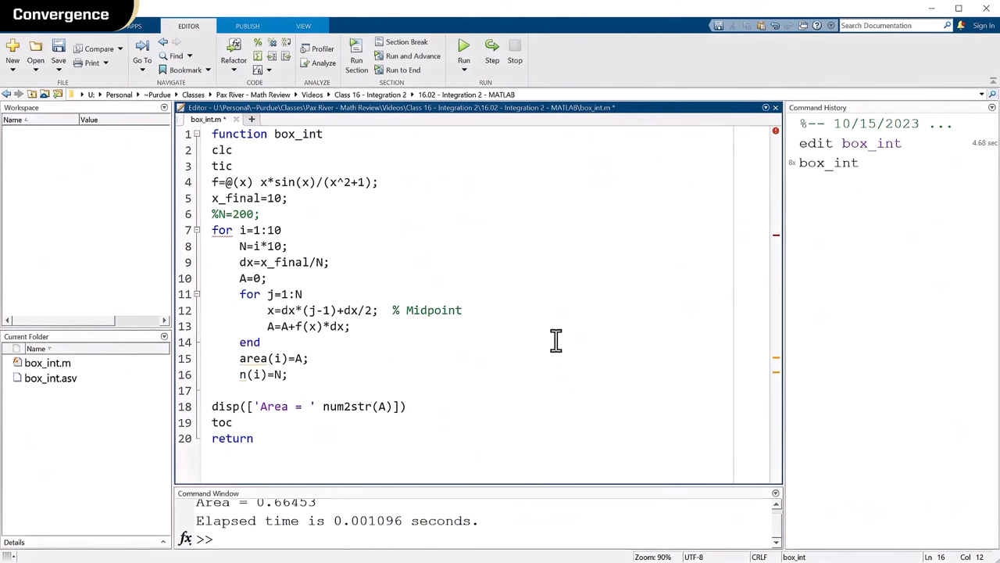
{"action": "left_click", "coordinate": [289, 374]}
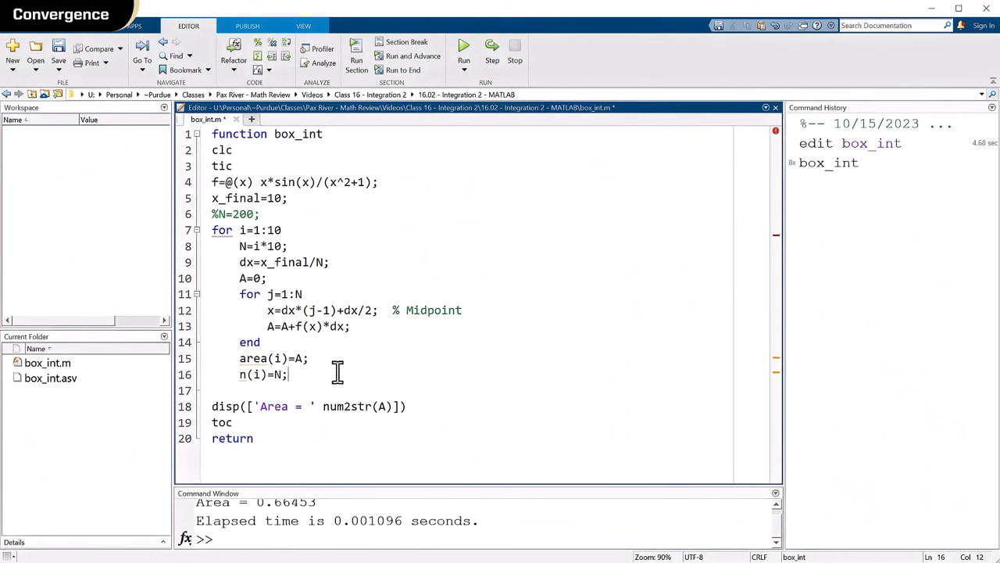
{"action": "key", "text": "enter"}
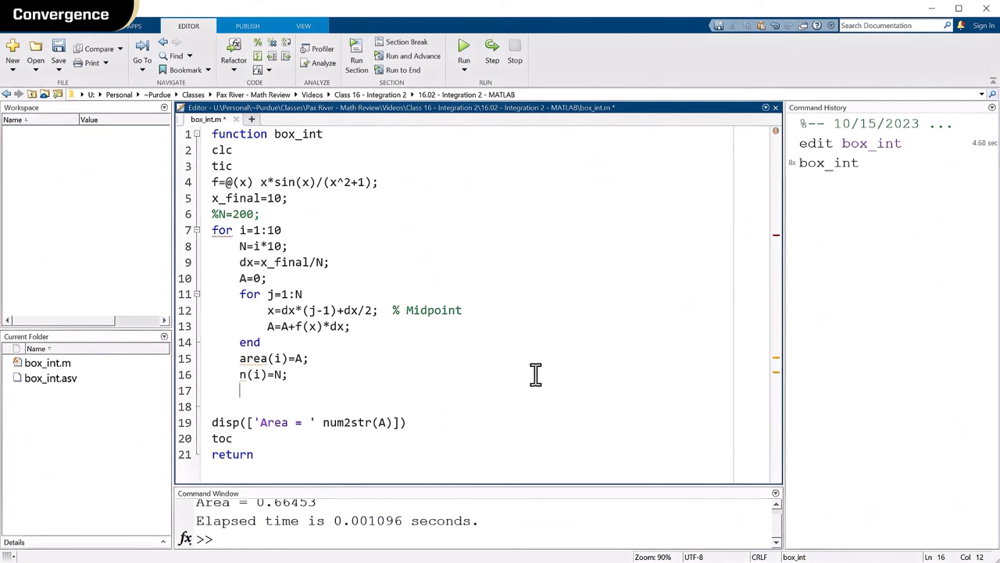
{"action": "type", "text": "end"}
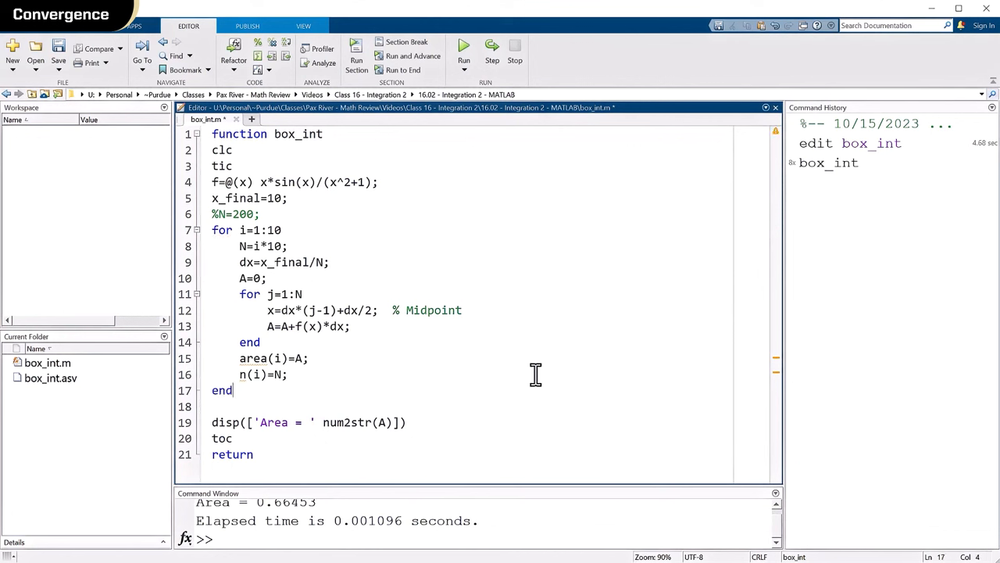
Replace the disp line in box_int with plot(n,area);grid
{"action": "triple_click", "coordinate": [309, 422]}
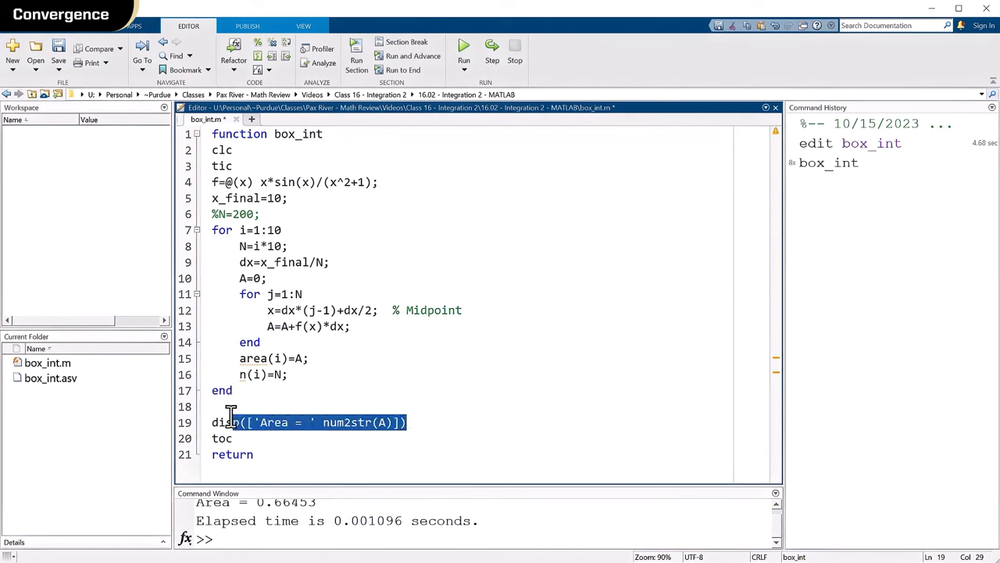
{"action": "key", "text": "Delete"}
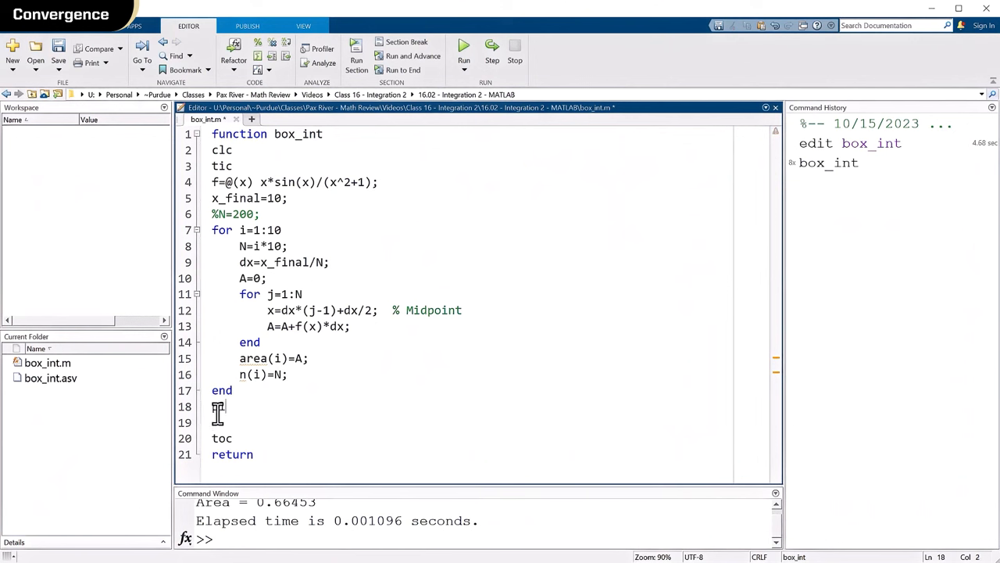
{"action": "type", "text": "plot"}
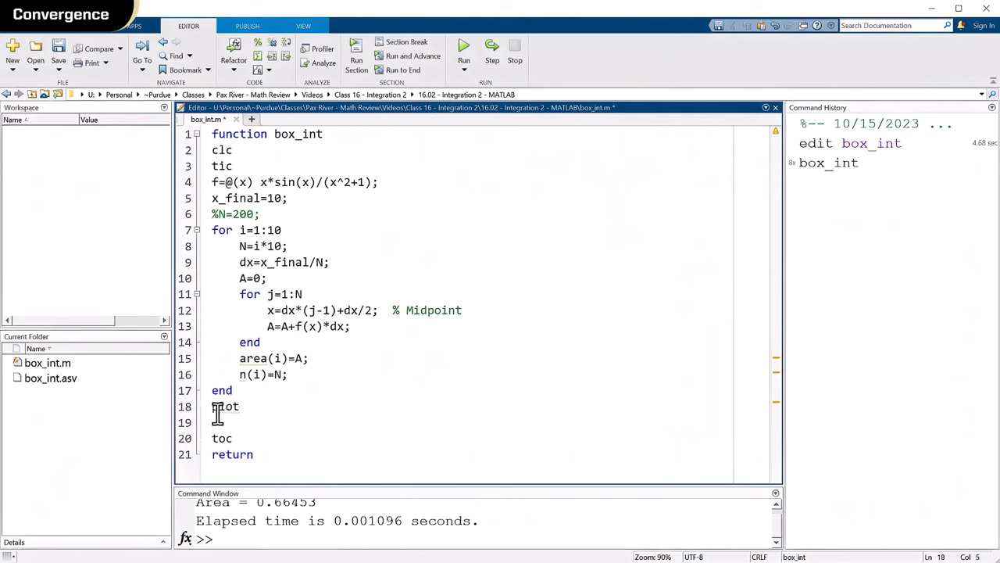
{"action": "type", "text": "(n,"}
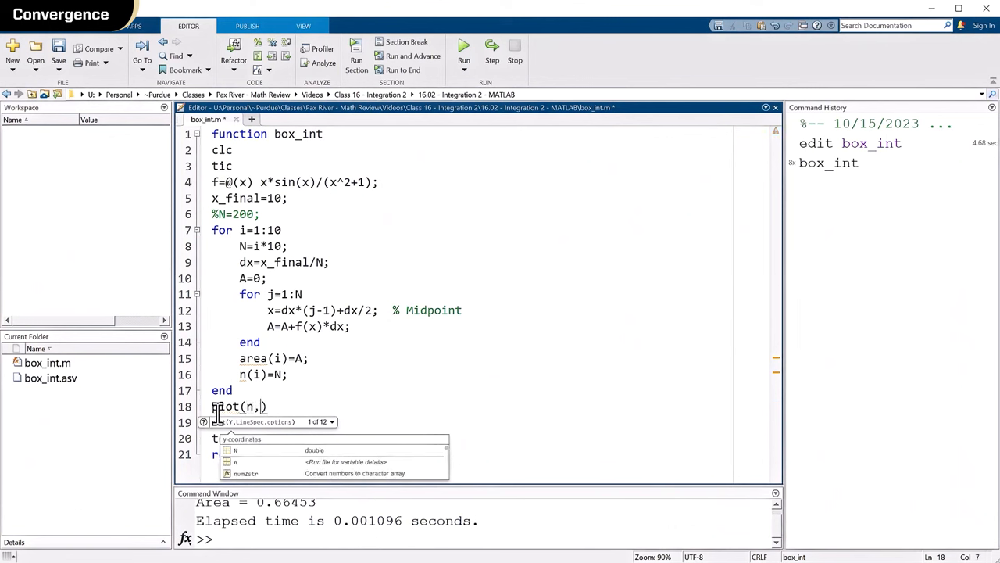
{"action": "type", "text": "area"}
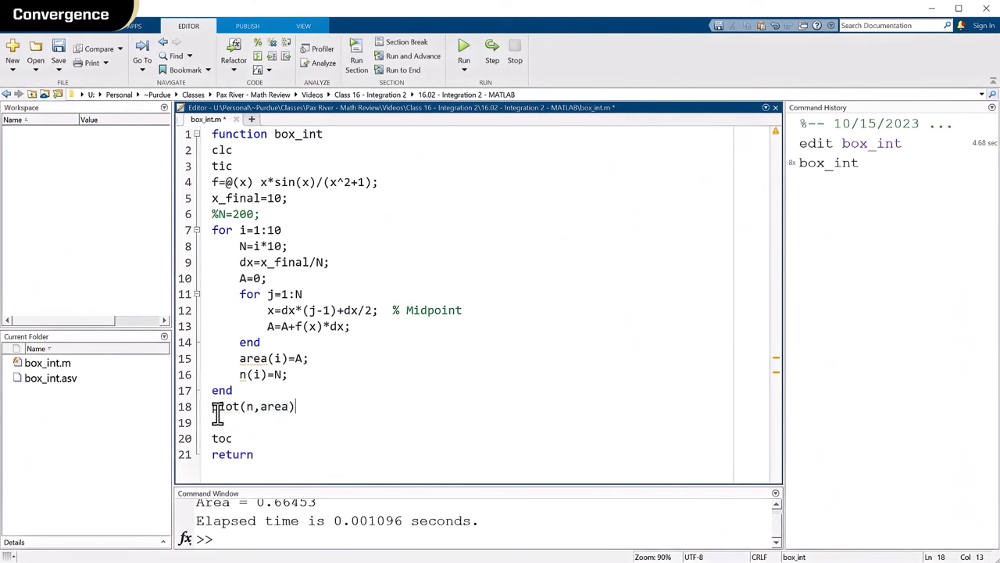
{"action": "type", "text": ";gr"}
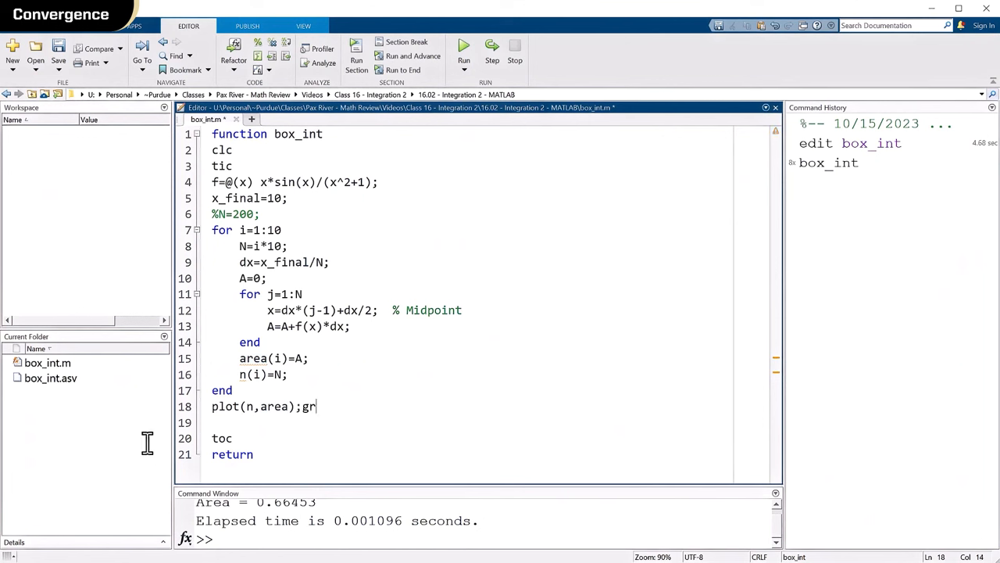
{"action": "type", "text": "id"}
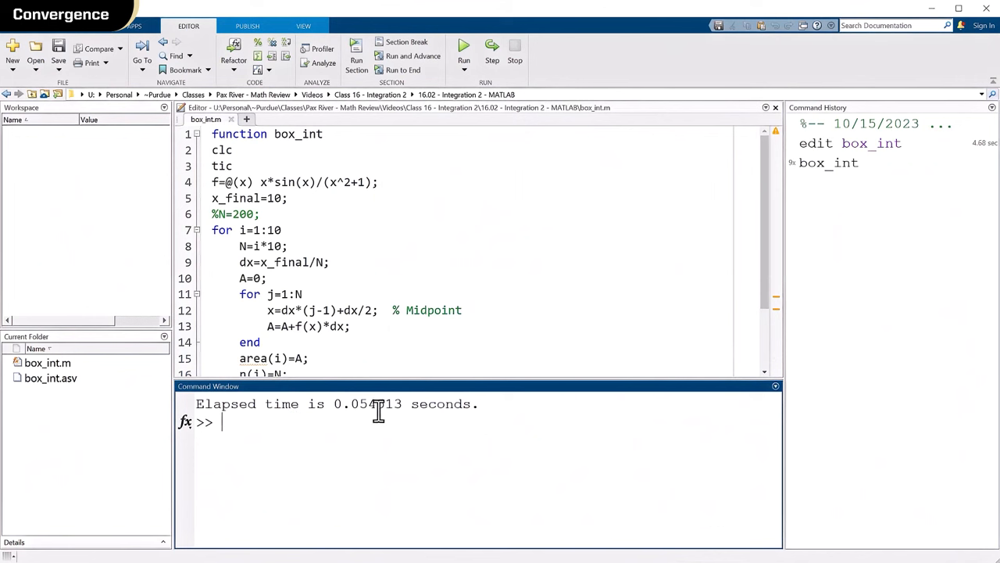
Clear the Command Window and begin changing the plot line to plot(n,area,'bo-');grid
{"action": "type", "text": "clc"}
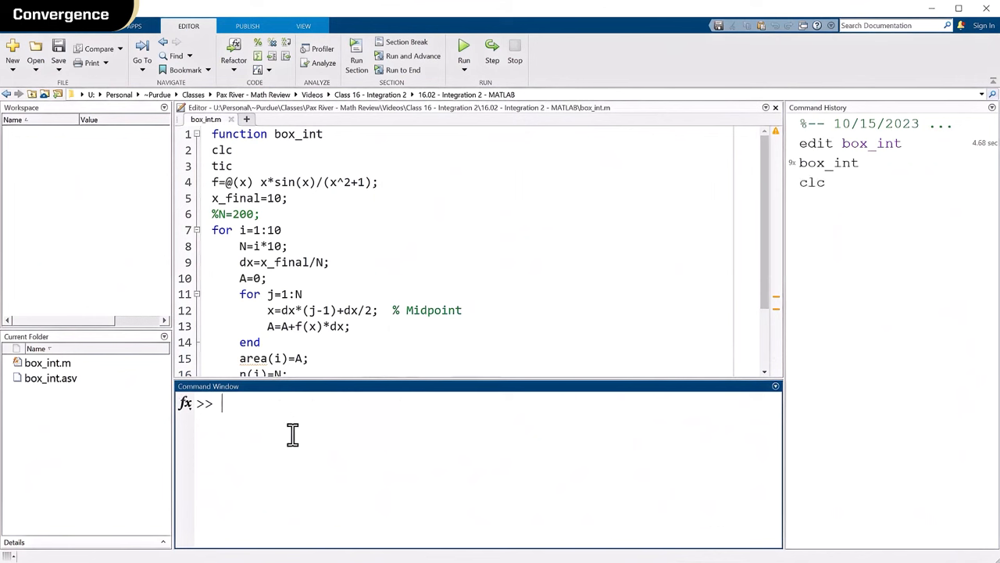
{"action": "scroll", "scroll_direction": "down", "scroll_amount": 3}
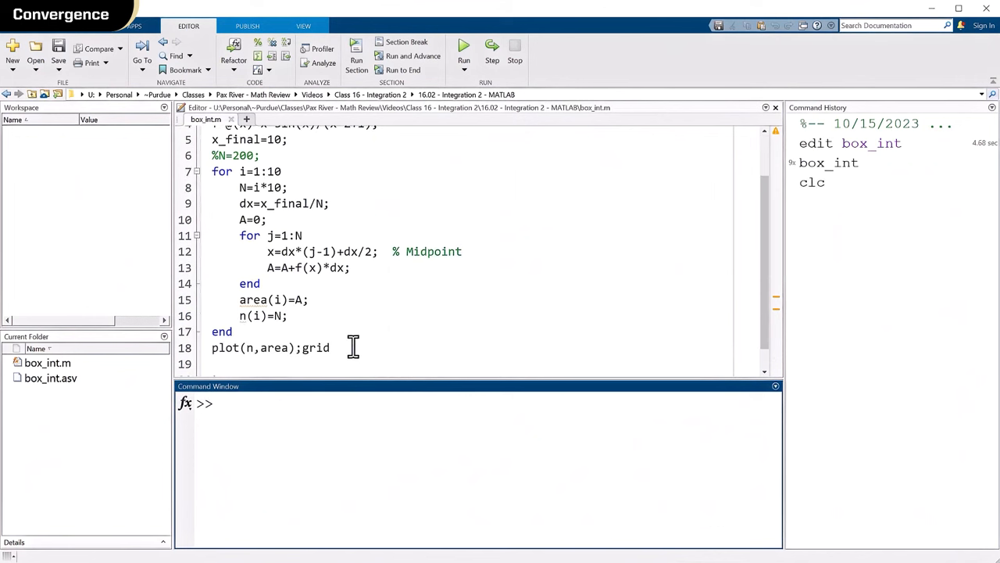
{"action": "left_click", "coordinate": [274, 348]}
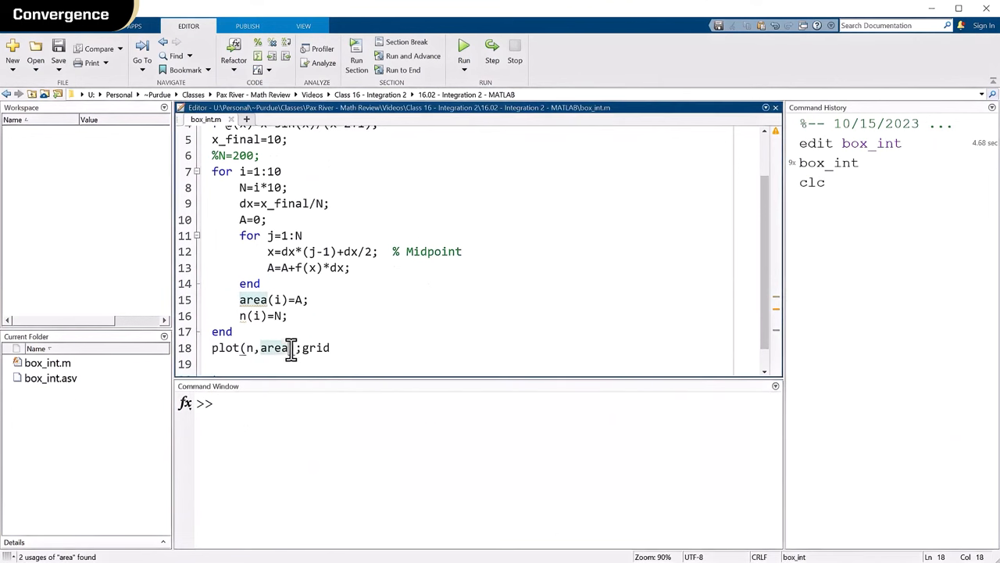
{"action": "type", "text": ",'bo-"}
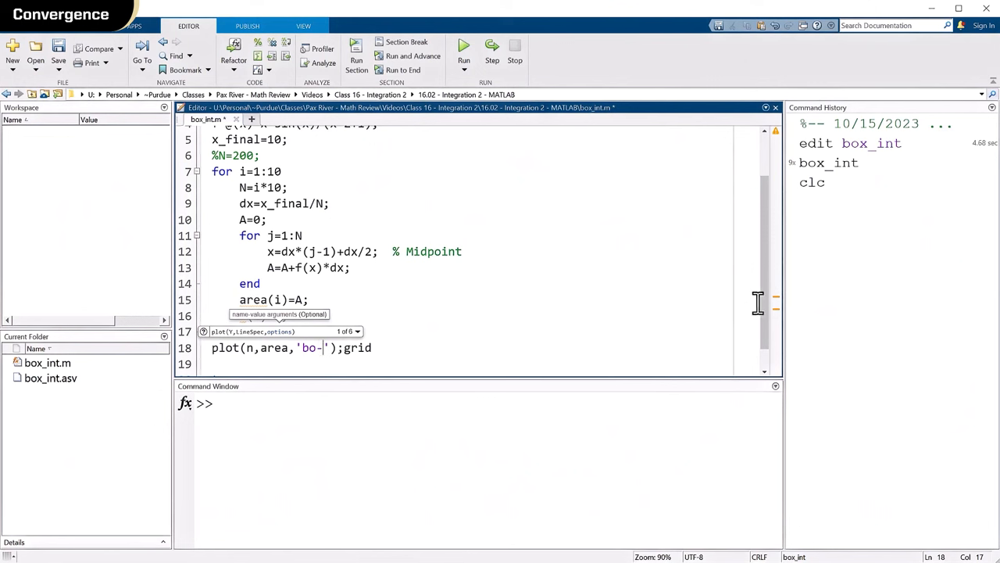
{"action": "mouse_move", "coordinate": [778, 297]}
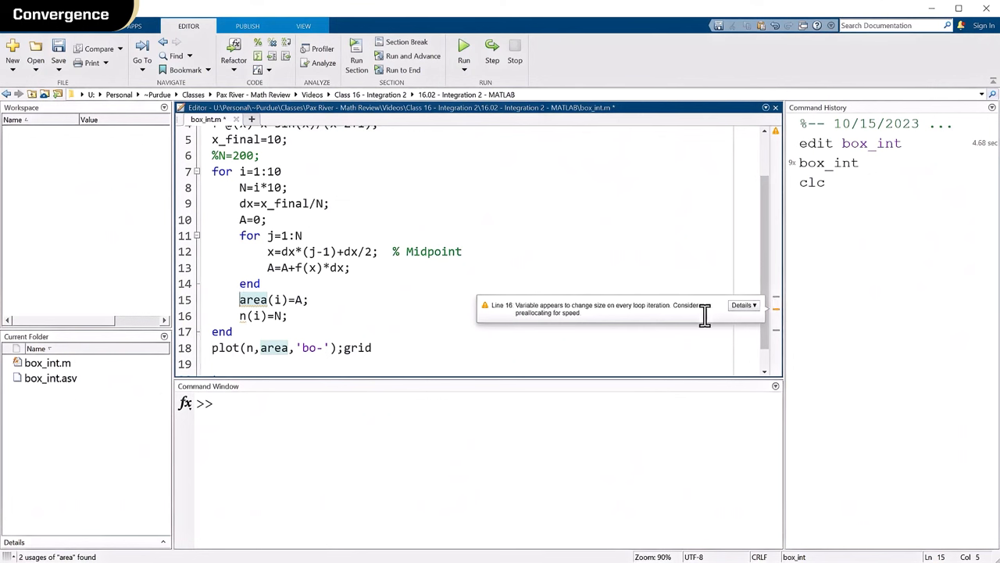
{"action": "mouse_move", "coordinate": [516, 351]}
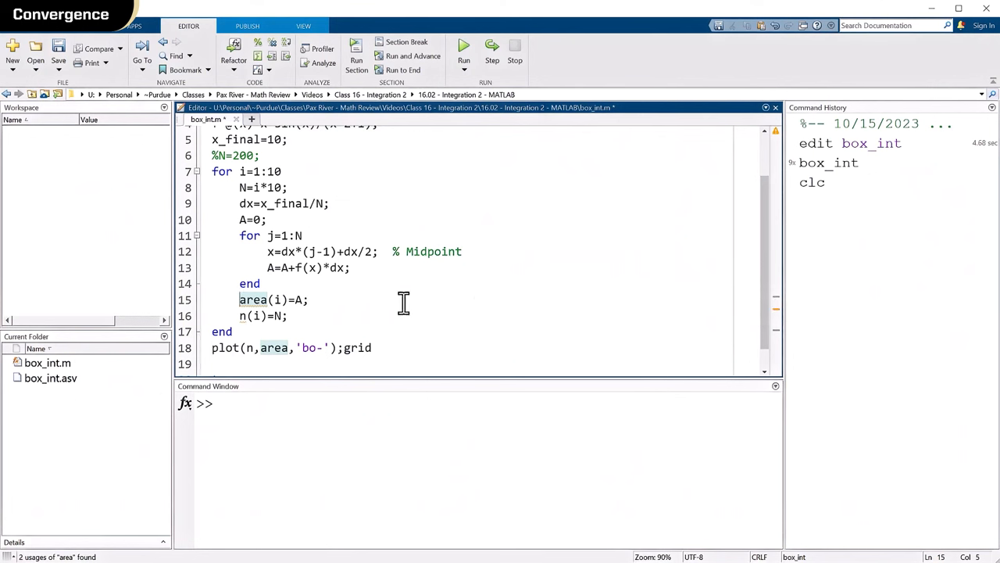
{"action": "mouse_move", "coordinate": [665, 298]}
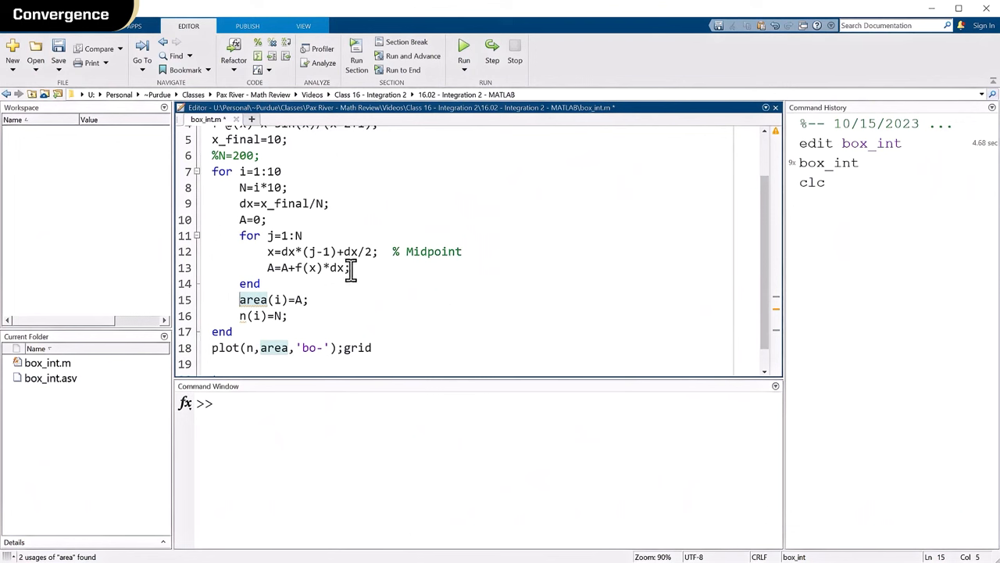
{"action": "mouse_move", "coordinate": [601, 286]}
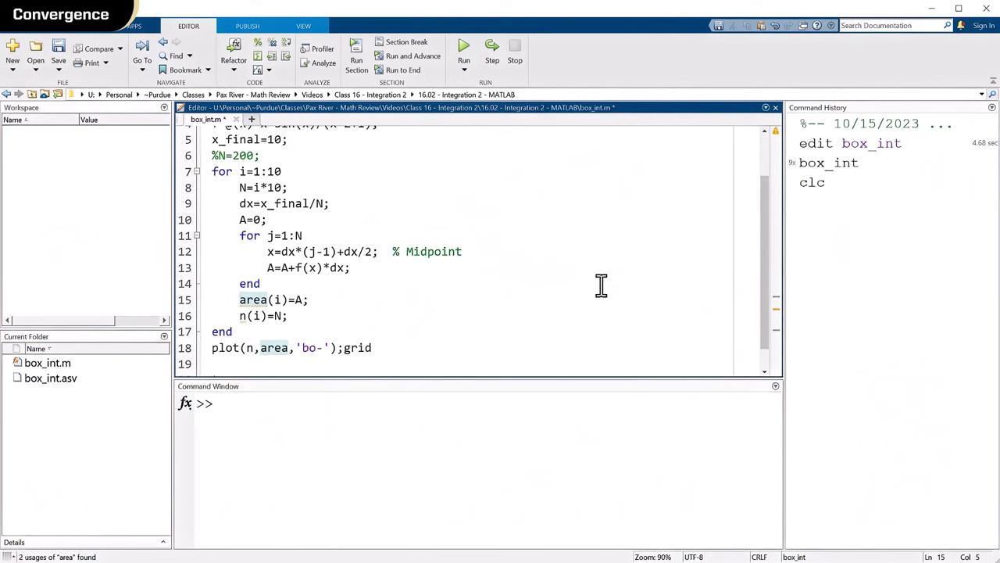
Save and rerun box_int with the 'bo-' plot line, reporting 0.0492 s elapsed
{"action": "left_click", "coordinate": [240, 299]}
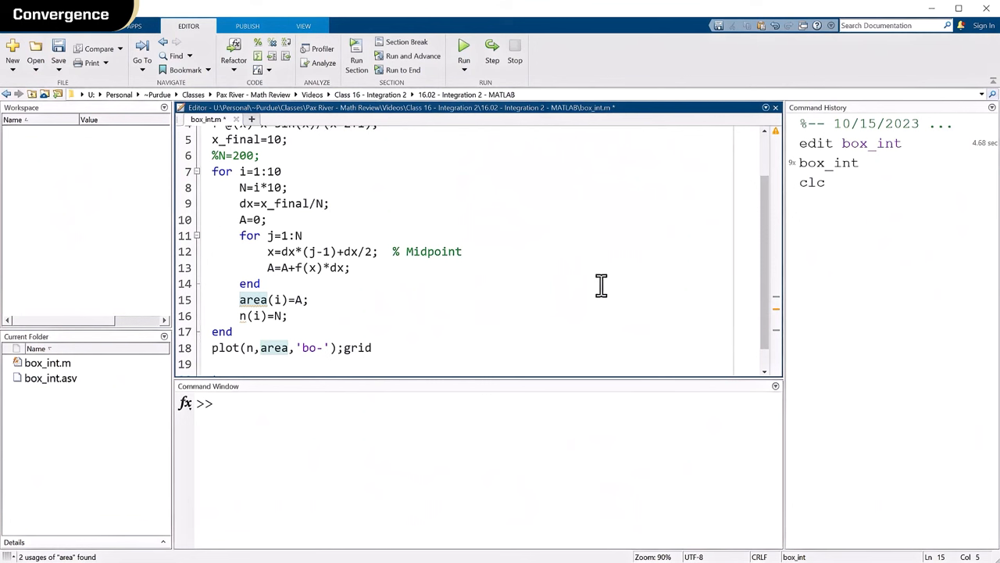
{"action": "left_click", "coordinate": [240, 300]}
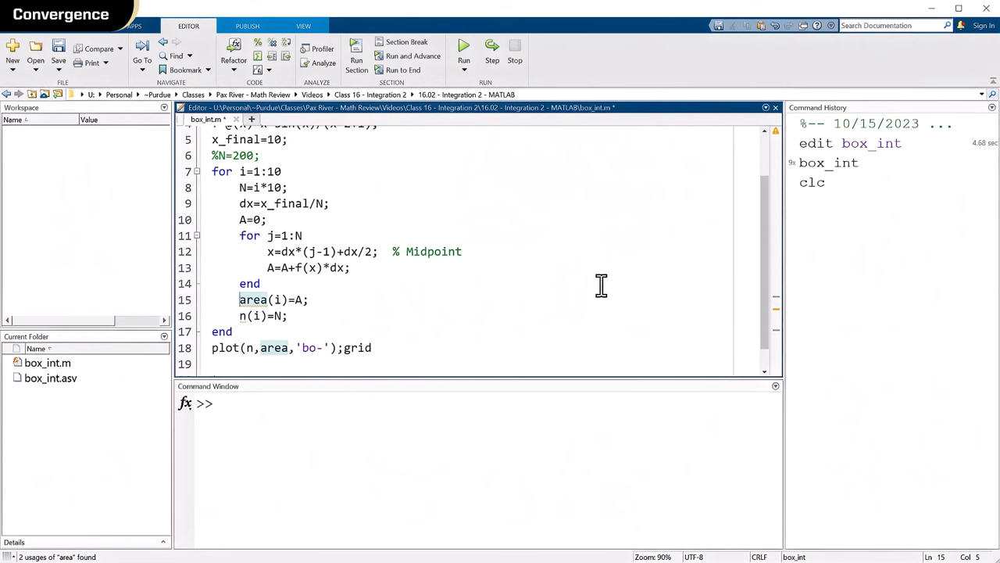
{"action": "scroll", "scroll_direction": "down", "scroll_amount": 3}
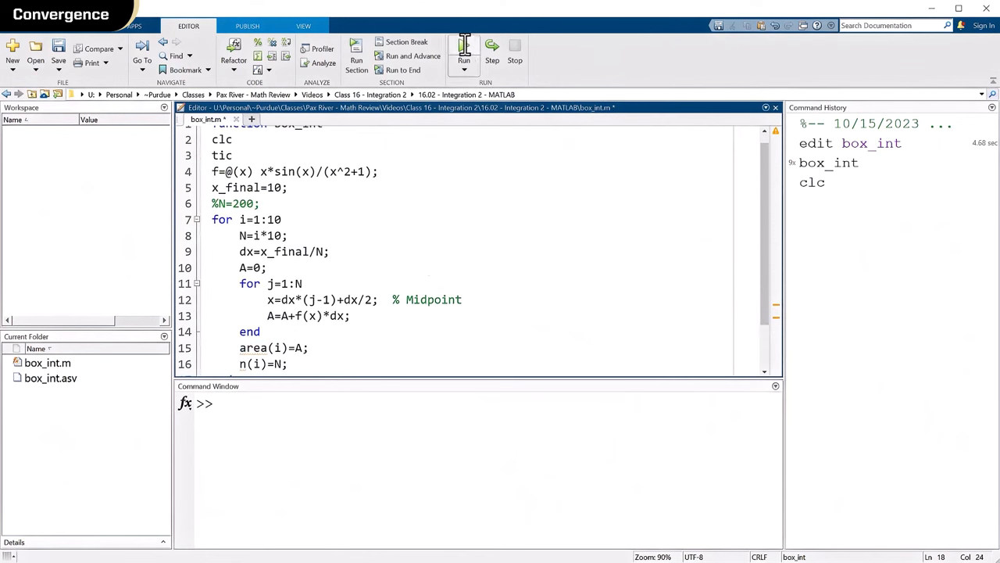
{"action": "left_click", "coordinate": [463, 51]}
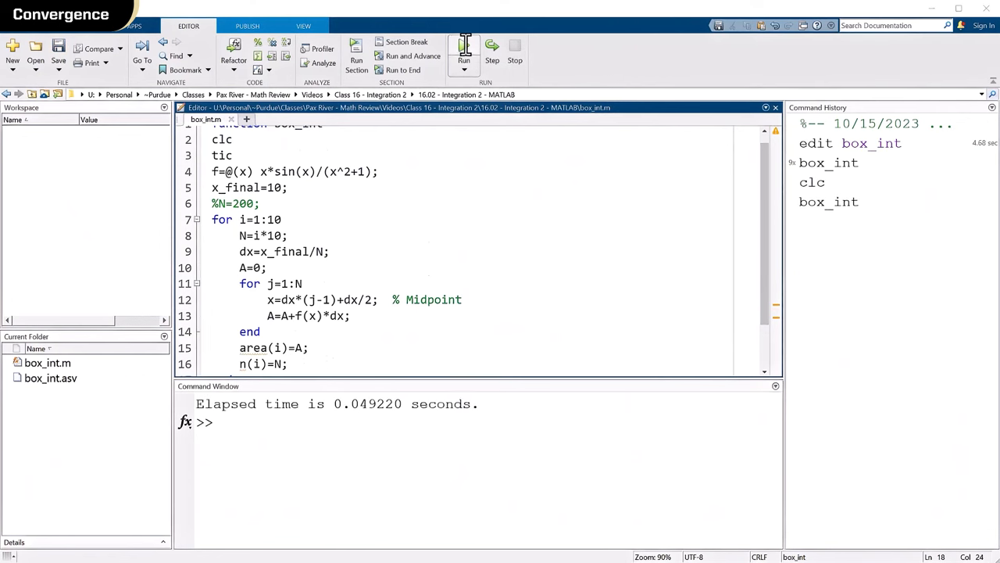
Bring up Figure 1 plotting area versus n, levelling off near 0.6645
{"action": "left_click", "coordinate": [463, 53]}
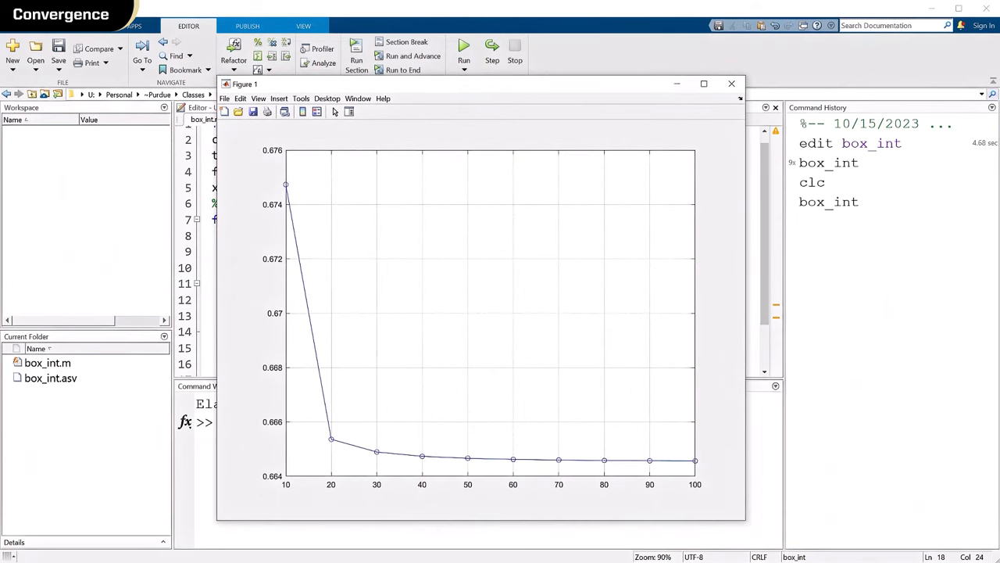
{"action": "mouse_move", "coordinate": [323, 375]}
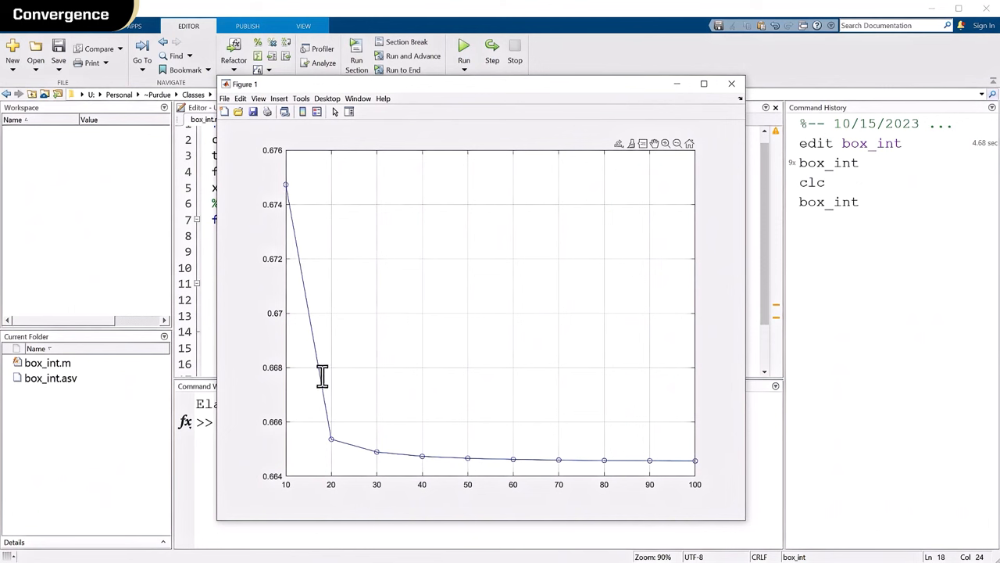
{"action": "mouse_move", "coordinate": [520, 459]}
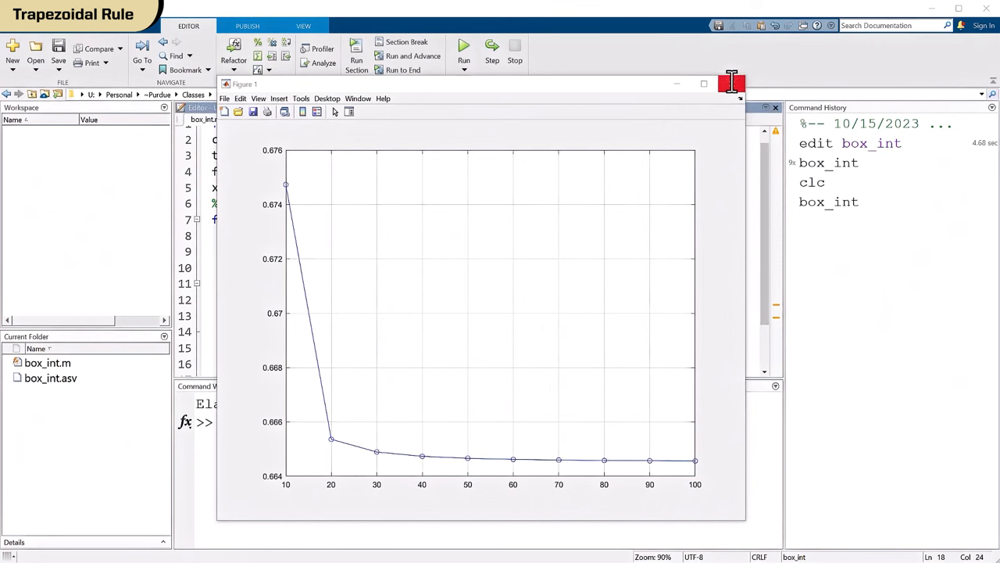
Close the convergence figure, clear the console, and create a new trapz_int.m file
{"action": "left_click", "coordinate": [733, 84]}
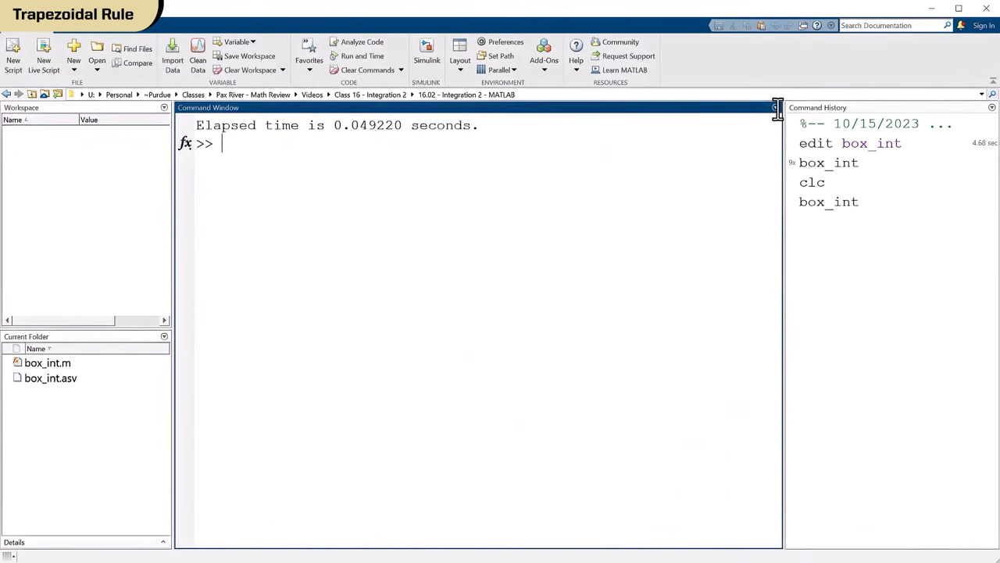
{"action": "mouse_move", "coordinate": [211, 227]}
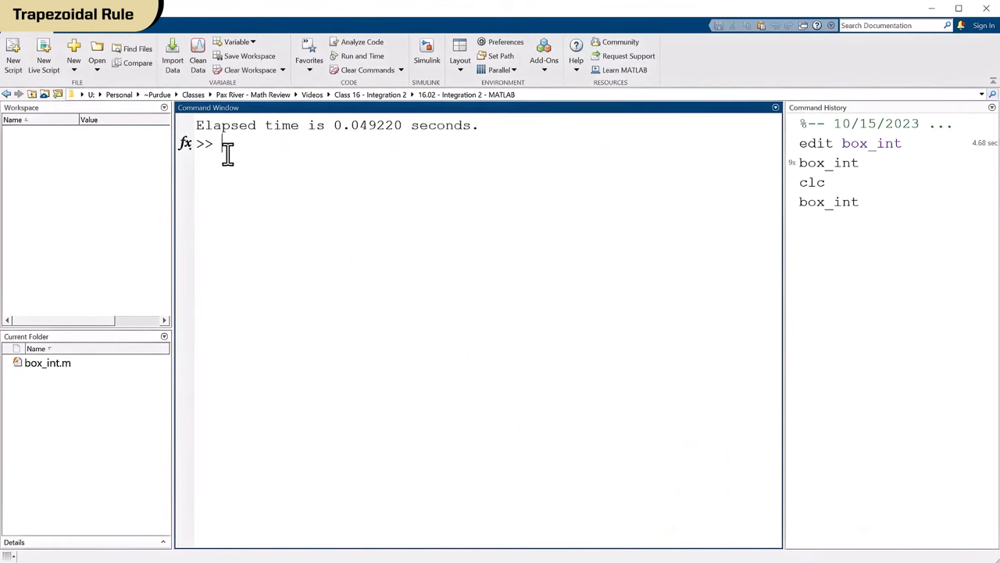
{"action": "type", "text": "clc"}
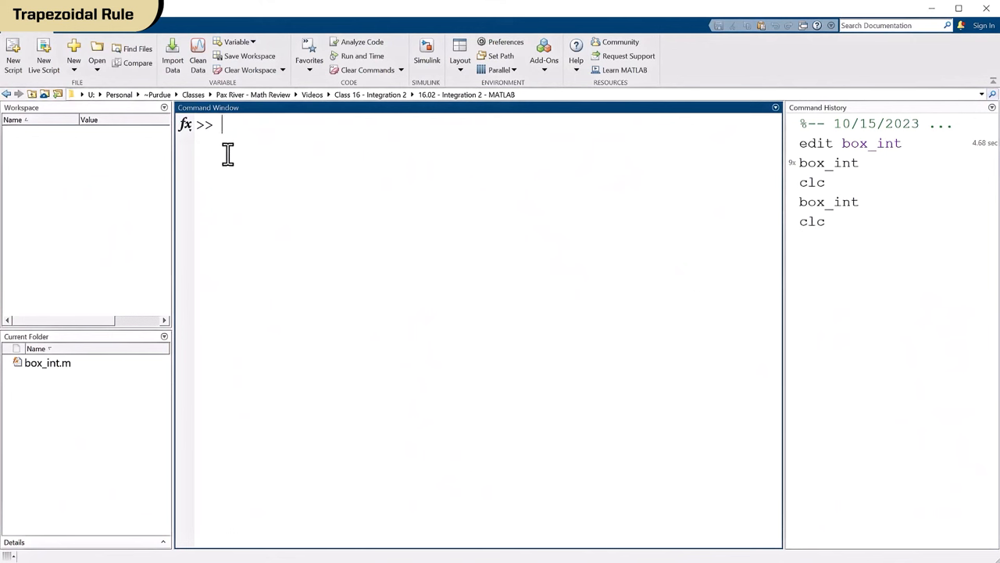
{"action": "type", "text": "edit trapz_"}
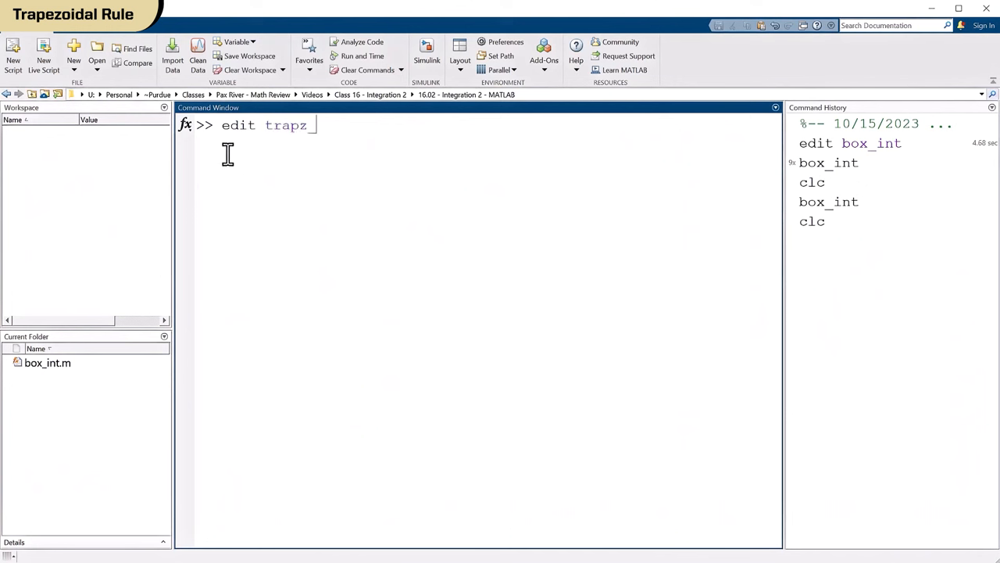
{"action": "type", "text": "int"}
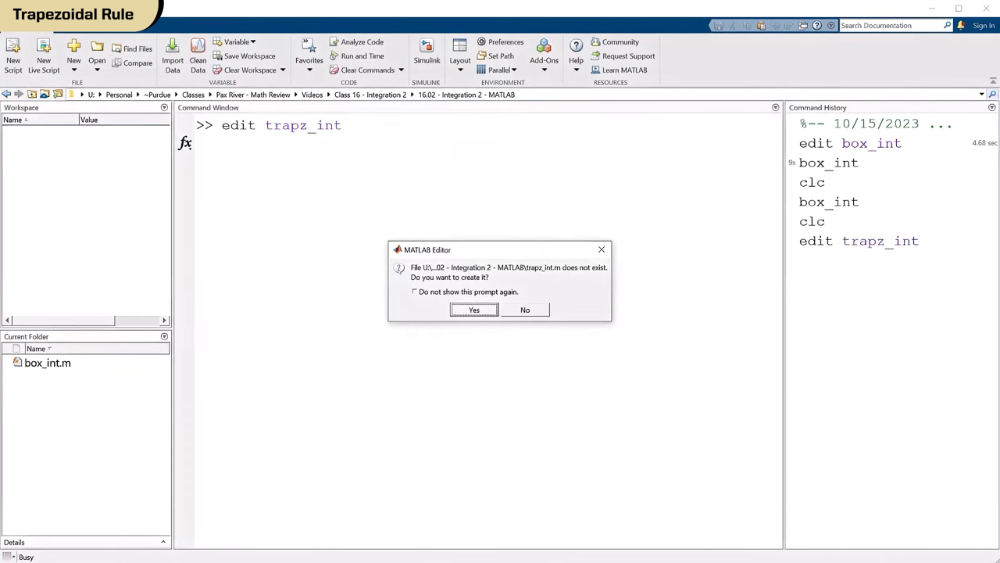
{"action": "mouse_move", "coordinate": [474, 209]}
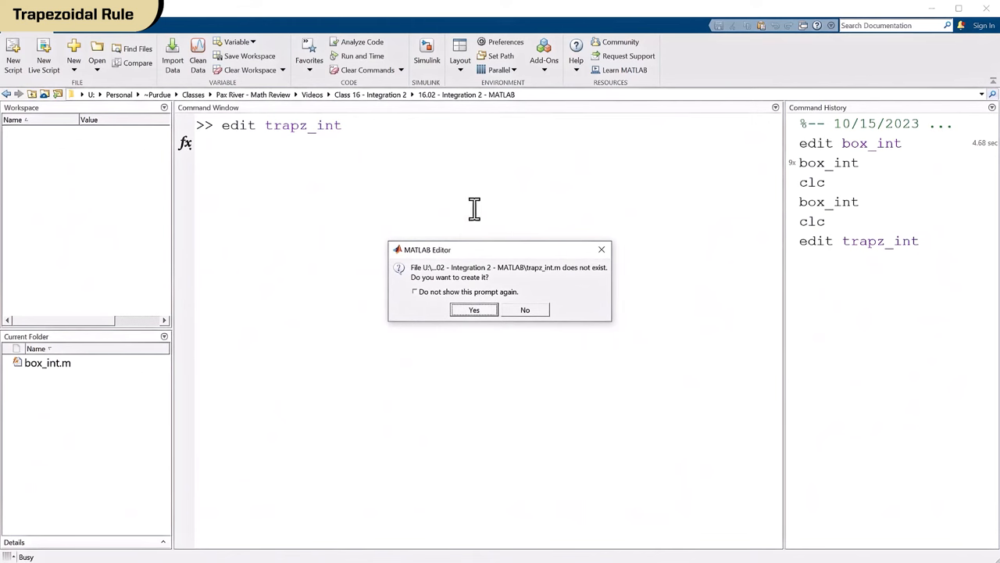
{"action": "left_click", "coordinate": [474, 309]}
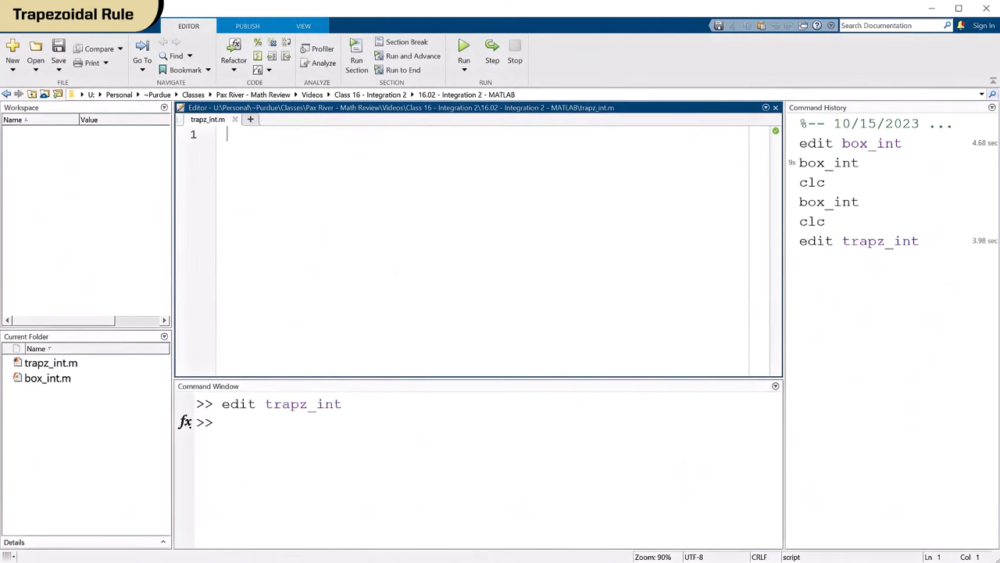
Start trapz_int with the function header, clc, and N=10
{"action": "type", "text": "function"}
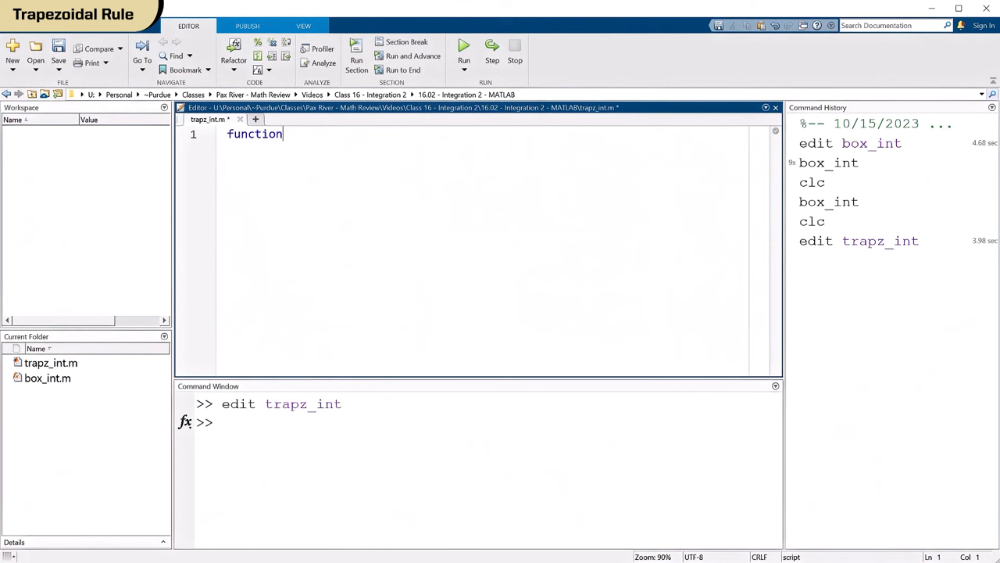
{"action": "type", "text": "trap"}
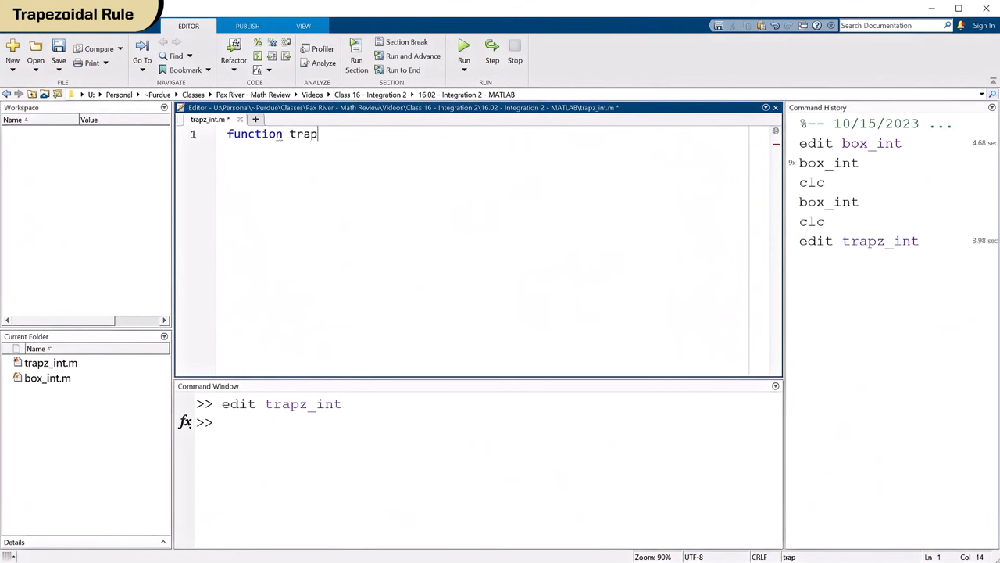
{"action": "type", "text": "z_int"}
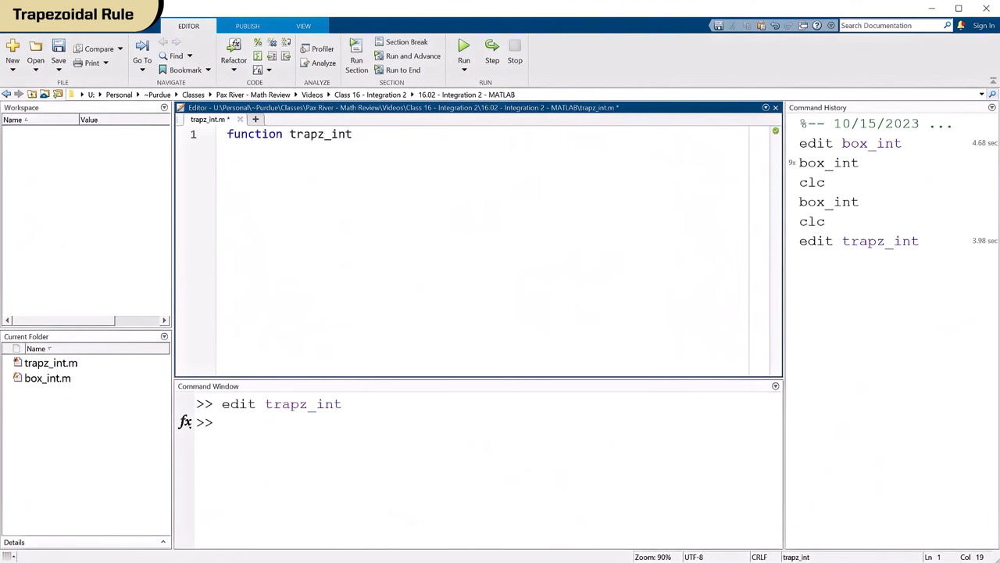
{"action": "type", "text": "clc"}
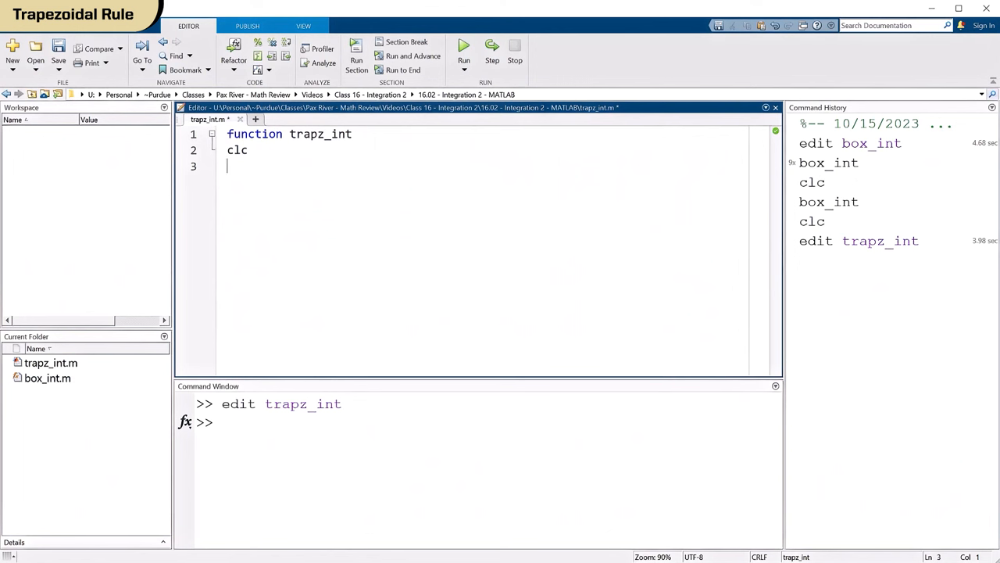
{"action": "type", "text": "N=100"}
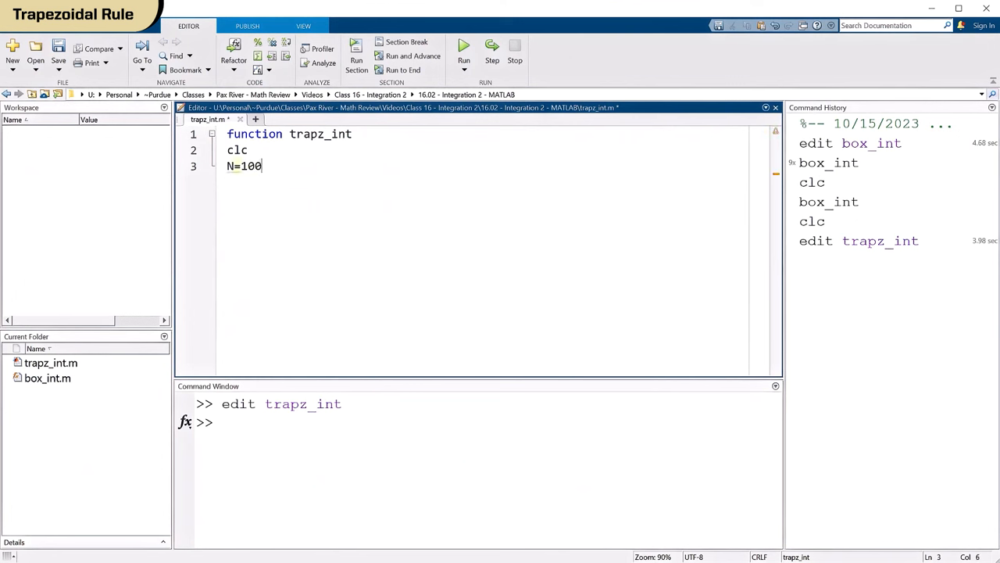
{"action": "key", "text": "BackSpace"}
{"action": "type", "text": ";"}
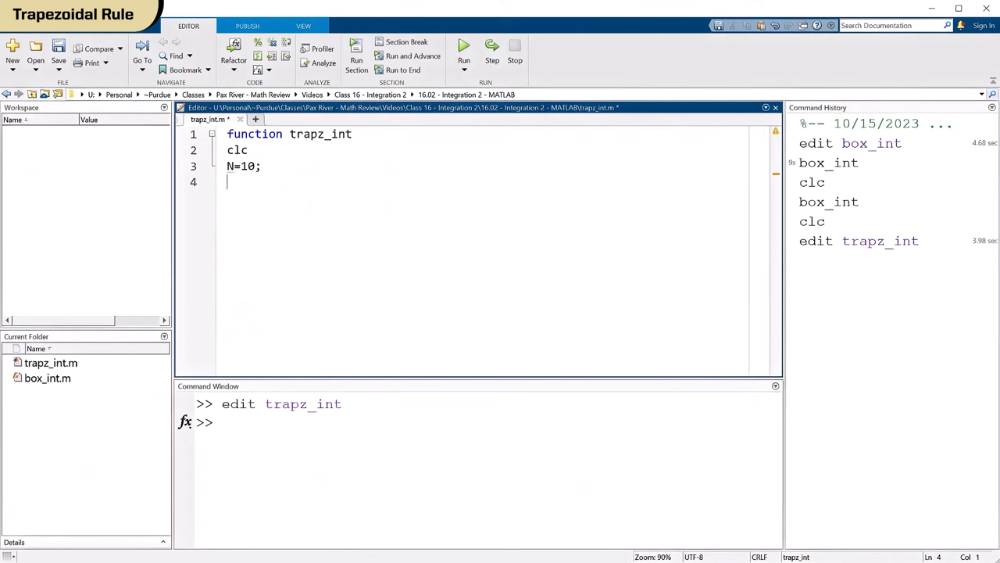
Add the lines x_final=10, dx=x_final/N, and x=0:dx:x_final;
{"action": "type", "text": "x_final="}
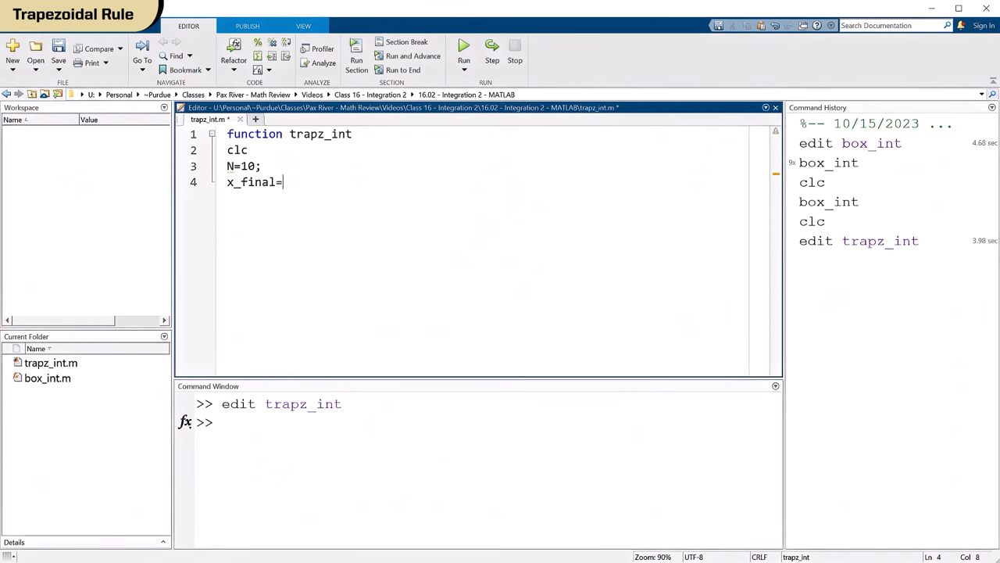
{"action": "type", "text": "10;"}
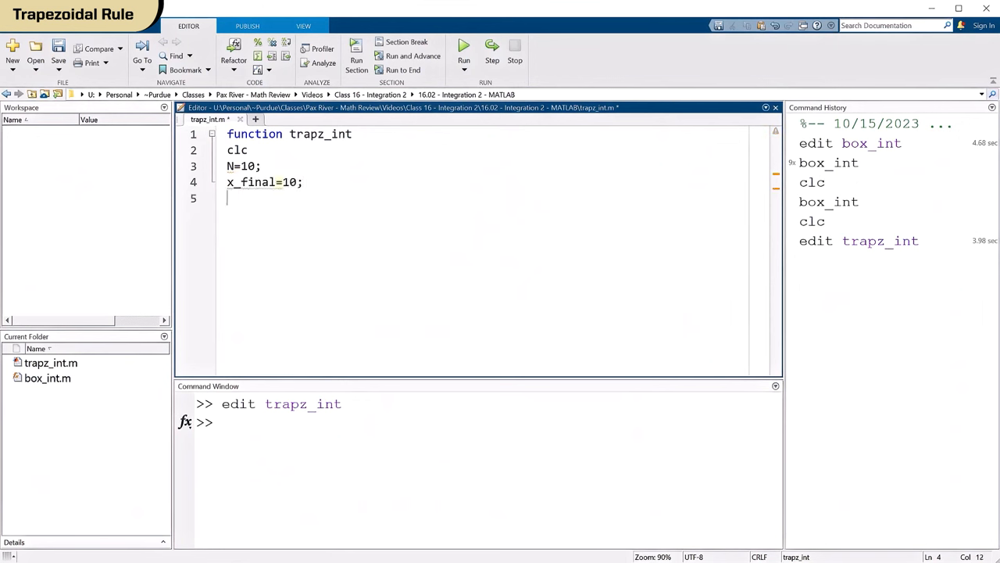
{"action": "type", "text": "dx="}
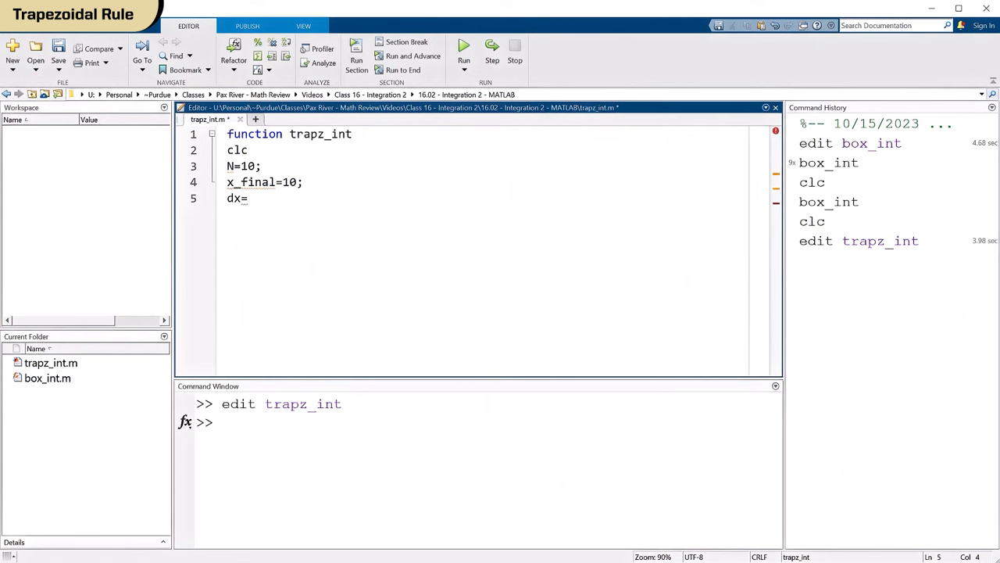
{"action": "type", "text": "x_find"}
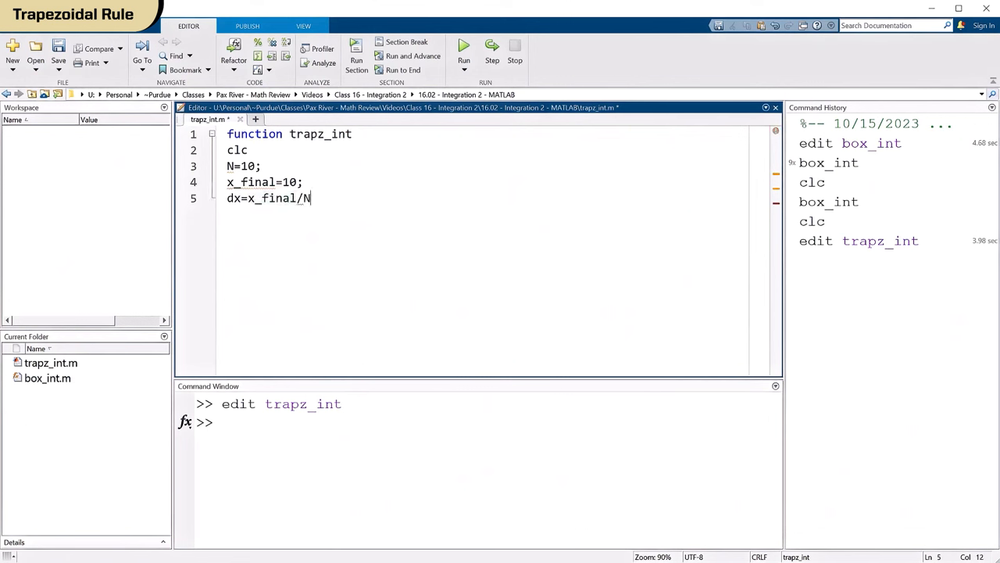
{"action": "type", "text": ";"}
{"action": "key", "text": "enter"}
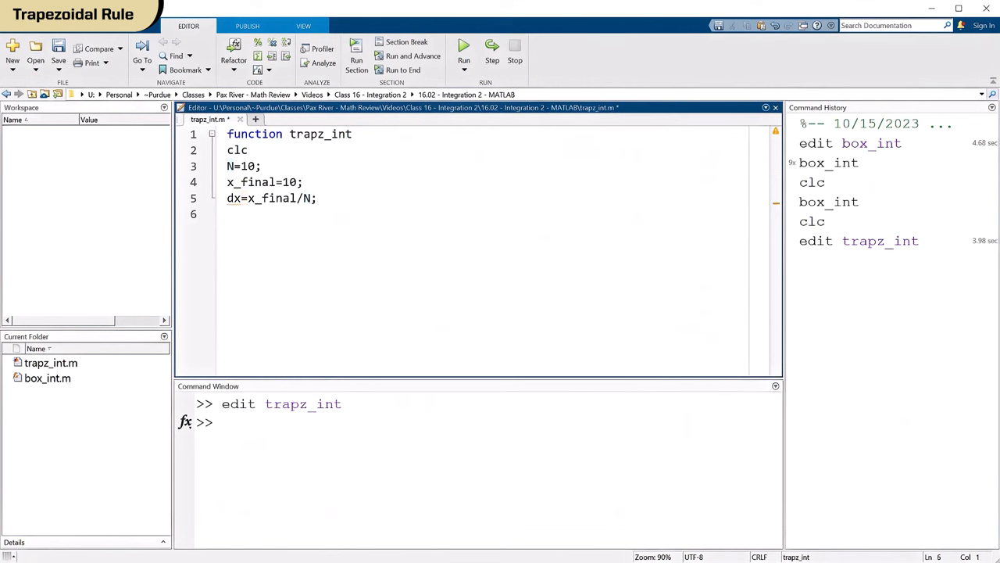
{"action": "type", "text": "x"}
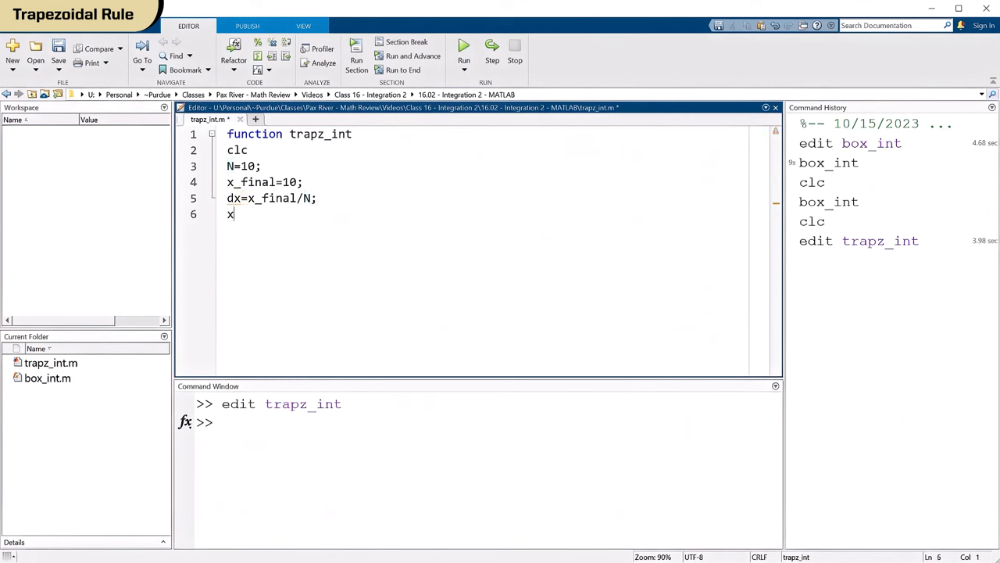
{"action": "type", "text": "_final"}
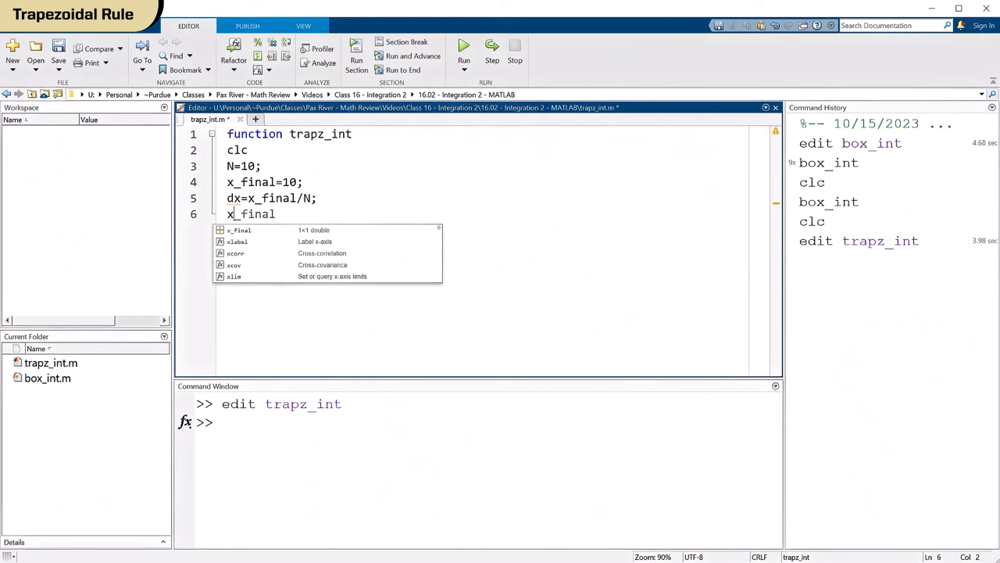
{"action": "type", "text": "x=0:"}
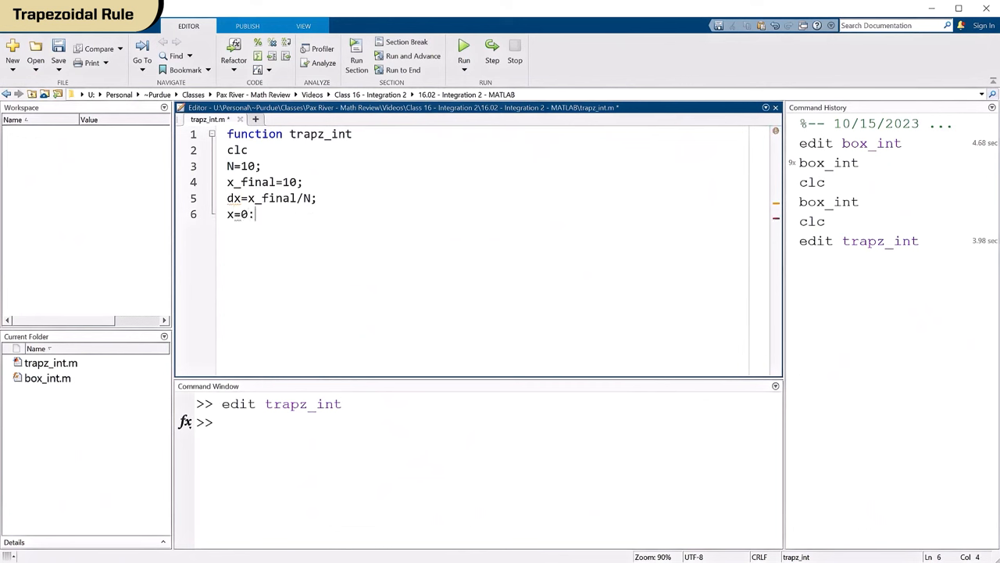
{"action": "type", "text": "dx:"}
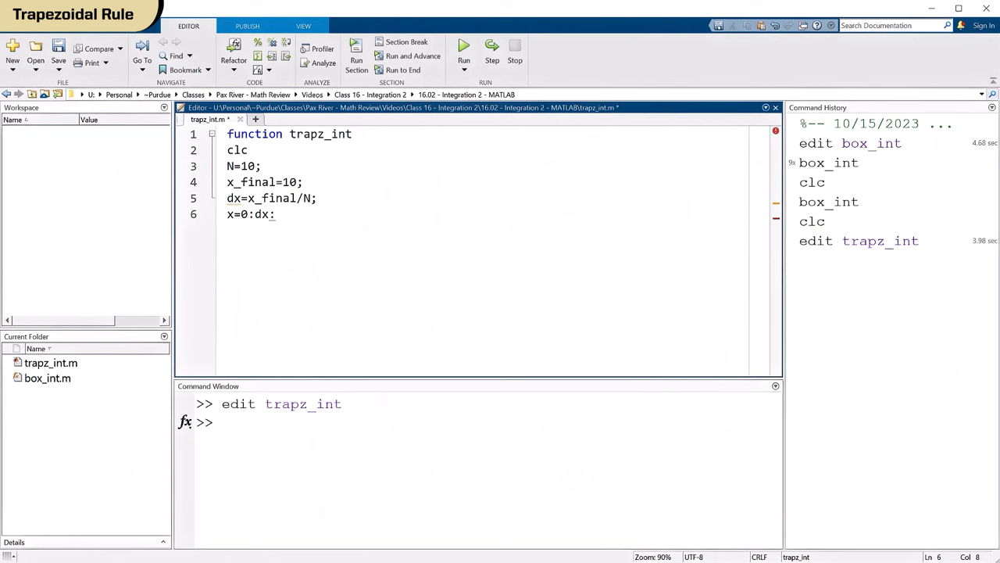
{"action": "type", "text": "x_fia"}
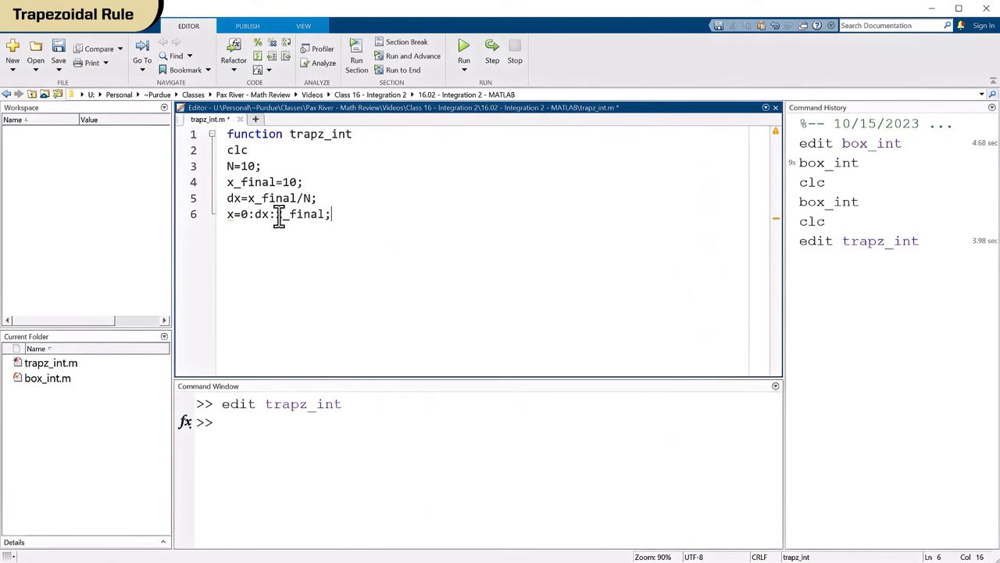
{"action": "mouse_move", "coordinate": [357, 200]}
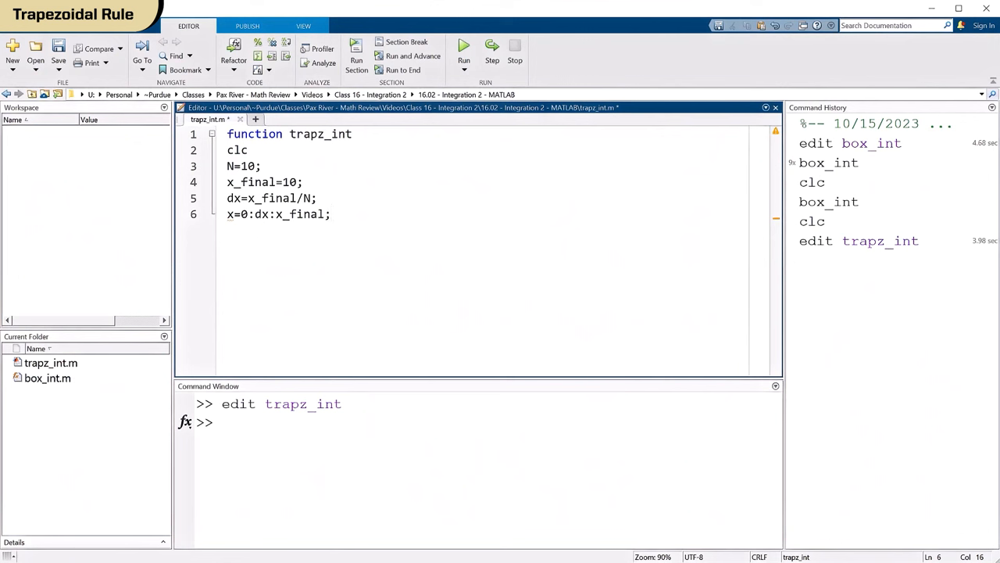
{"action": "key", "text": "enter"}
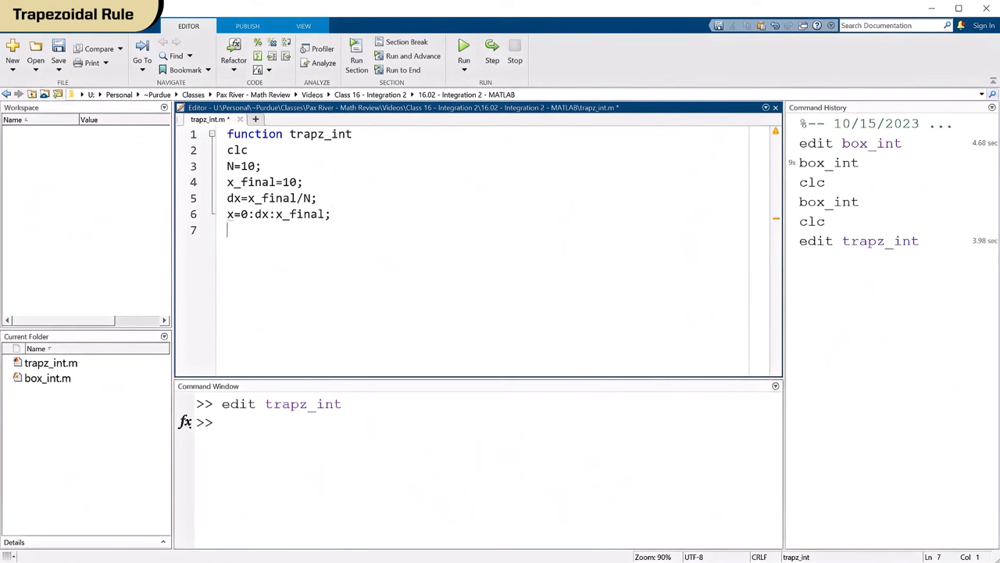
Enter the element-wise formula f=x.*sin(x)./(x.^2+1); on line 7
{"action": "type", "text": "fplot"}
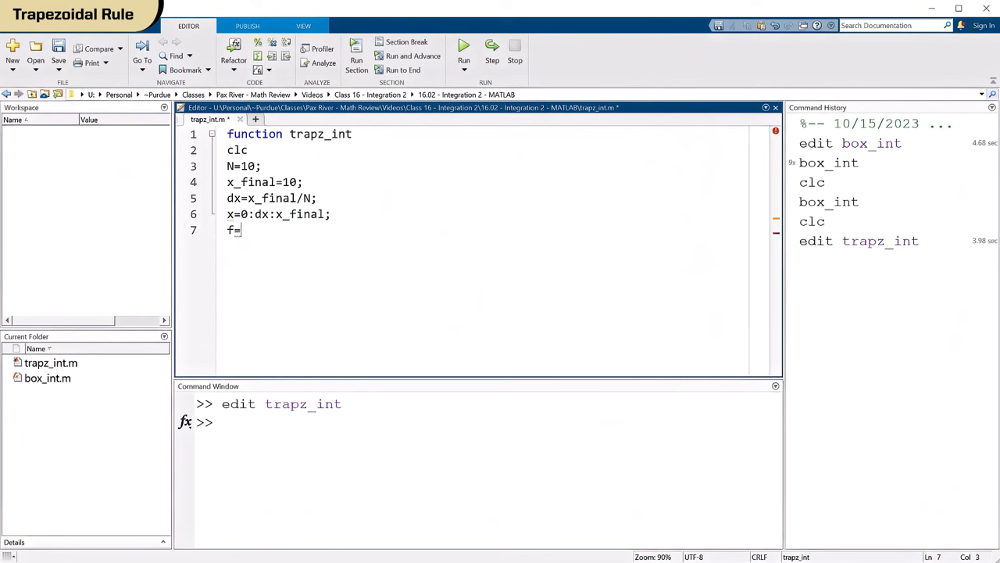
{"action": "type", "text": "x*sin"}
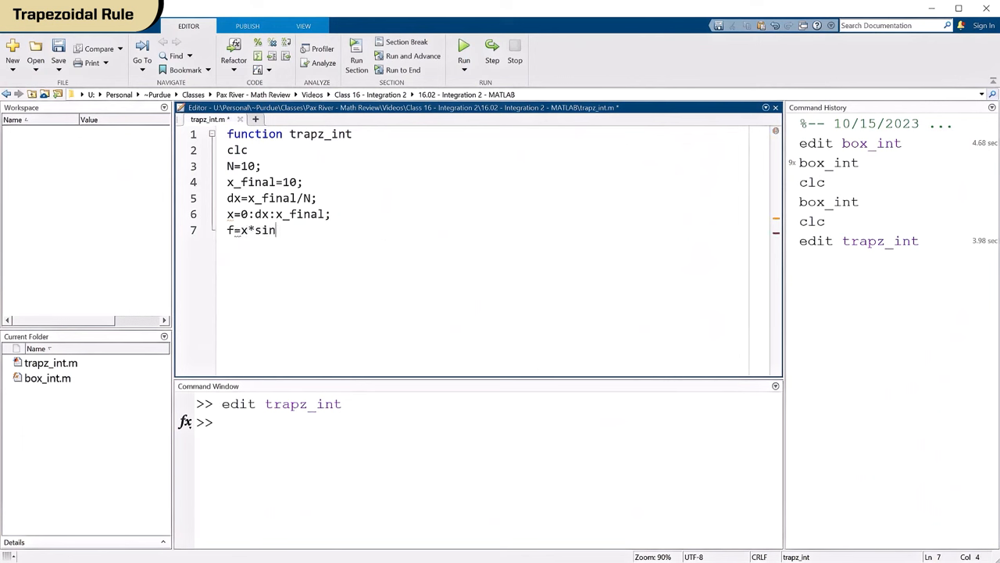
{"action": "type", "text": "(x)"}
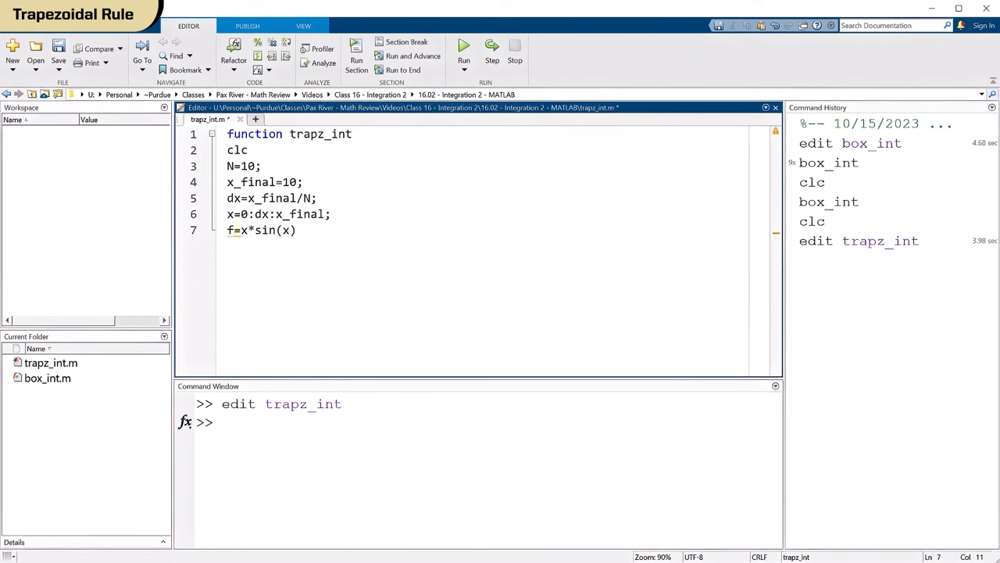
{"action": "type", "text": "/(x^)"}
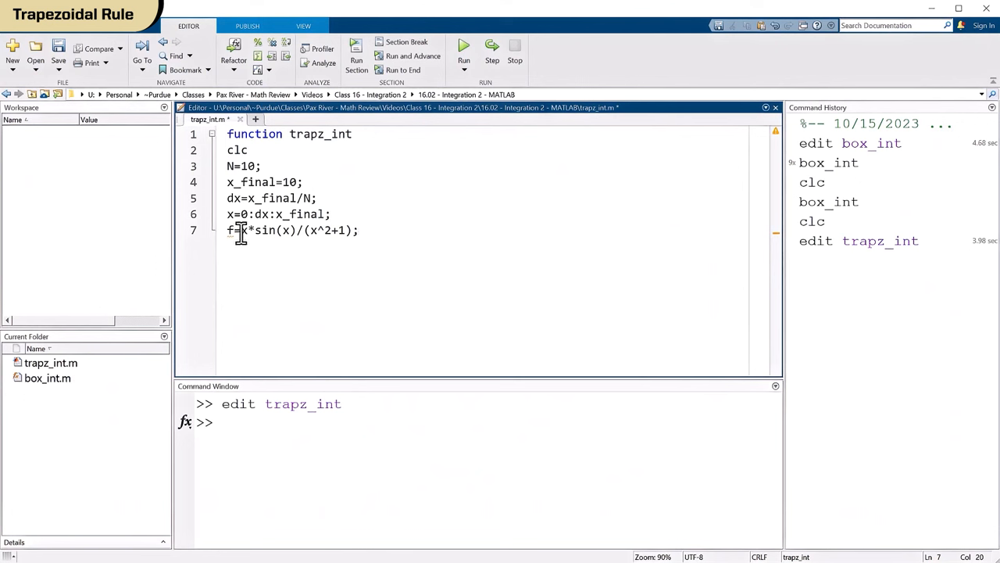
{"action": "left_click_drag", "start_coordinate": [242, 230], "coordinate": [359, 230]}
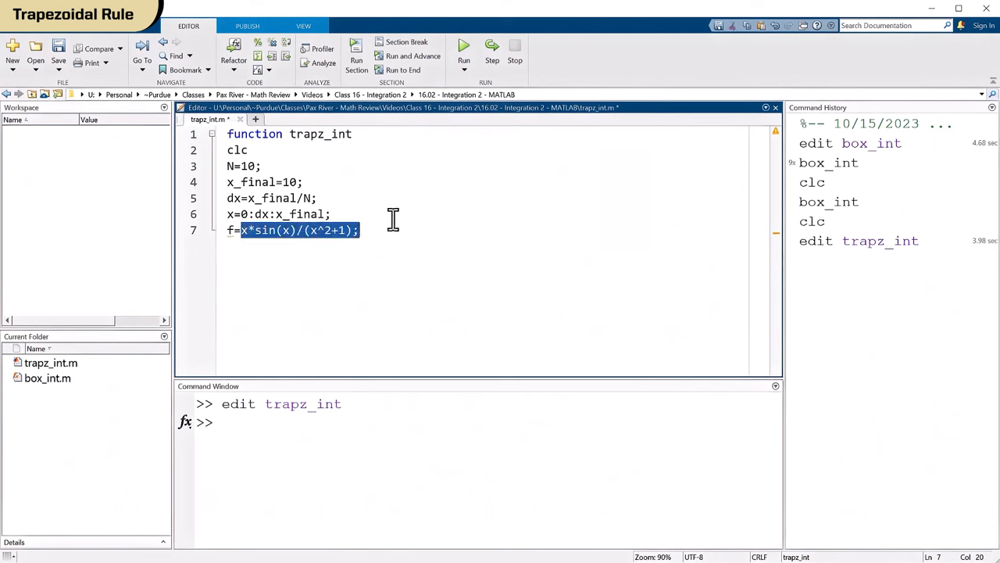
{"action": "left_click", "coordinate": [361, 230]}
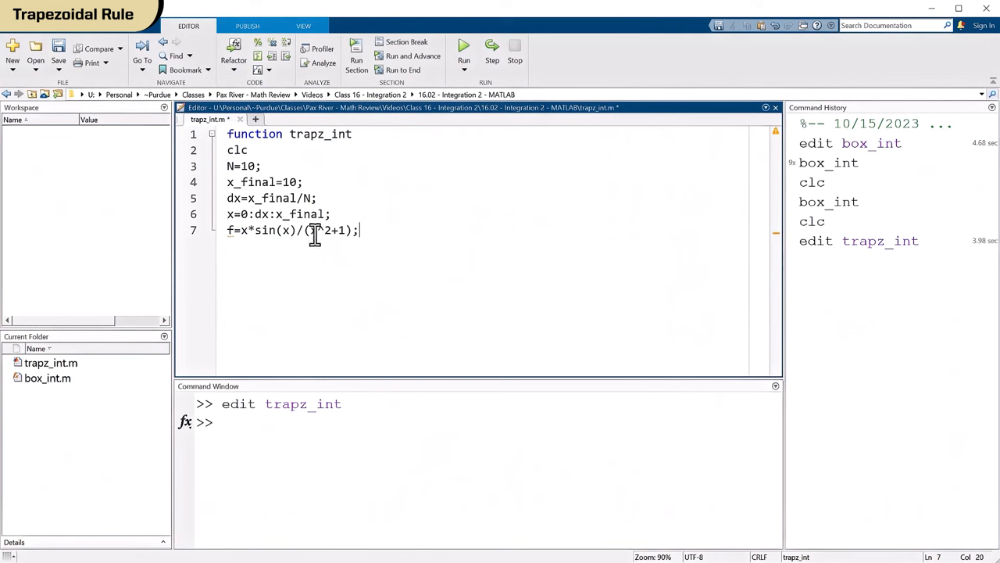
{"action": "triple_click", "coordinate": [278, 213]}
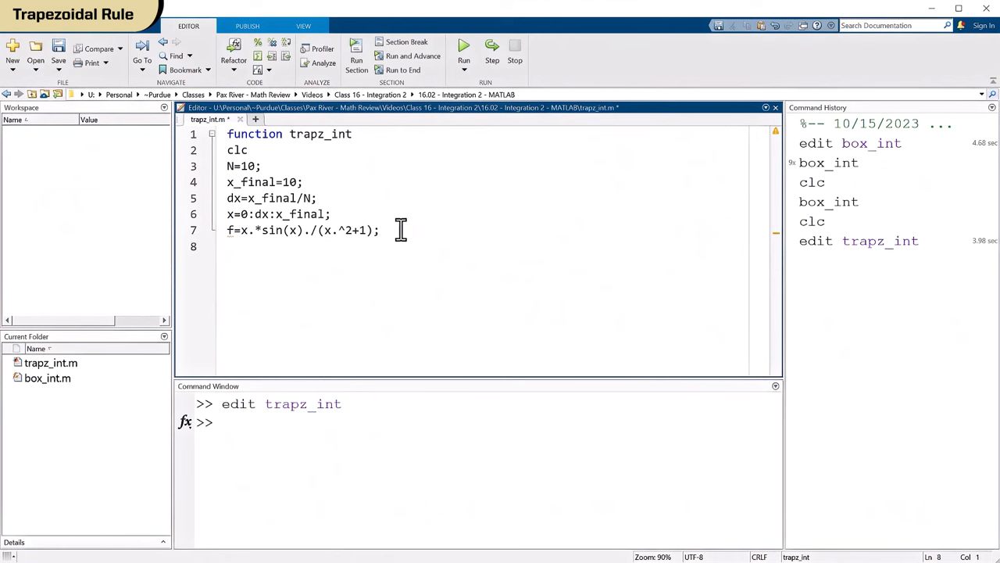
{"action": "type", "text": "area"}
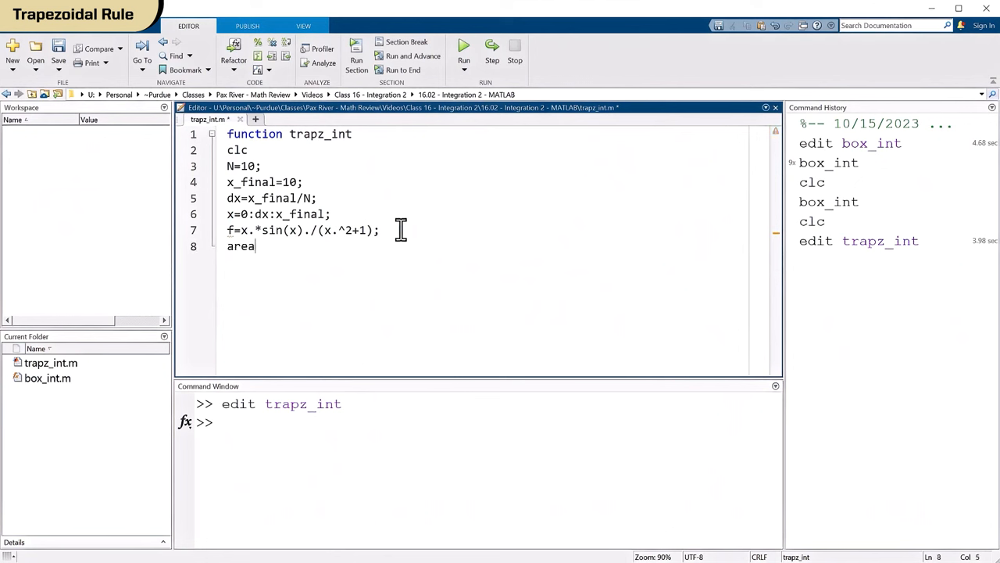
Compute the trapezoidal integral with A=trapz(x,f);
{"action": "type", "text": "Ab"}
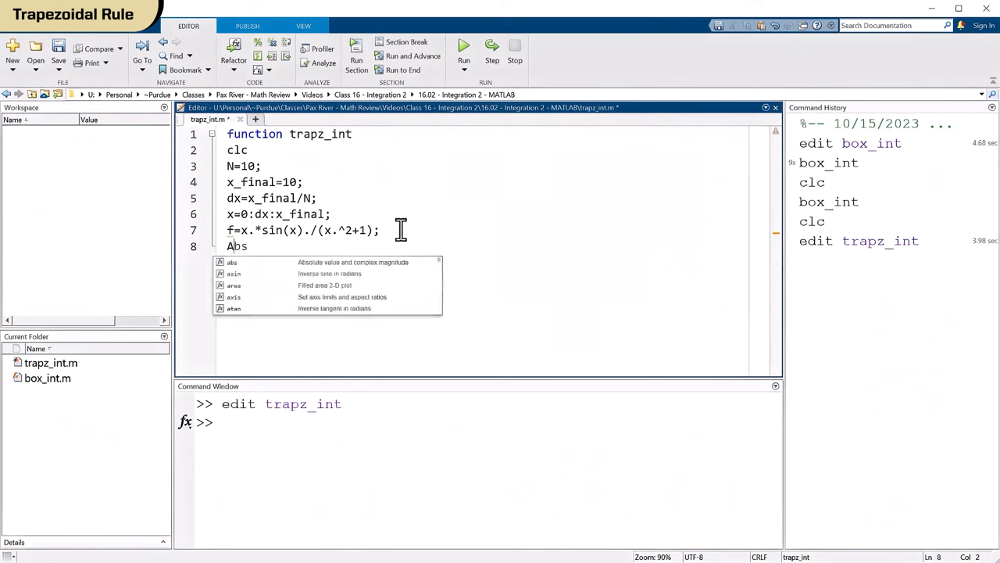
{"action": "type", "text": "=trapz_int"}
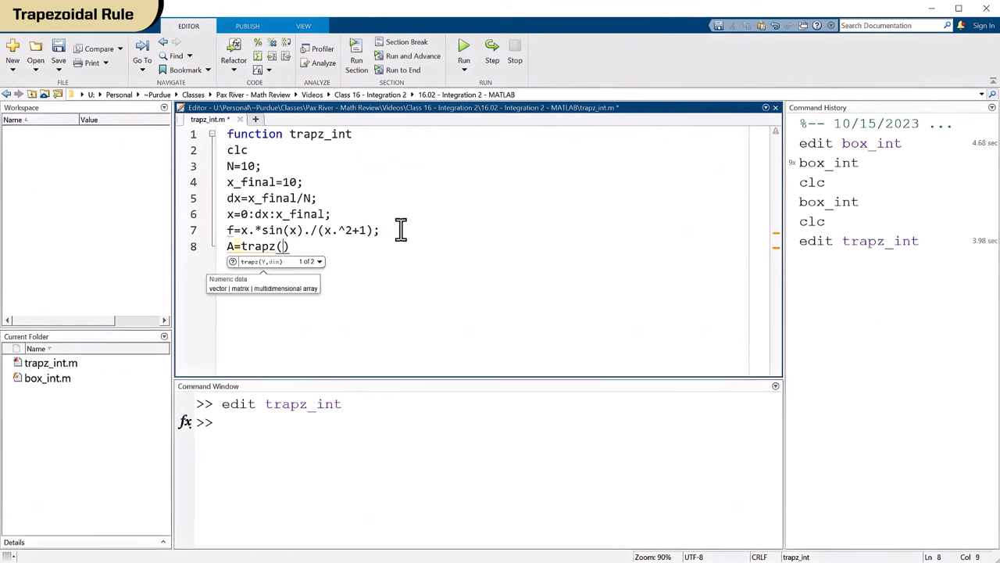
{"action": "type", "text": "x,"}
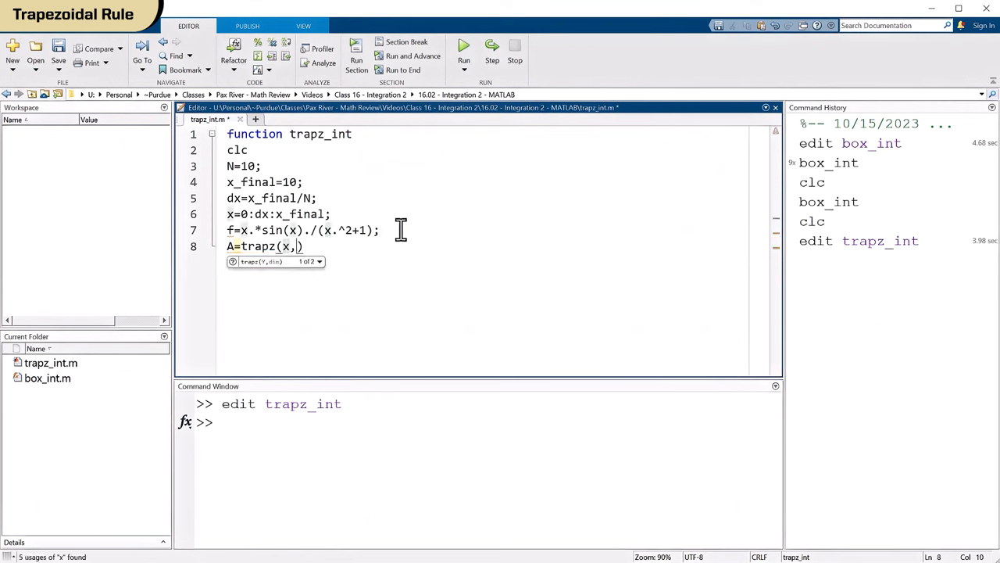
{"action": "type", "text": "f)"}
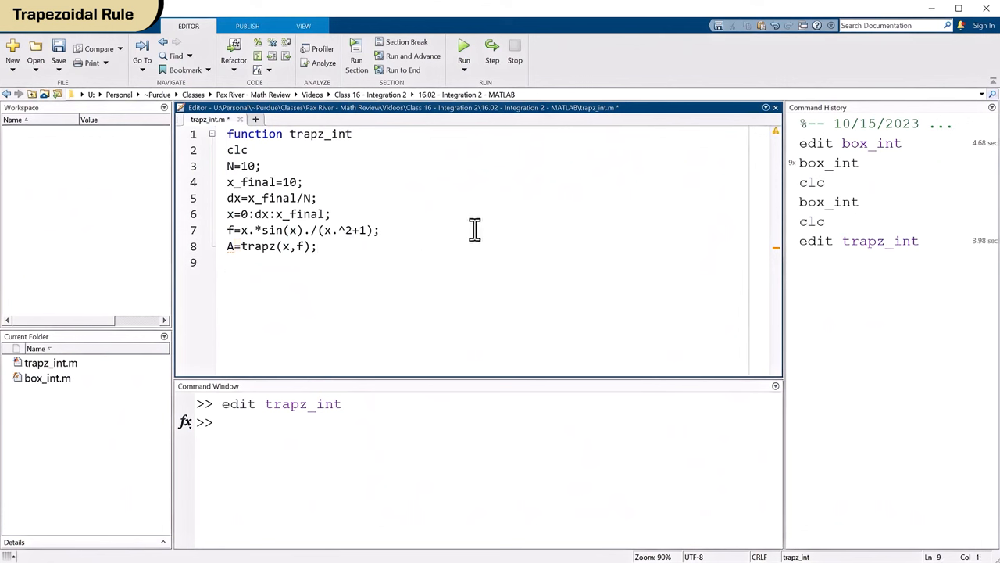
Display ['Area = ' num2str(A)], add return, and run, printing Area = 0.65105
{"action": "type", "text": "disp()"}
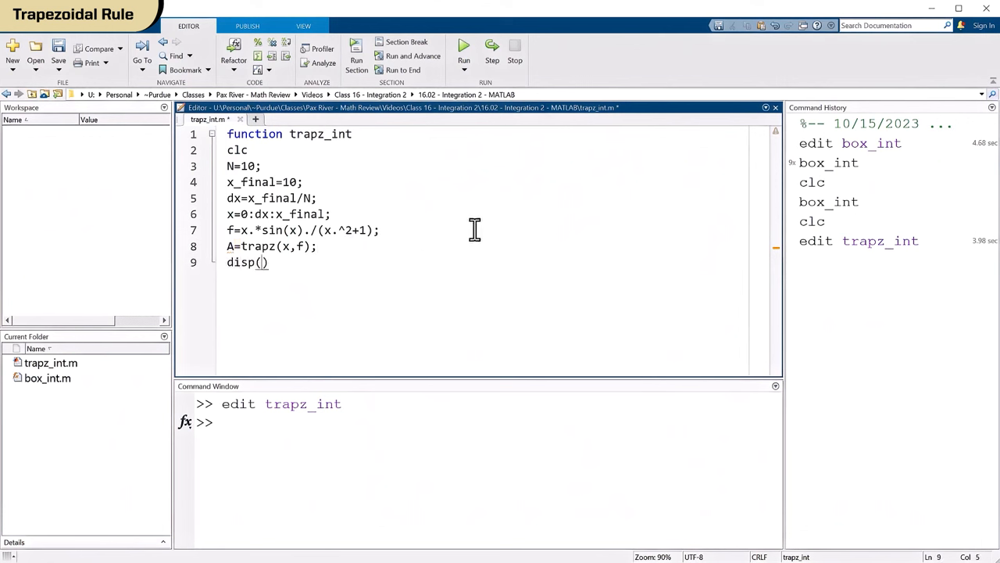
{"action": "type", "text": "'"}
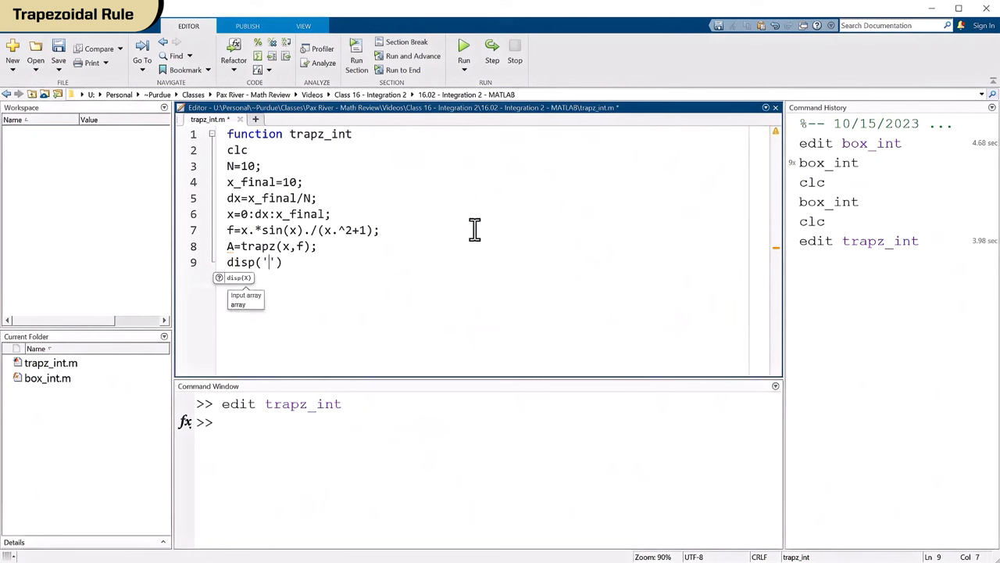
{"action": "type", "text": "[]"}
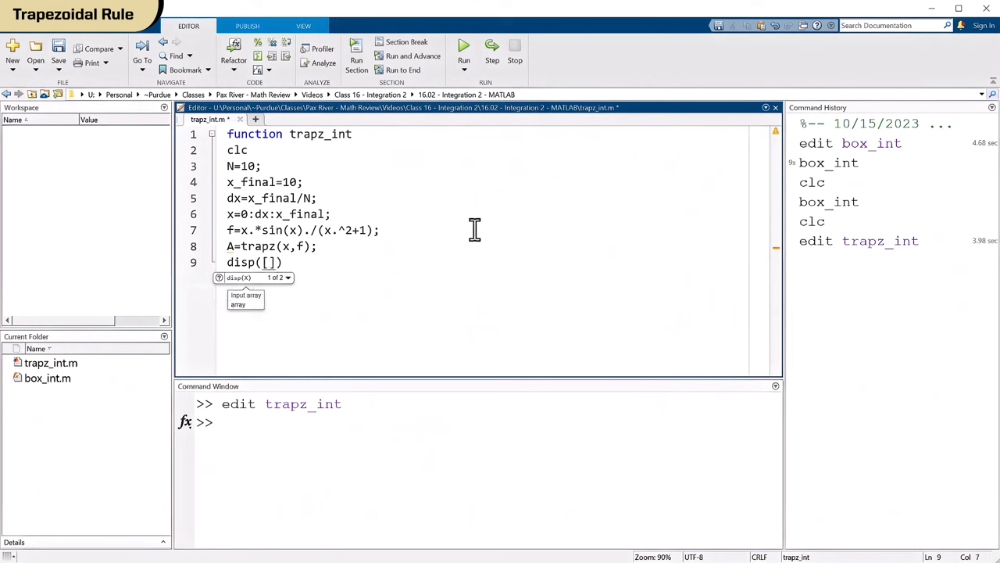
{"action": "type", "text": "'Area'"}
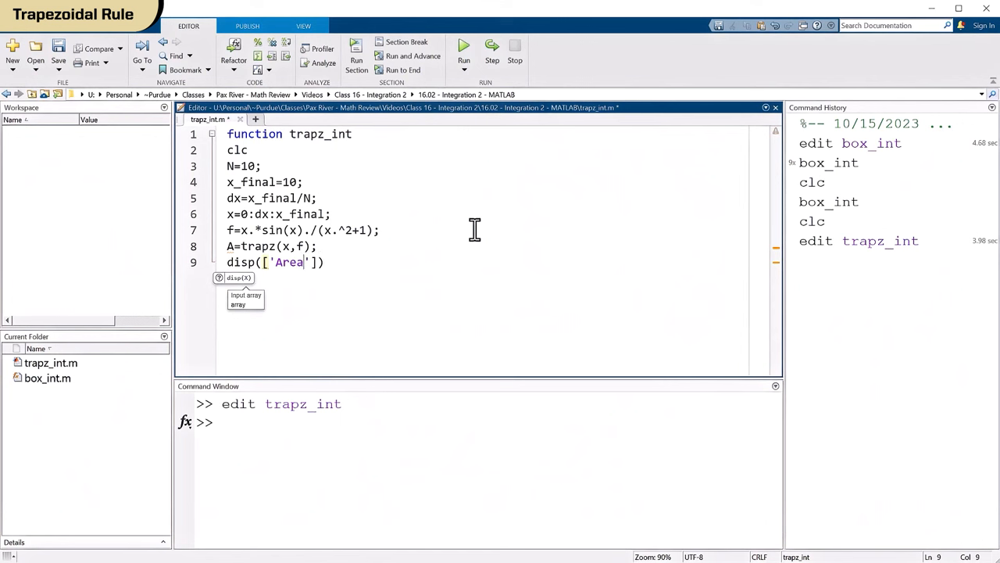
{"action": "type", "text": "="}
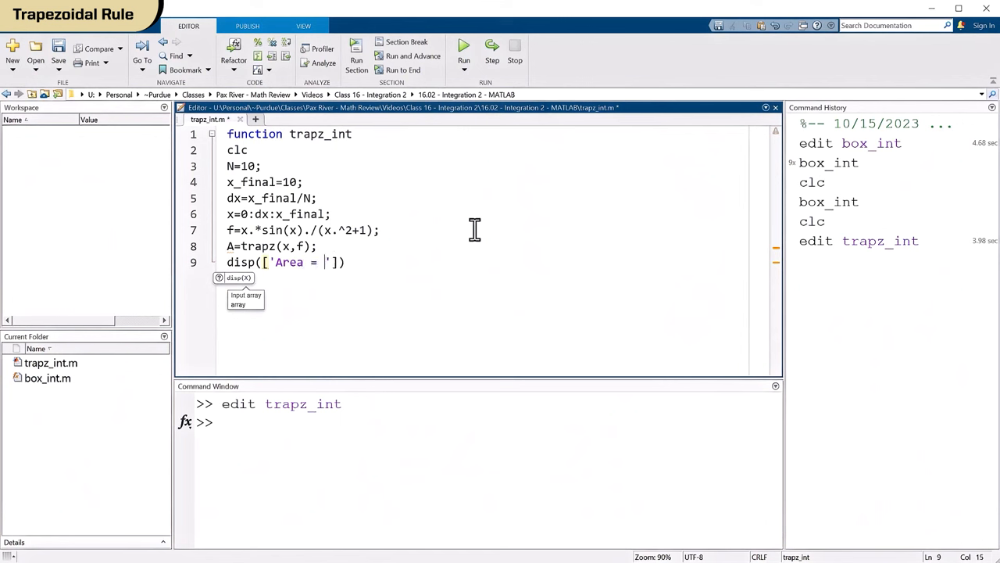
{"action": "type", "text": "n"}
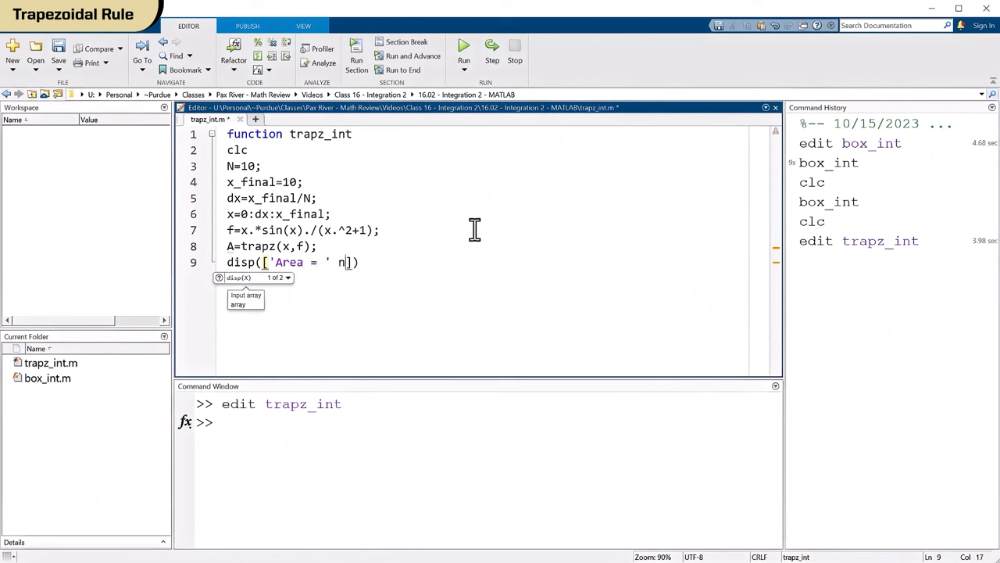
{"action": "type", "text": "um2str"}
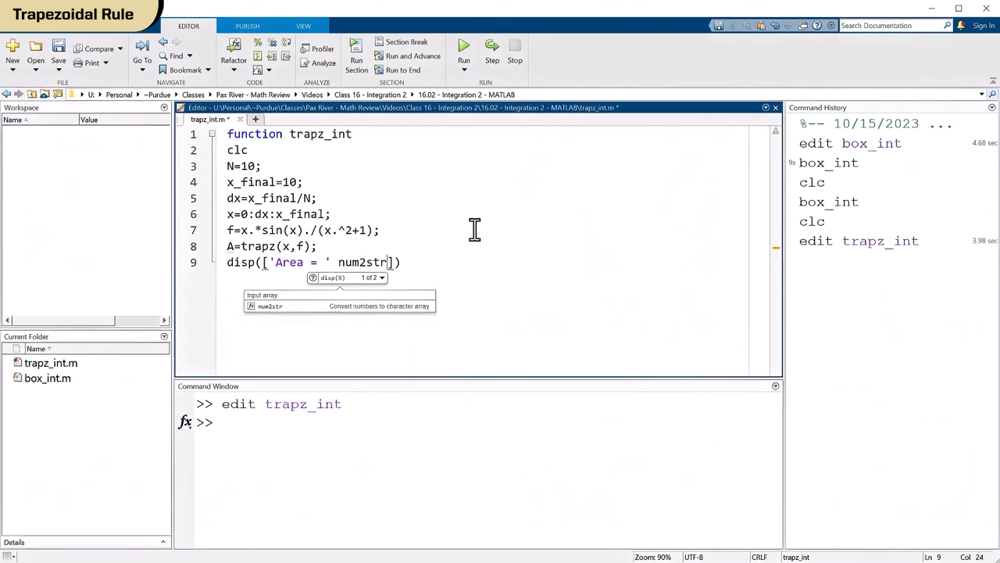
{"action": "type", "text": "(A"}
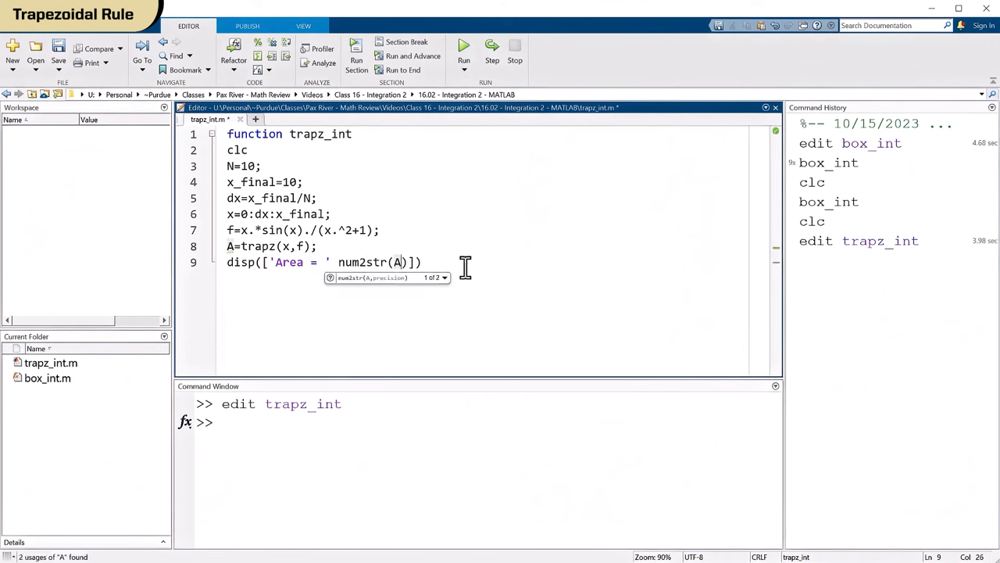
{"action": "type", "text": "retu"}
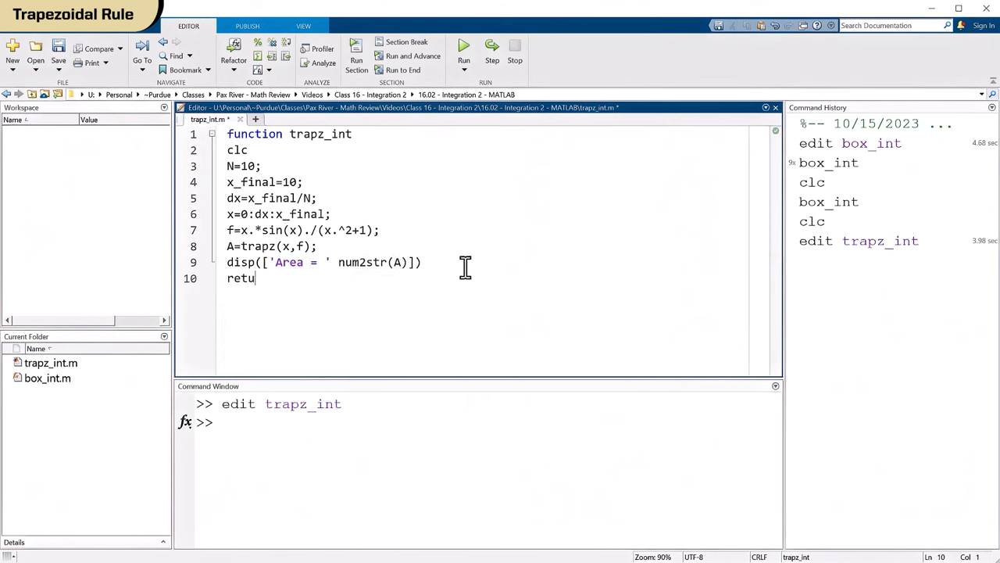
{"action": "type", "text": "rn"}
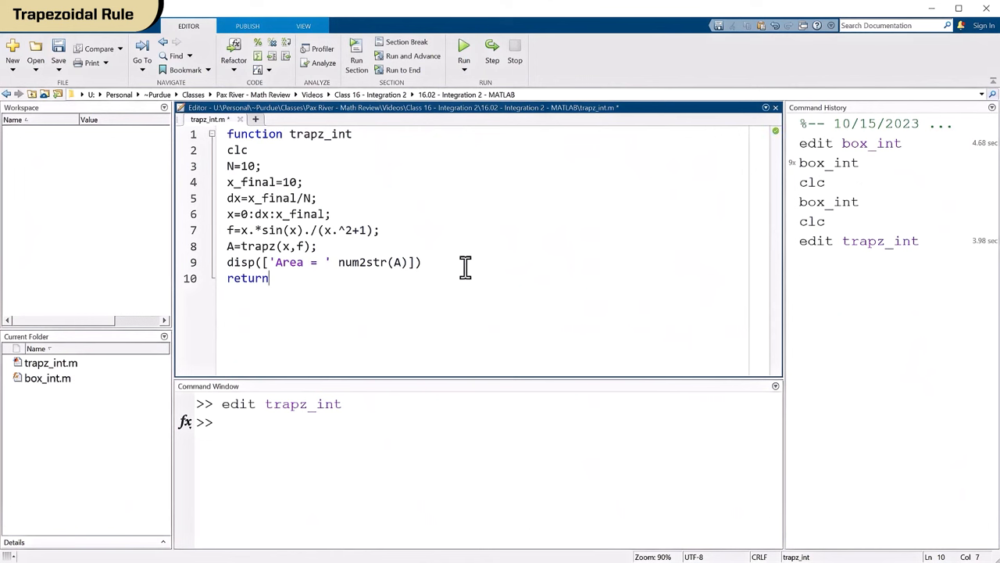
{"action": "left_click", "coordinate": [463, 49]}
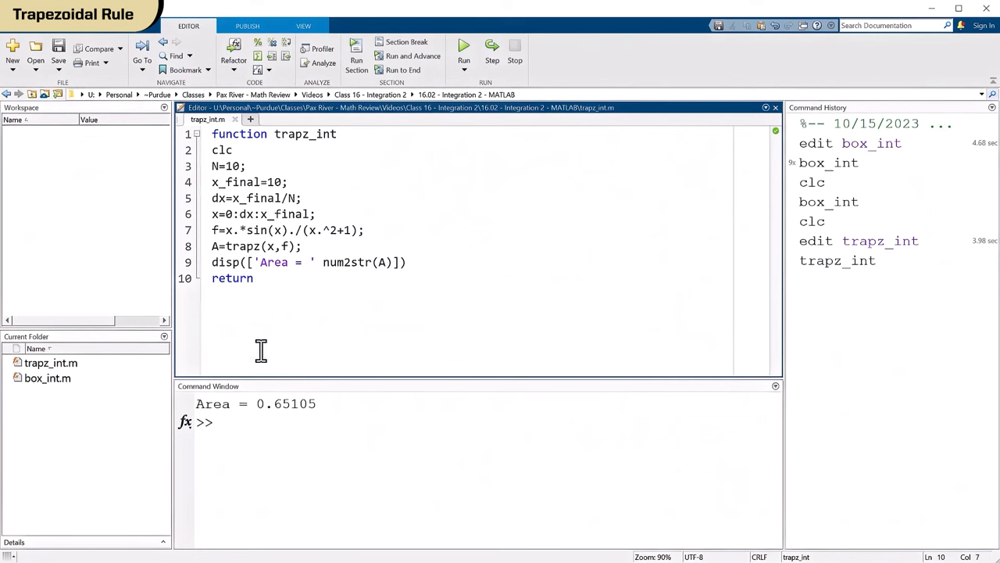
Rerun trapz_int with N set to 20, 100, and 150, with the area approaching 0.6645
{"action": "left_click", "coordinate": [436, 172]}
{"action": "type", "text": "2"}
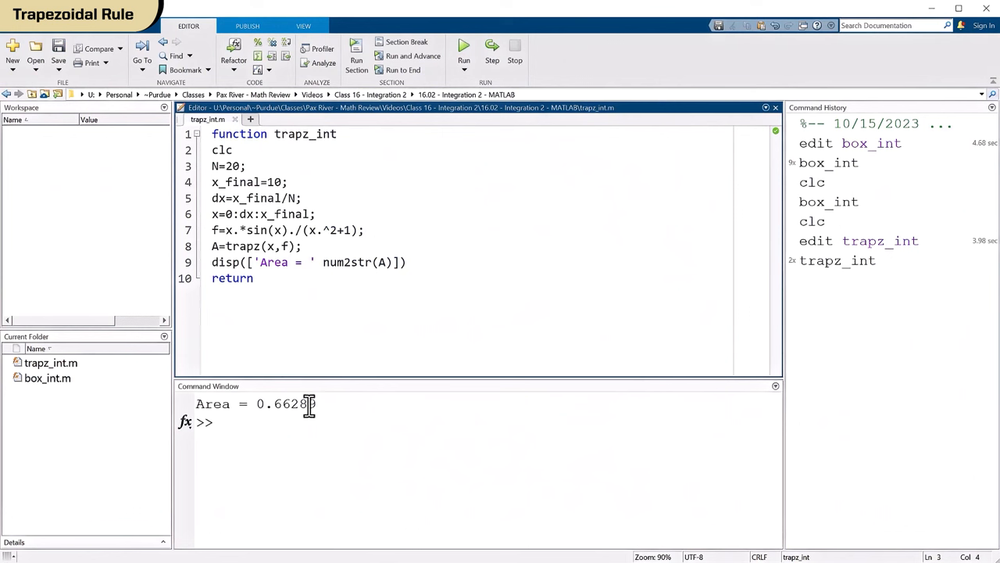
{"action": "mouse_move", "coordinate": [263, 166]}
{"action": "type", "text": "10"}
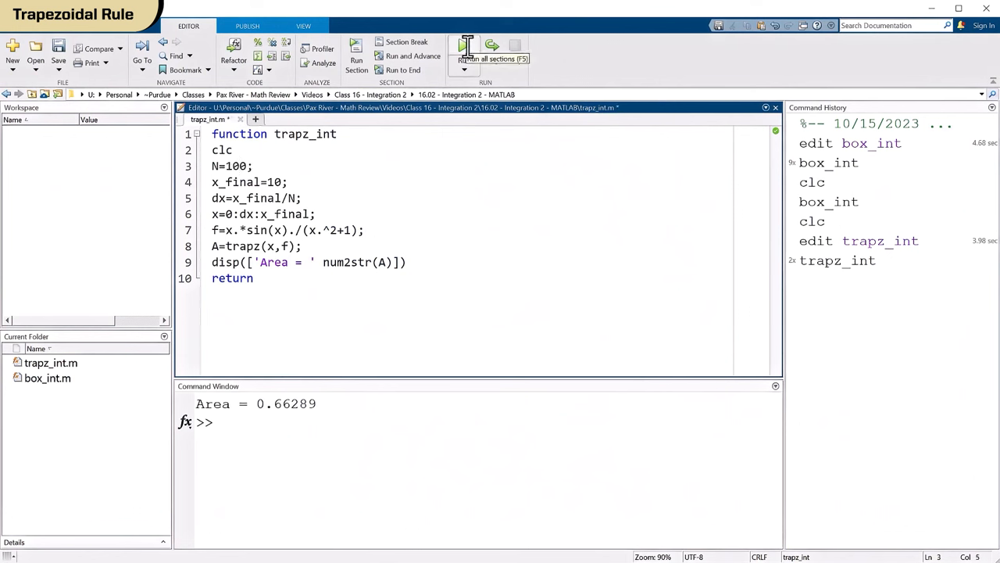
{"action": "left_click", "coordinate": [464, 50]}
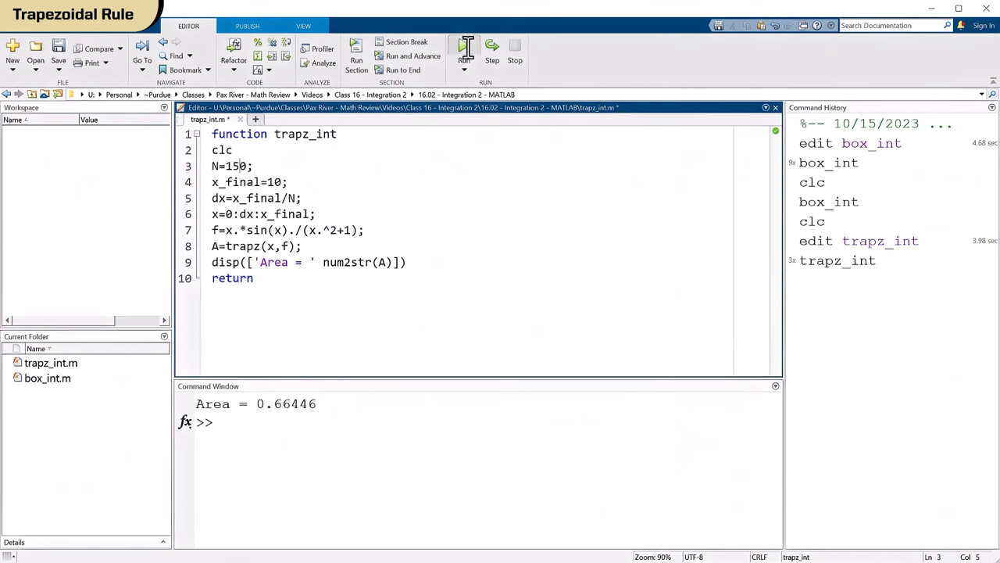
{"action": "left_click", "coordinate": [463, 48]}
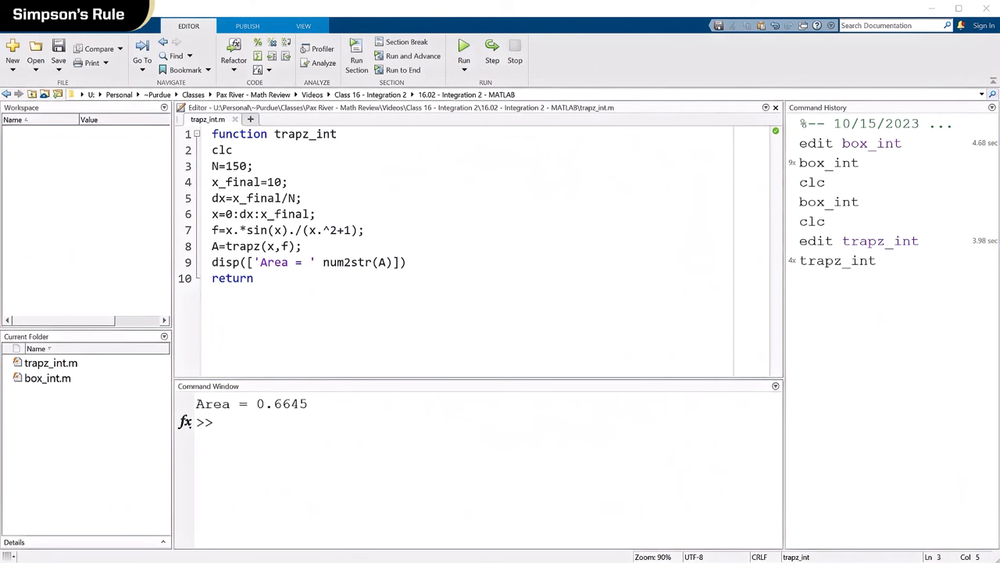
{"action": "mouse_move", "coordinate": [266, 298]}
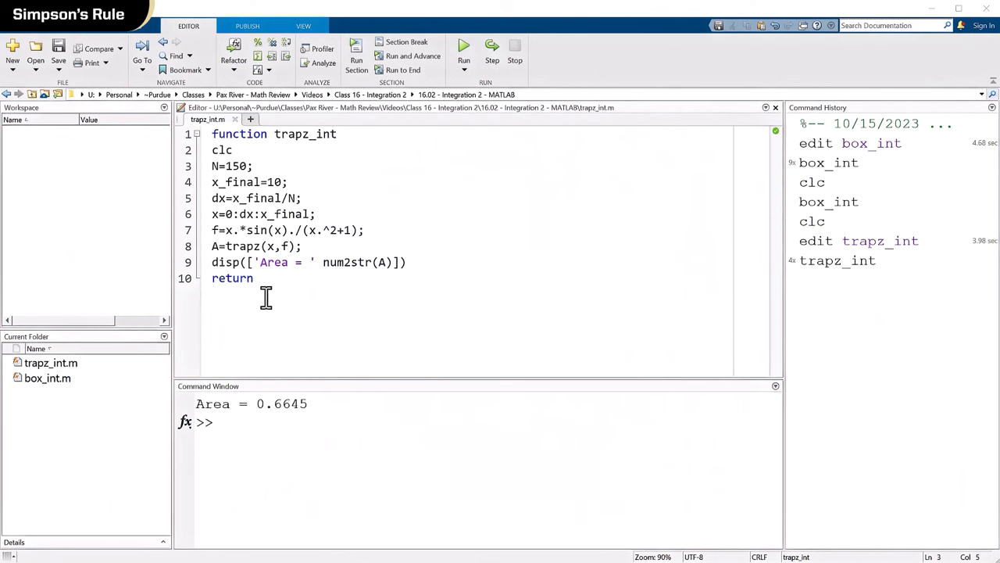
{"action": "mouse_move", "coordinate": [598, 252]}
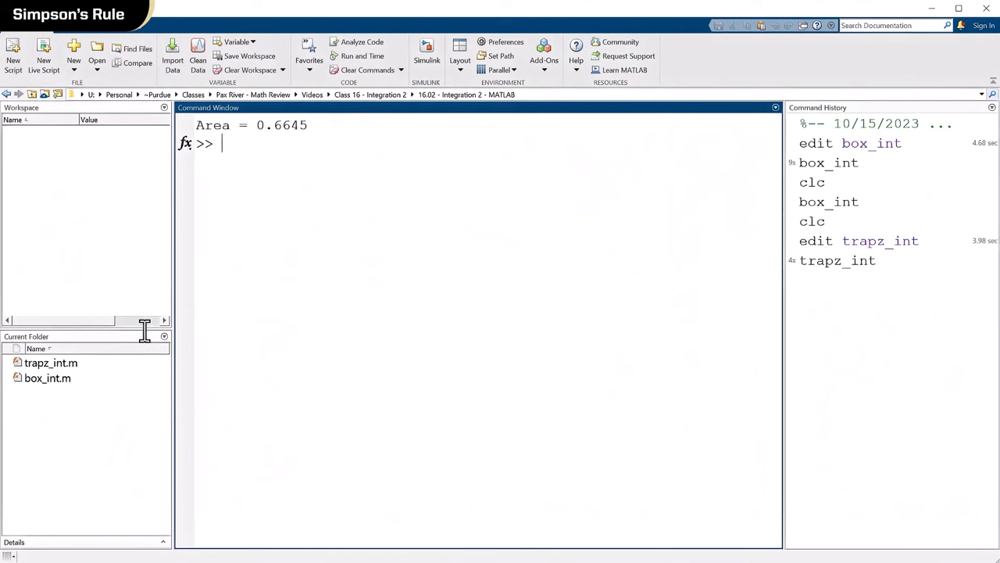
Clear the console with clc and define f=@(x) x*sin(x)/(x^2+1)
{"action": "type", "text": "clc"}
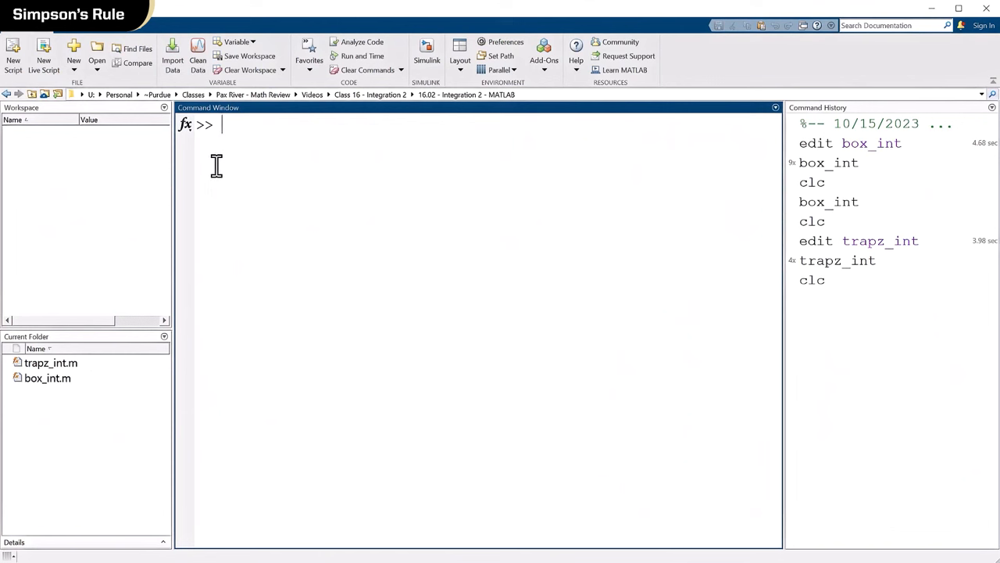
{"action": "mouse_move", "coordinate": [272, 188]}
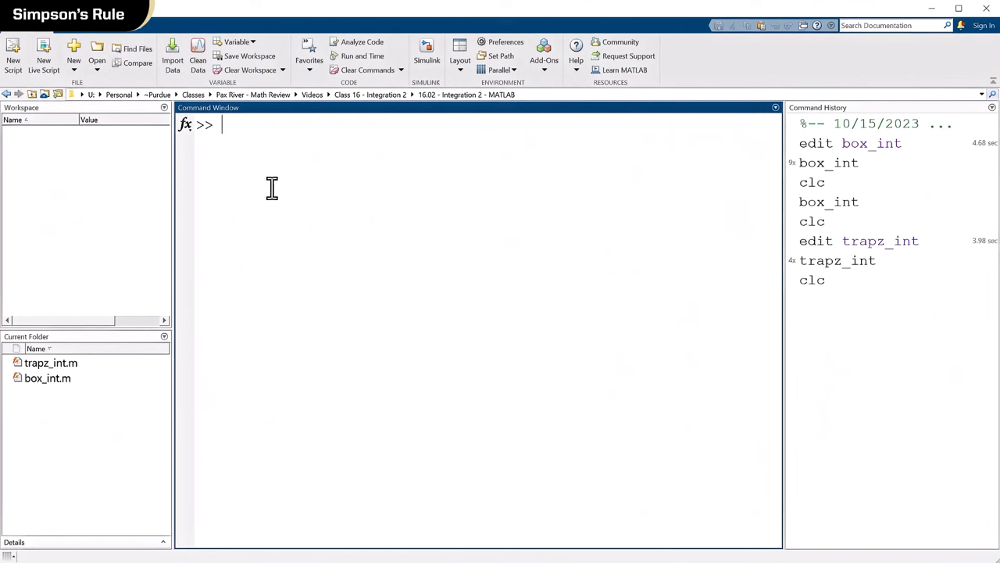
{"action": "type", "text": "f=@(x"}
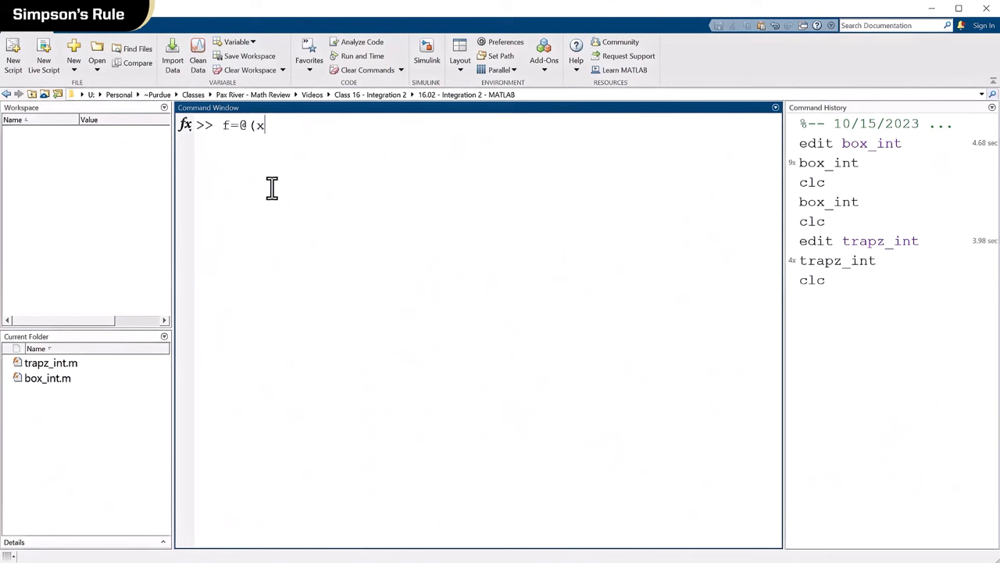
{"action": "type", "text": "x"}
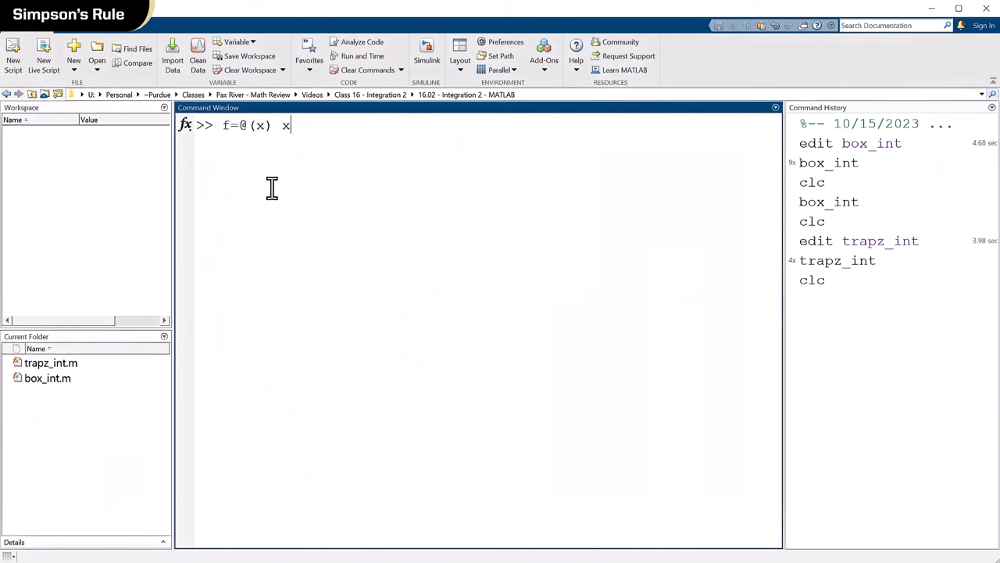
{"action": "type", "text": "*sin(x"}
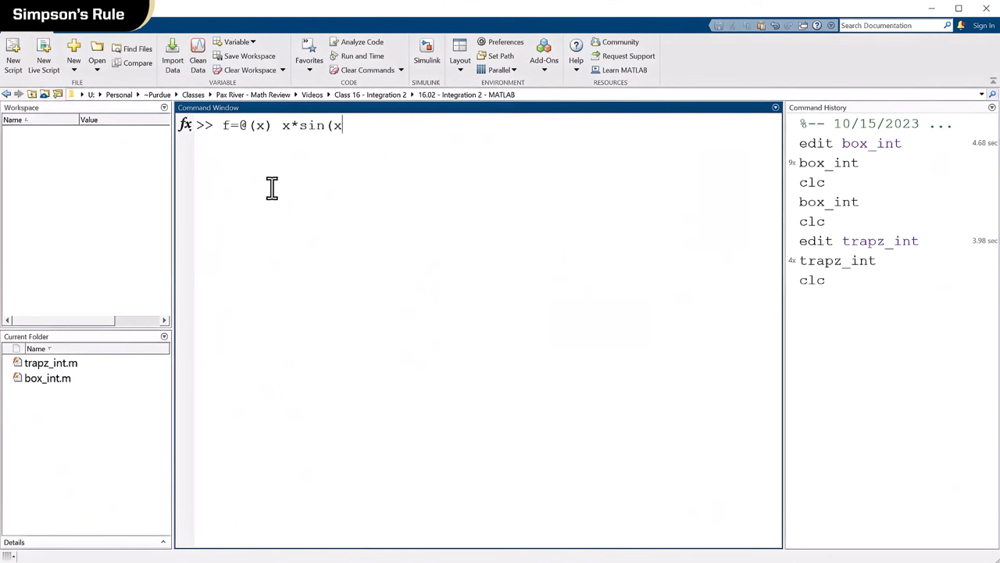
{"action": "type", "text": ")/(x"}
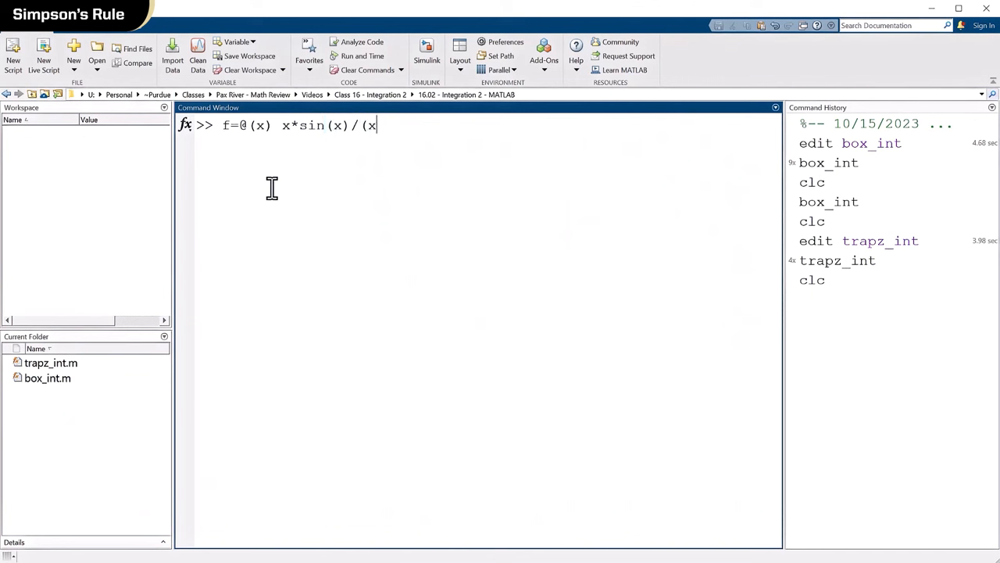
{"action": "type", "text": "^2+1"}
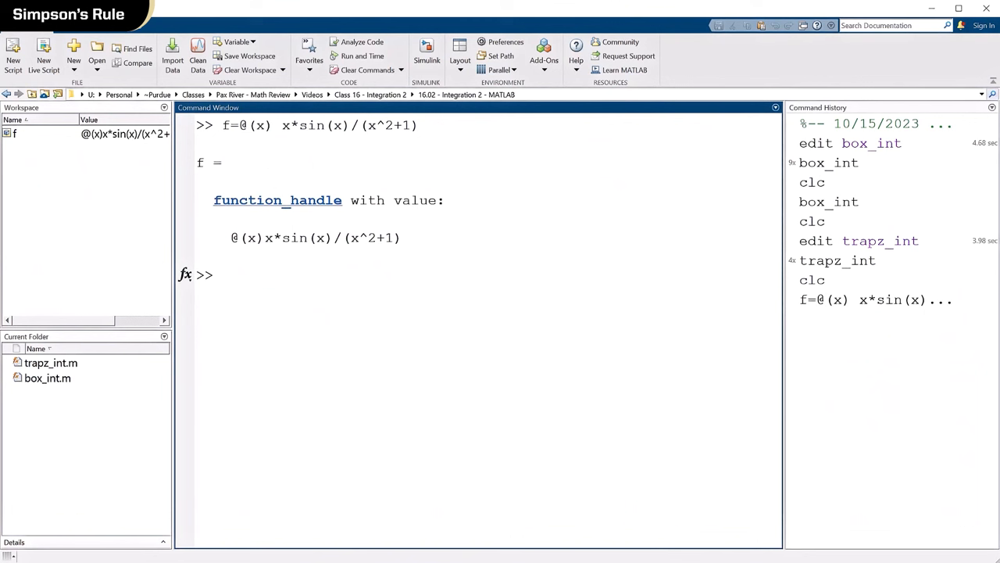
Enter the sample points x0=0, x1=0.5 and x2=1 at the prompt
{"action": "type", "text": "x"}
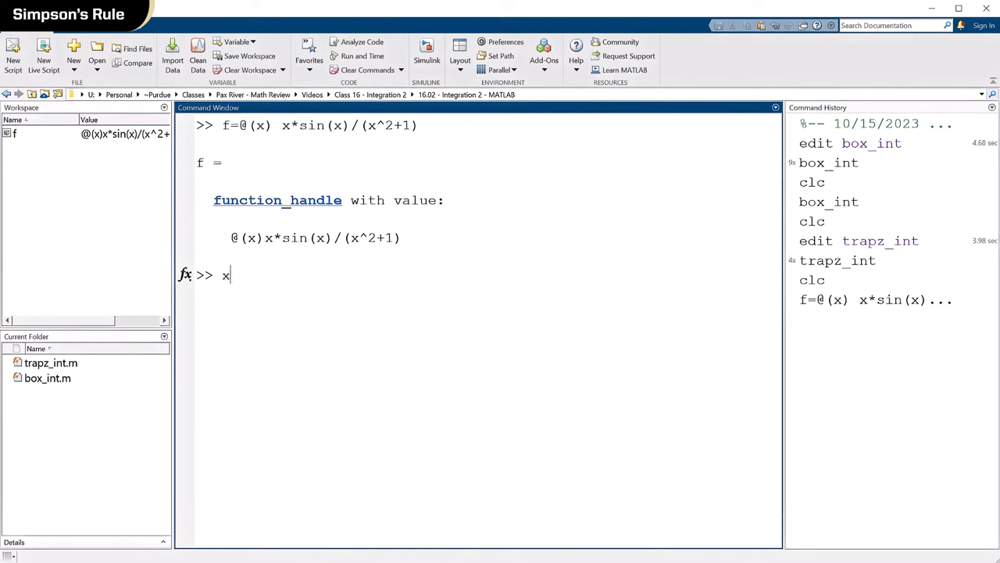
{"action": "type", "text": "0=0;"}
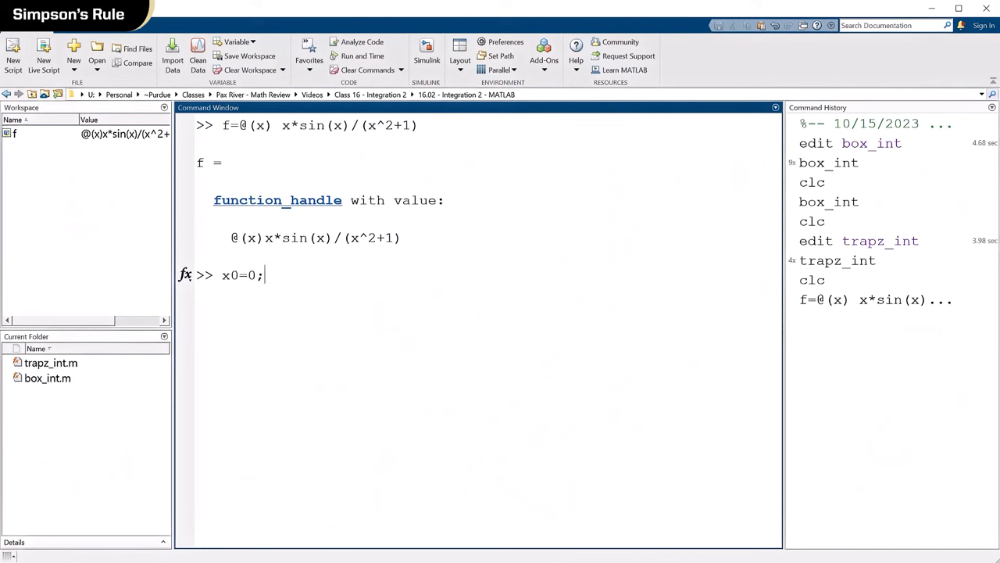
{"action": "type", "text": "x1"}
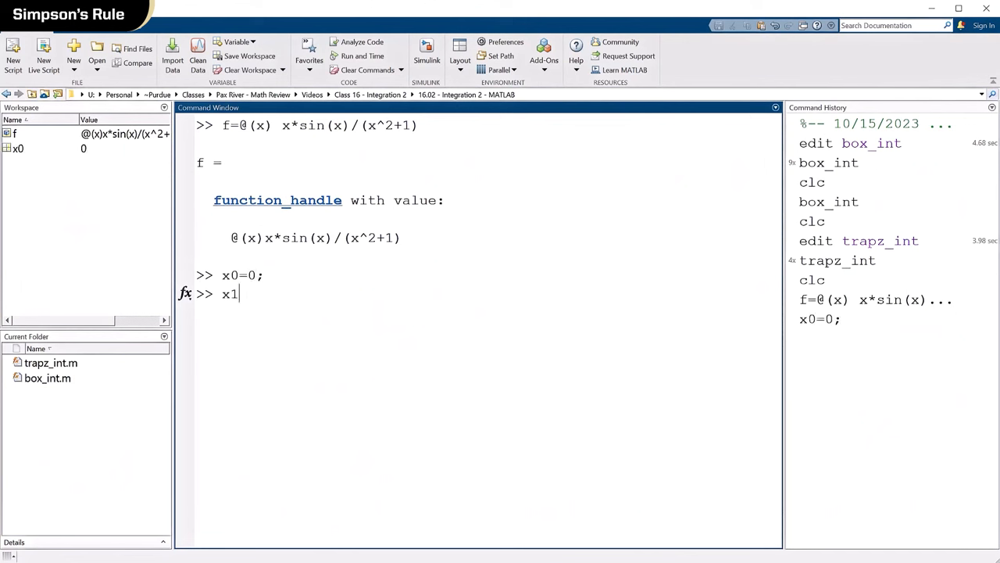
{"action": "type", "text": "=0.5"}
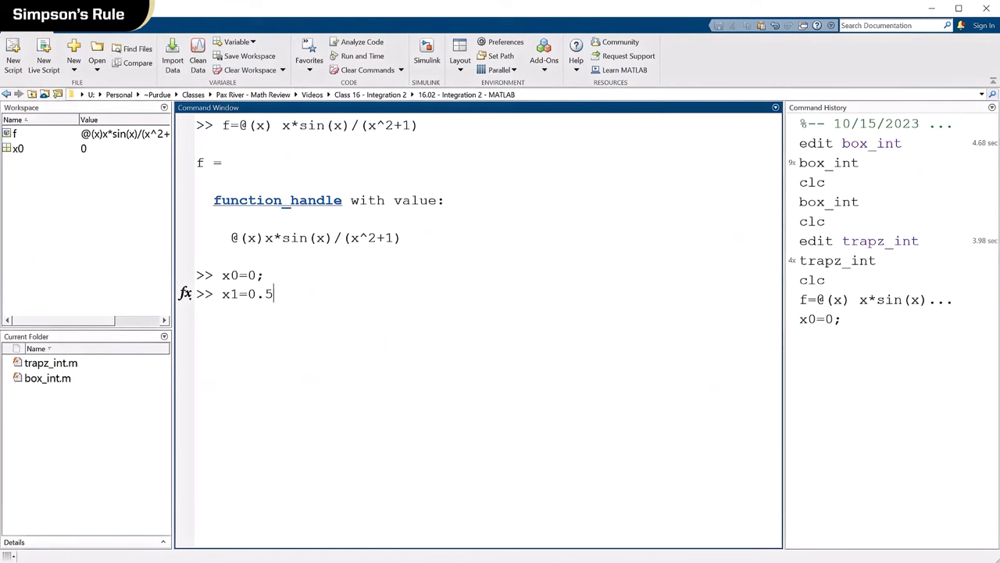
{"action": "type", "text": "x2"}
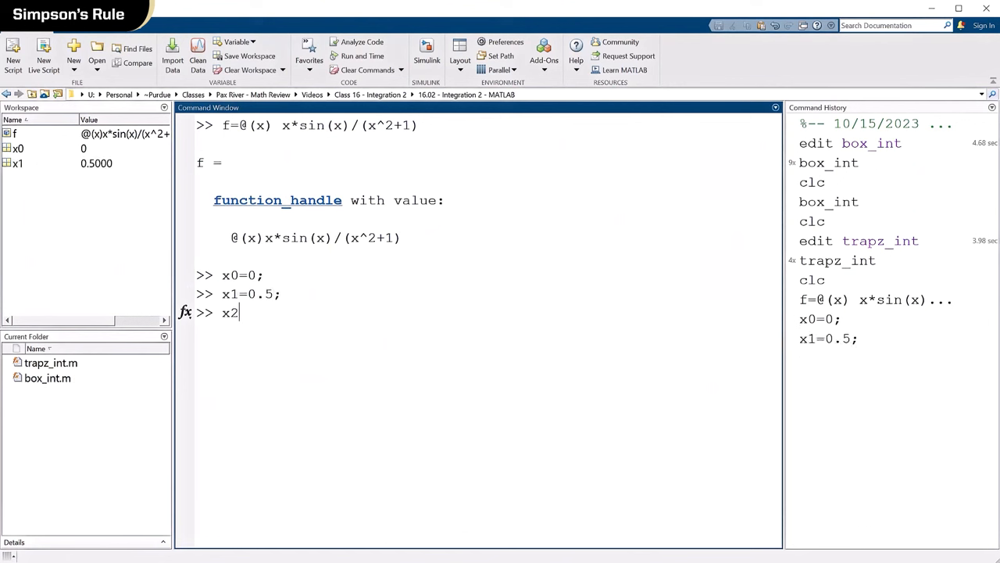
{"action": "type", "text": "=1;"}
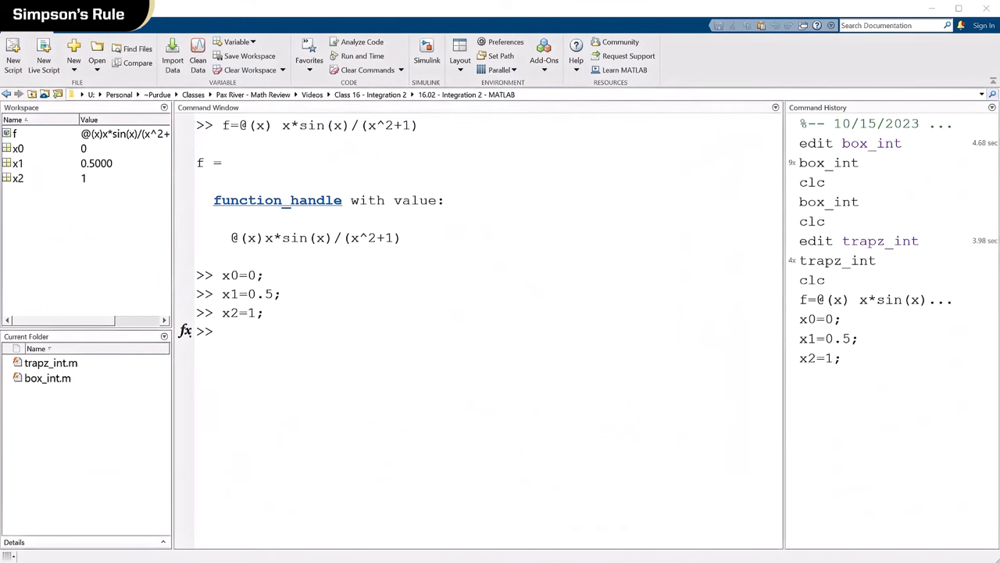
{"action": "left_click", "coordinate": [240, 331]}
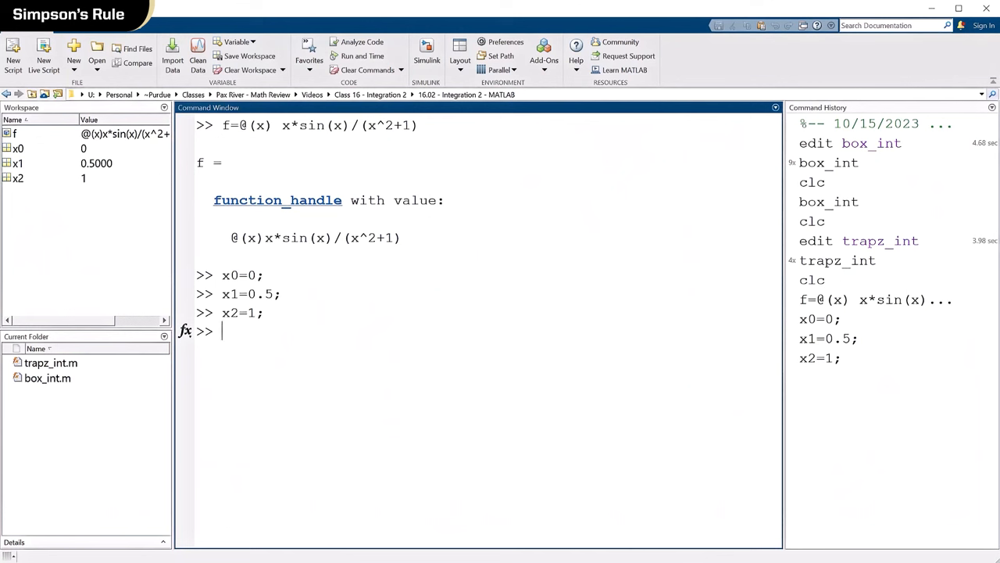
Enter m=[x0^2 x0 1; x1^2 x1 1; x2^2 x2 1]
{"action": "type", "text": "m="}
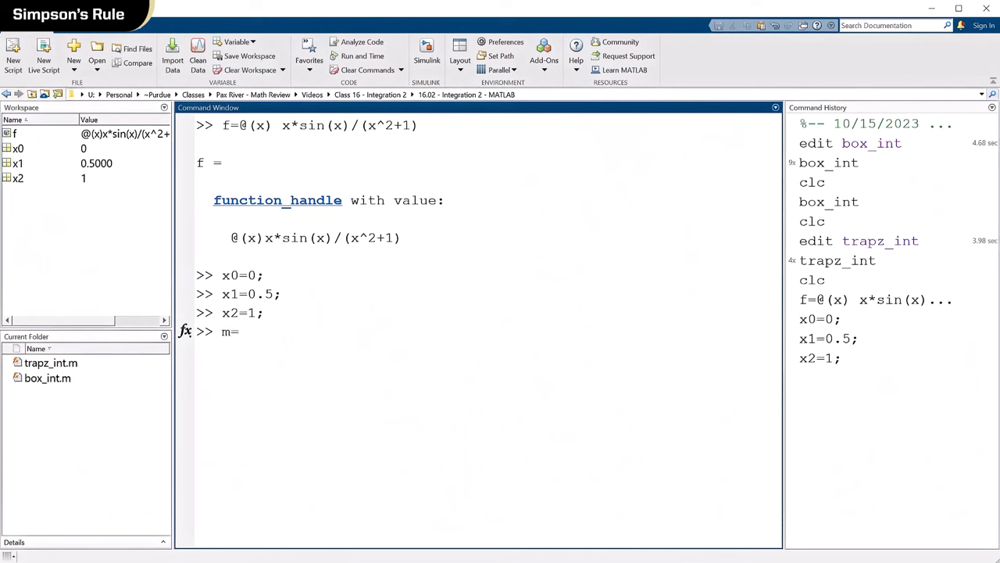
{"action": "type", "text": "["}
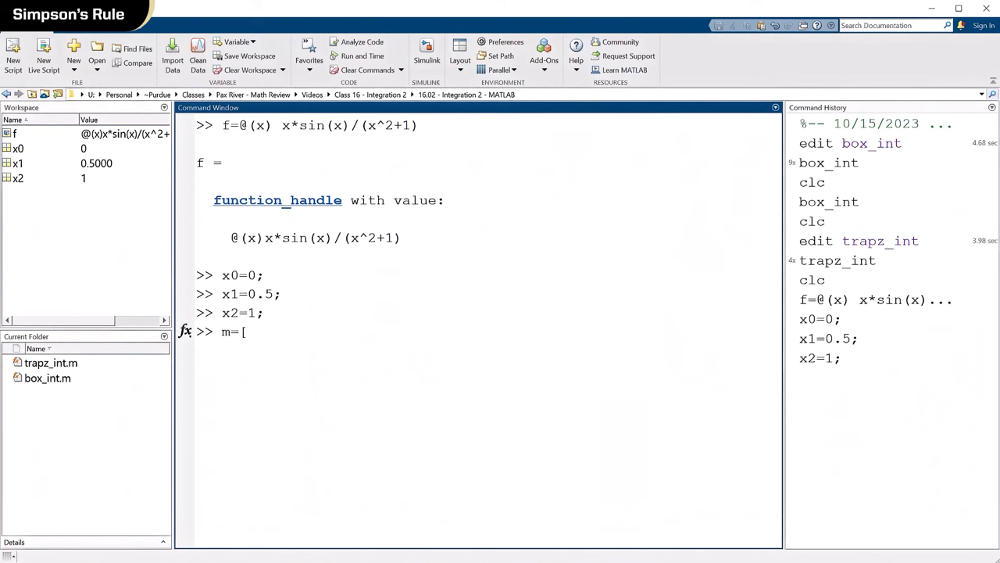
{"action": "type", "text": "x0^"}
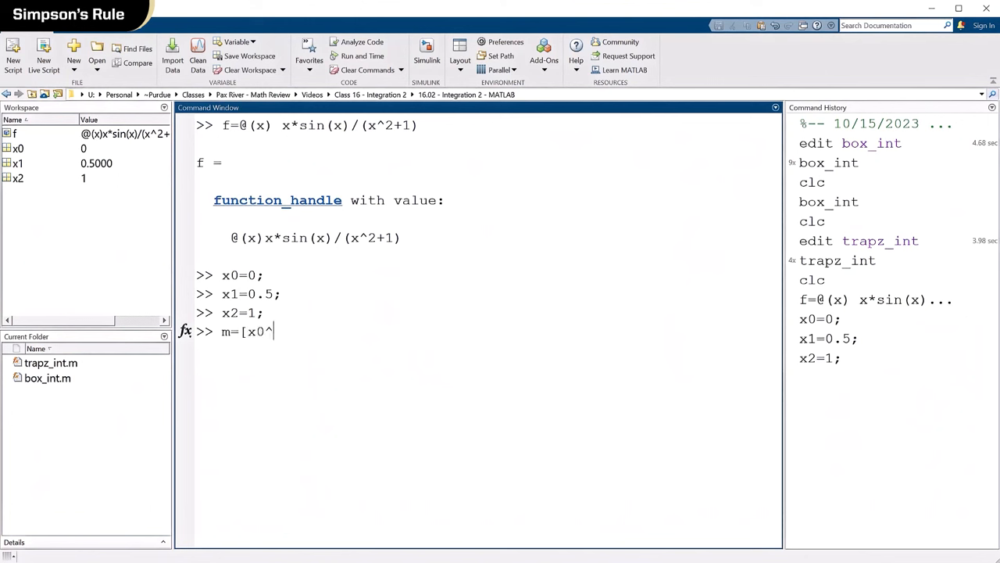
{"action": "type", "text": "2 x0 1"}
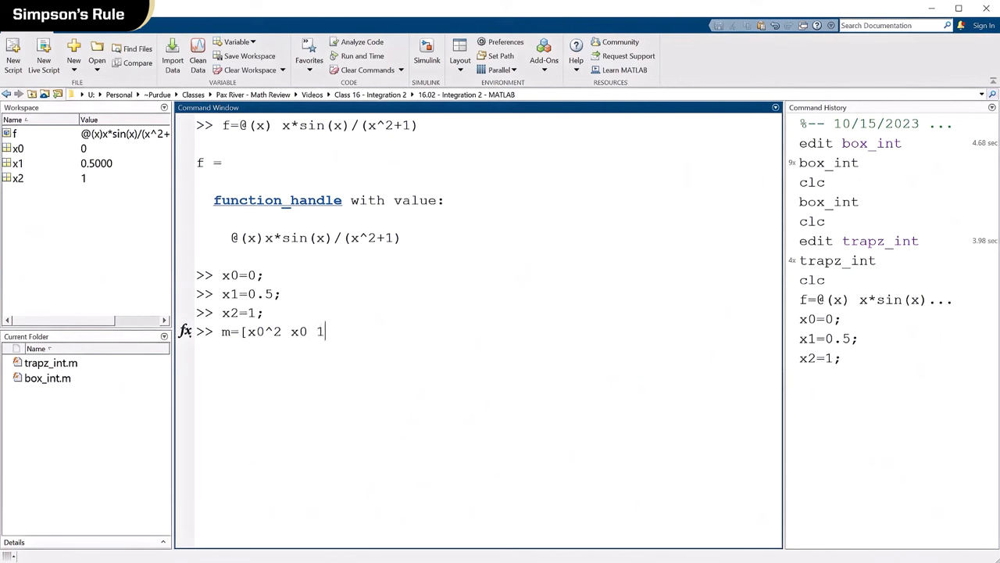
{"action": "type", "text": ";x1"}
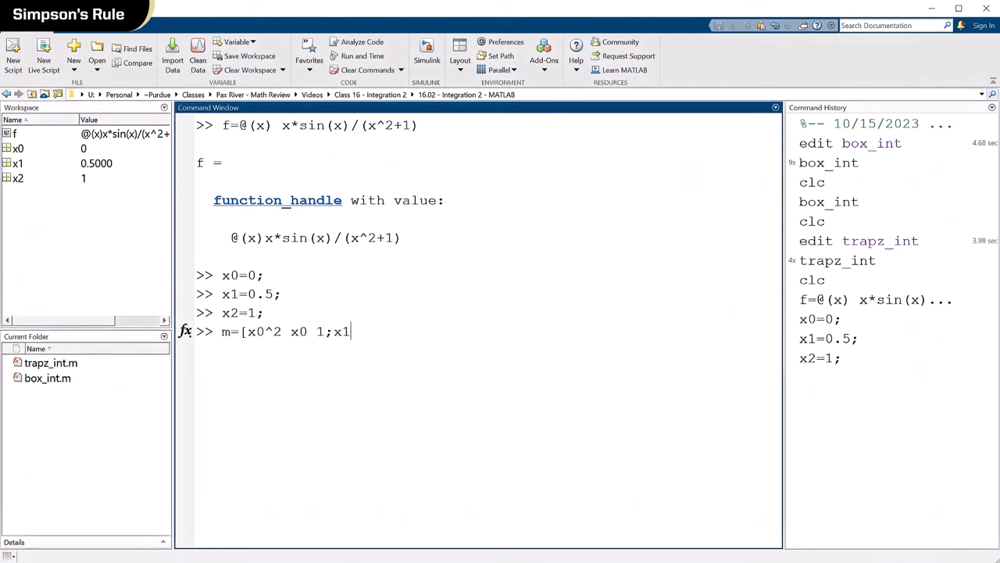
{"action": "type", "text": "^2"}
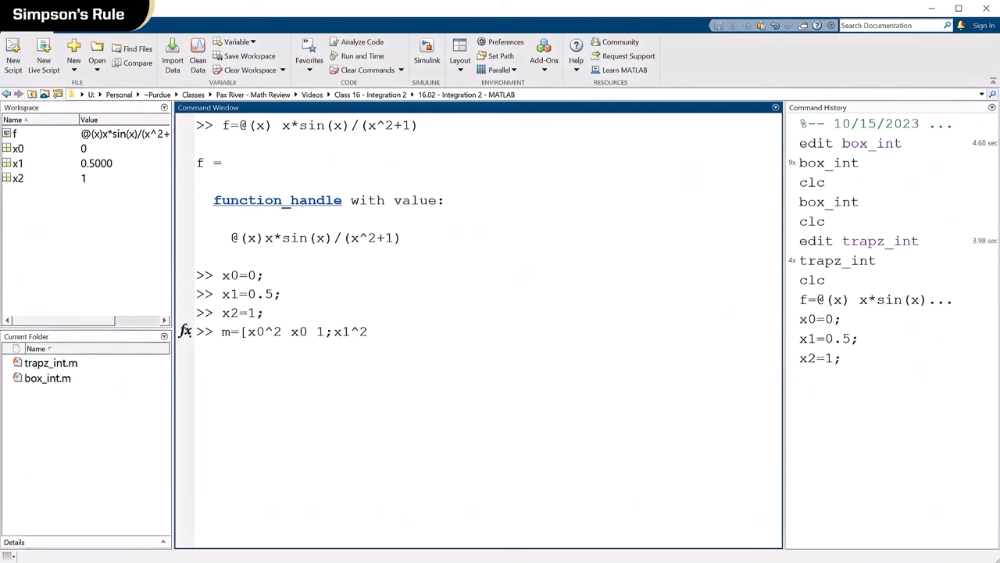
{"action": "type", "text": "x1 1"}
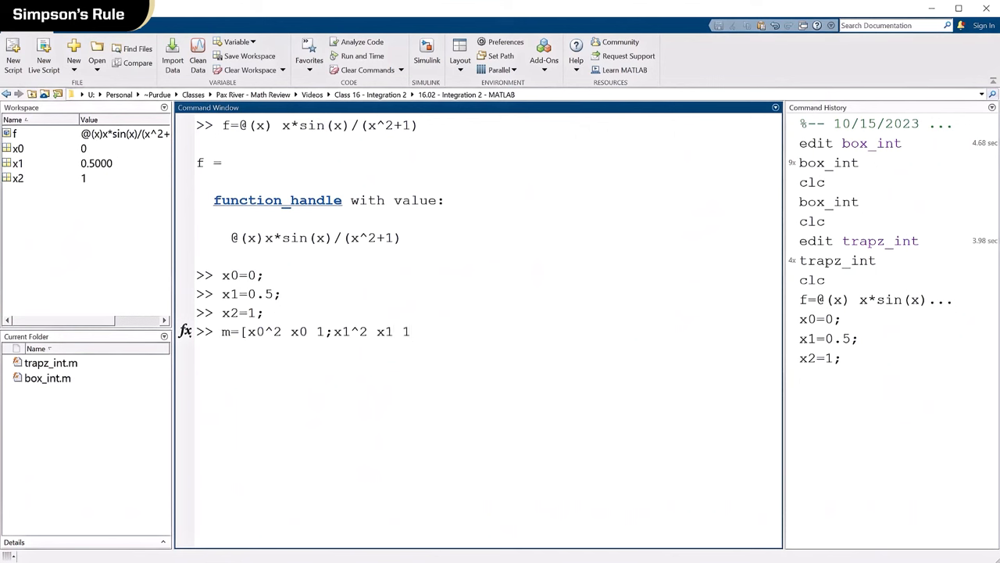
{"action": "type", "text": "; x2"}
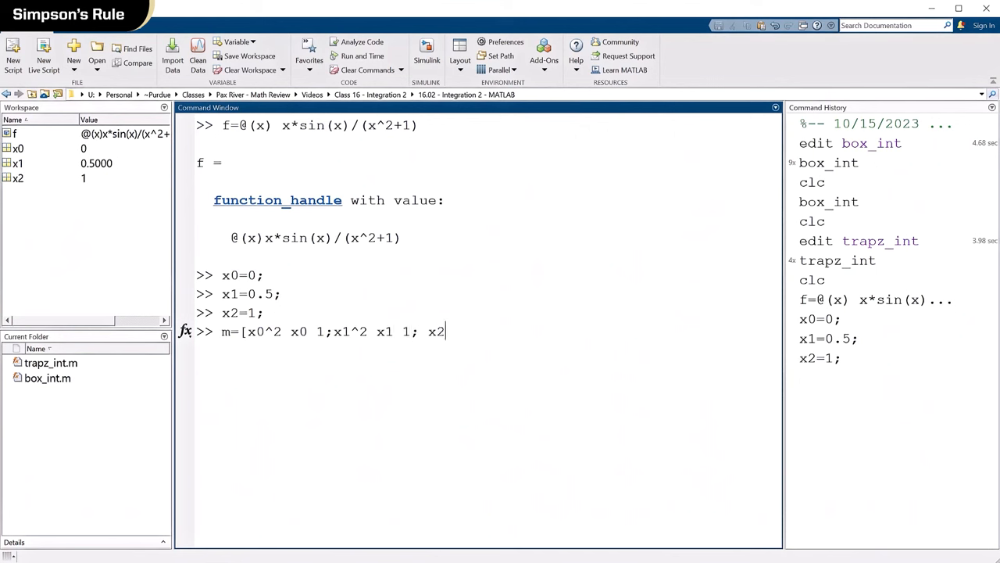
{"action": "type", "text": "^2 x"}
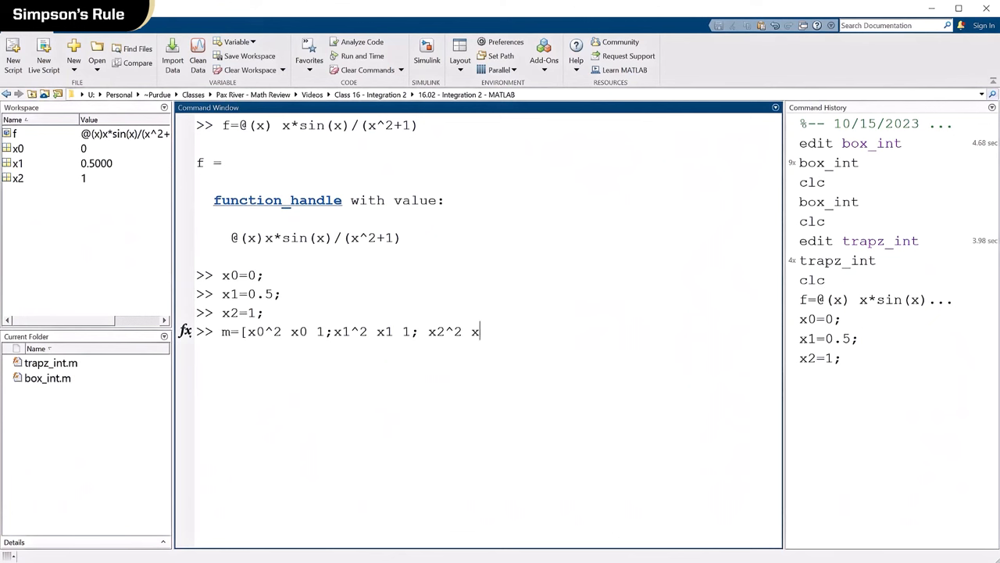
{"action": "type", "text": "2 1]"}
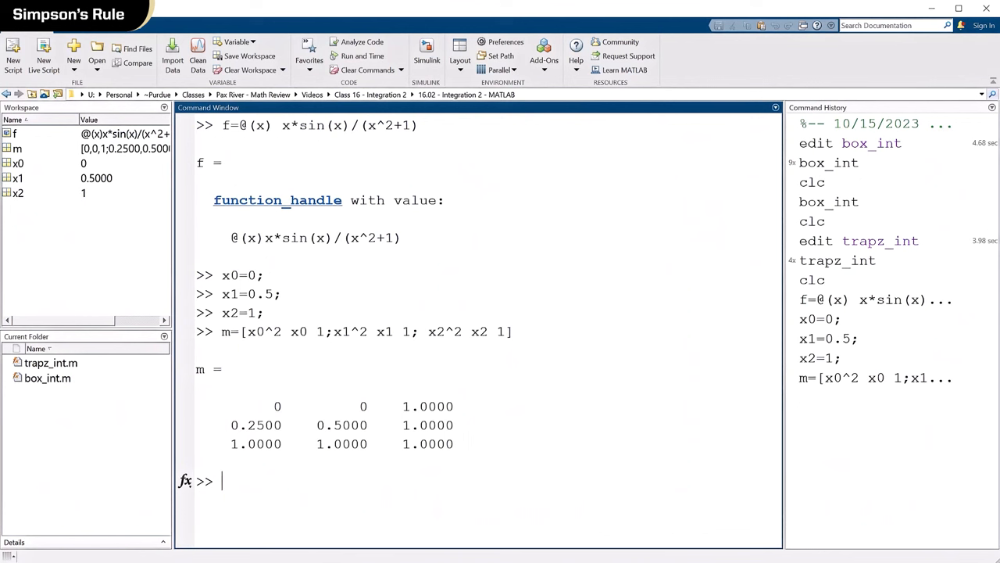
Enter y0=f(x0), y1=f(x1) and y2=f(x2), giving 0, 0.1918 and 0.4207
{"action": "type", "text": "y0"}
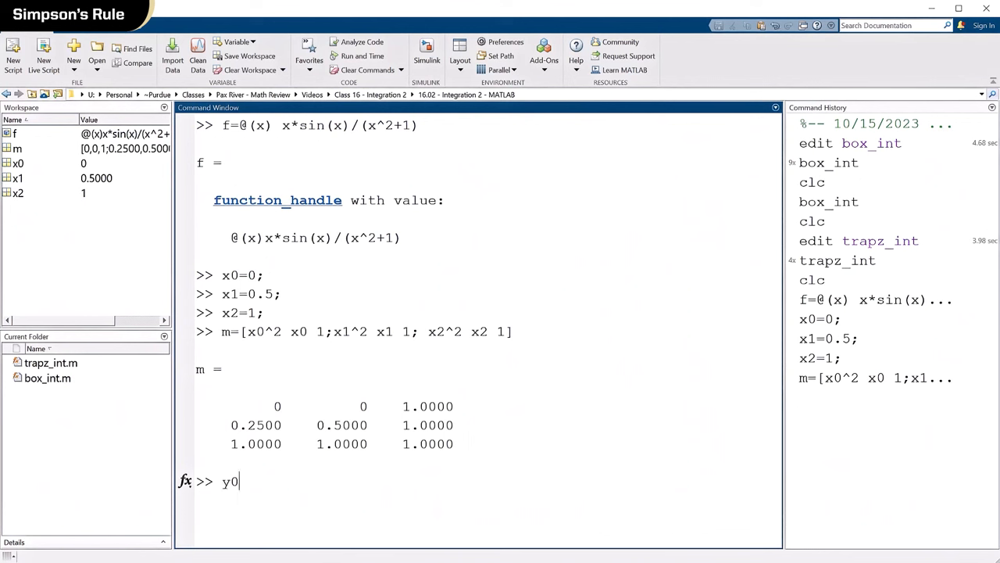
{"action": "type", "text": "=f("}
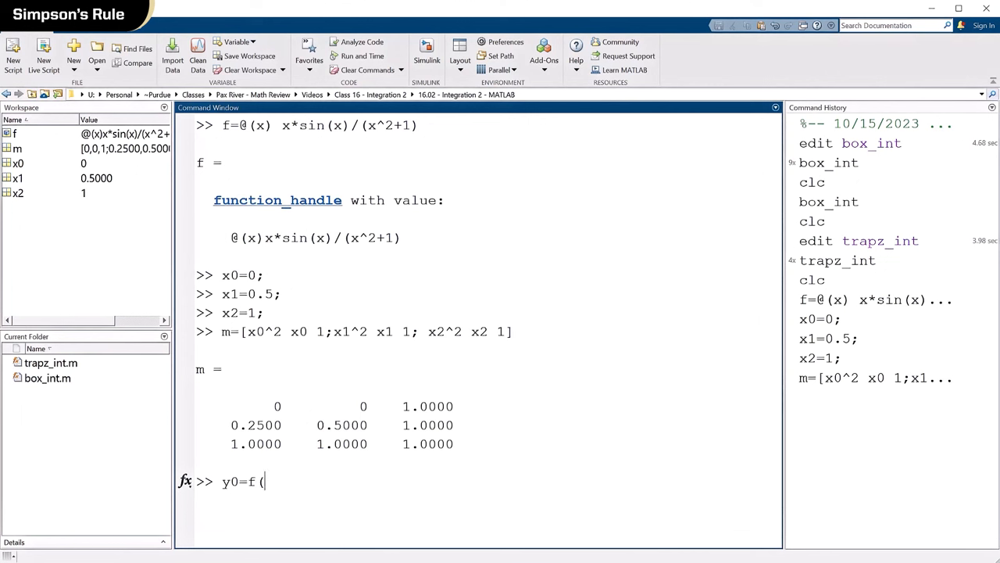
{"action": "type", "text": "x0)"}
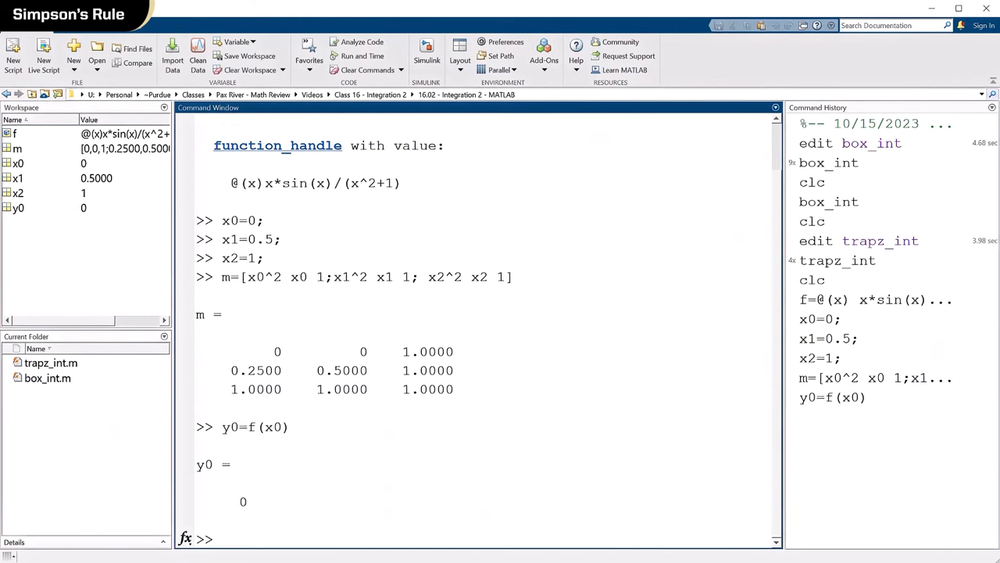
{"action": "type", "text": "y1=f(x1);"}
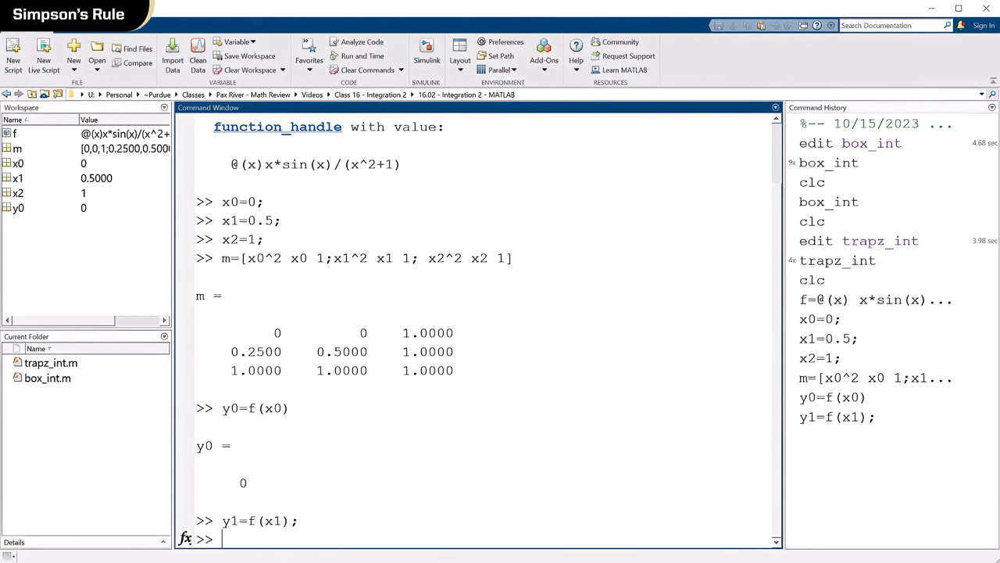
{"action": "type", "text": "y2="}
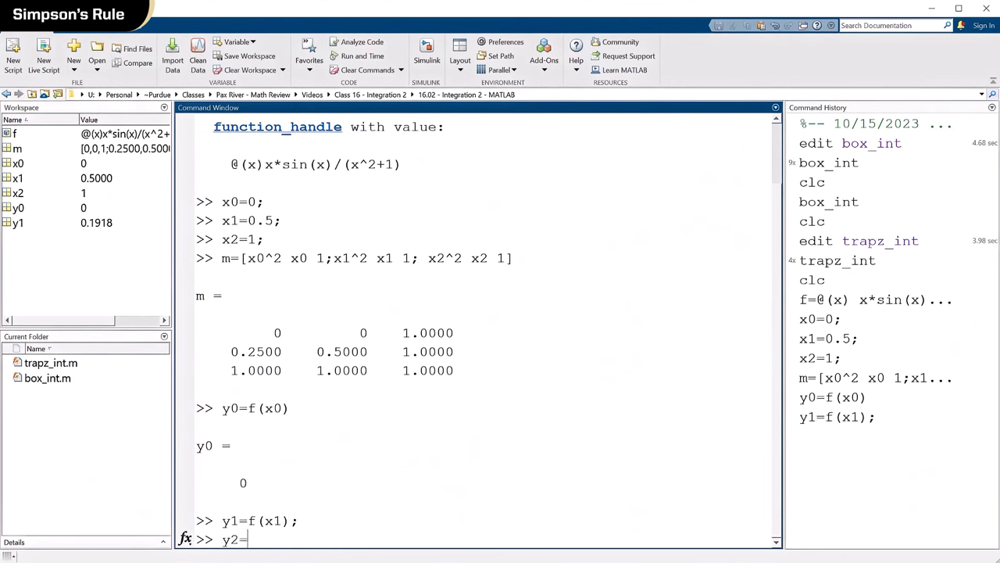
{"action": "type", "text": "f(x2);"}
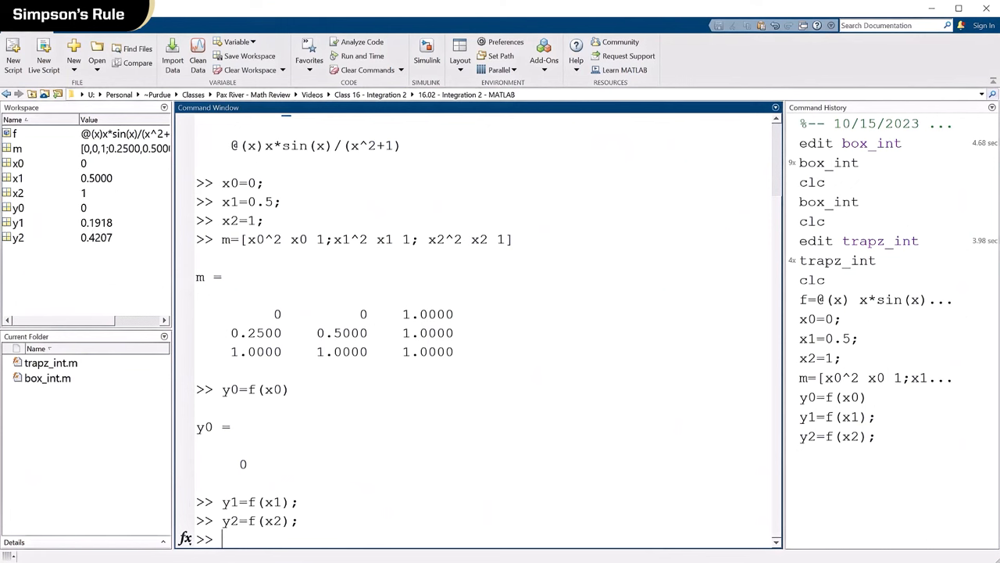
Store the function values as the column vector b=[y0;y1;y2]
{"action": "type", "text": "b=["}
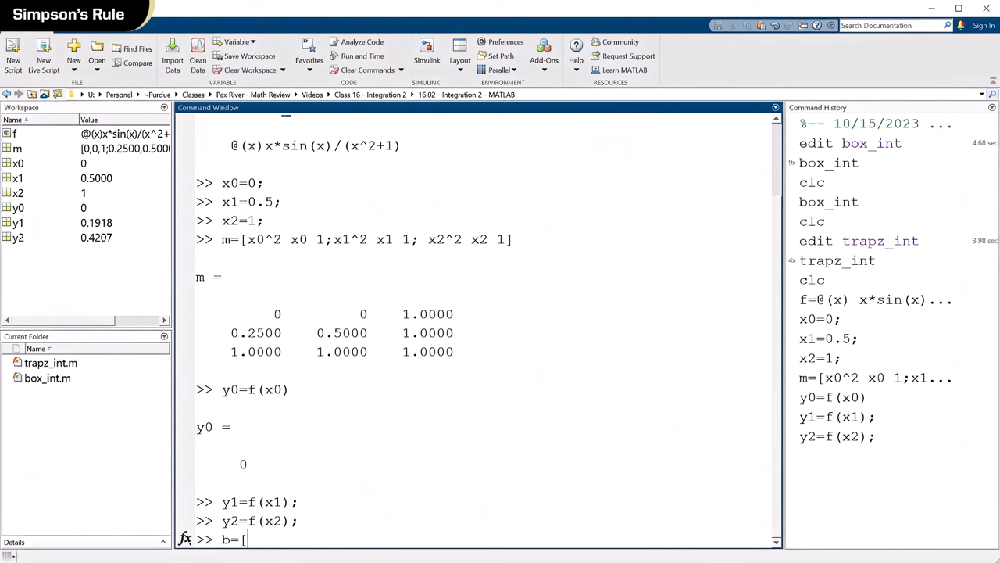
{"action": "type", "text": "yo;y"}
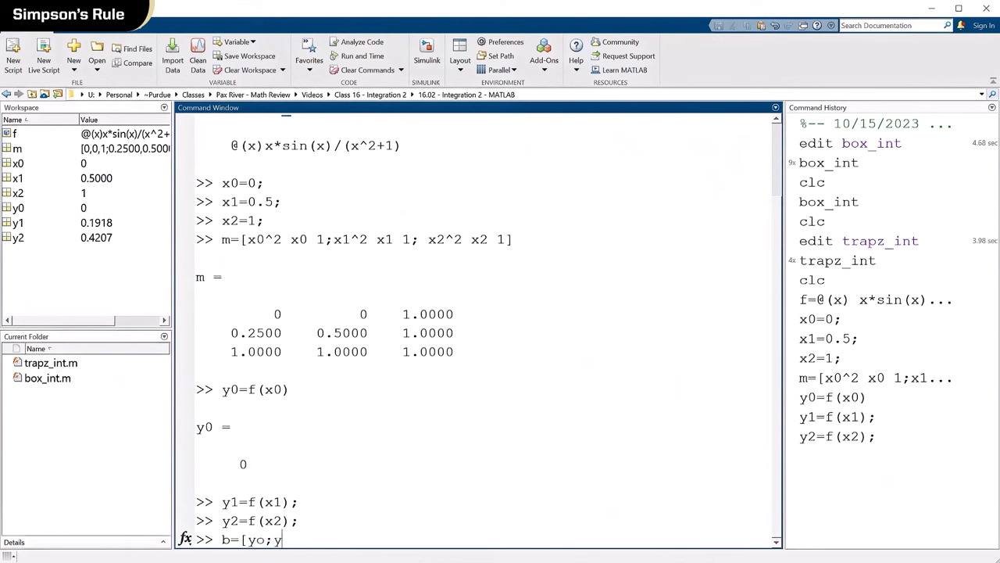
{"action": "type", "text": "1;y2"}
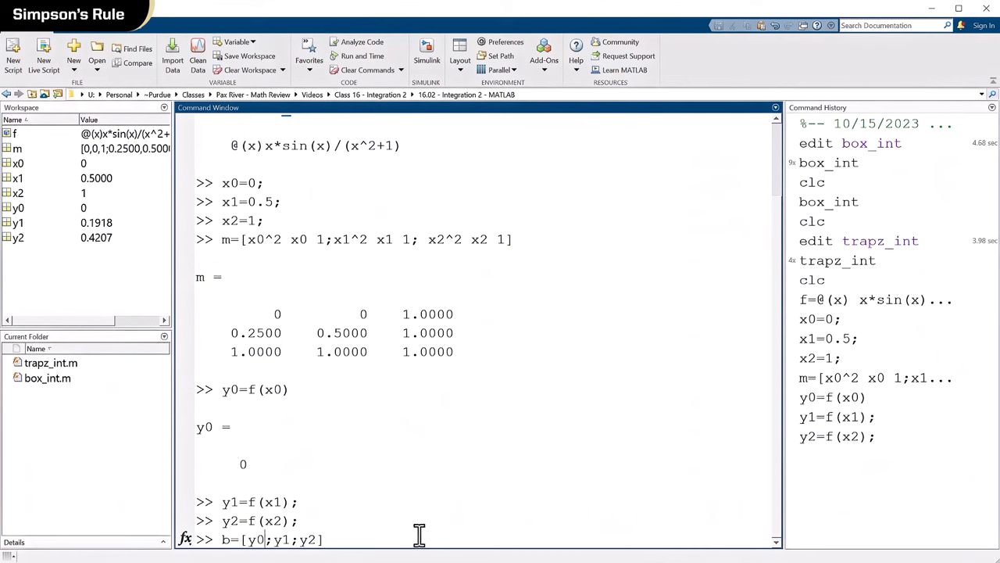
{"action": "type", "text": ";"}
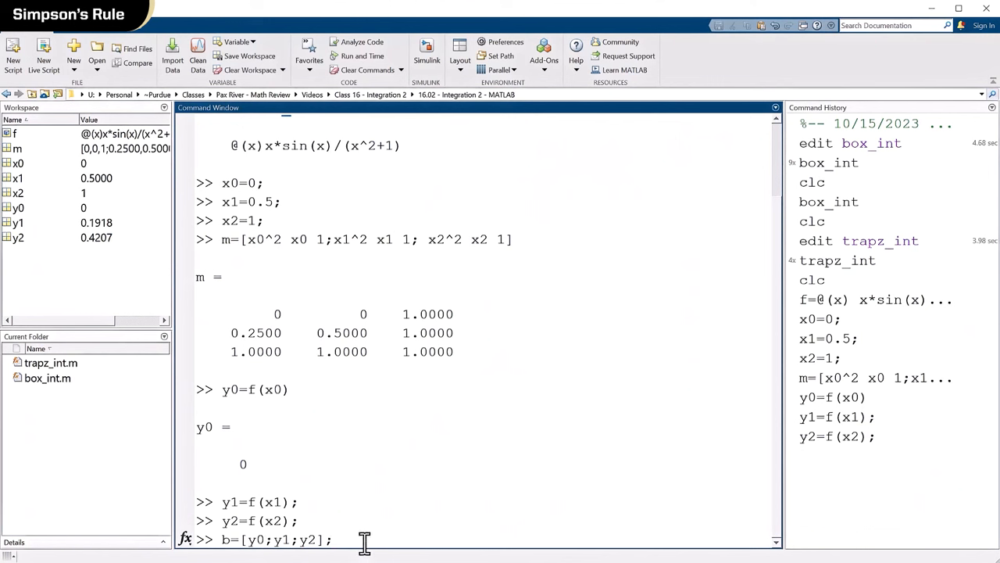
{"action": "mouse_move", "coordinate": [433, 525]}
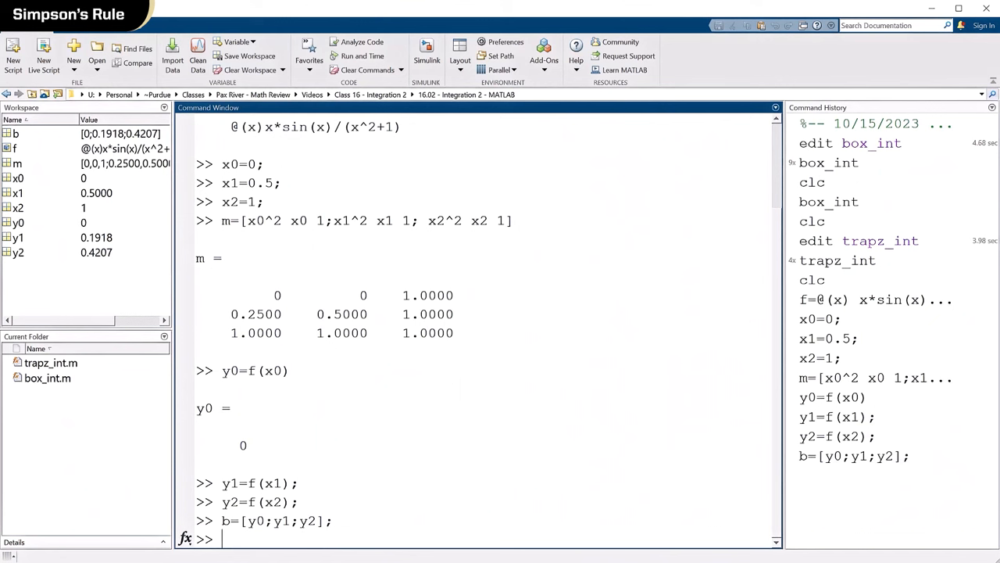
Compute inv(m)*b, yielding 0.0744, 0.3463 and 0, then clear the console
{"action": "type", "text": "inv"}
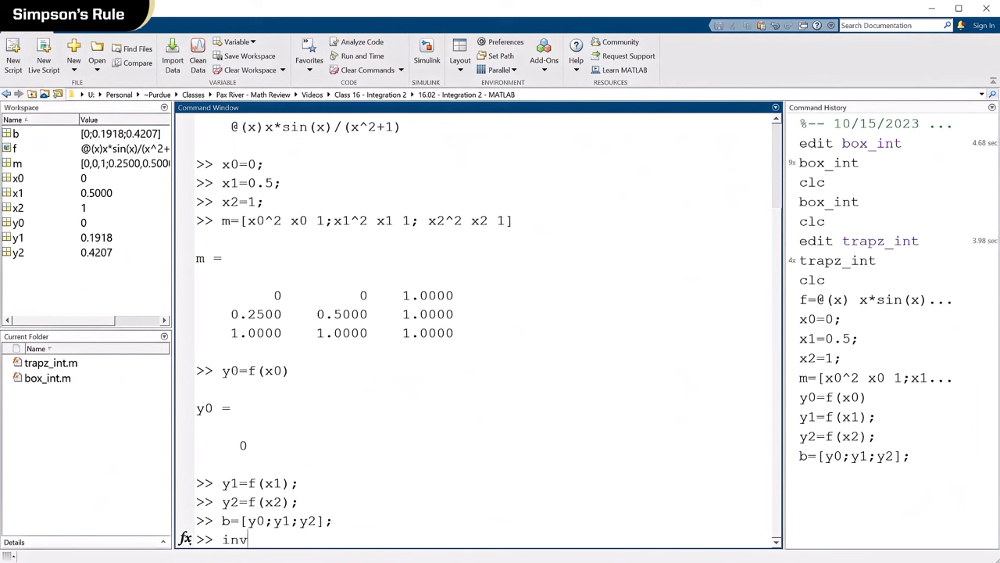
{"action": "type", "text": "(m"}
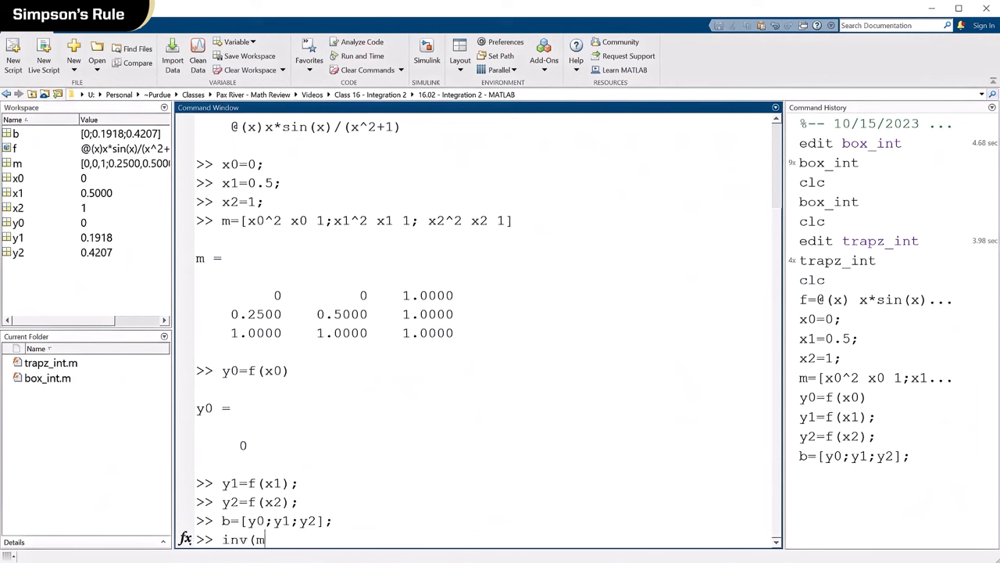
{"action": "type", "text": ")*b"}
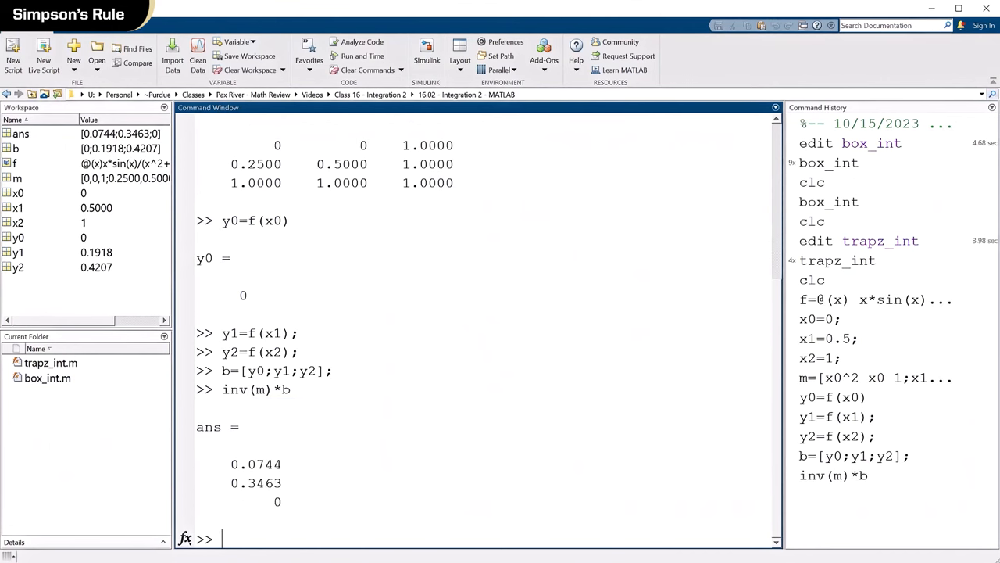
{"action": "type", "text": "clc"}
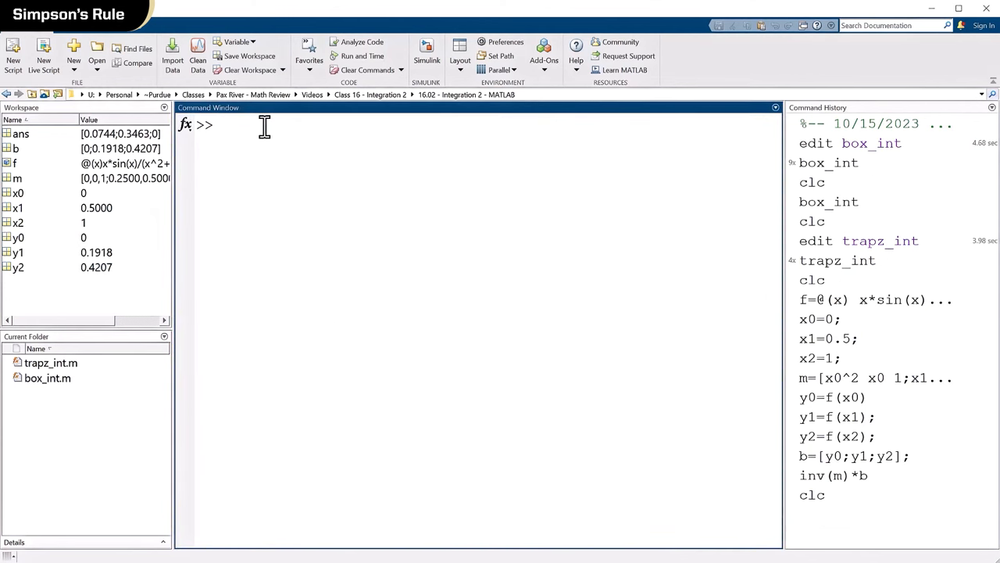
Store the coefficients as c=inv(m)*b and enter x=0:4
{"action": "type", "text": "c=inv("}
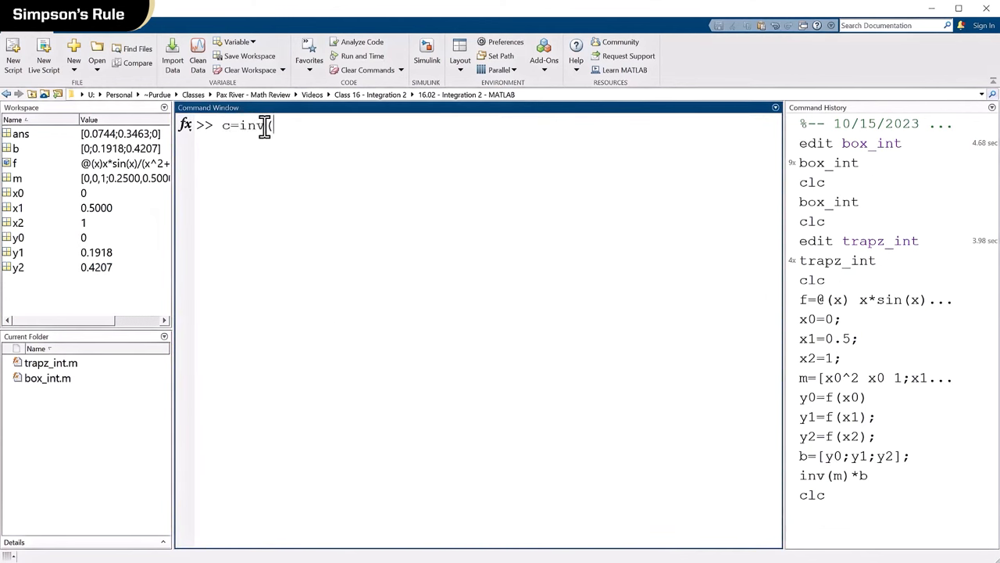
{"action": "type", "text": "m"}
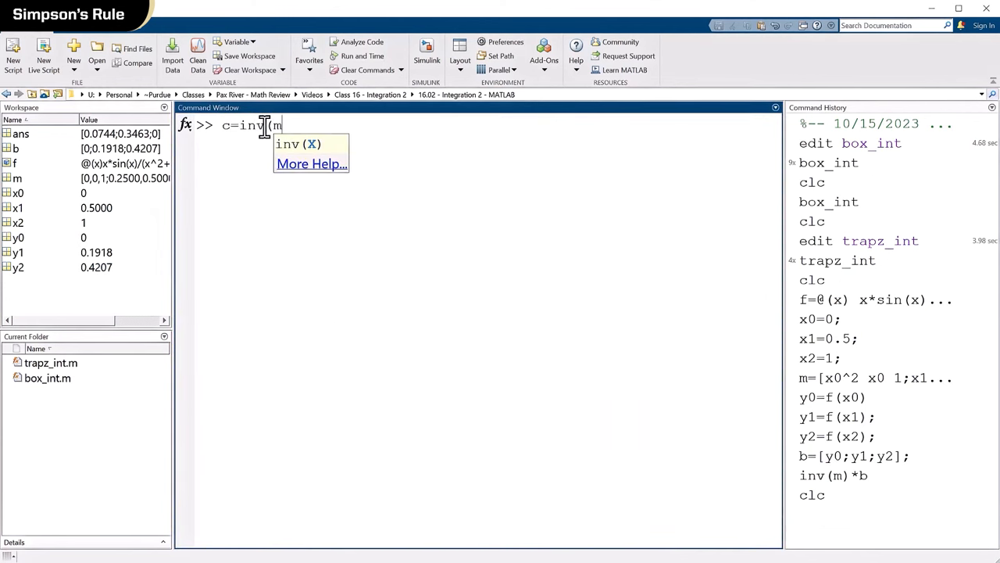
{"action": "type", "text": ") *b"}
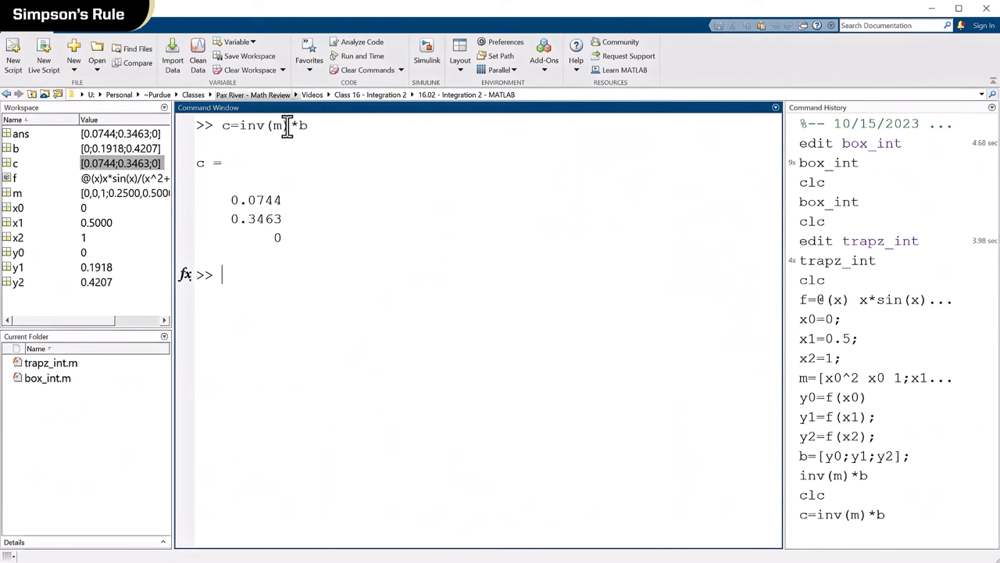
{"action": "mouse_move", "coordinate": [355, 102]}
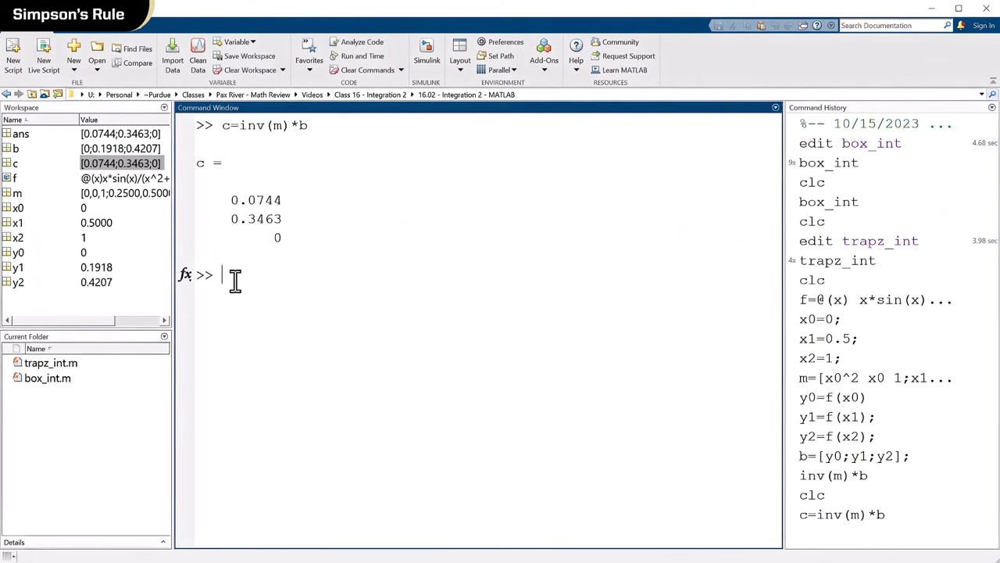
{"action": "type", "text": "x=0:0.1"}
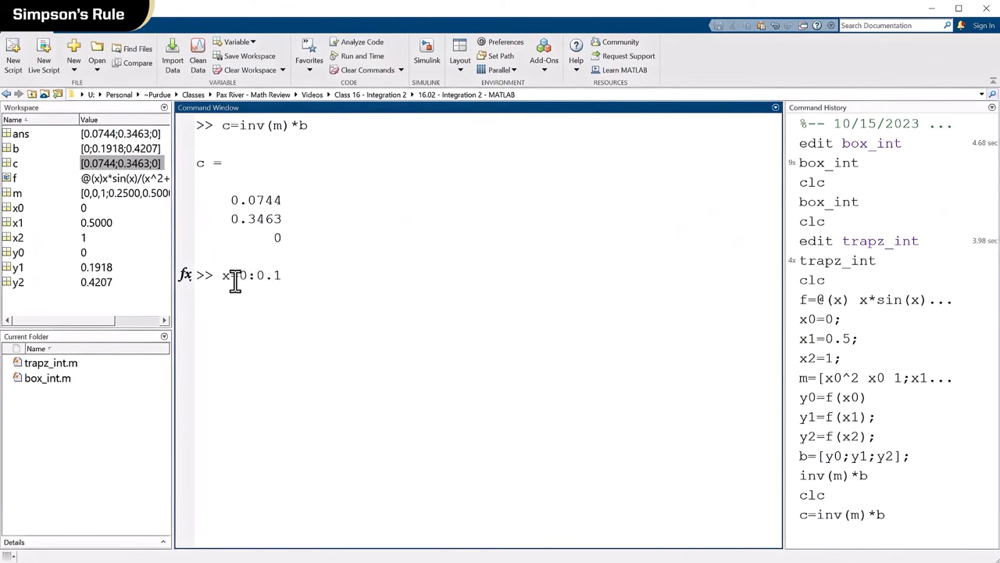
{"action": "type", "text": ":4"}
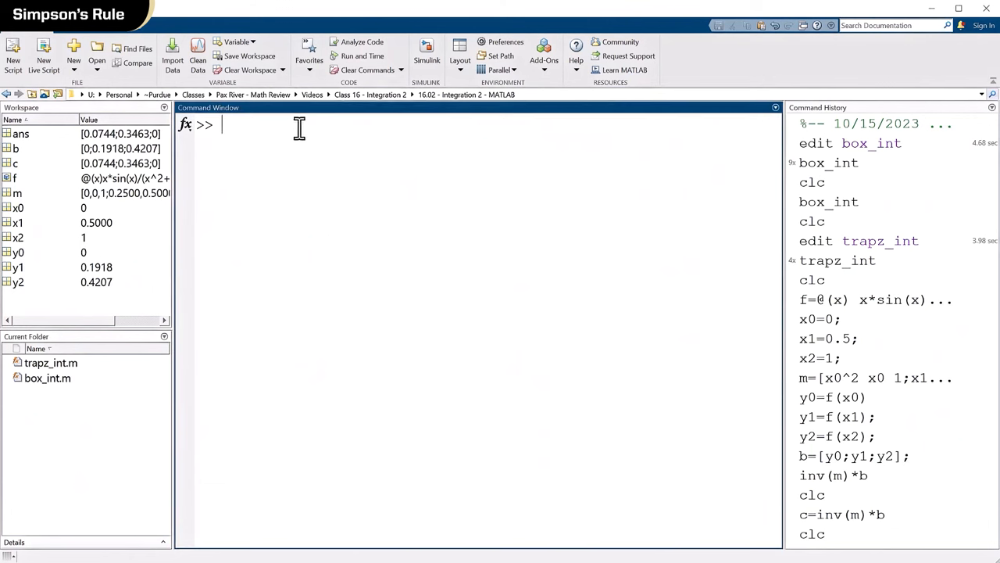
Redefine f with element-wise operators and set x=0:0.01:4 (401 points)
{"action": "type", "text": "f=@(x) x*sin(x)/(x^2+1)"}
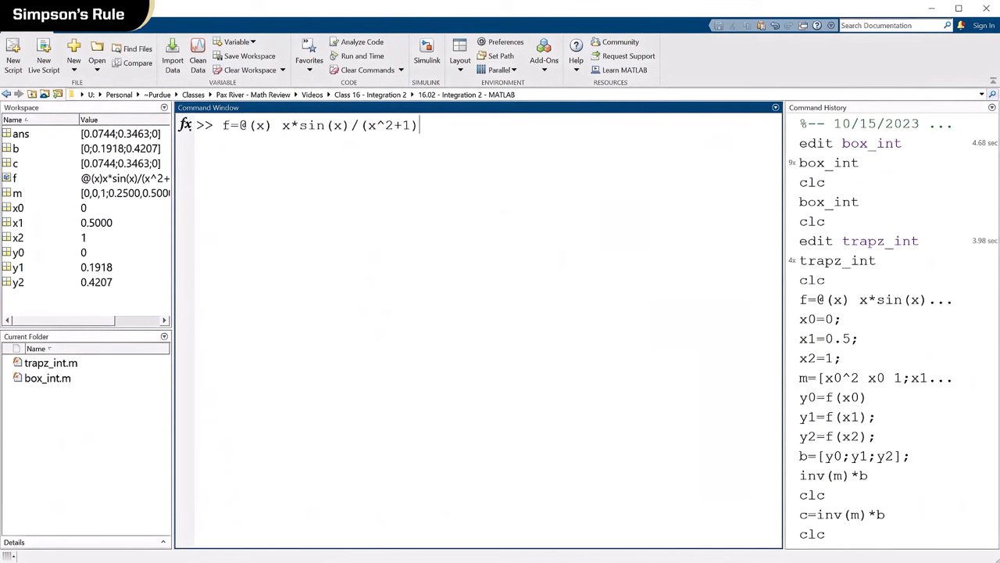
{"action": "mouse_move", "coordinate": [294, 124]}
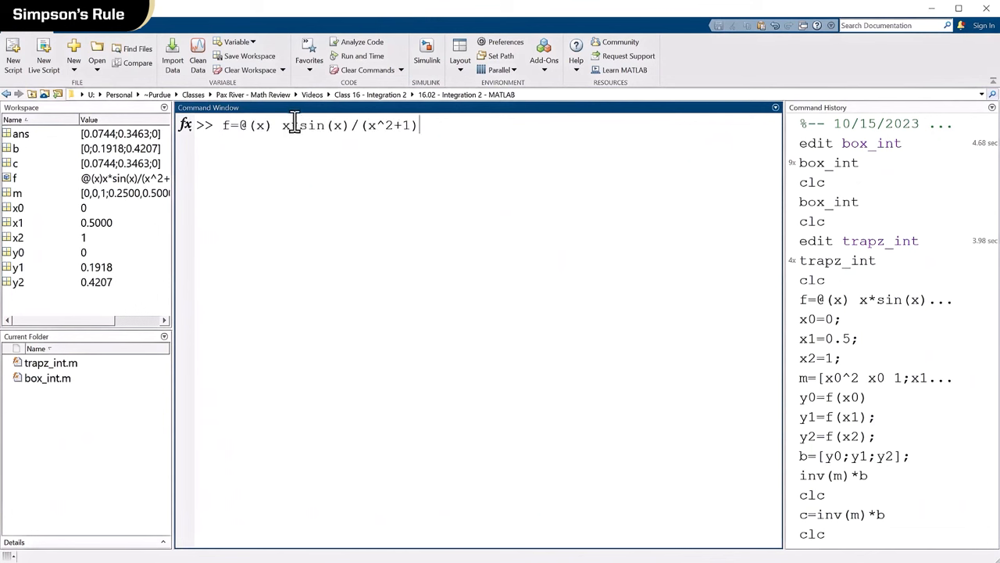
{"action": "type", "text": ".*"}
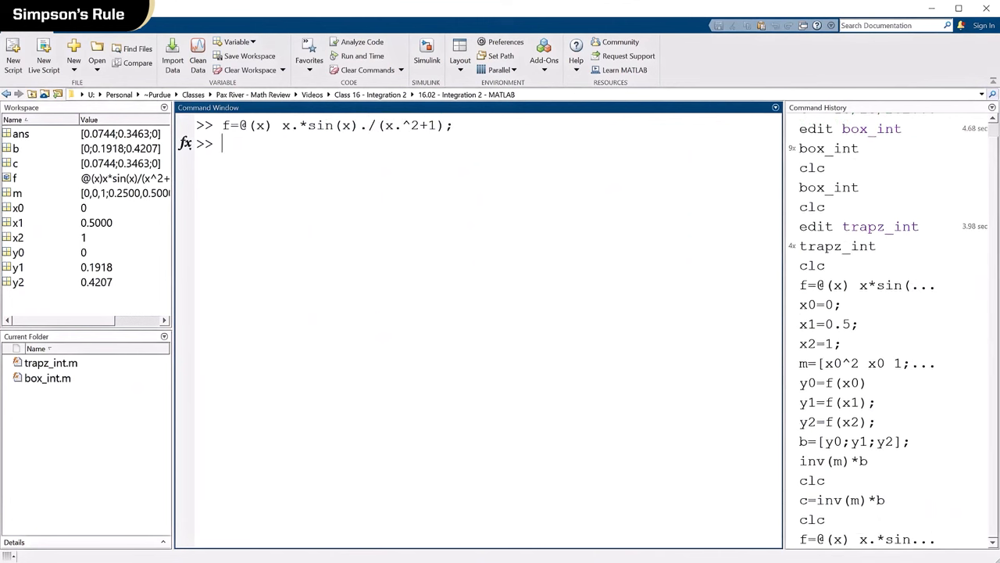
{"action": "type", "text": "x="}
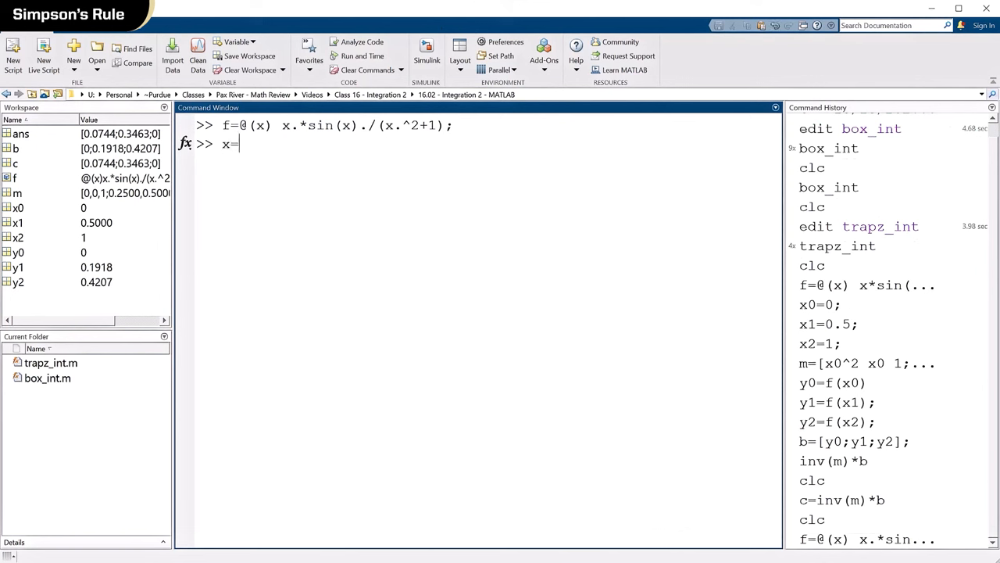
{"action": "type", "text": "0:d"}
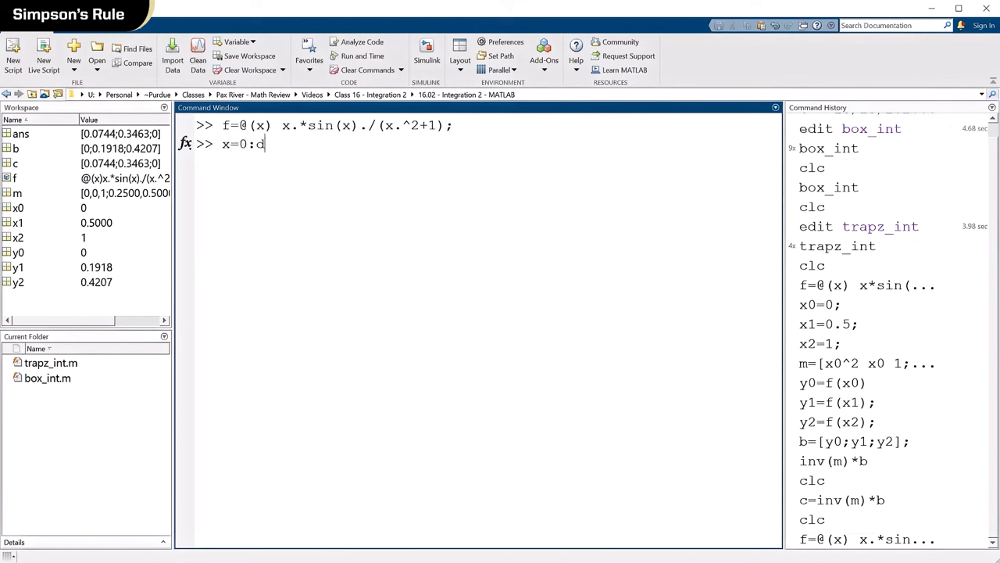
{"action": "type", "text": "0."}
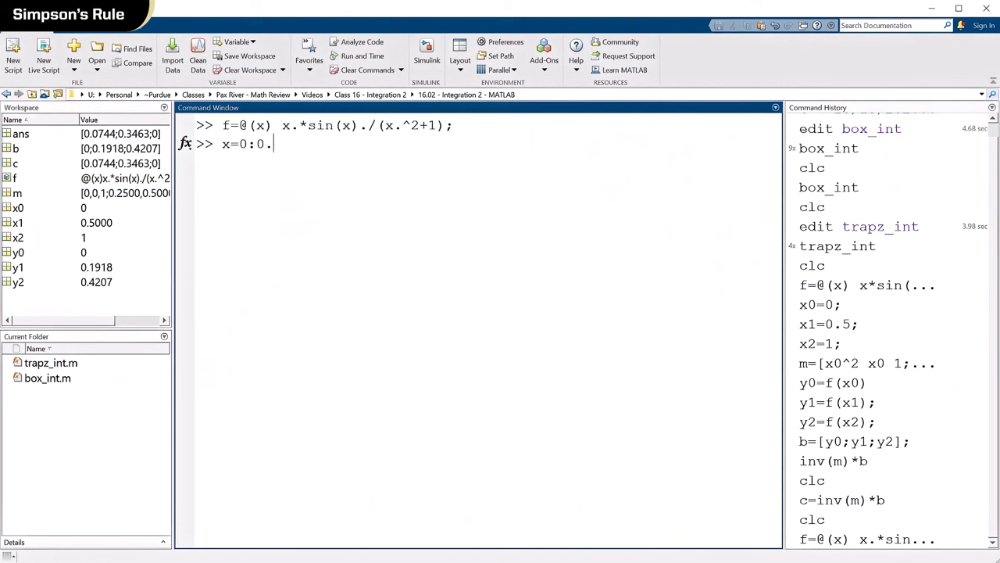
{"action": "type", "text": "01:"}
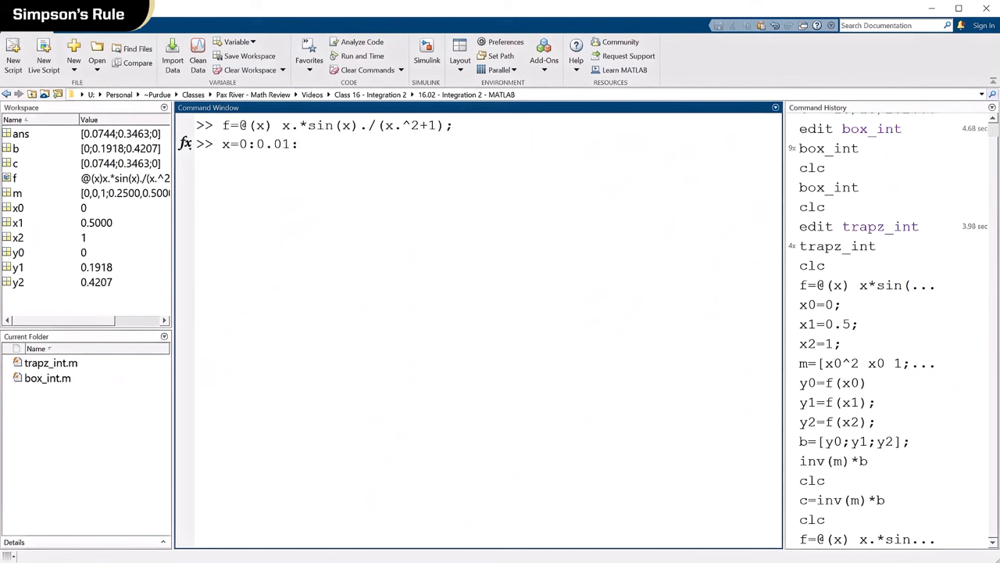
{"action": "type", "text": "4;"}
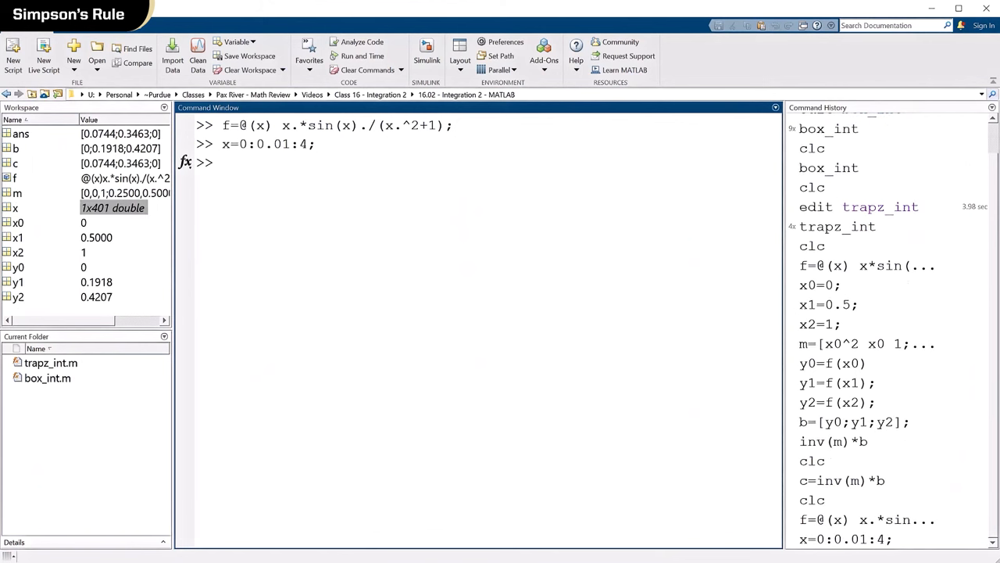
Compute the exact values f_ex=f(x)
{"action": "type", "text": "f_ex"}
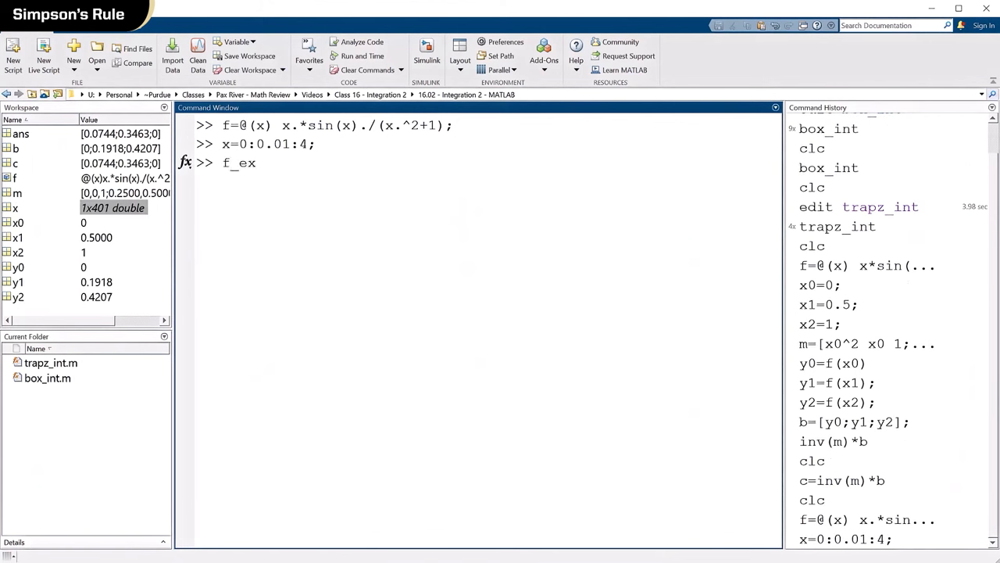
{"action": "type", "text": "=f(x)"}
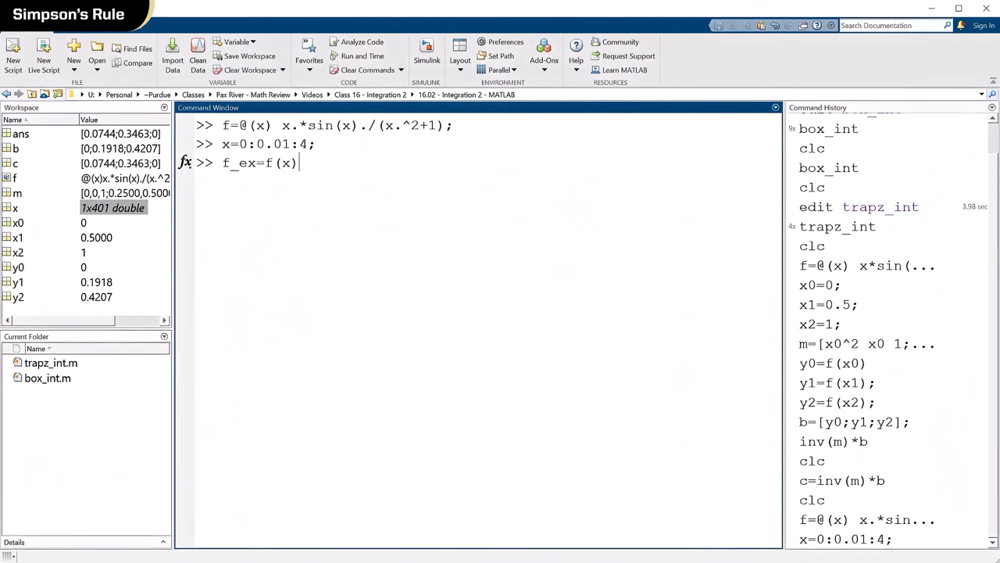
{"action": "type", "text": ";"}
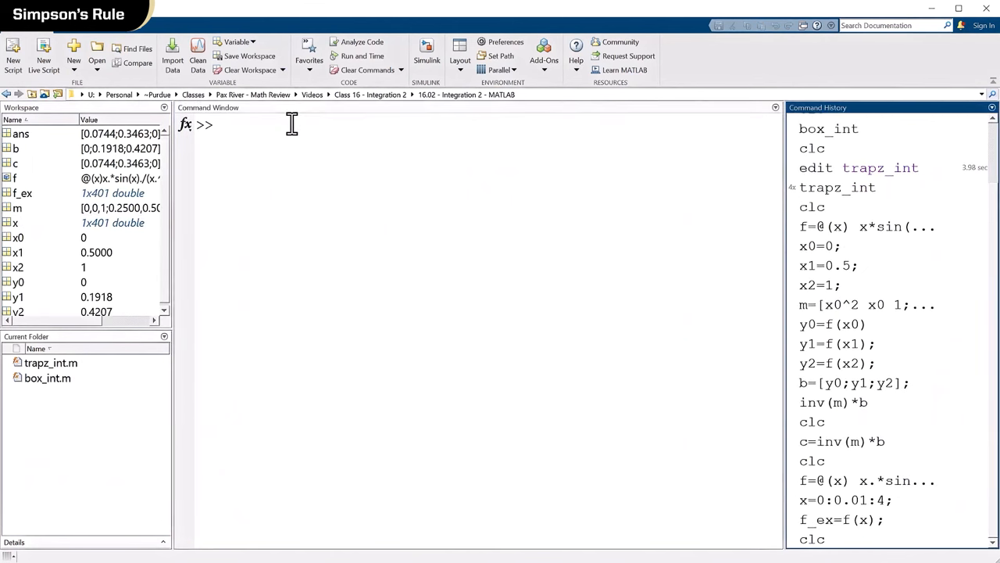
{"action": "mouse_move", "coordinate": [328, 343]}
{"action": "type", "text": "f_poly"}
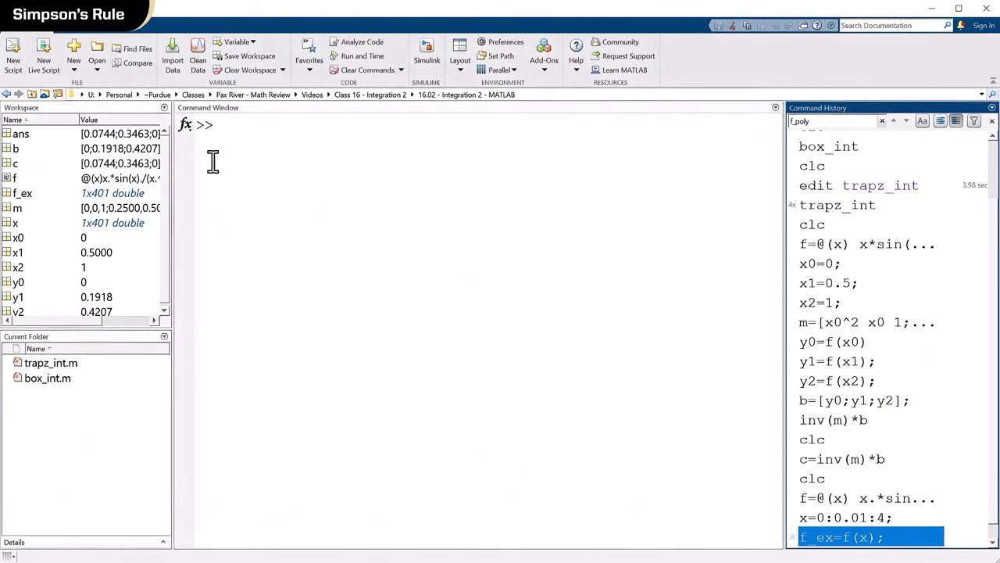
Compute f_poly=c(1)*x.^2+c(2)*x+c(3) over the 401 x points
{"action": "type", "text": "f"}
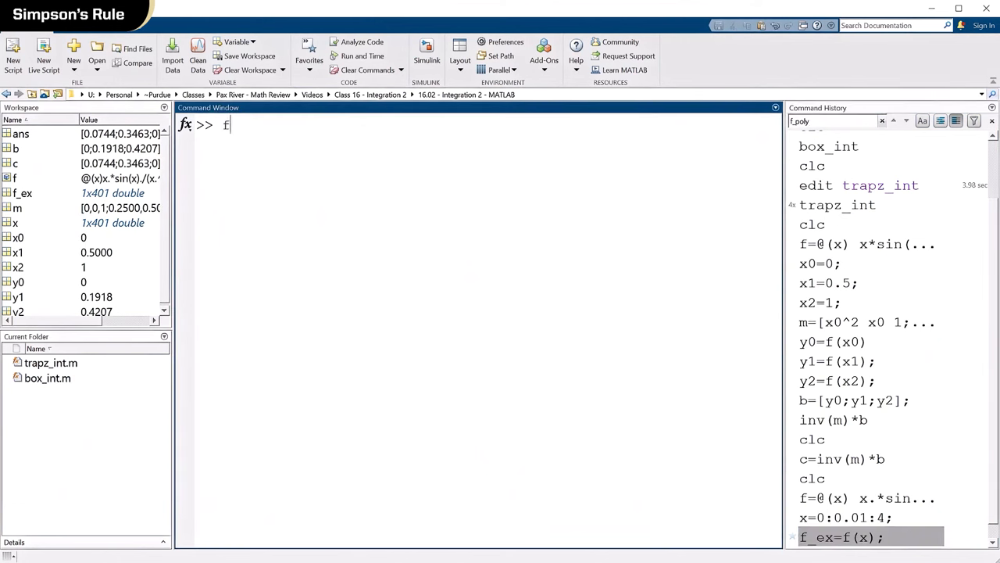
{"action": "type", "text": "_poly"}
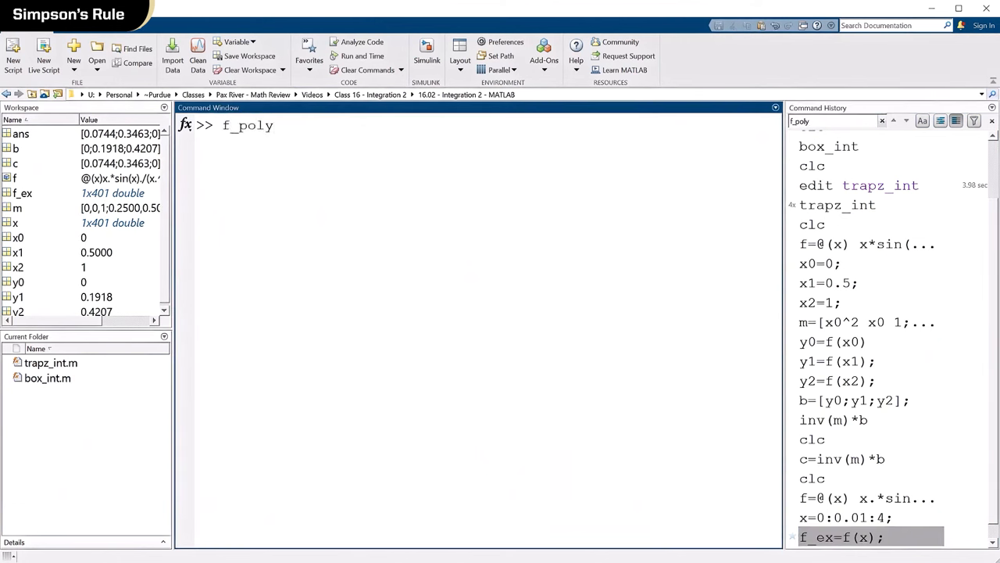
{"action": "type", "text": "="}
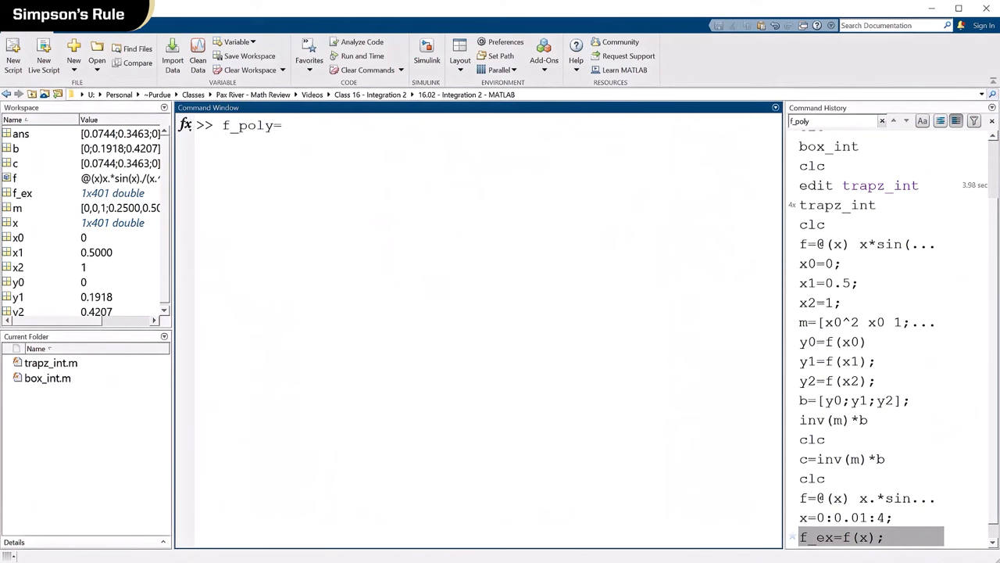
{"action": "type", "text": "c(1)*x"}
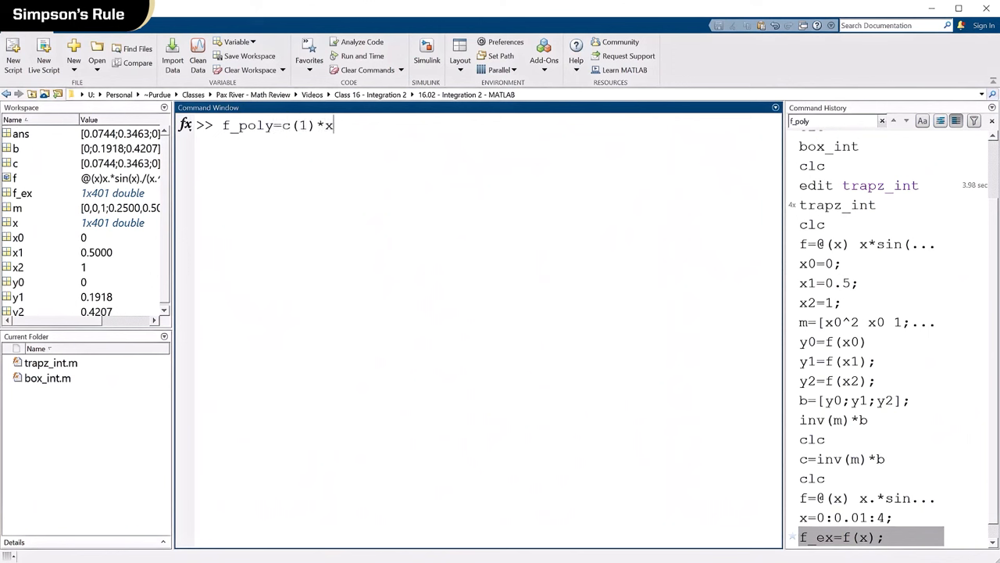
{"action": "type", "text": ".^2 +"}
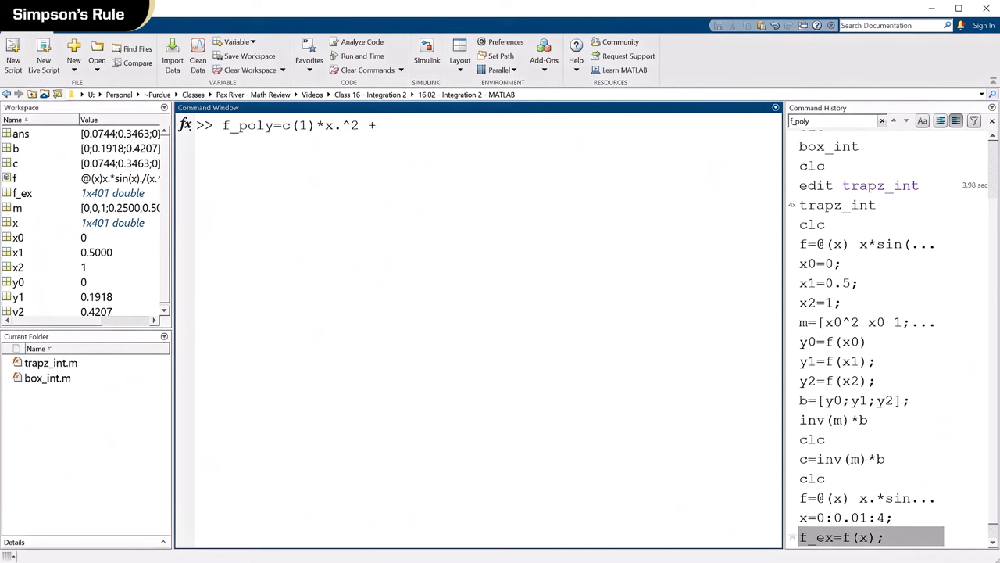
{"action": "type", "text": "c(1) *"}
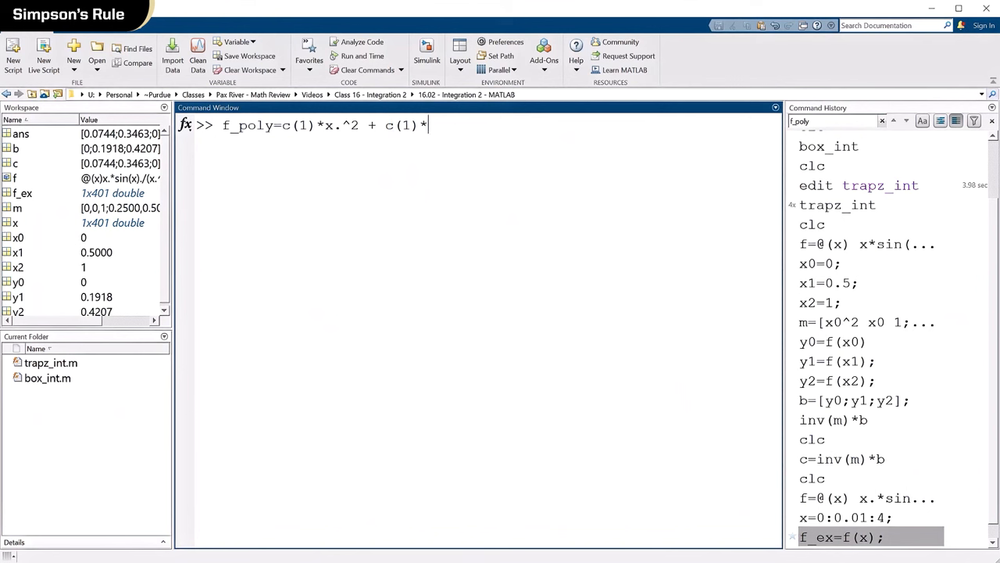
{"action": "type", "text": "x"}
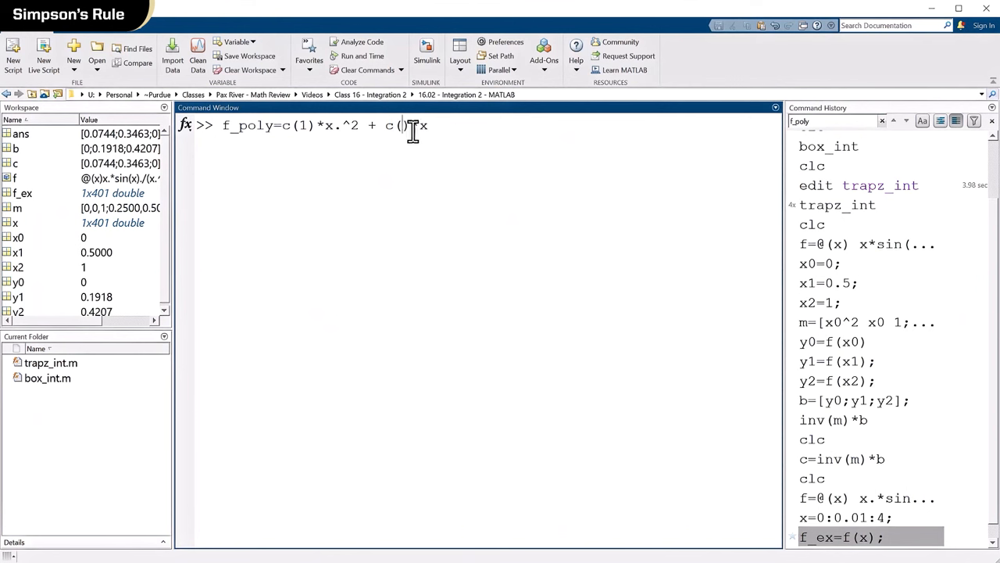
{"action": "type", "text": "2)*x"}
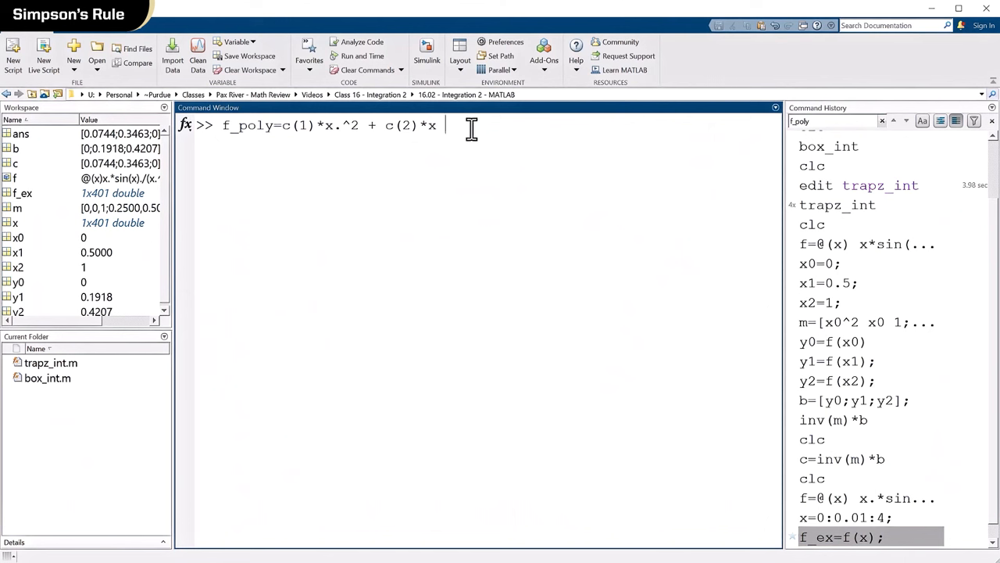
{"action": "type", "text": "+c(3);"}
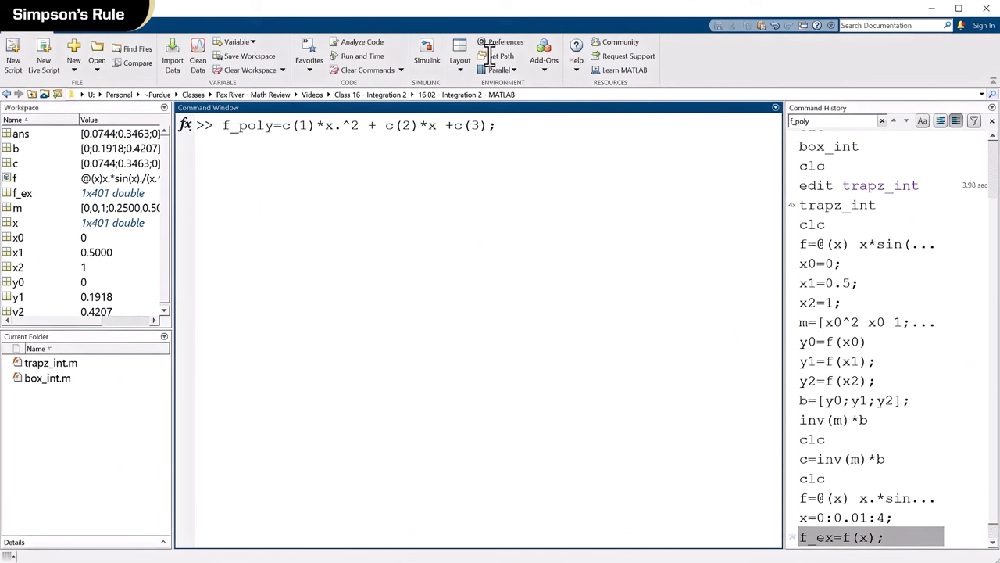
{"action": "mouse_move", "coordinate": [287, 146]}
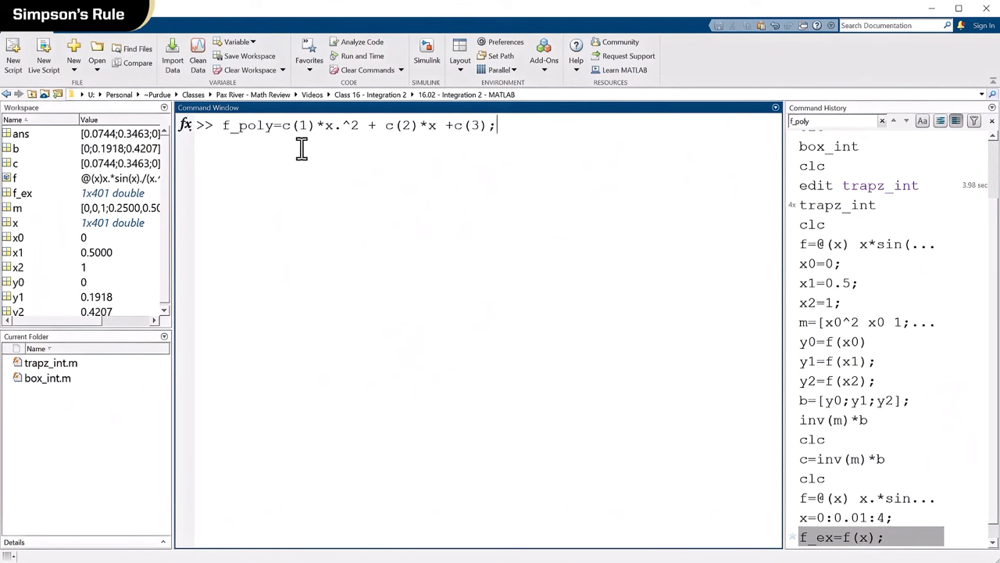
{"action": "mouse_move", "coordinate": [420, 149]}
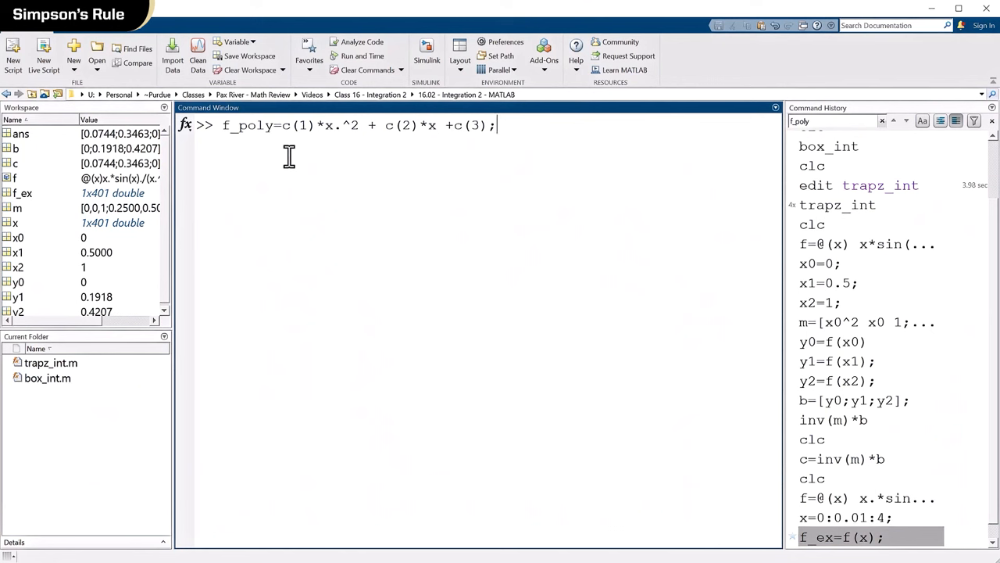
{"action": "mouse_move", "coordinate": [404, 167]}
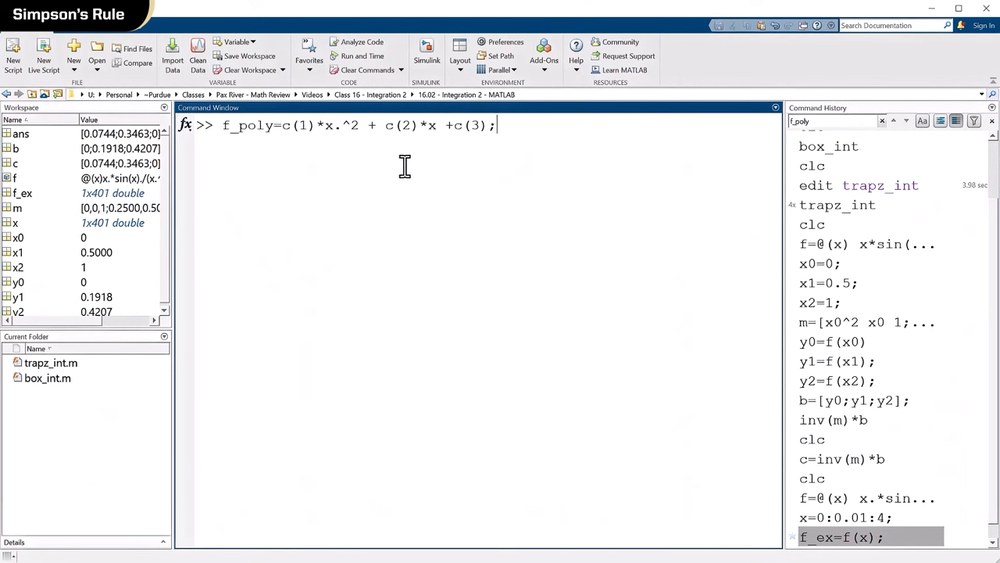
{"action": "mouse_move", "coordinate": [333, 154]}
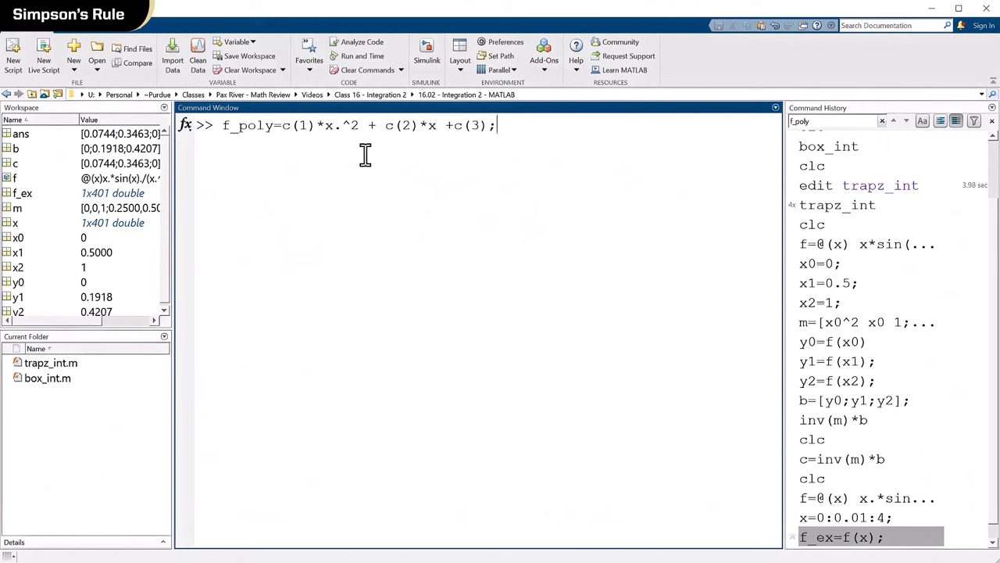
{"action": "mouse_move", "coordinate": [508, 156]}
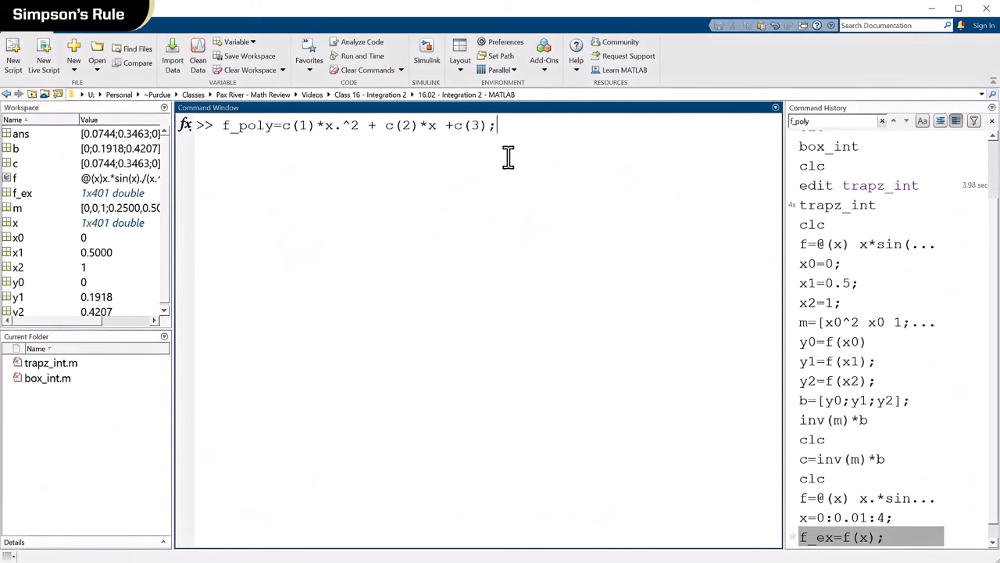
{"action": "mouse_move", "coordinate": [509, 164]}
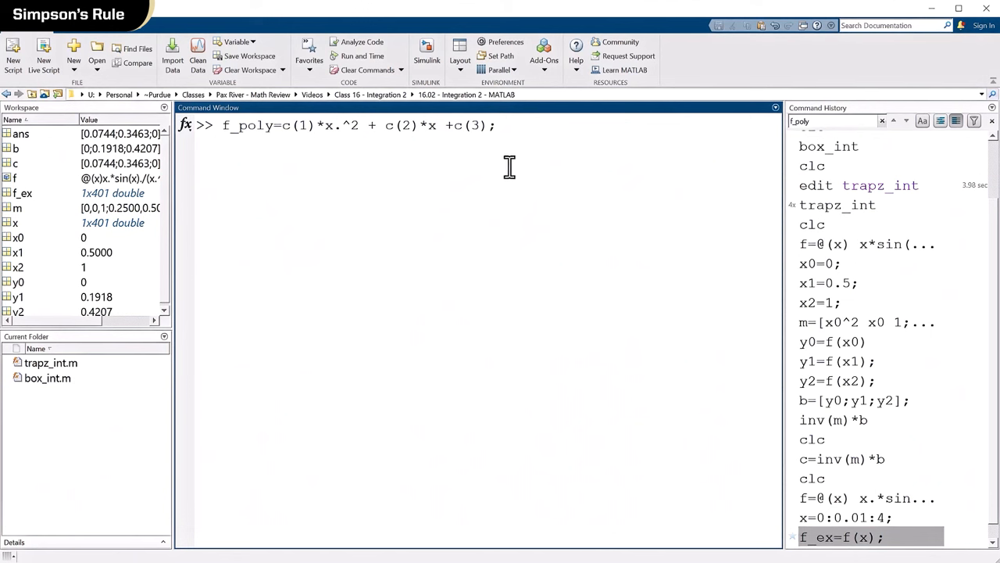
{"action": "mouse_move", "coordinate": [299, 167]}
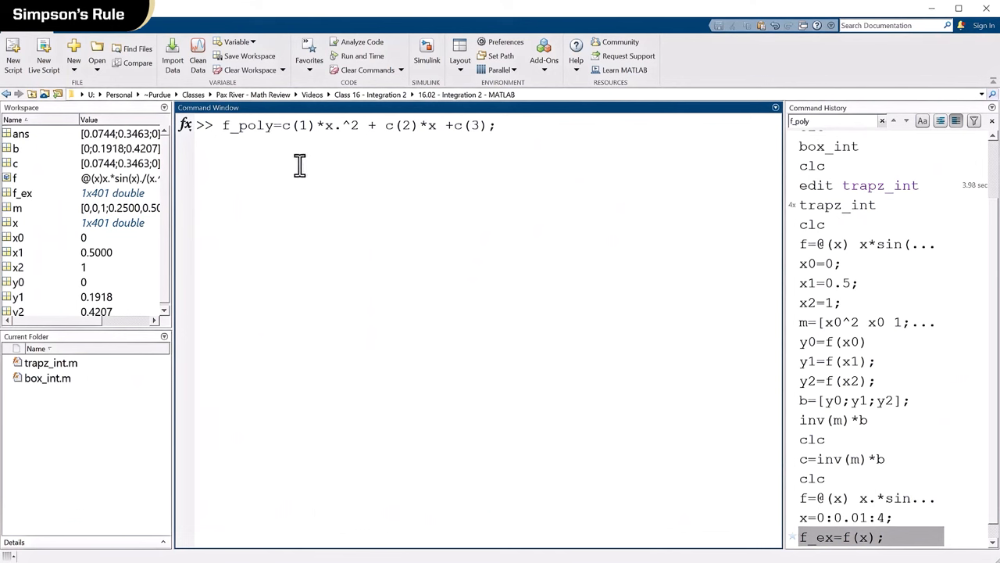
{"action": "mouse_move", "coordinate": [302, 166]}
{"action": "type", "text": "c"}
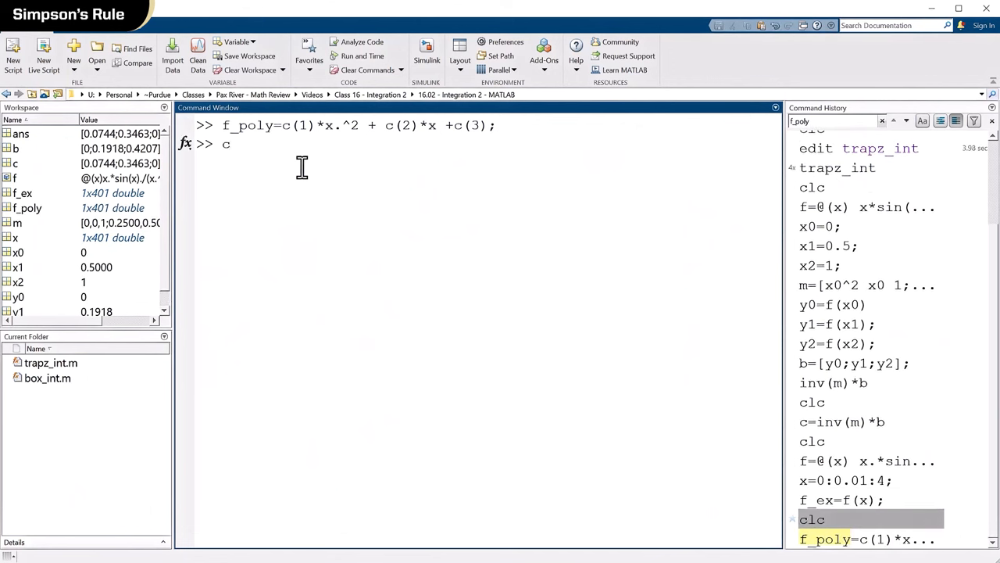
Try c(0), which raises an index error, then clear the console
{"action": "type", "text": "(0)"}
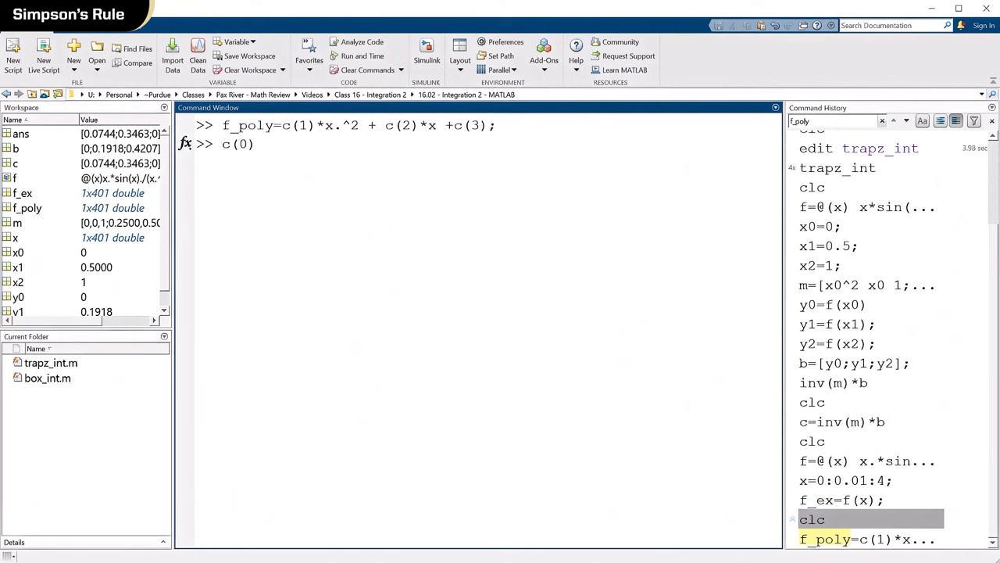
{"action": "key", "text": "enter"}
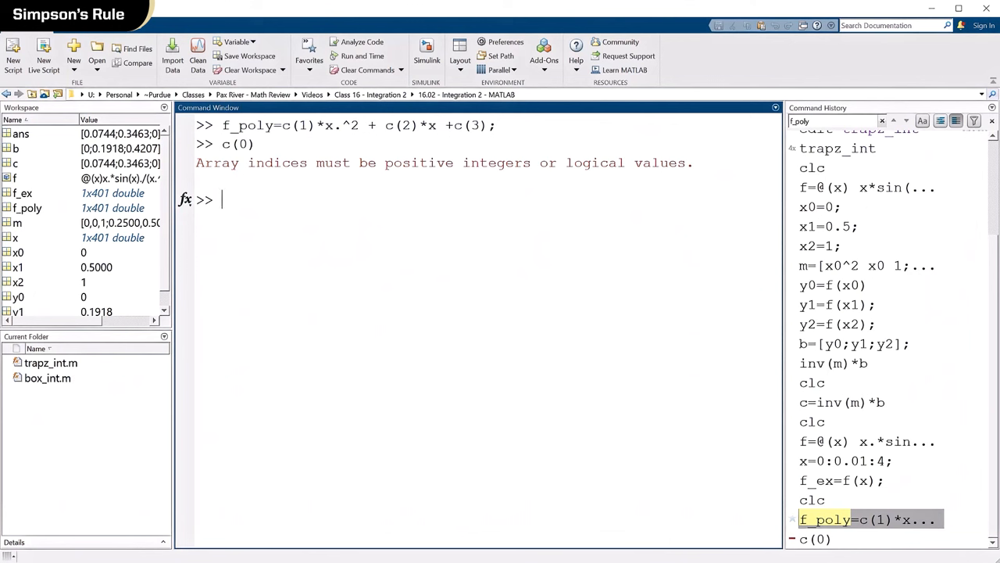
{"action": "type", "text": "clc"}
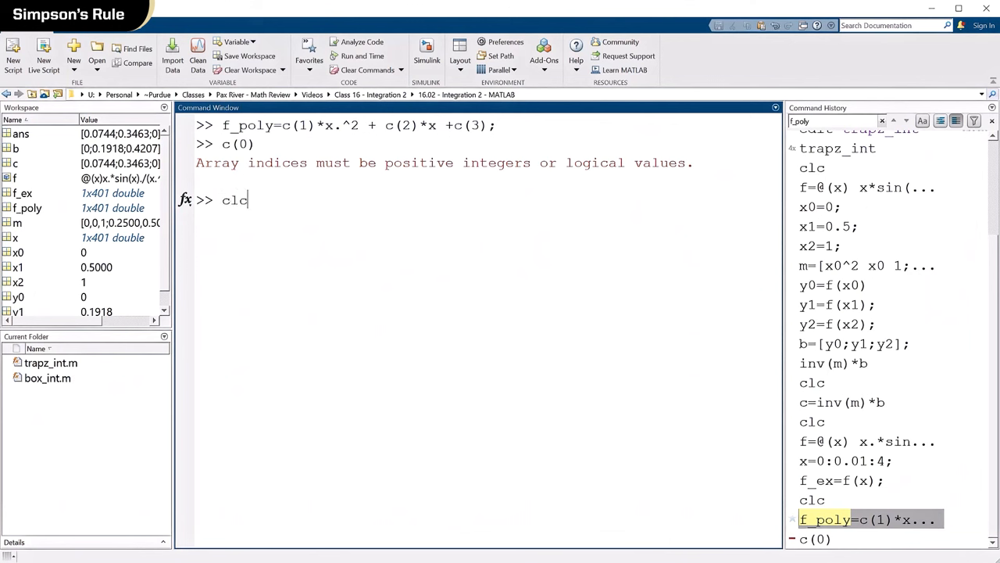
Run plot(x,f_ex,'b',x,f_poly,'r');grid to overlay both curves with grid lines
{"action": "key", "text": "Enter"}
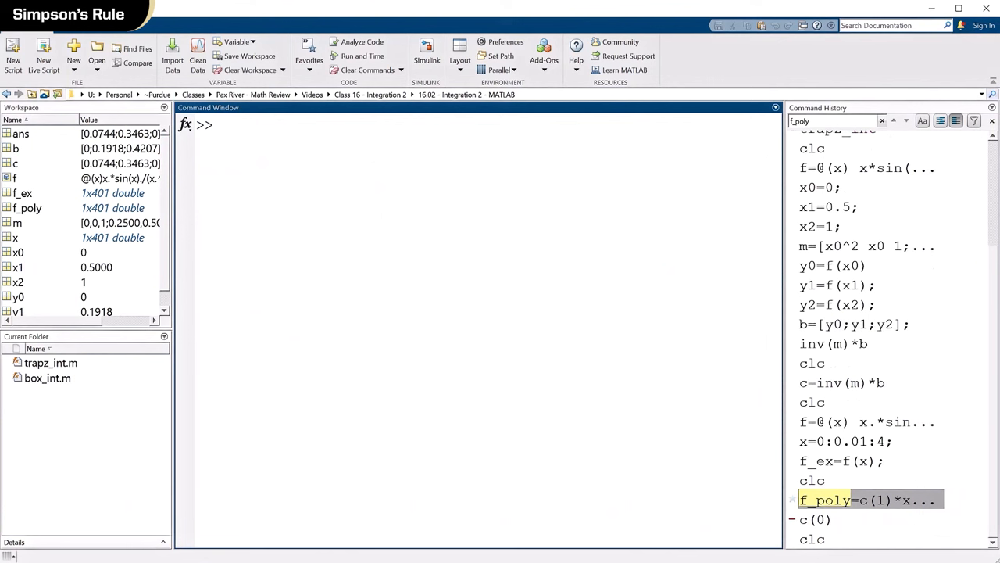
{"action": "type", "text": "plot"}
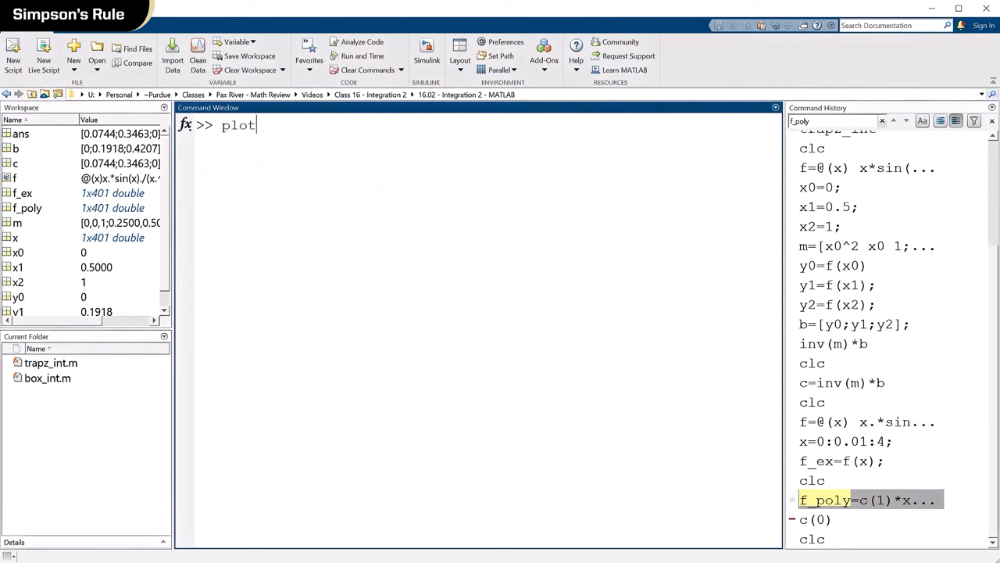
{"action": "type", "text": "(x,"}
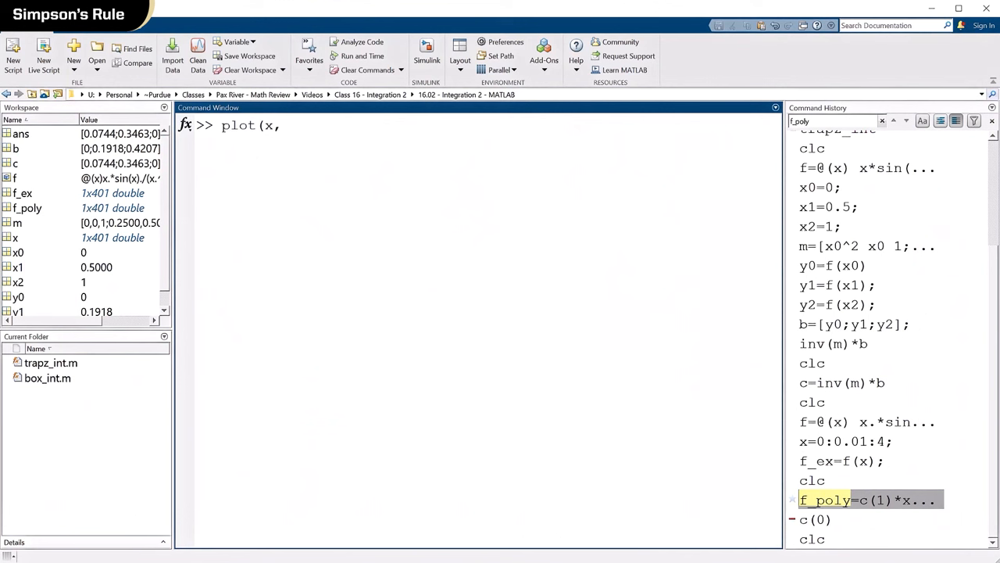
{"action": "type", "text": "f_ex"}
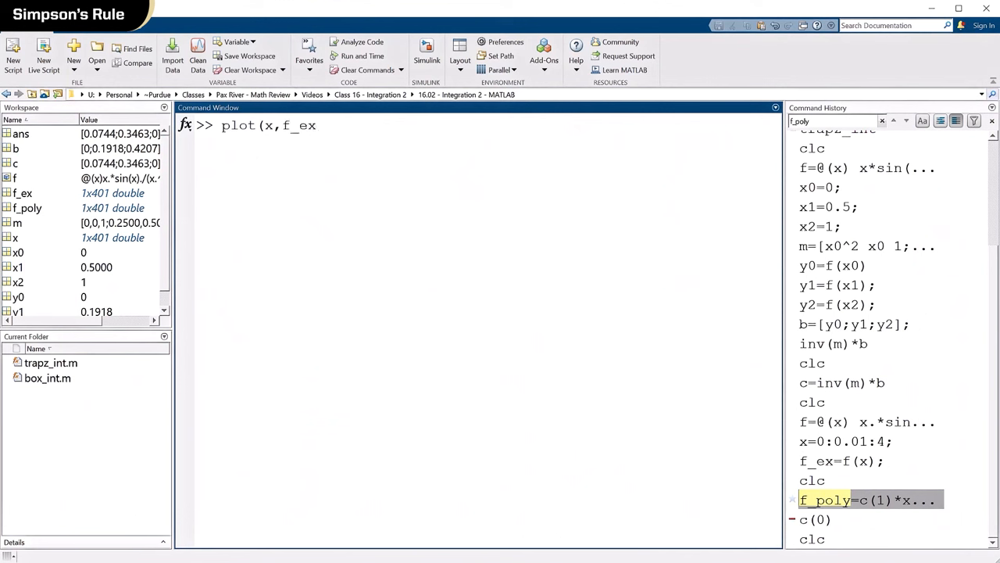
{"action": "type", "text": ",'b"}
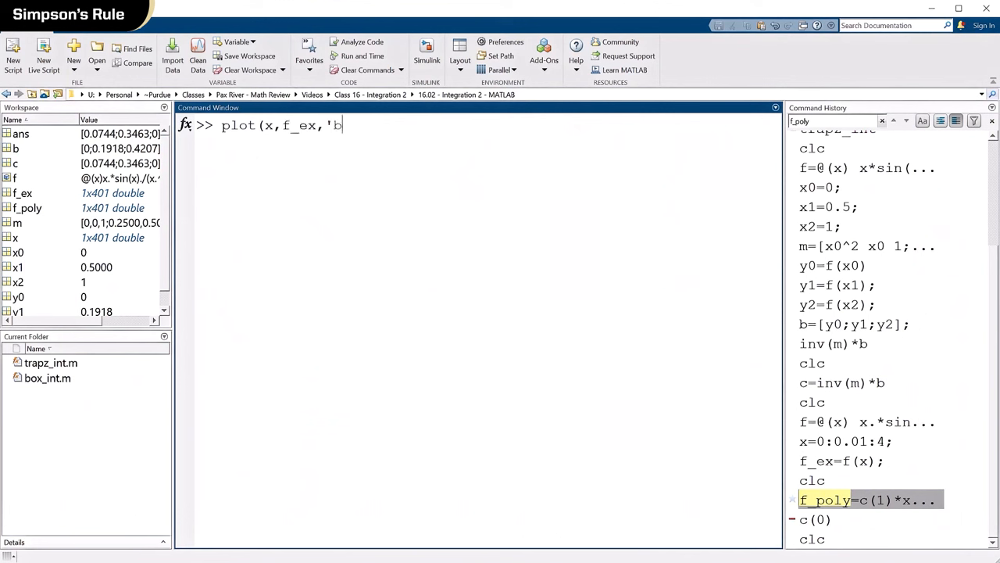
{"action": "type", "text": ",x"}
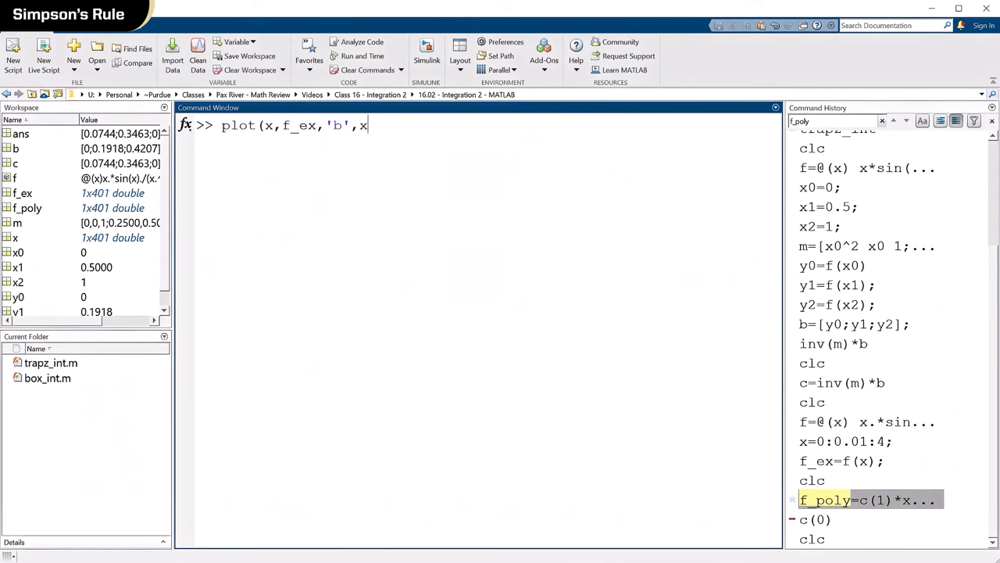
{"action": "type", "text": ",f_pol"}
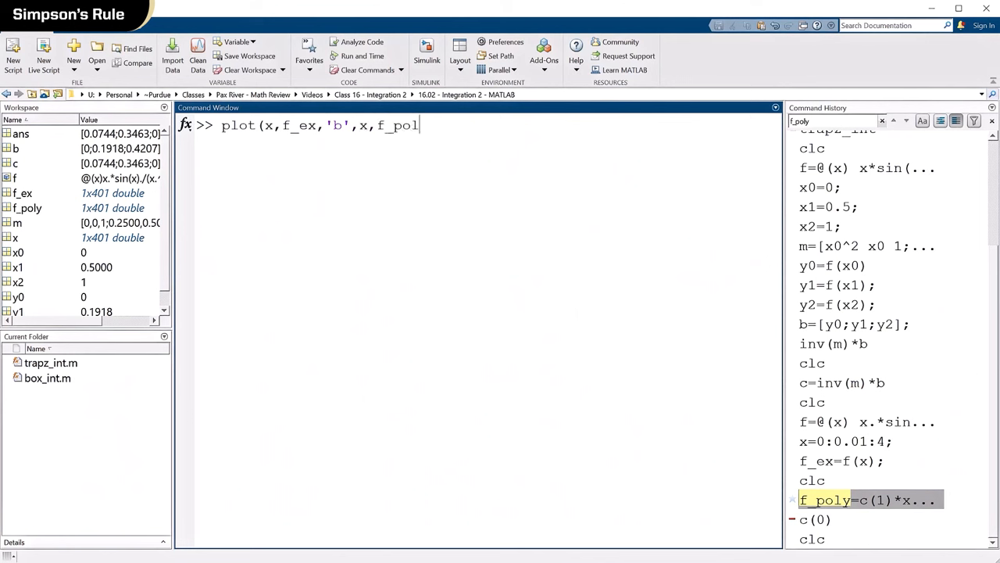
{"action": "type", "text": "y,"}
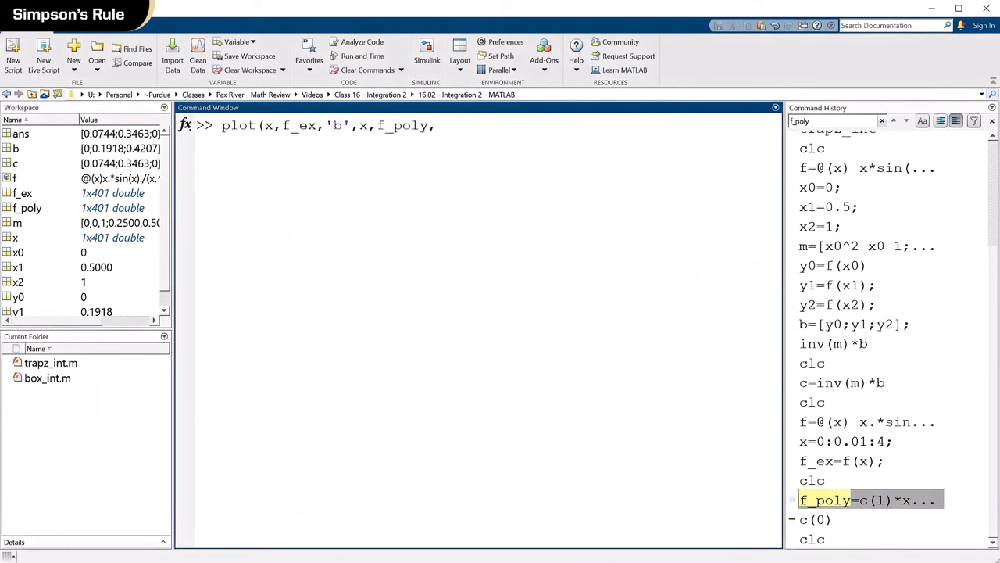
{"action": "type", "text": "'r'"}
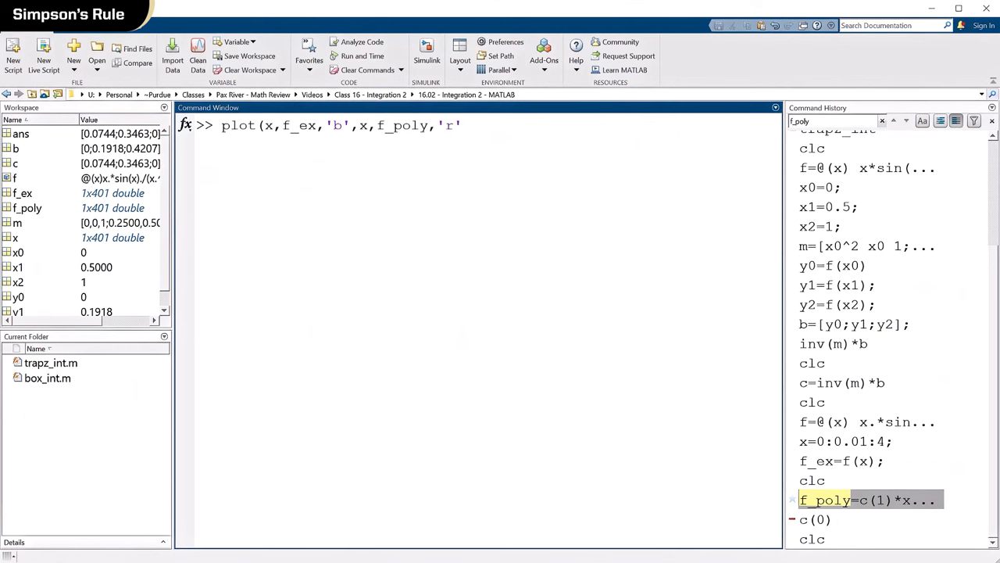
{"action": "type", "text": ";gr"}
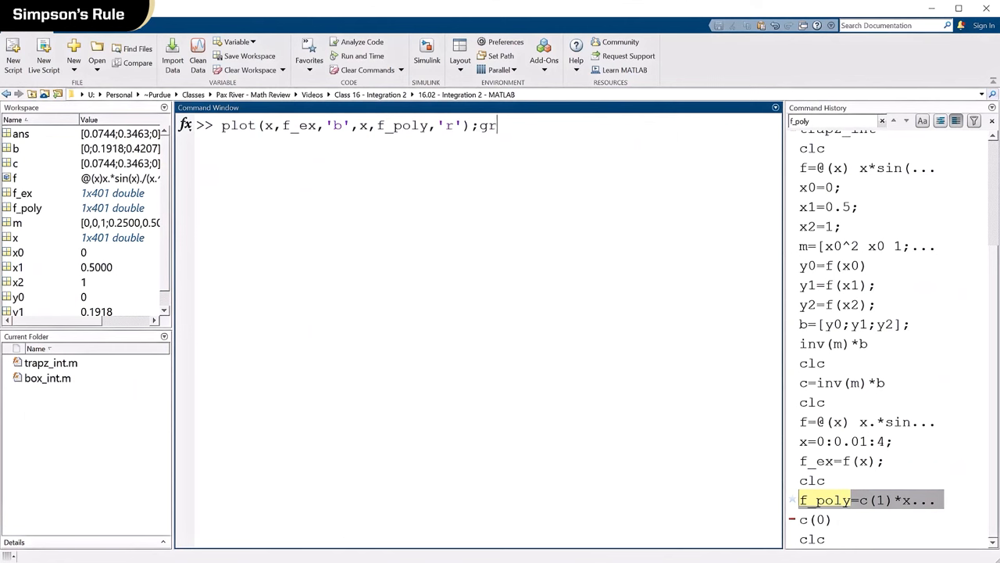
{"action": "key", "text": "enter"}
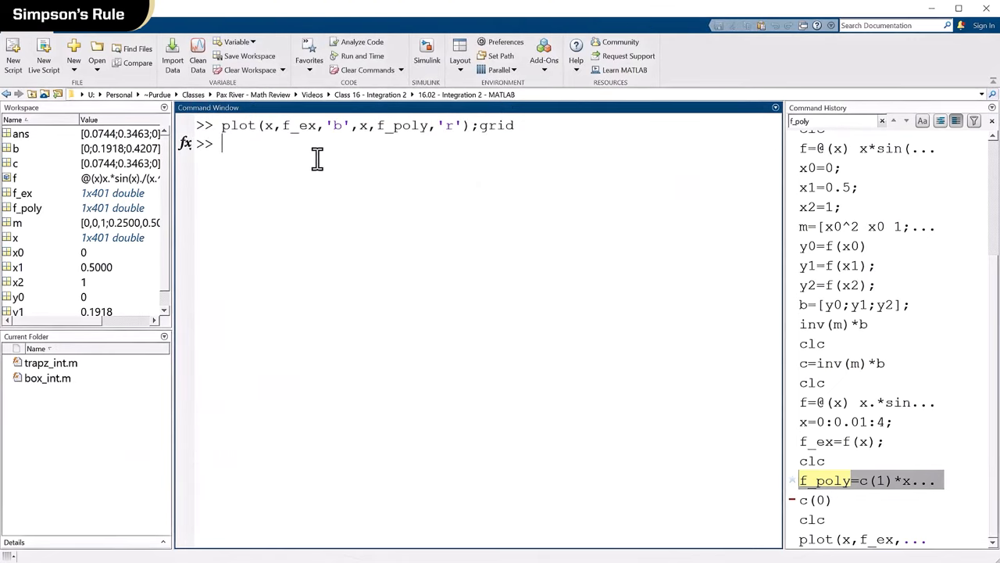
Run legend('Exact','Quadratic Approximation') on the figure
{"action": "type", "text": "legend("}
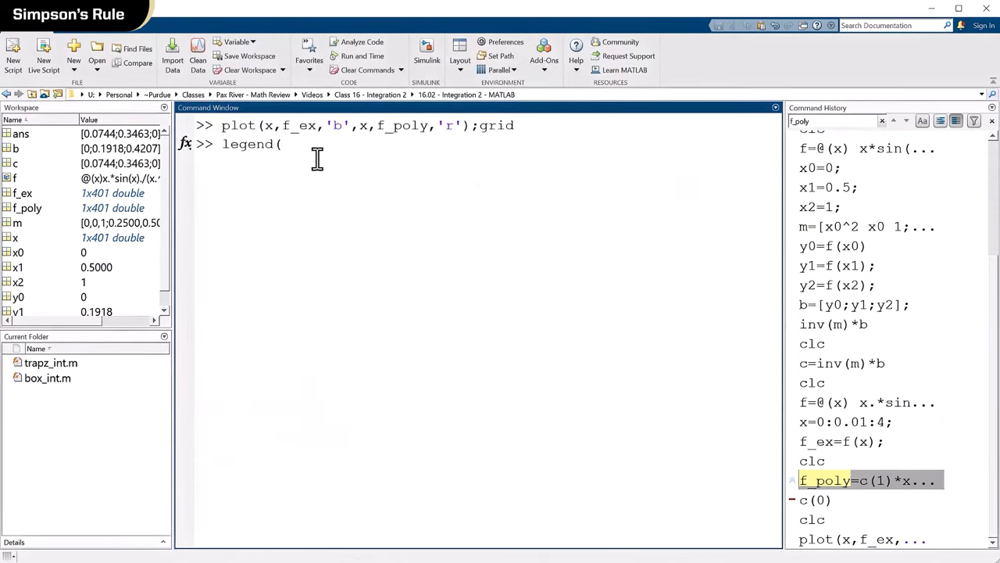
{"action": "type", "text": "'"}
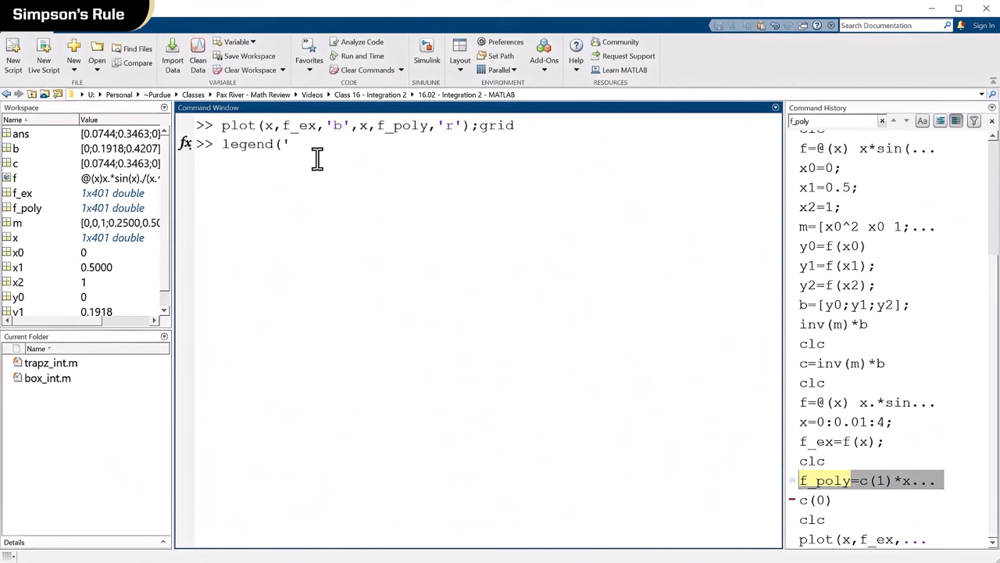
{"action": "type", "text": "Exact'"}
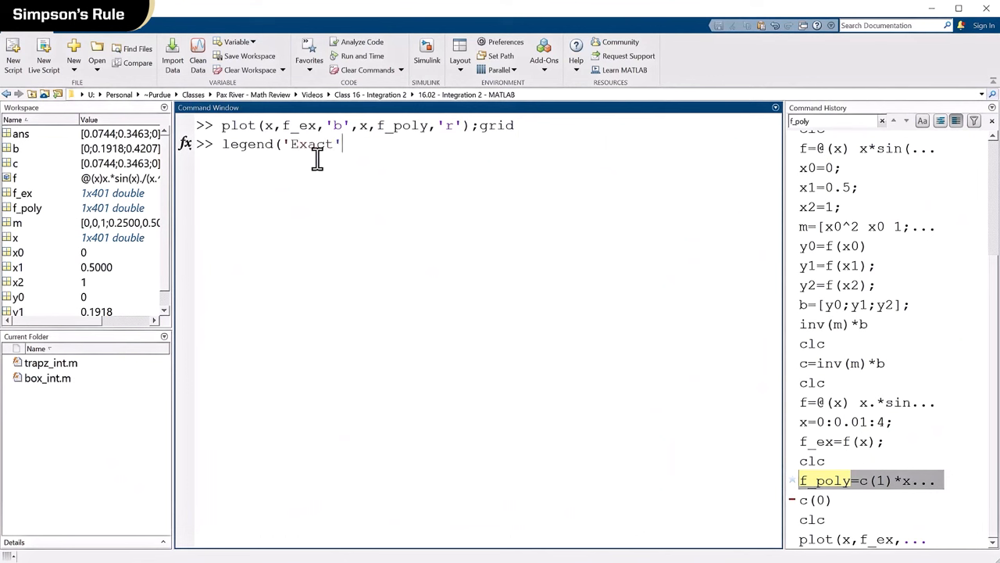
{"action": "type", "text": "."}
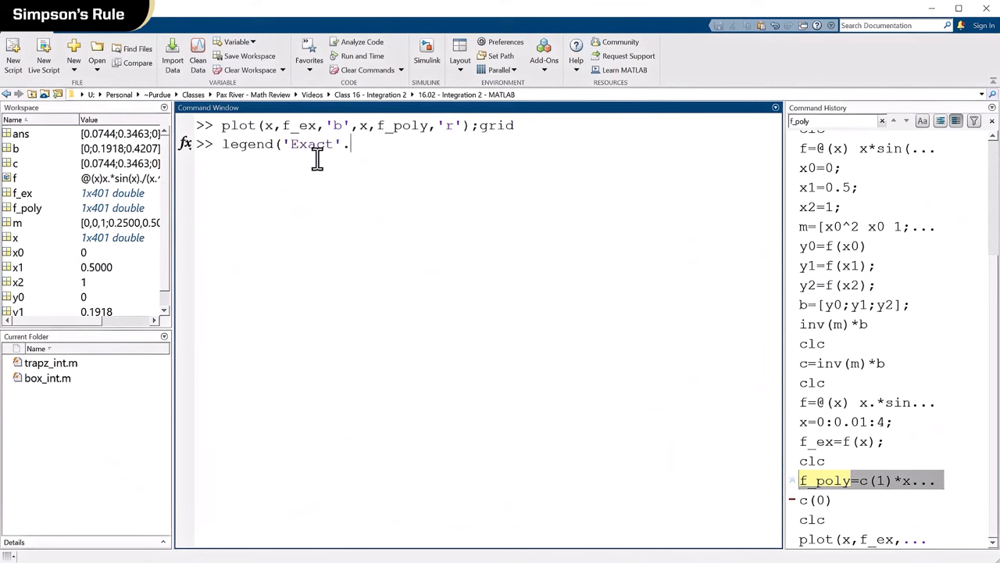
{"action": "type", "text": ",'"}
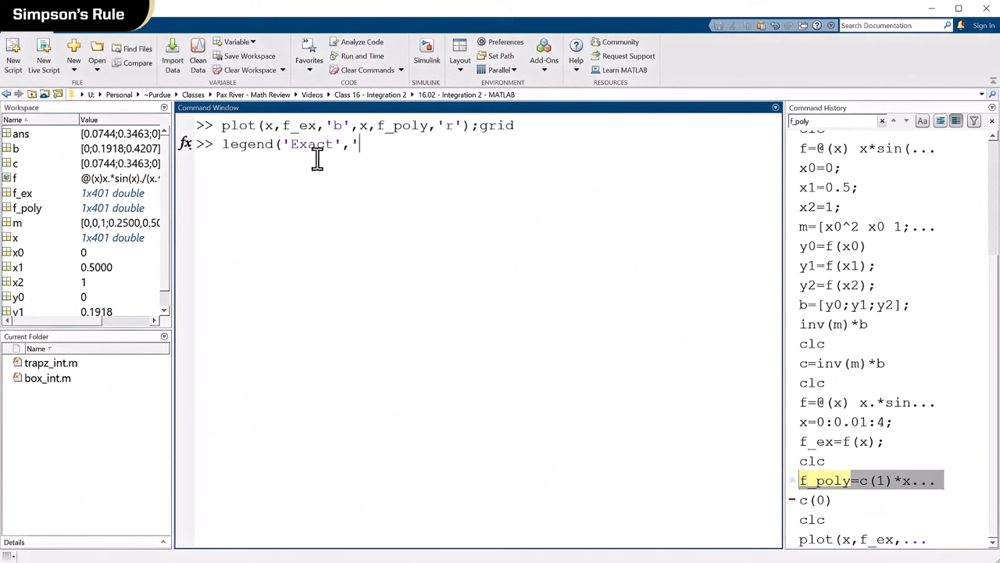
{"action": "type", "text": "Quadra"}
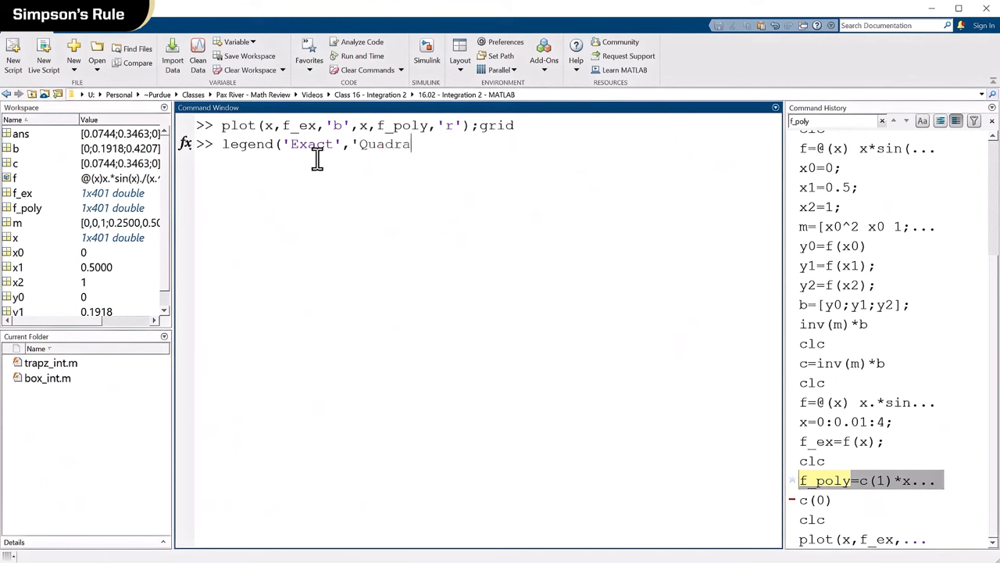
{"action": "type", "text": "tic Approx"}
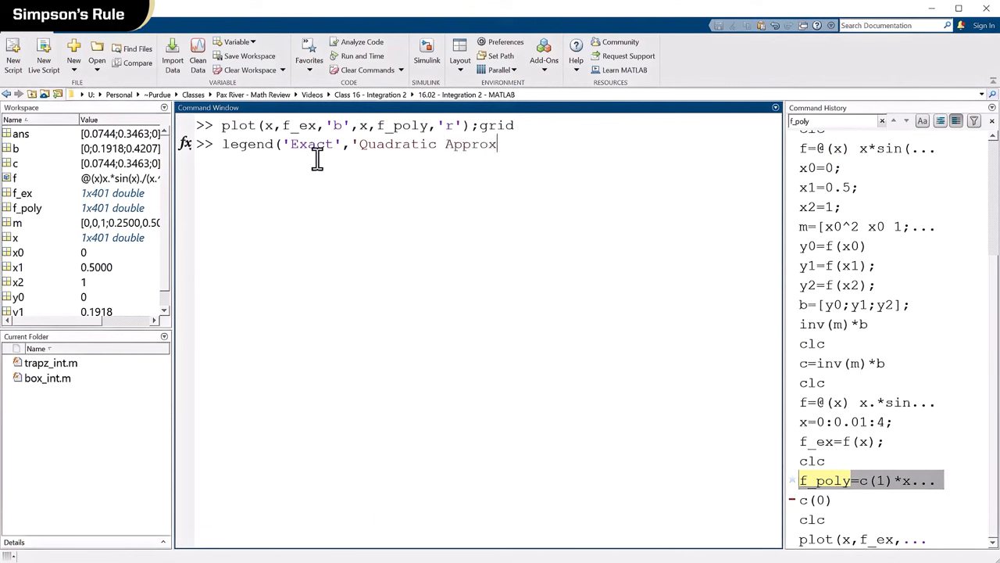
{"action": "type", "text": "imation"}
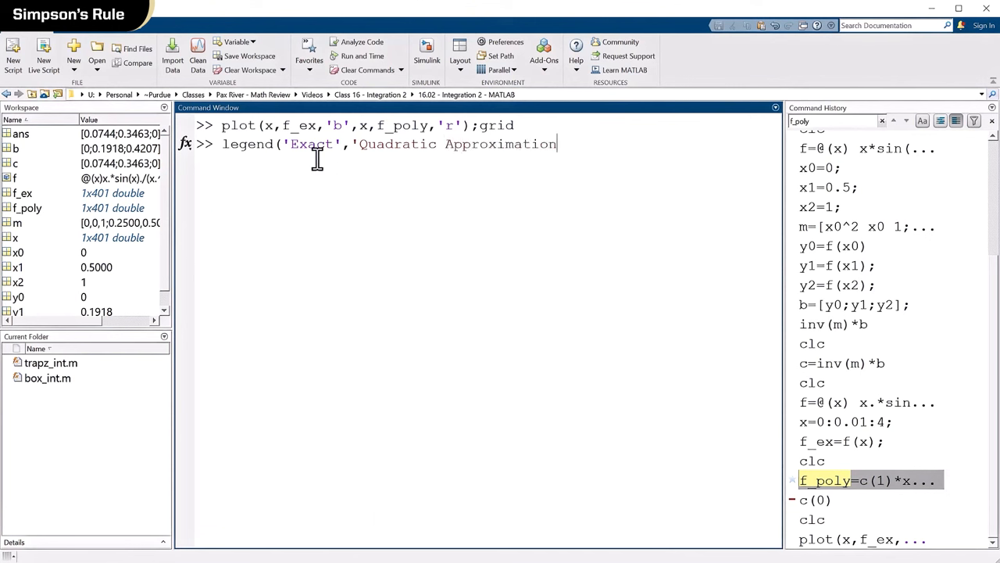
{"action": "type", "text": "')"}
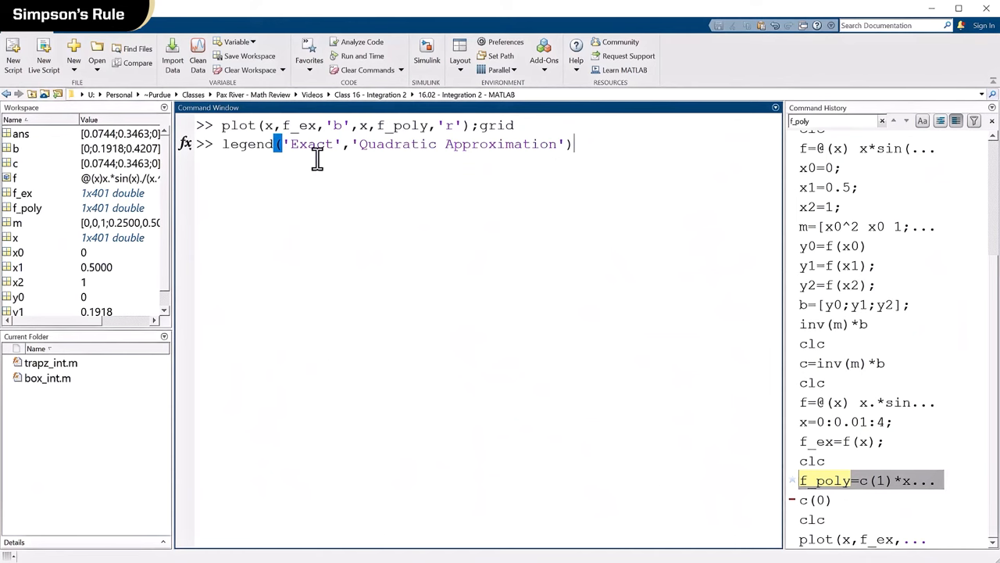
{"action": "key", "text": "enter"}
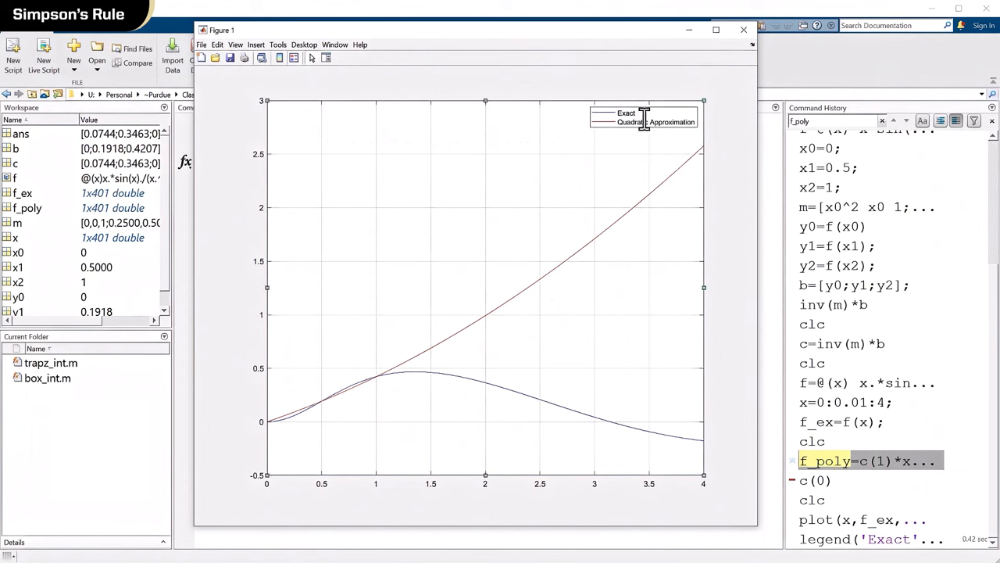
Enlarge the font size of the Exact / Quadratic Approximation legend through its Font dialog
{"action": "right_click", "coordinate": [644, 117]}
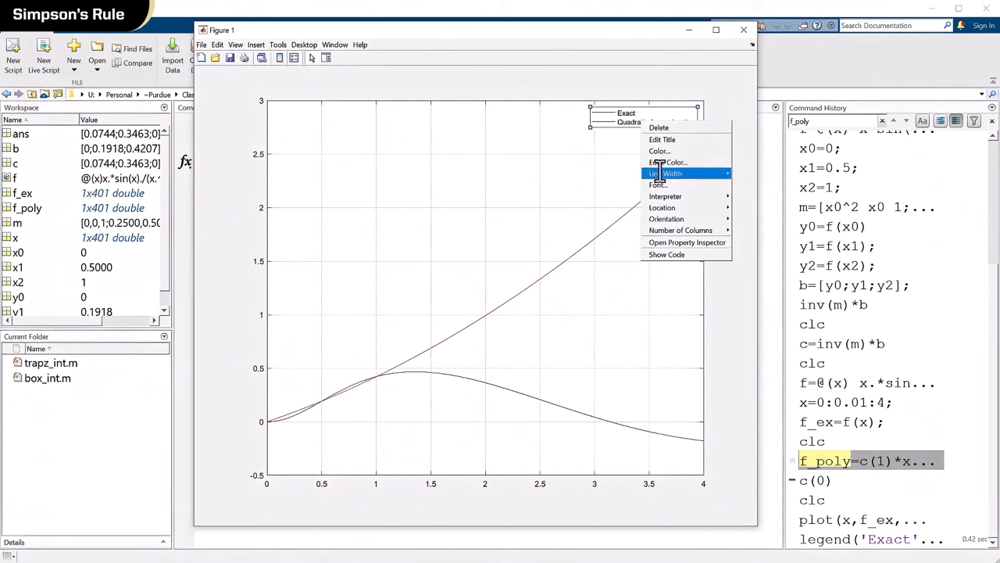
{"action": "left_click", "coordinate": [658, 185]}
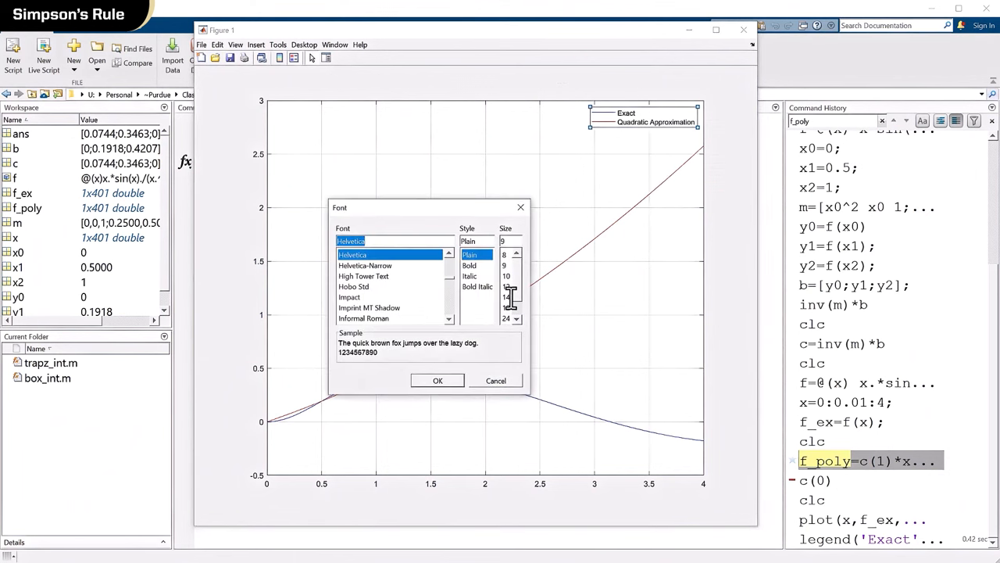
{"action": "left_click", "coordinate": [437, 380]}
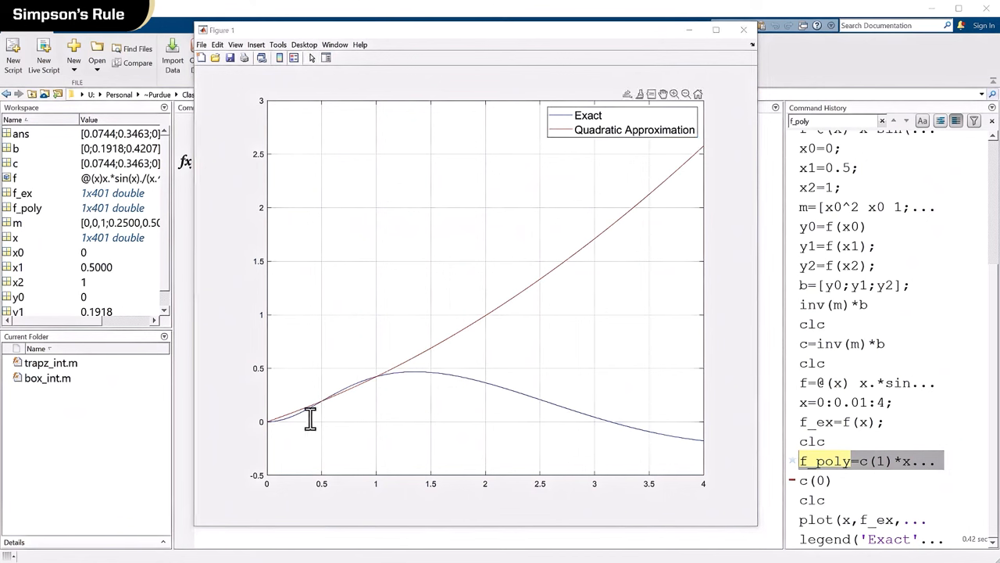
{"action": "mouse_move", "coordinate": [367, 386]}
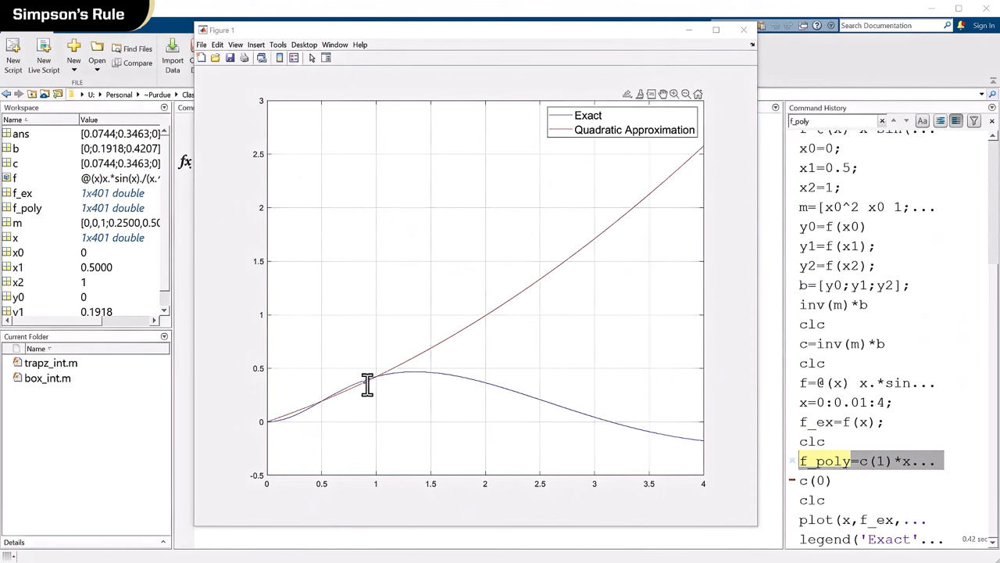
{"action": "mouse_move", "coordinate": [484, 394]}
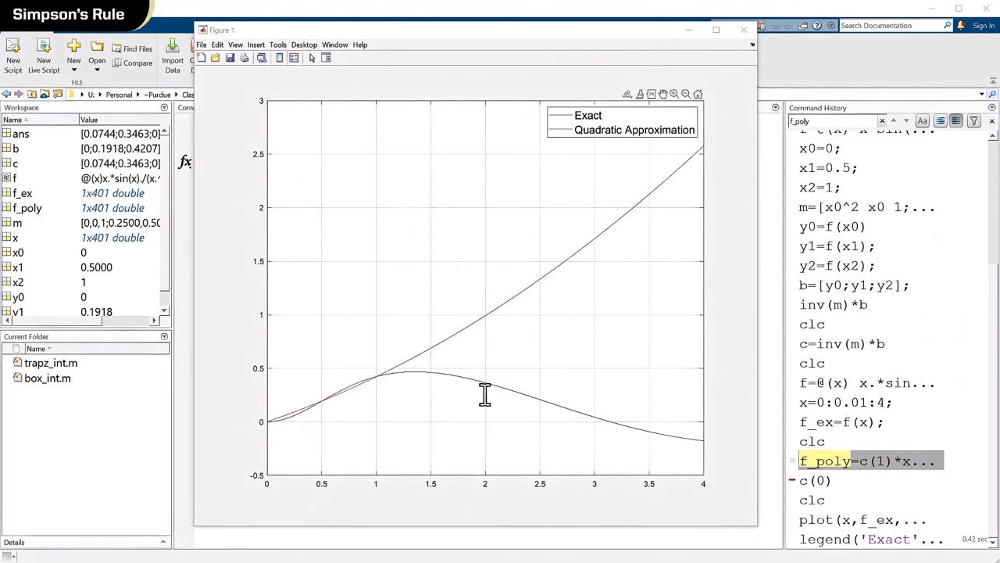
{"action": "mouse_move", "coordinate": [422, 370]}
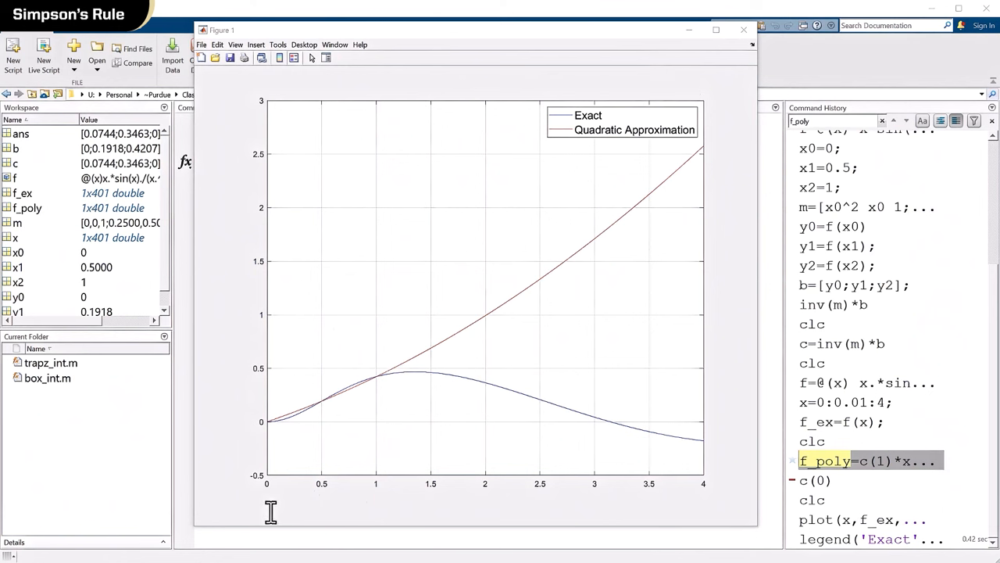
{"action": "mouse_move", "coordinate": [677, 94]}
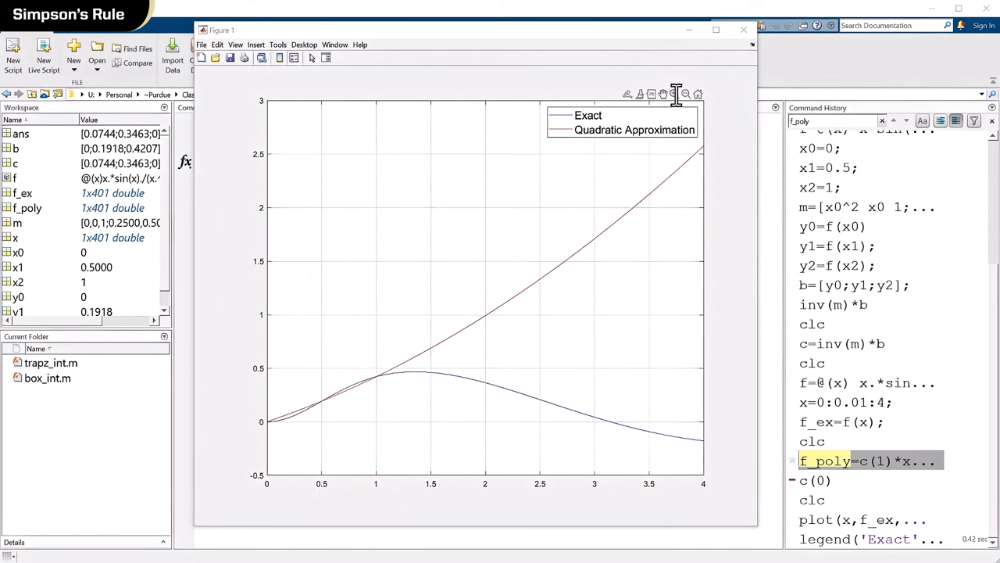
{"action": "mouse_move", "coordinate": [385, 342]}
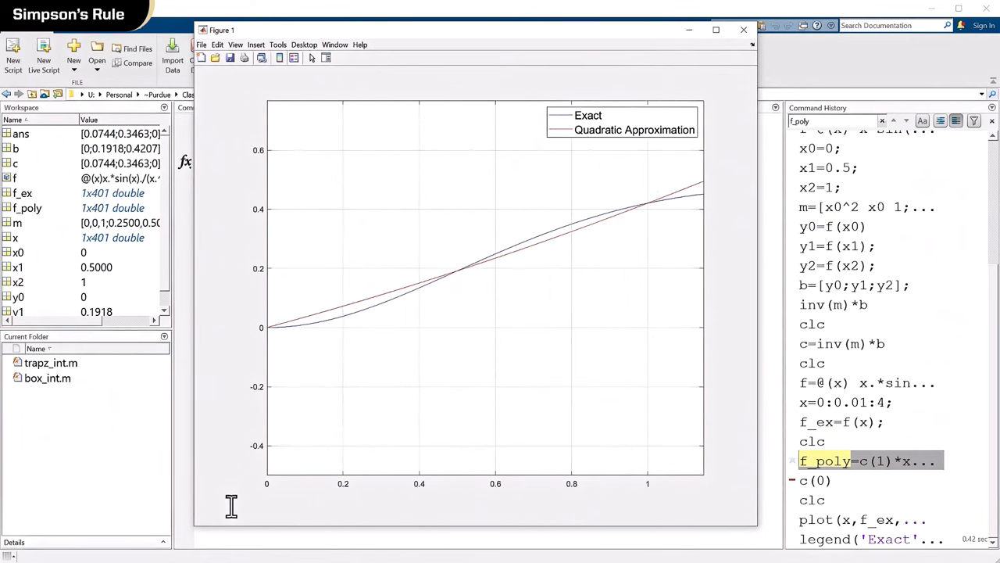
{"action": "mouse_move", "coordinate": [335, 384]}
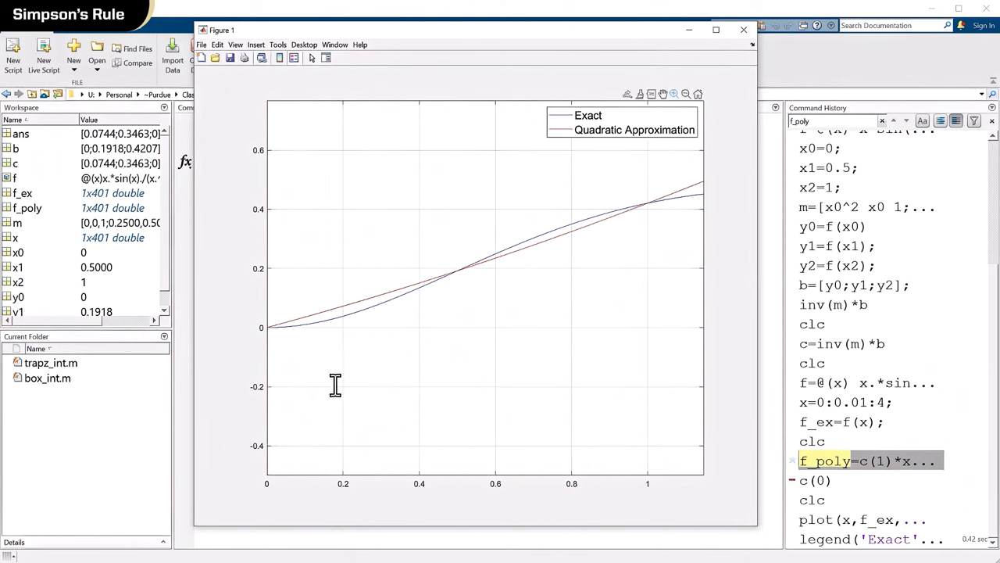
{"action": "mouse_move", "coordinate": [371, 308]}
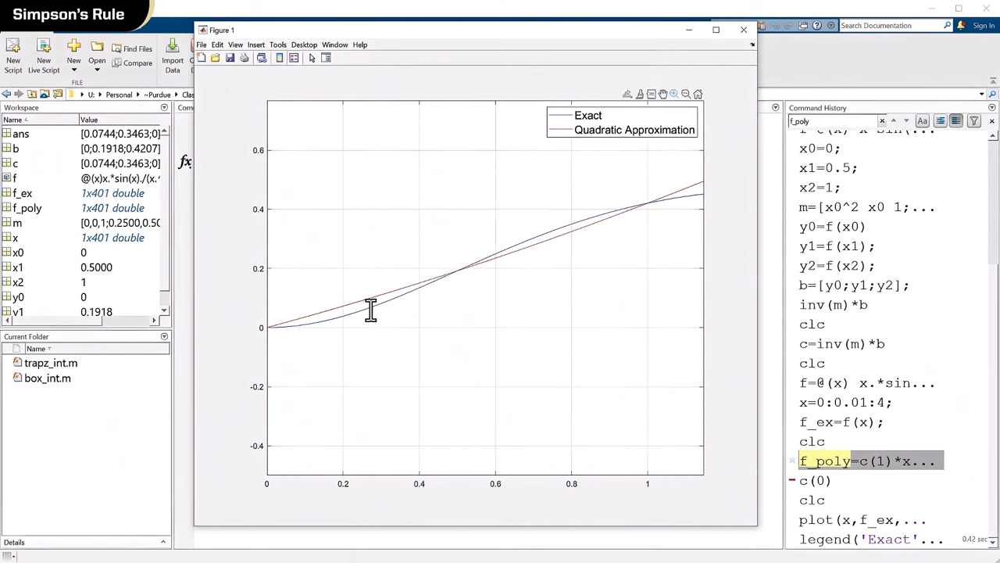
{"action": "mouse_move", "coordinate": [376, 305]}
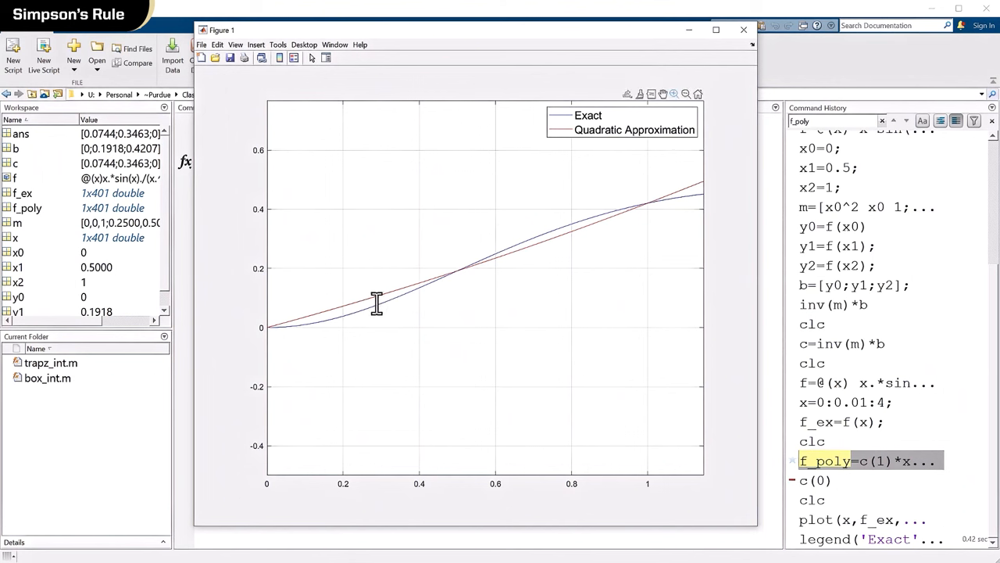